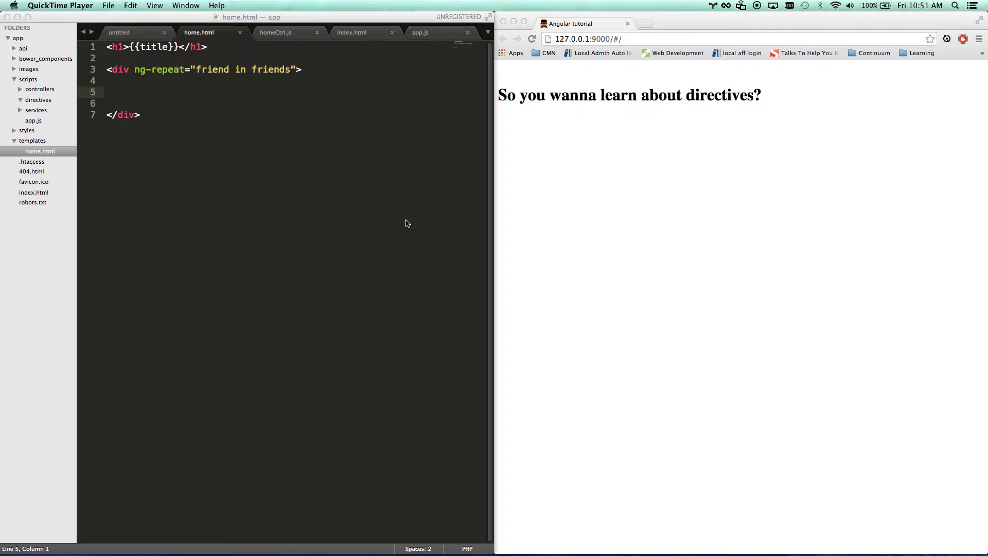
pyautogui.moveTo(268, 459)
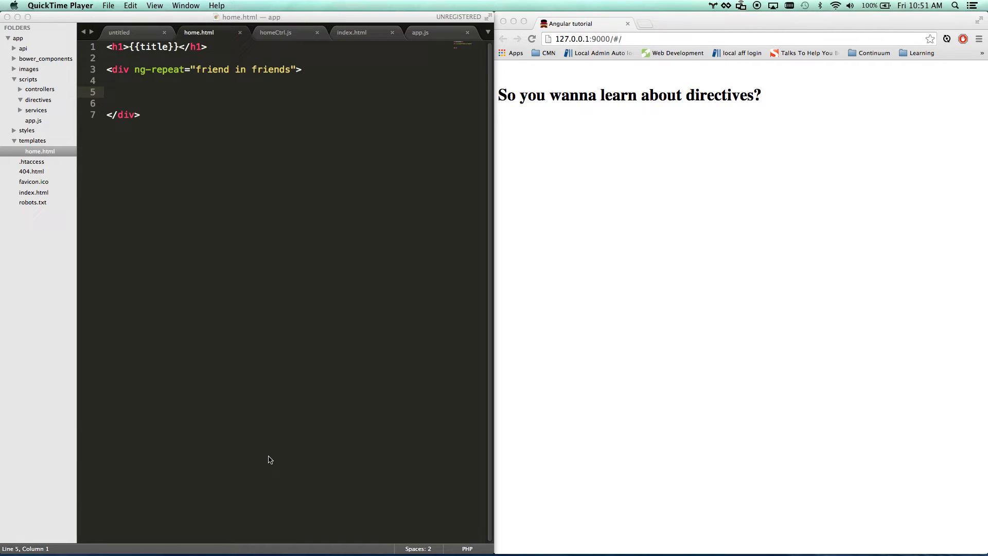
pyautogui.moveTo(284, 184)
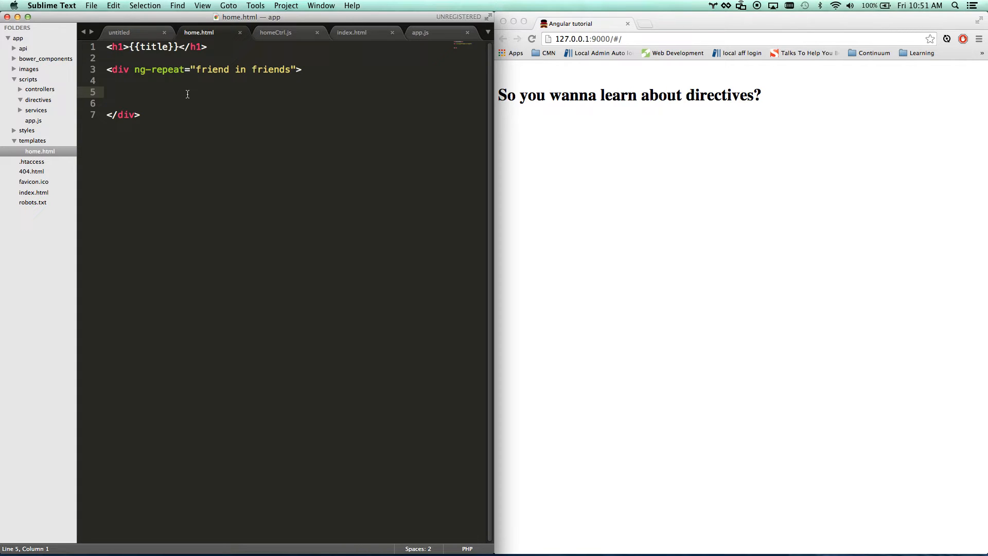
# - Check the $scope.friends array in homeCtrl.js, then return to home.html
pyautogui.click(276, 32)
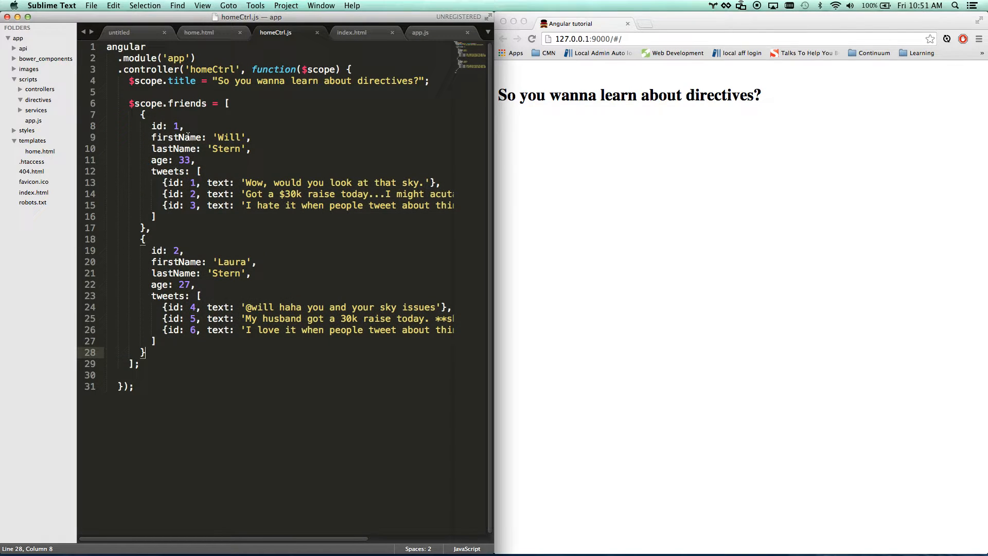
pyautogui.click(199, 32)
pyautogui.write('<h1>{{</h1>')
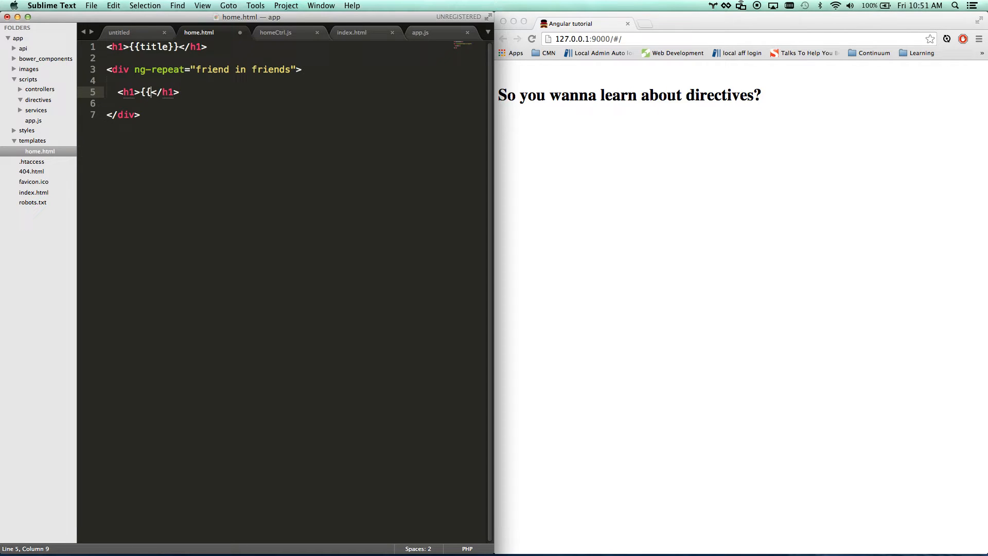
# - Add an h1 heading showing {{friend.firstName}} {{friend.lastName}} inside the ng-repeat div
pyautogui.write('f')
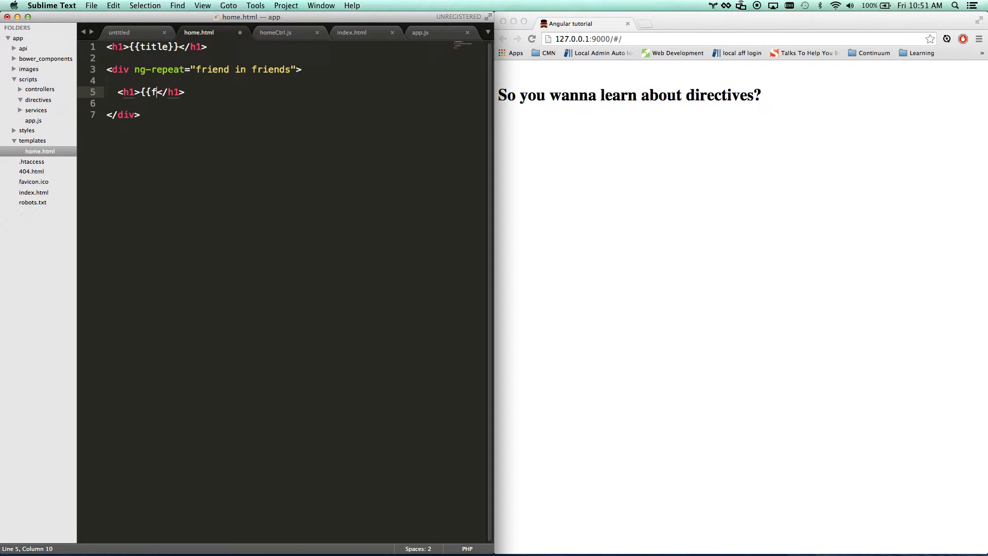
pyautogui.write('riend.firstNa')
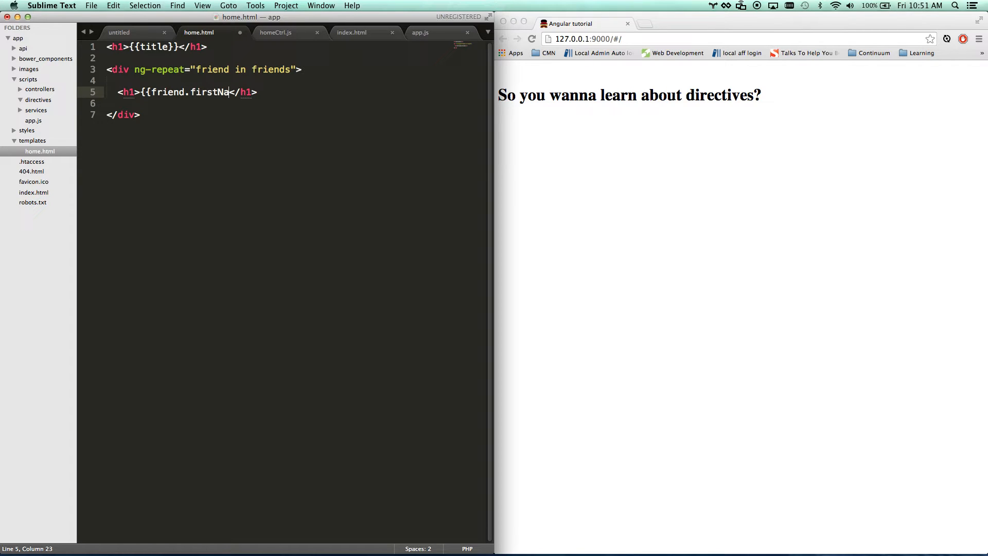
pyautogui.write('me}} {')
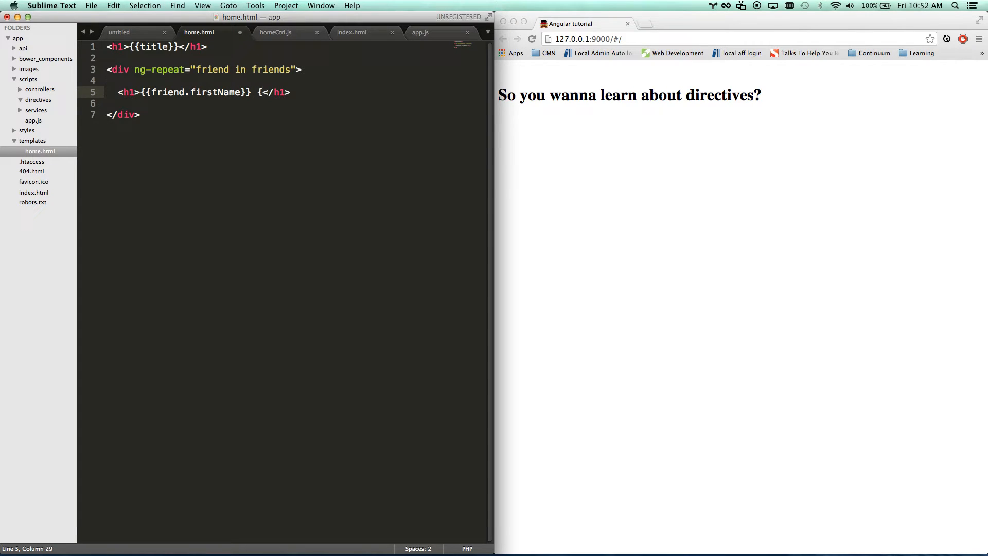
pyautogui.write('{friend.')
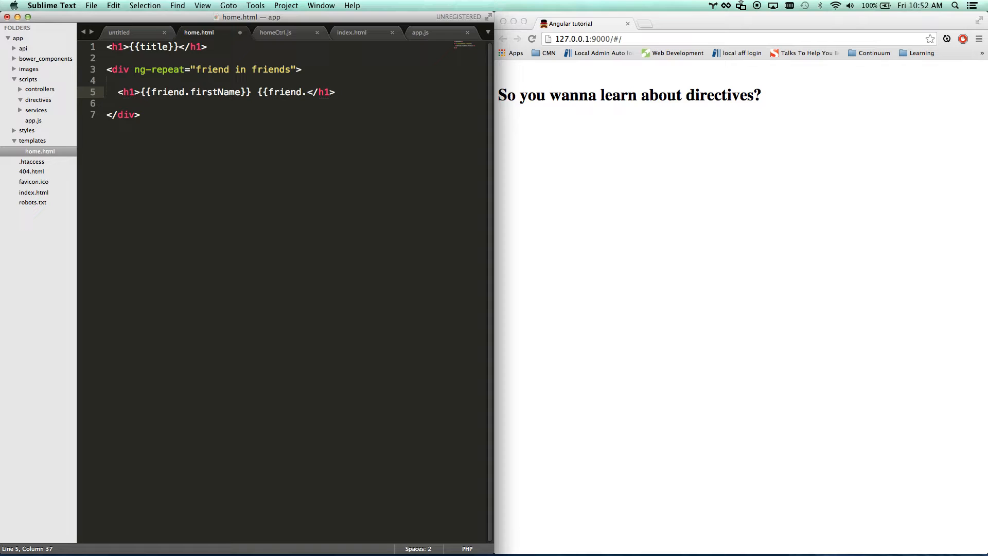
pyautogui.write('lastName}}')
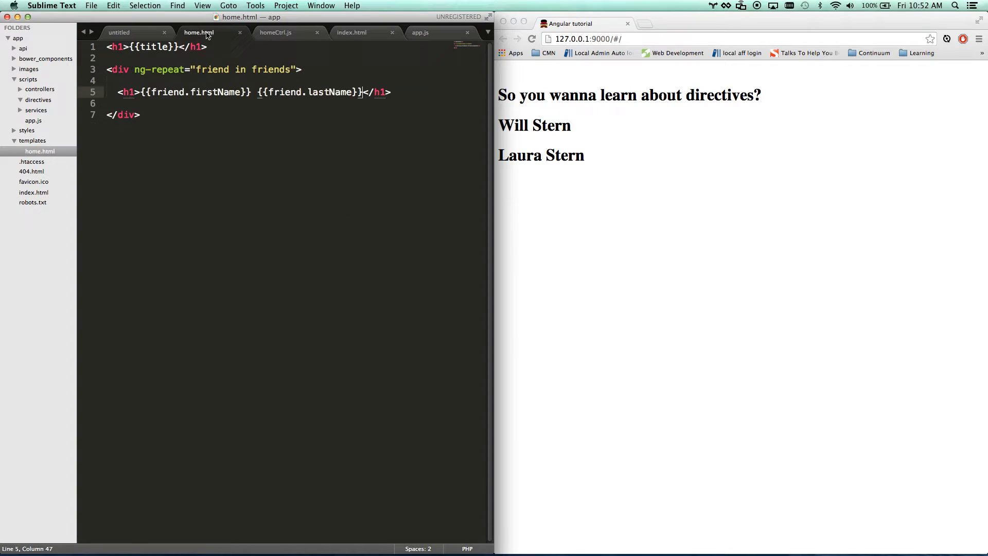
# - Add a span reading 'tweets: {{friend.tweets.length}}' below the heading and save
pyautogui.write('span>t</span>')
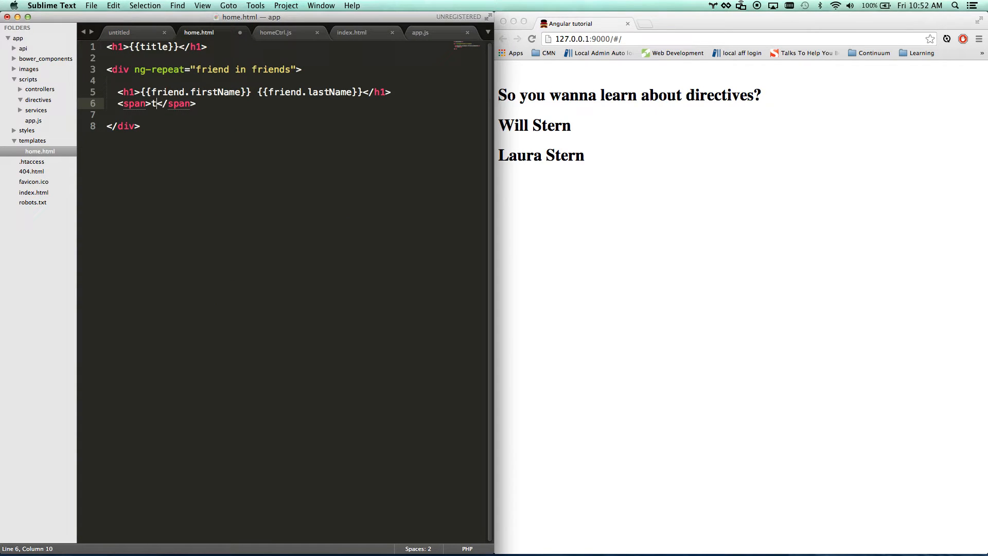
pyautogui.write('weets: {{')
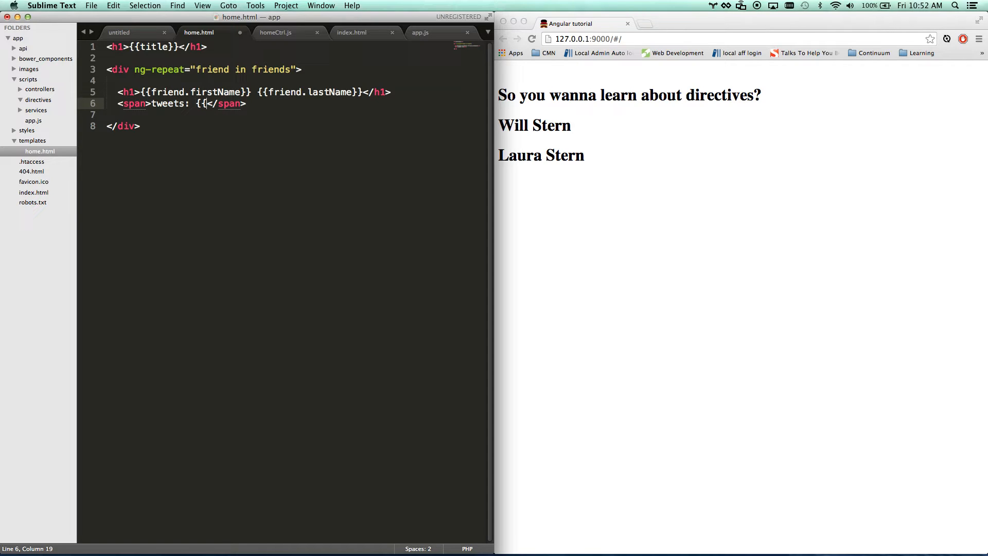
pyautogui.write('friend.')
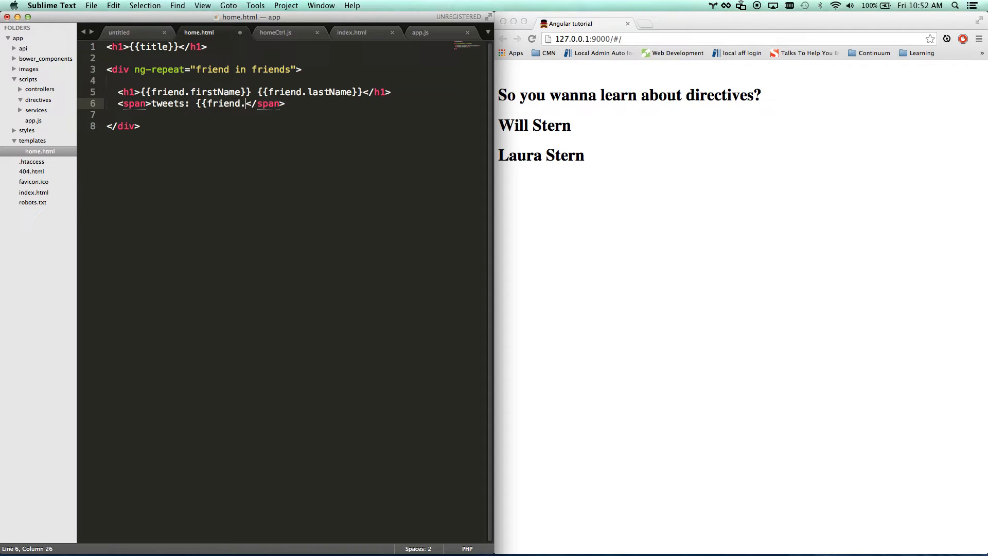
pyautogui.write('tweets.length}')
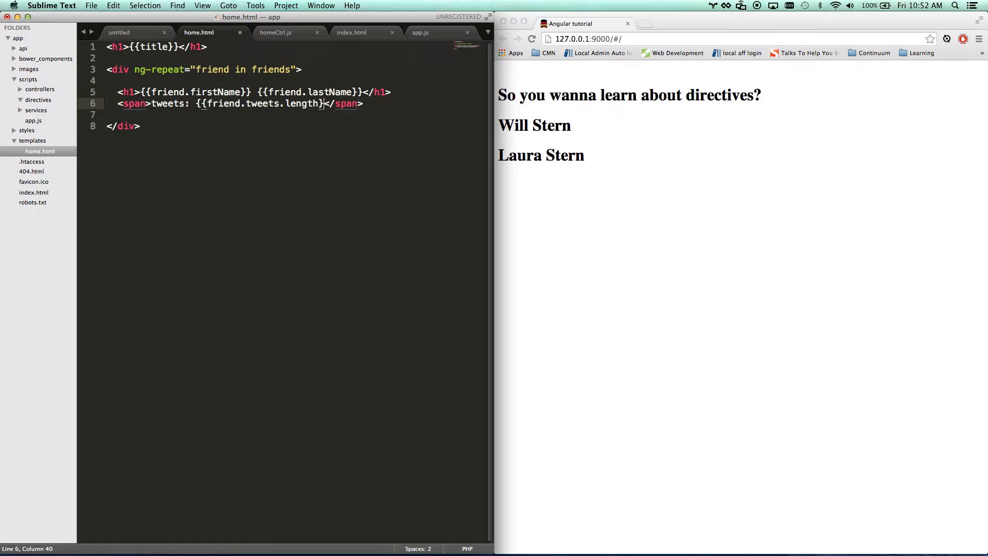
pyautogui.press('cmd+s')
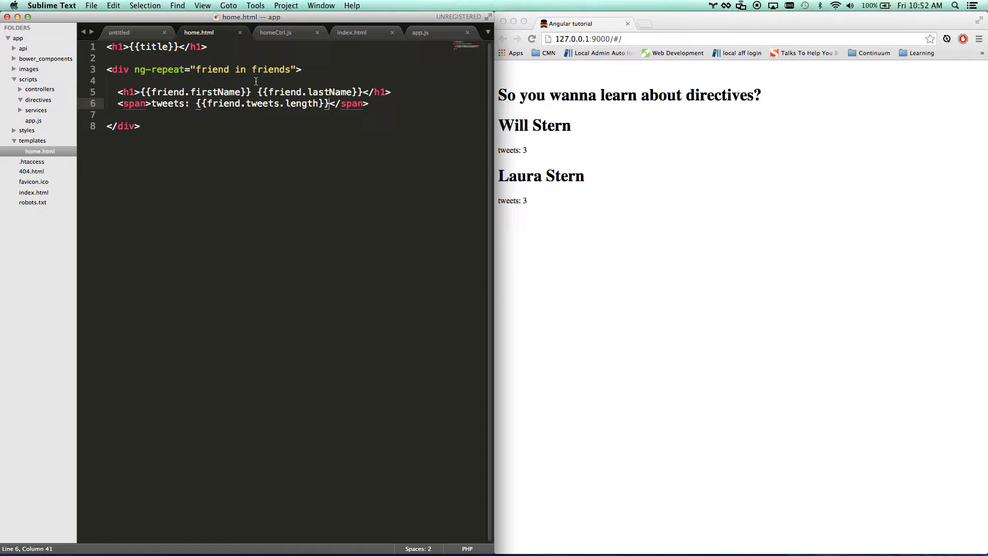
pyautogui.moveTo(206, 107)
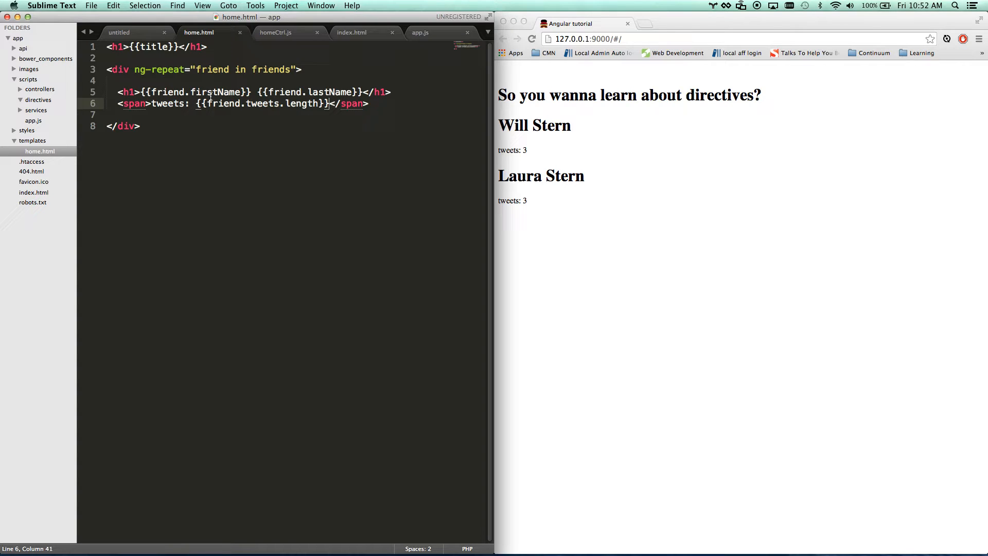
pyautogui.moveTo(547, 126)
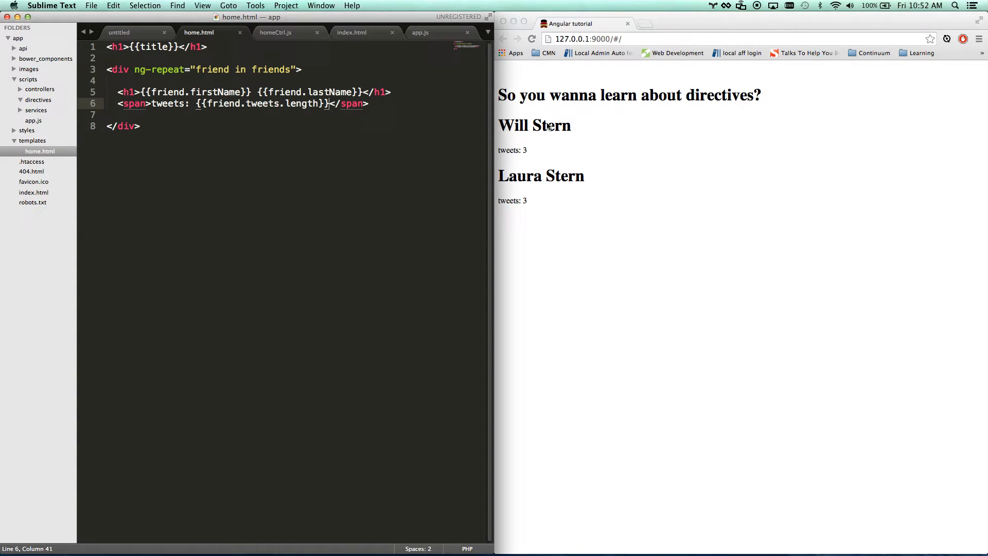
# - Cut the heading and tweet-count lines out of the ng-repeat div
pyautogui.moveTo(117, 91); pyautogui.dragTo(326, 103)
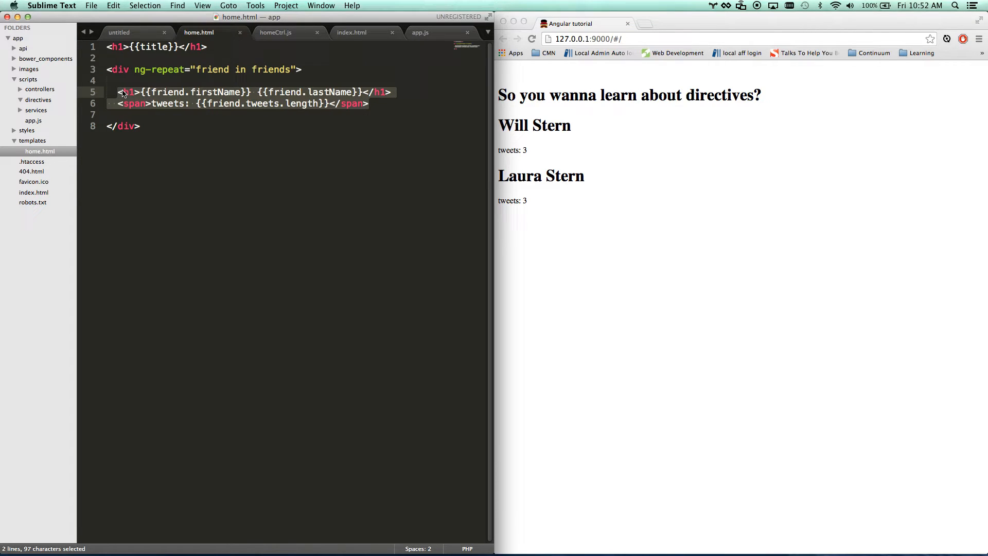
pyautogui.click(118, 91)
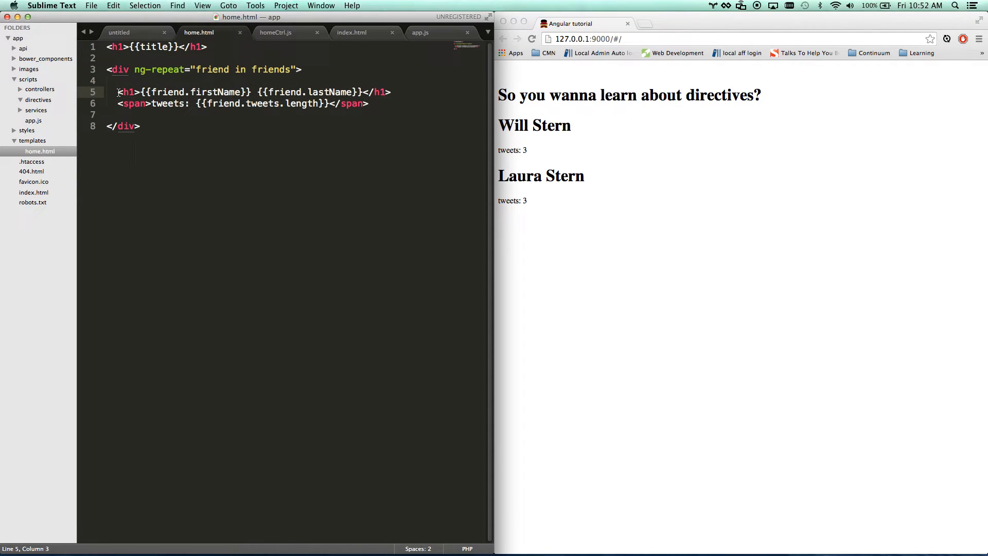
pyautogui.moveTo(117, 92); pyautogui.dragTo(368, 103)
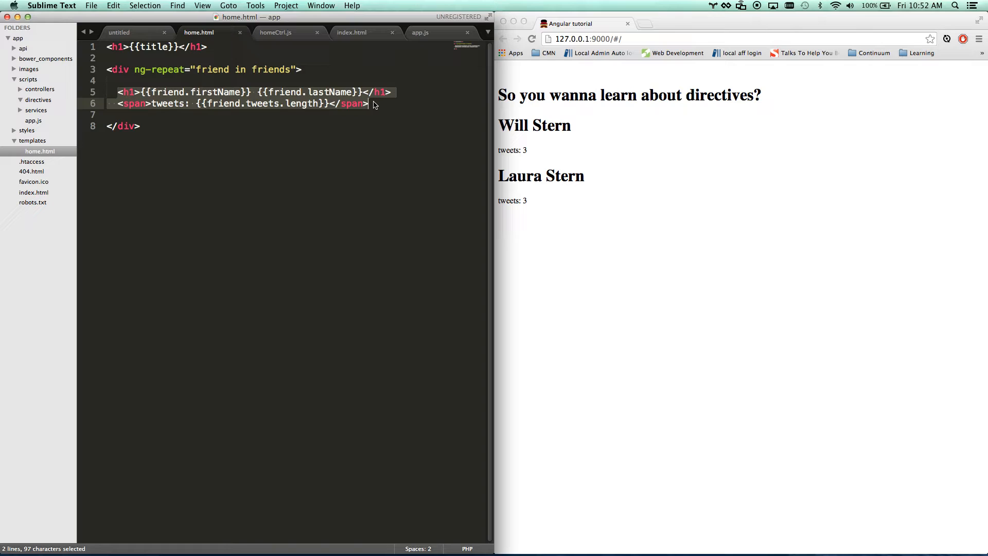
pyautogui.press('cmd+x')
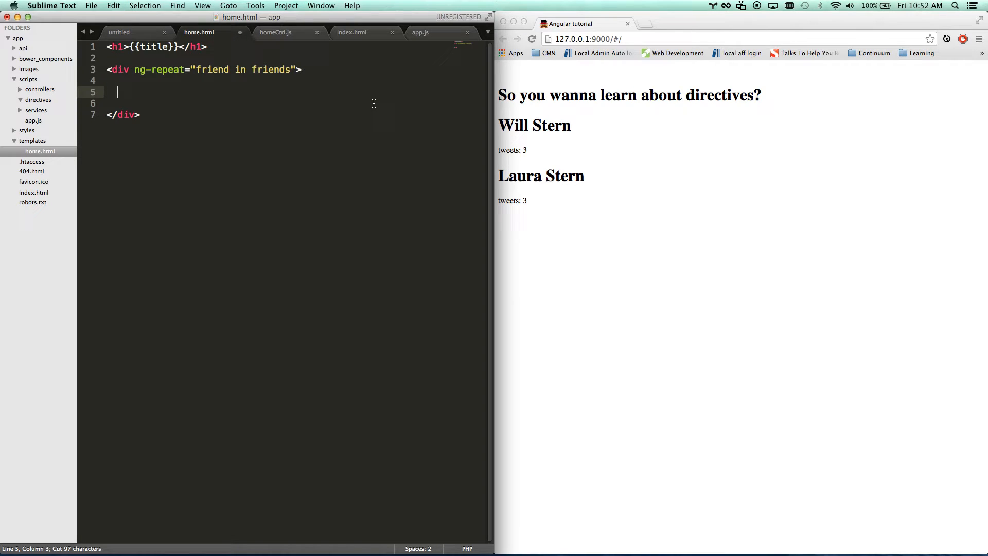
# - Insert an empty <contact-card></contact-card> element in their place
pyautogui.write('<contact-')
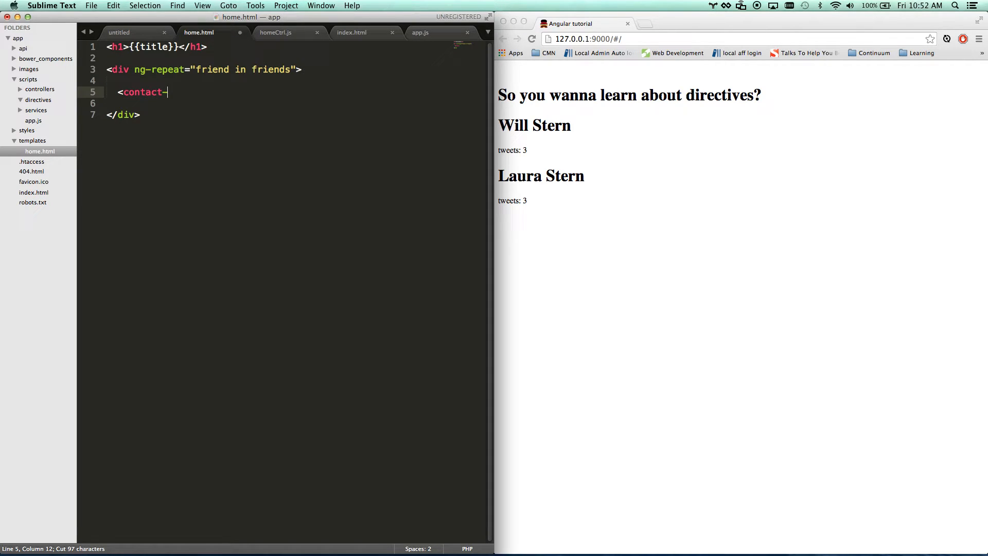
pyautogui.write('card')
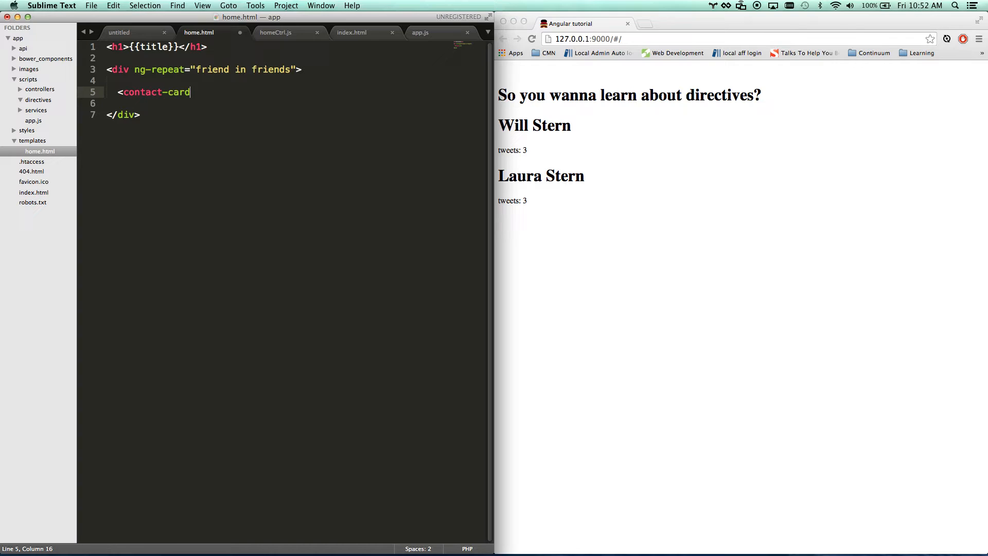
pyautogui.write('></contact-card>')
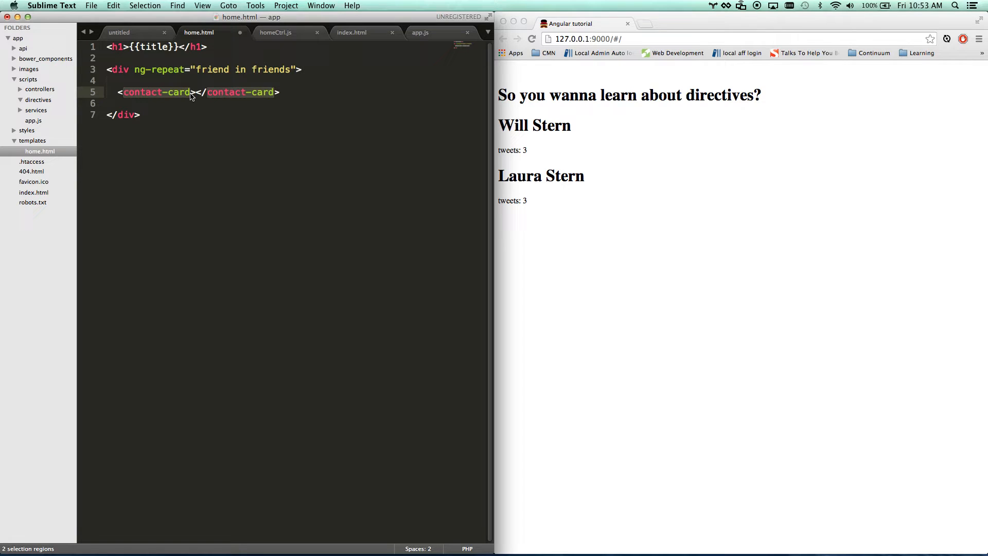
# - Try div contact-card and data-contact-card attribute variants, then keep the plain element and save
pyautogui.write('div ></div >')
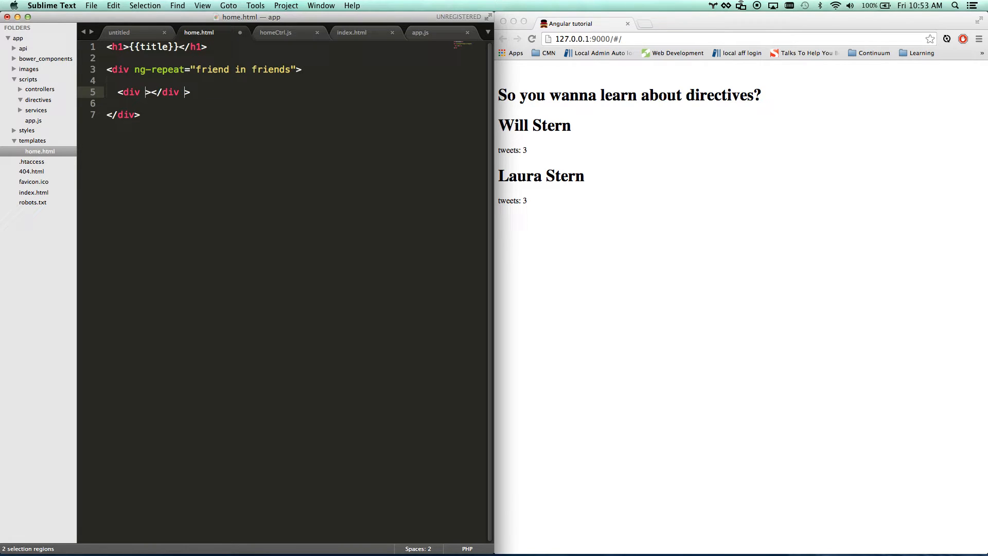
pyautogui.write('co')
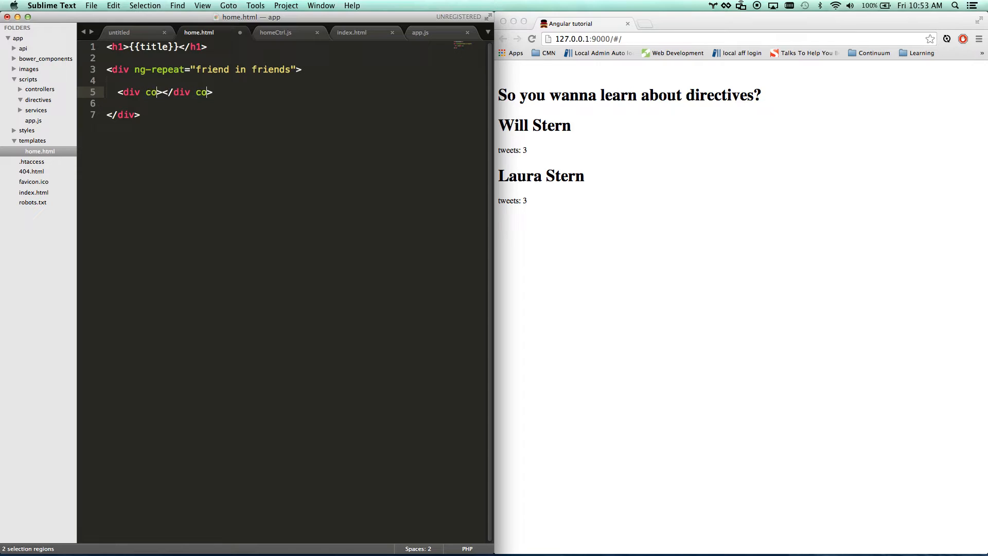
pyautogui.write('ntact-card')
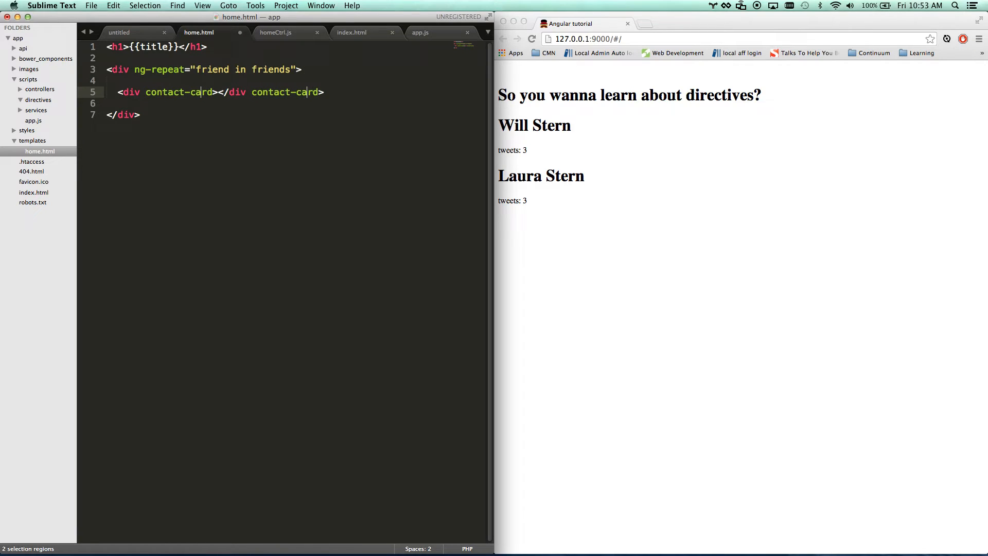
pyautogui.write('d')
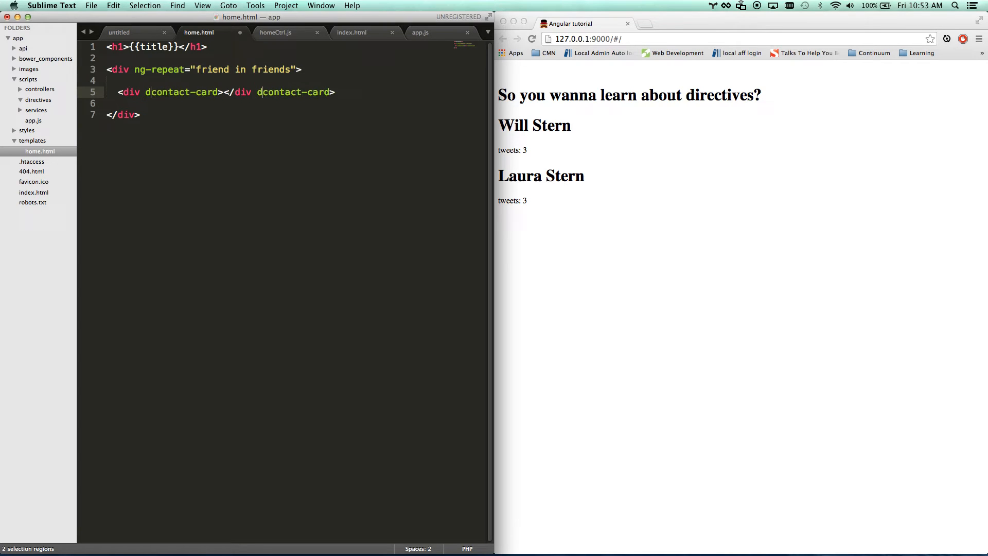
pyautogui.write('ata-')
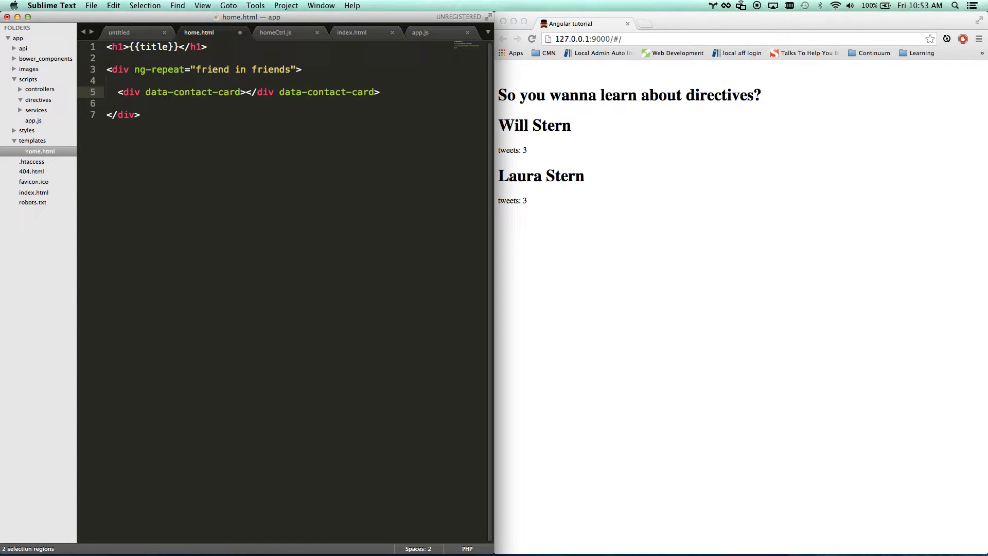
pyautogui.write('contact-card')
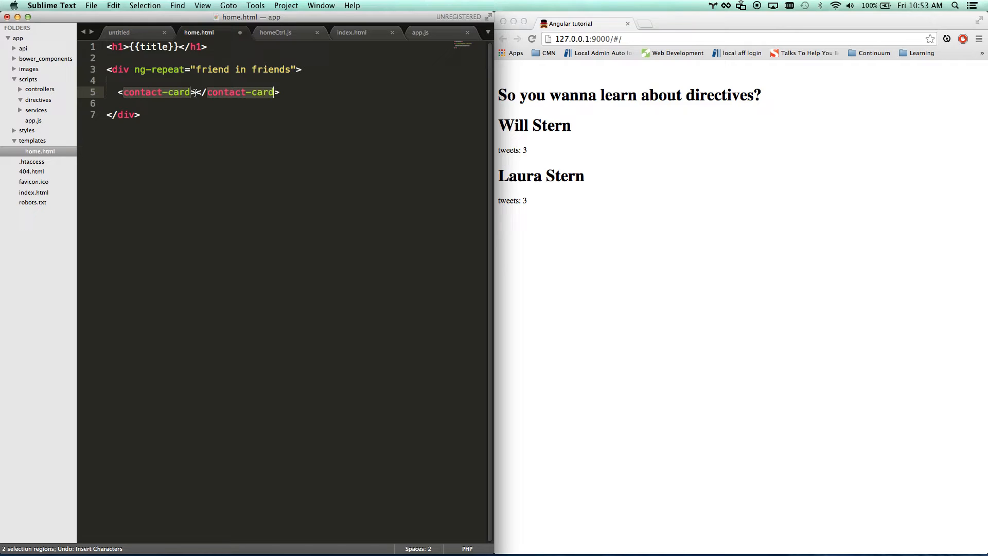
pyautogui.press('cmd+s')
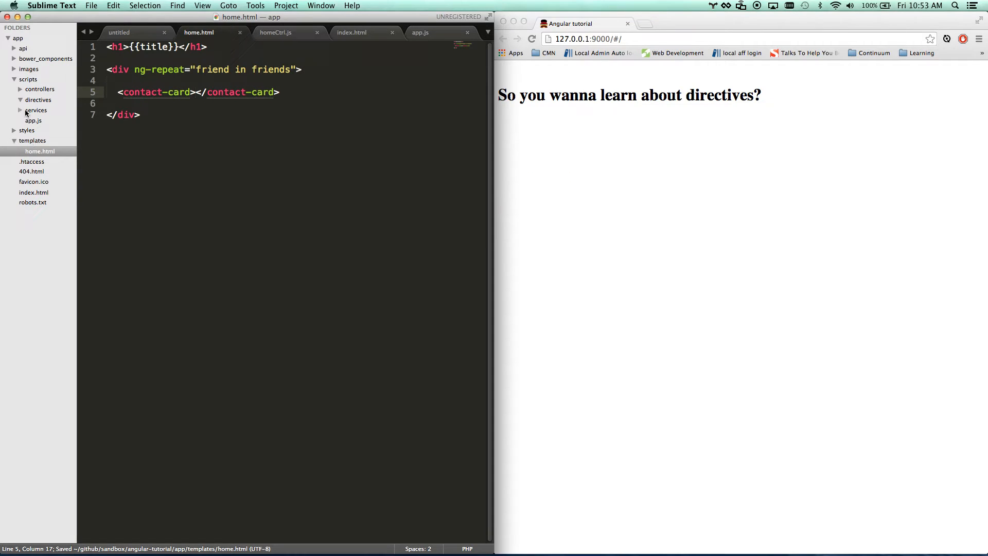
# - In a new file declare angular.module('app.directives.contactCard', []) and begin saving it
pyautogui.click(119, 31)
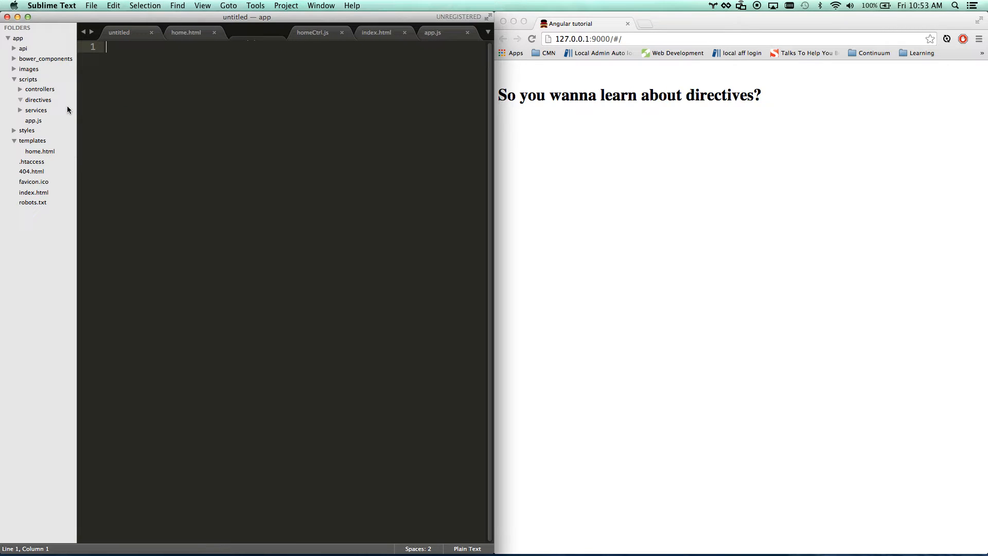
pyautogui.write('angular.module(')
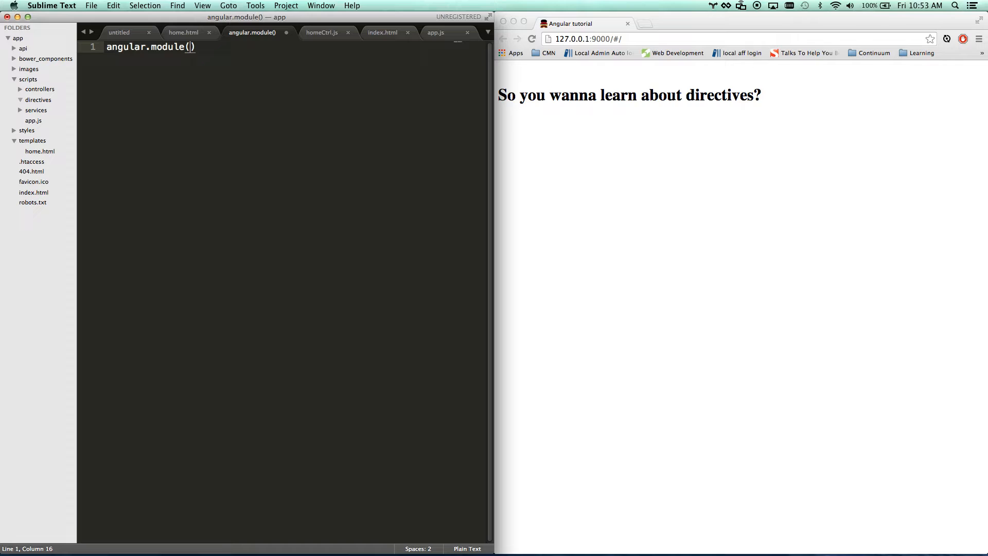
pyautogui.write("'app'")
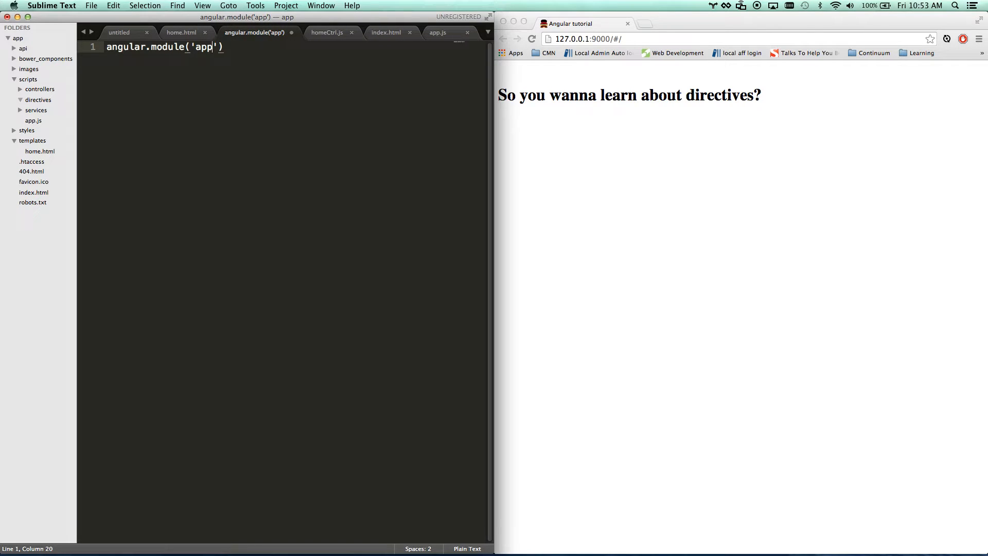
pyautogui.write('.directive')
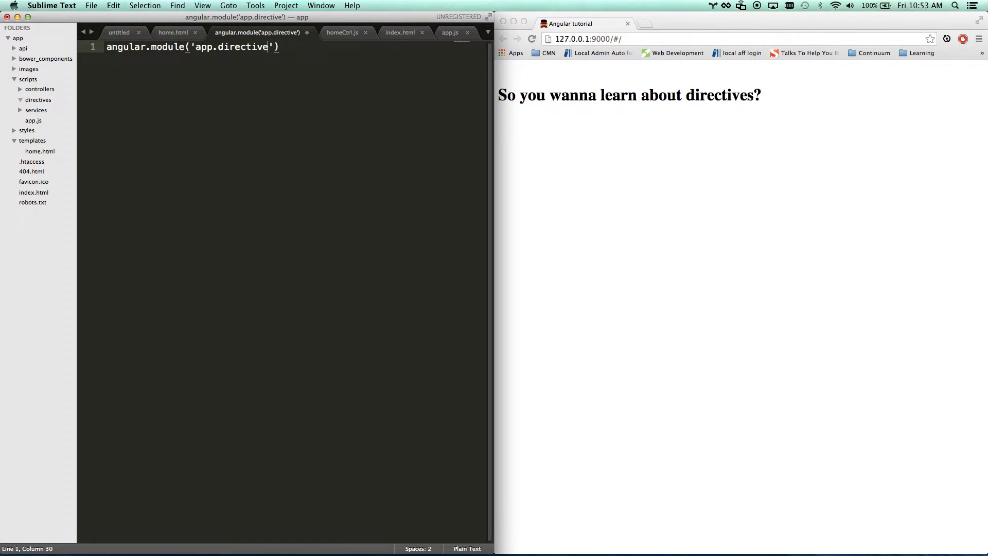
pyautogui.write('s.contactDa')
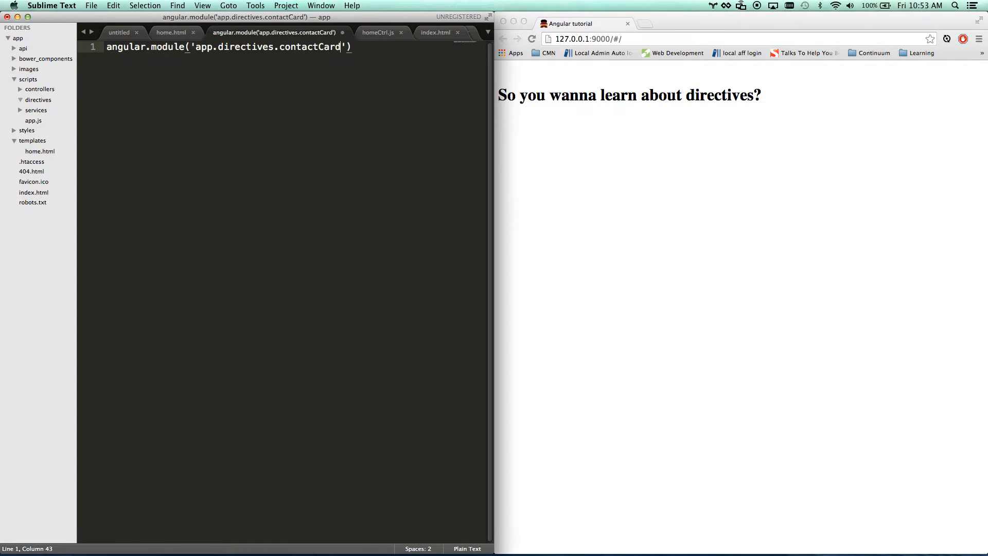
pyautogui.write(', []')
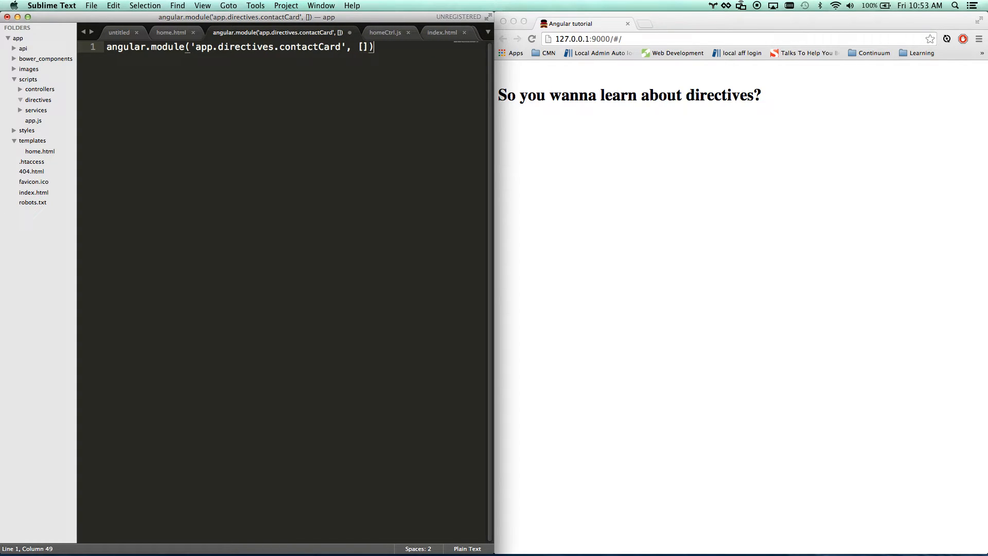
pyautogui.press('cmd+s')
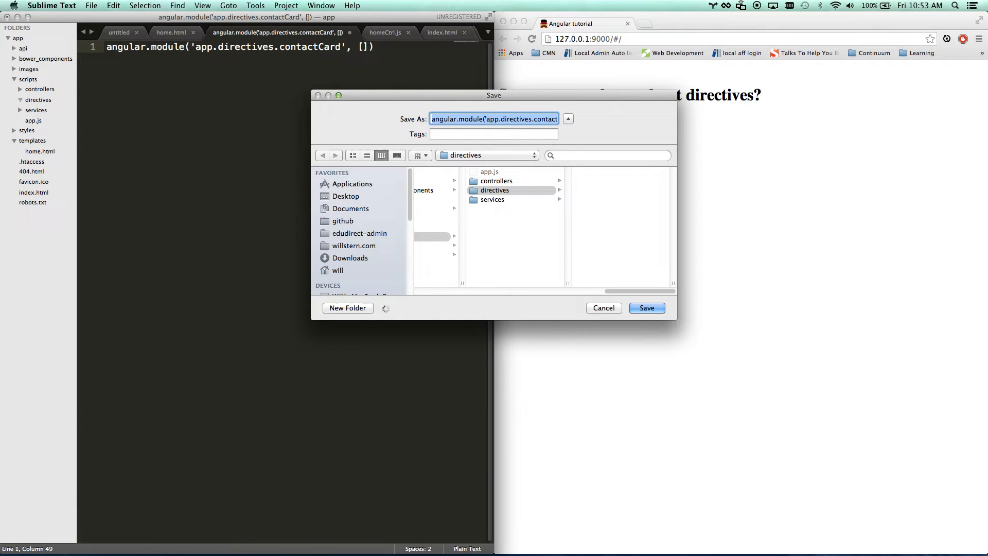
# - Save the file as contactCard.js in the directives folder, then move to index.html
pyautogui.write('con')
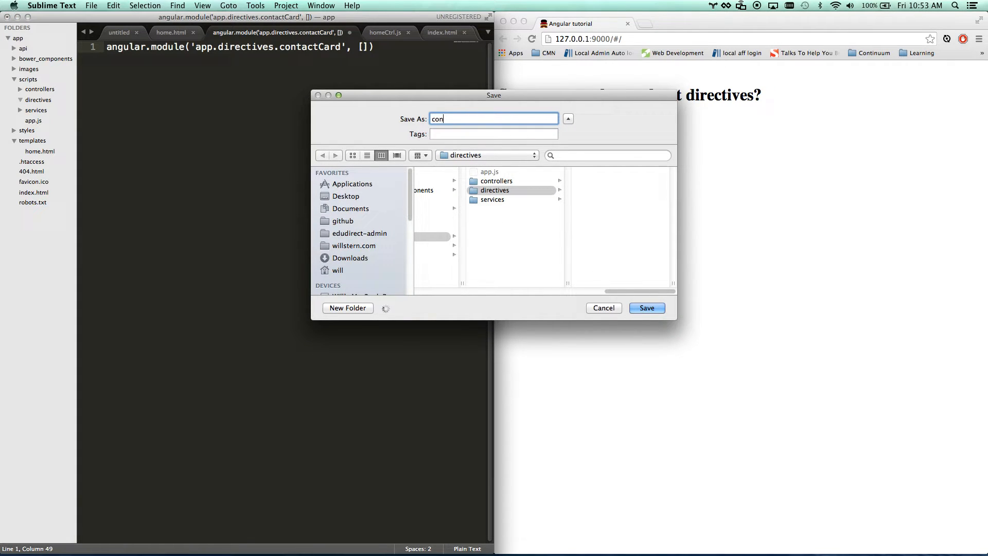
pyautogui.click(646, 308)
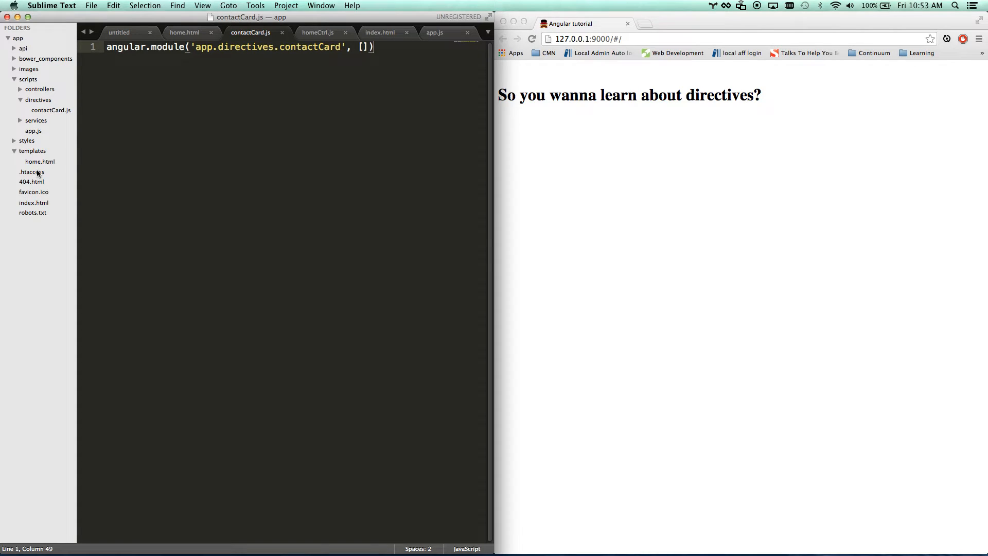
pyautogui.click(380, 32)
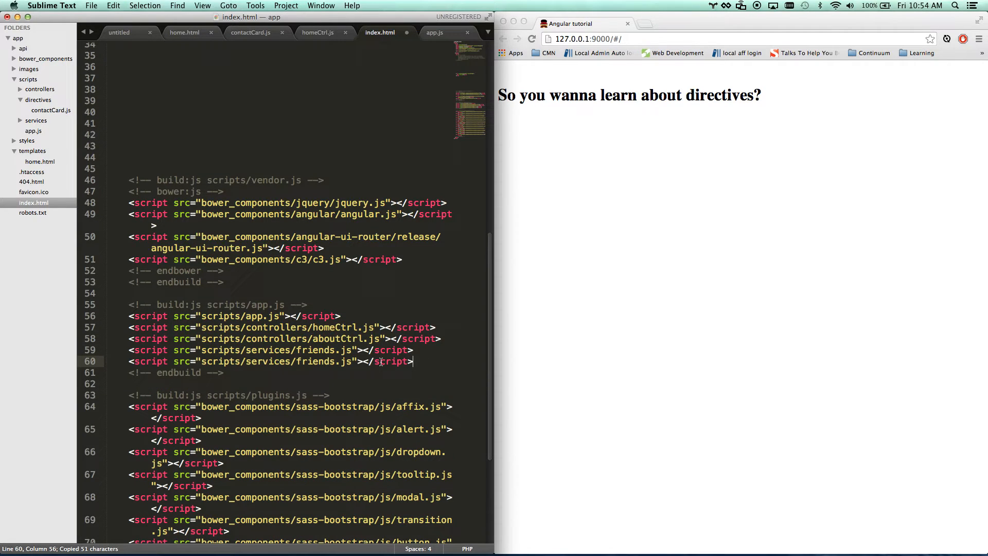
# - Select part of the duplicated friends.js script path in index.html to point it at the new file
pyautogui.doubleClick(268, 361)
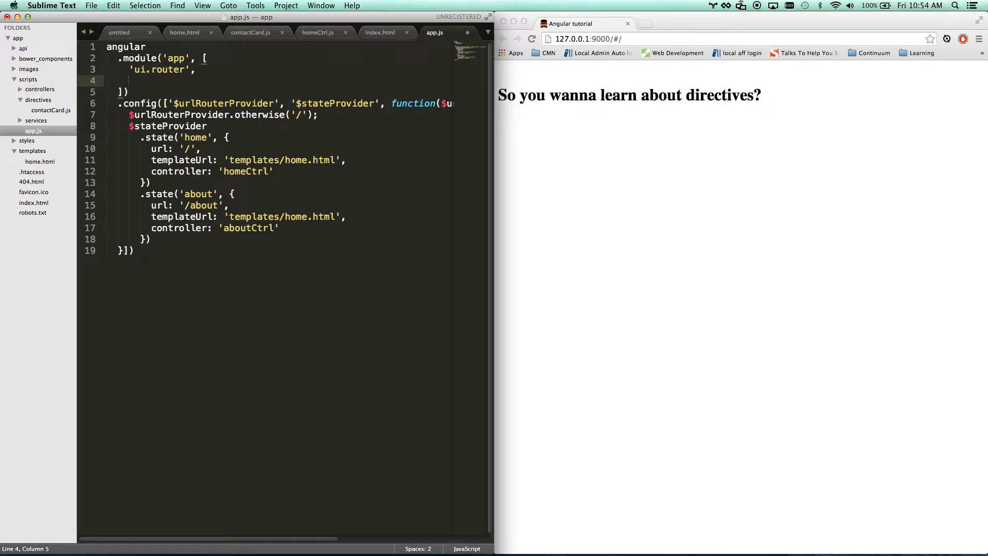
# - Copy 'app.directives.contactCard' from contactCard.js into the app module's dependency array in app.js
pyautogui.write("'")
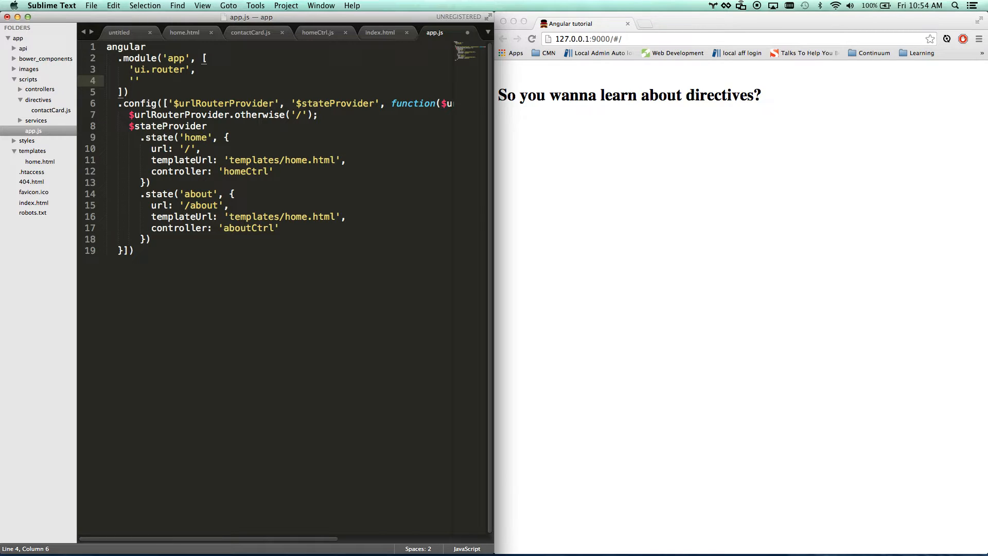
pyautogui.click(250, 32)
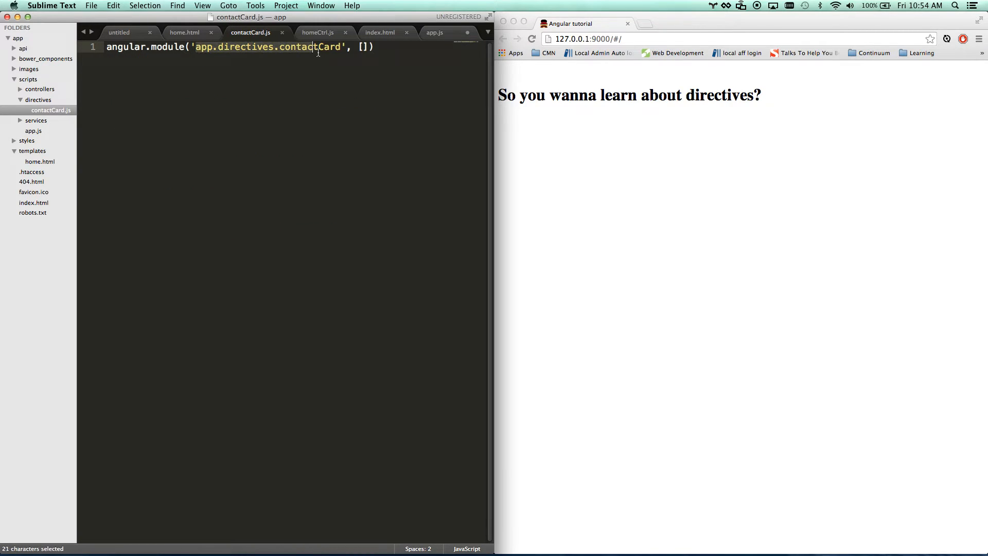
pyautogui.click(433, 32)
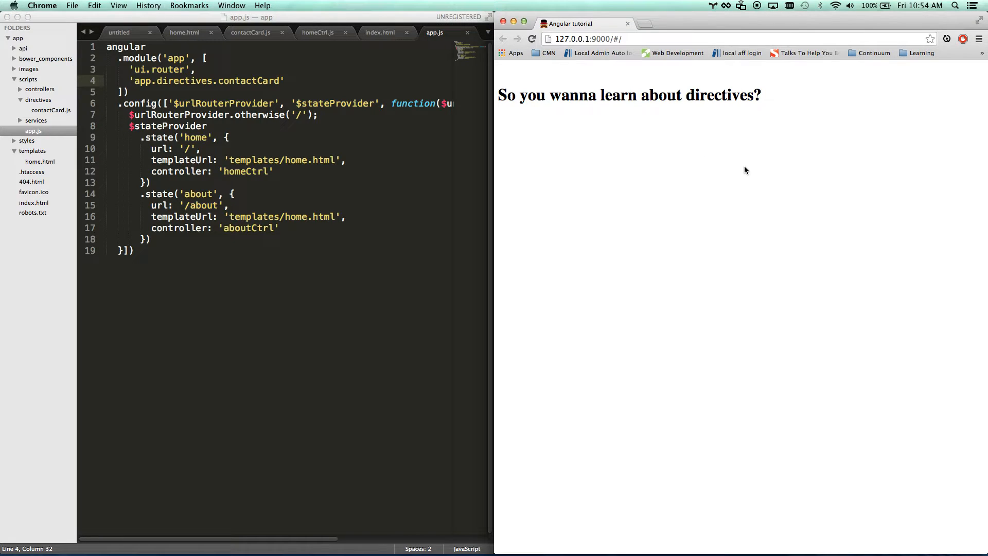
# - Show the browser's developer console to check the page for errors
pyautogui.press('F12')
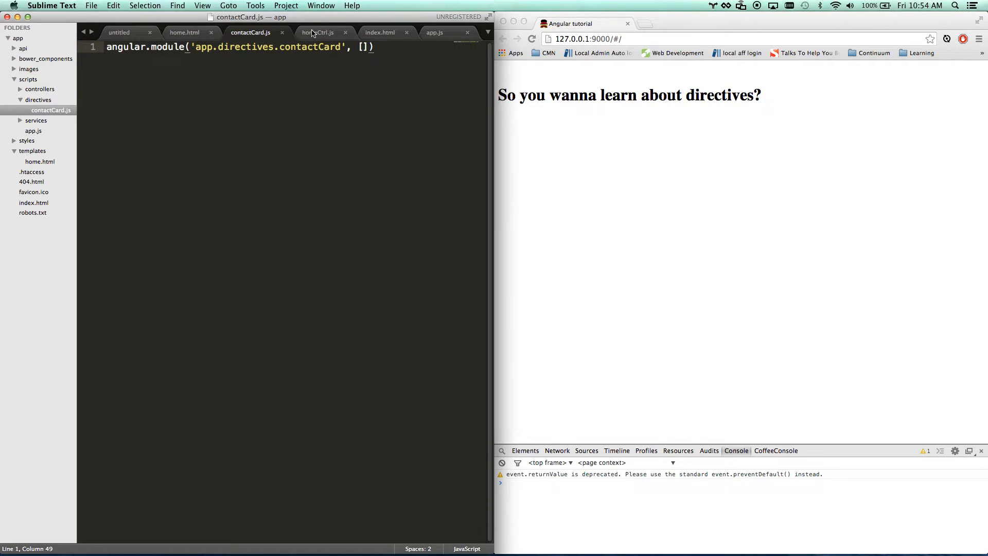
# - Chain .directive('contactCard', function() {}) onto the module, confirming the element name in home.html
pyautogui.click(184, 32)
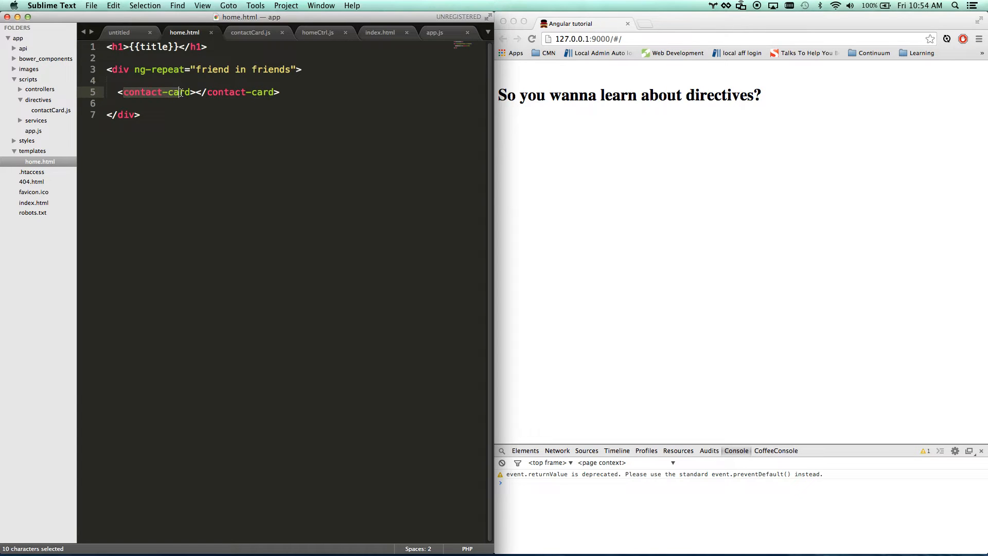
pyautogui.click(252, 32)
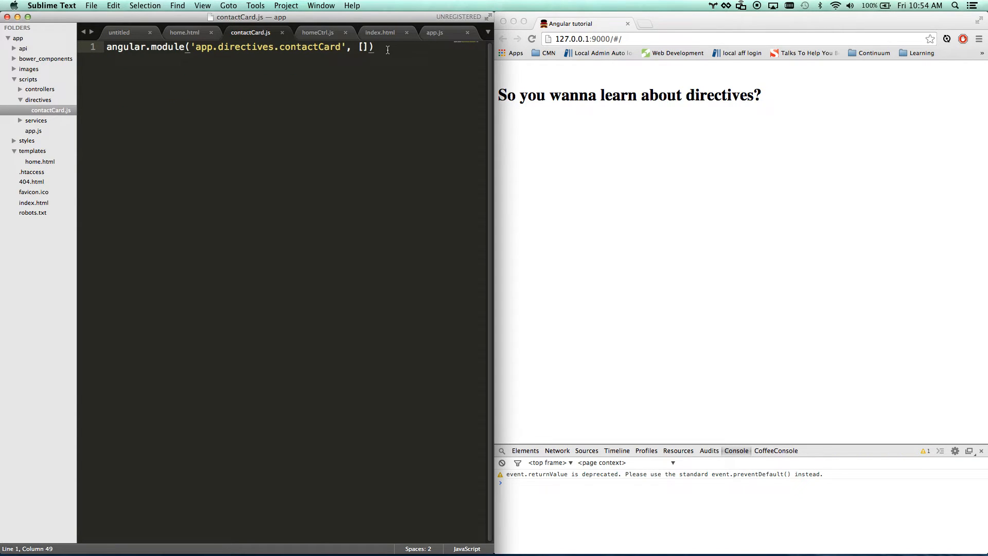
pyautogui.press('enter')
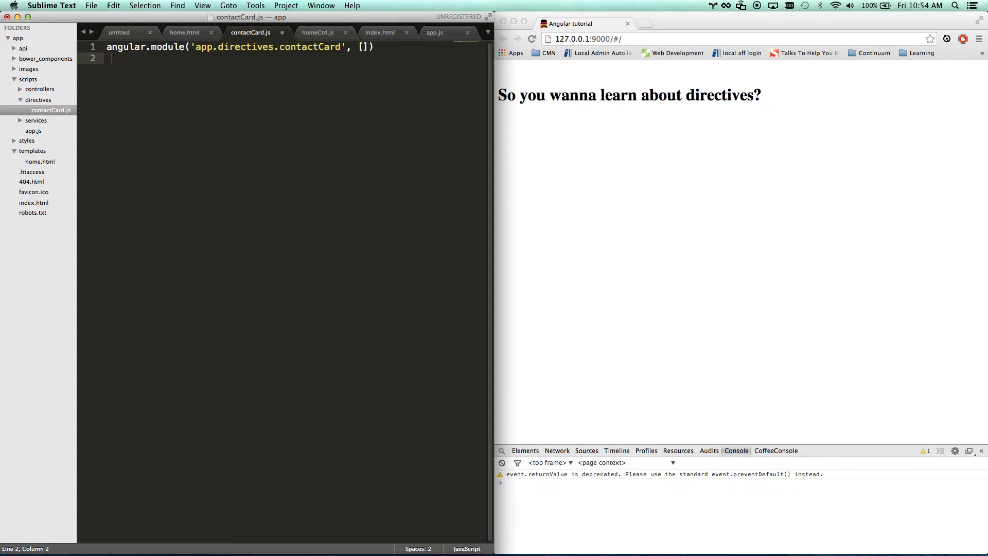
pyautogui.write('.directive(')
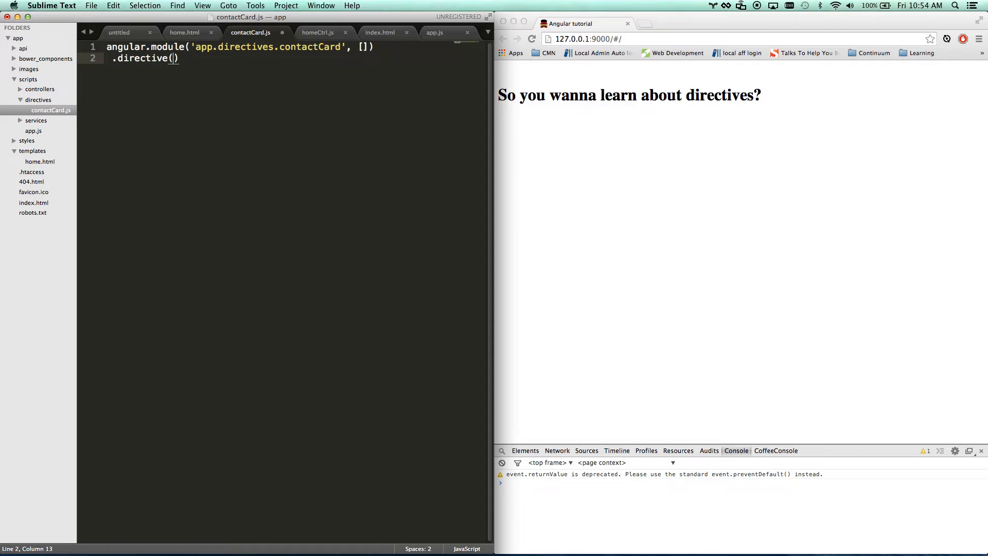
pyautogui.write("'contactC")
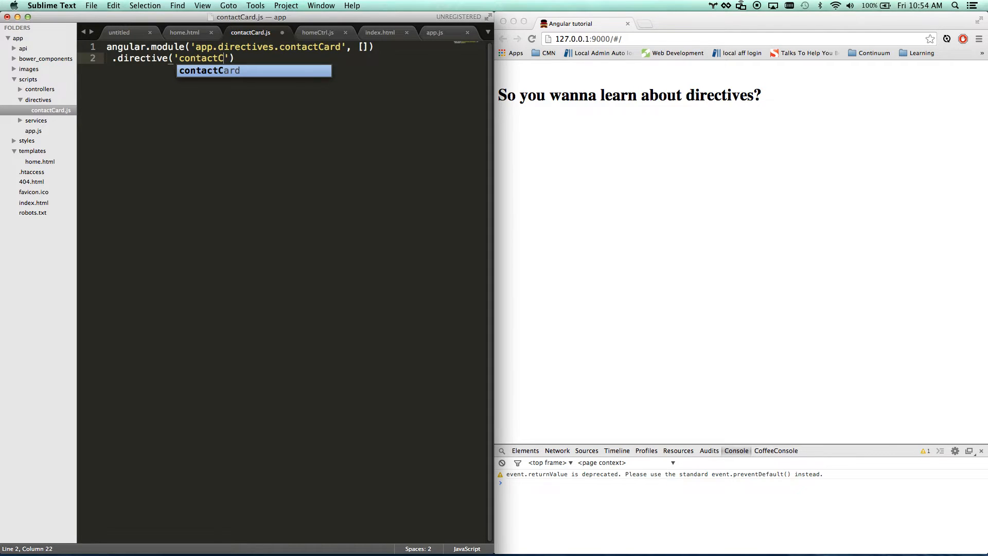
pyautogui.press('Tab')
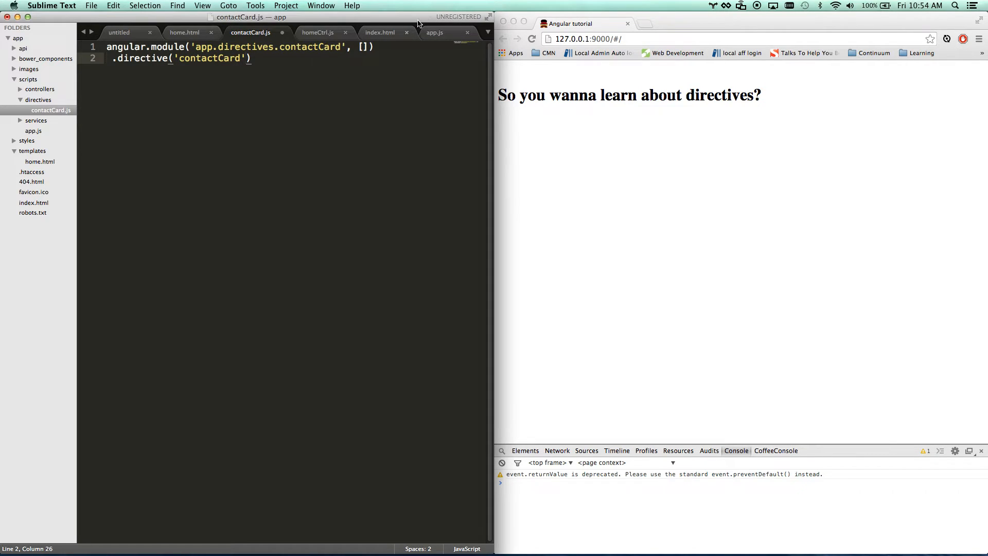
pyautogui.click(318, 32)
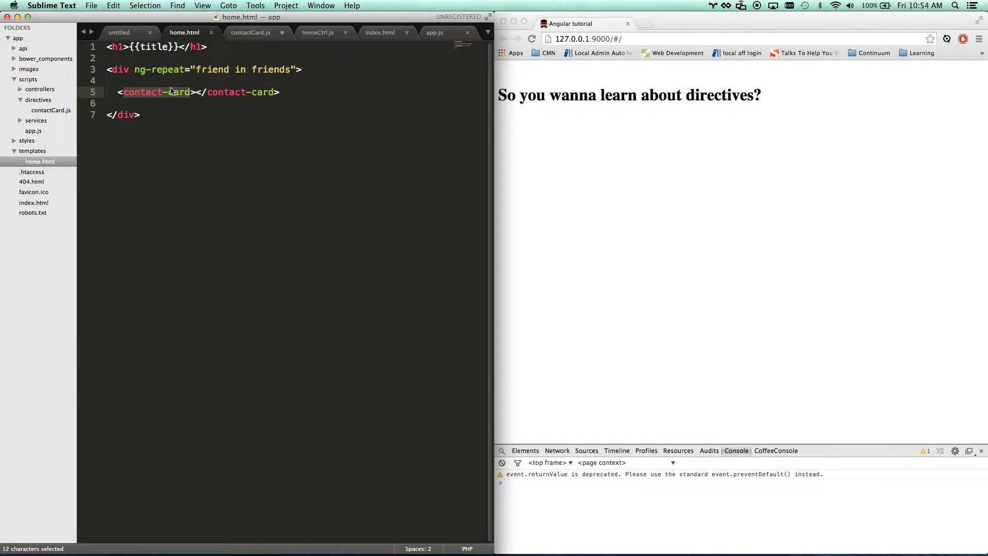
pyautogui.click(250, 31)
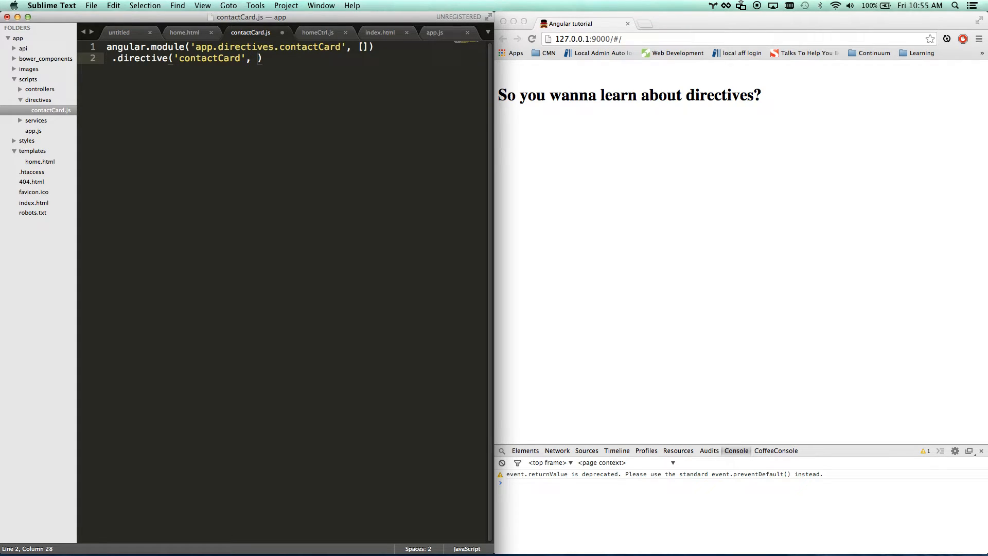
pyautogui.write('function() {}')
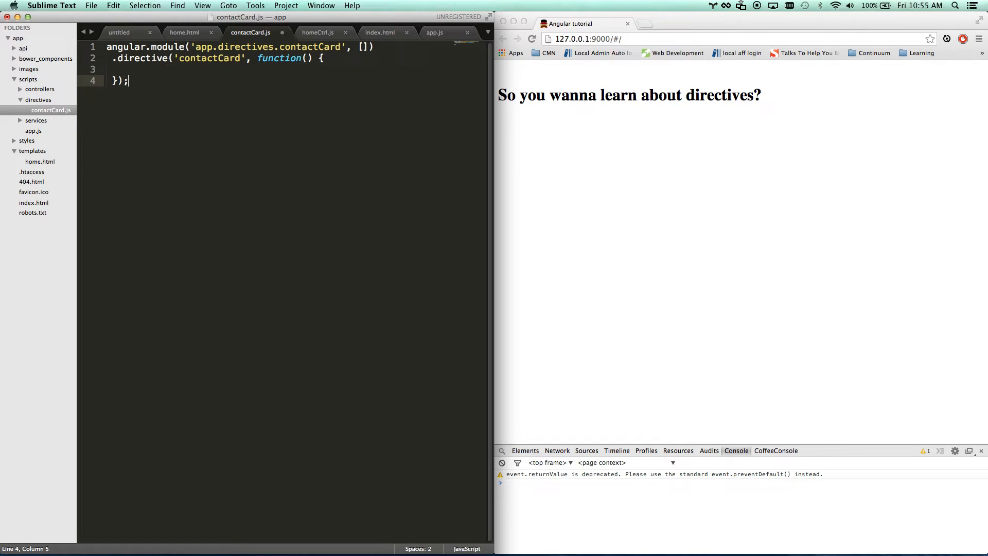
# - Try Friends and $scope parameters on the directive function, then leave it parameterless
pyautogui.click(256, 58)
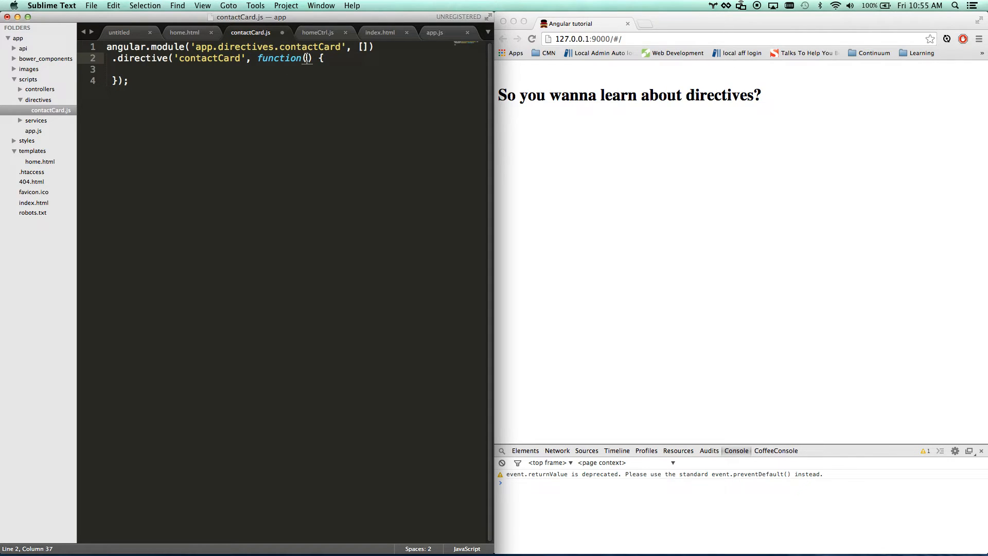
pyautogui.write('Ffir')
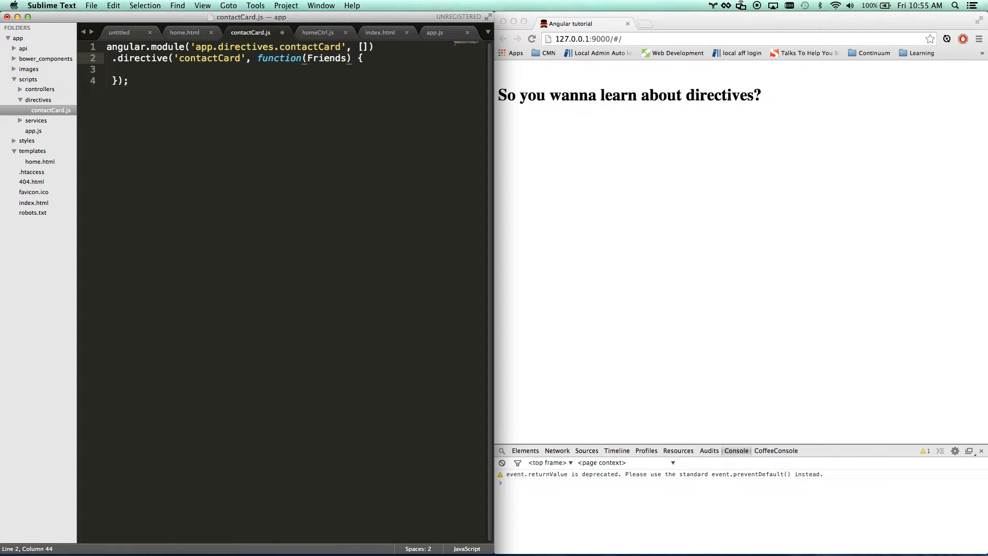
pyautogui.press('Backspace')
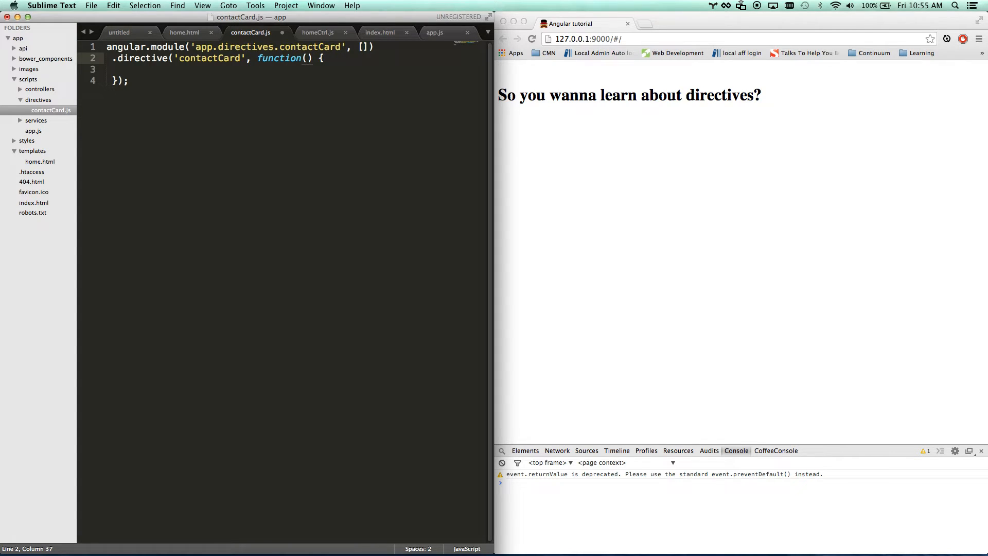
pyautogui.write('$sc')
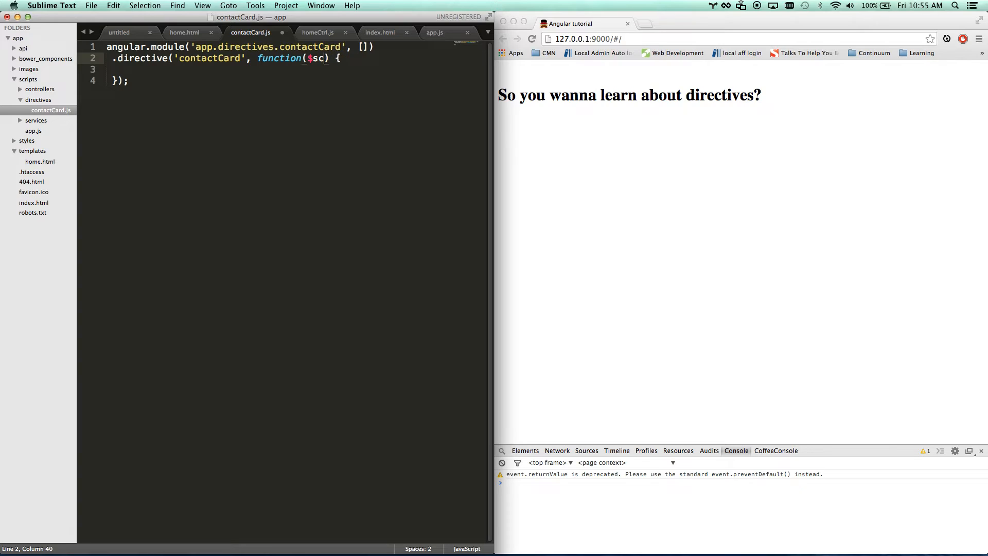
pyautogui.press('Backspace')
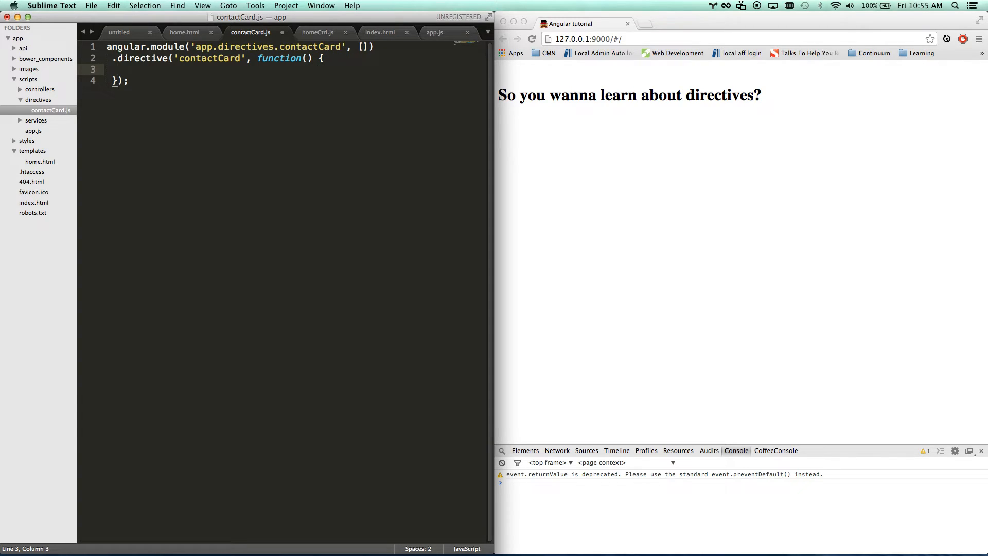
# - Return an object with restrict: 'E' and compare it with the contact-card tag in home.html
pyautogui.write('return {')
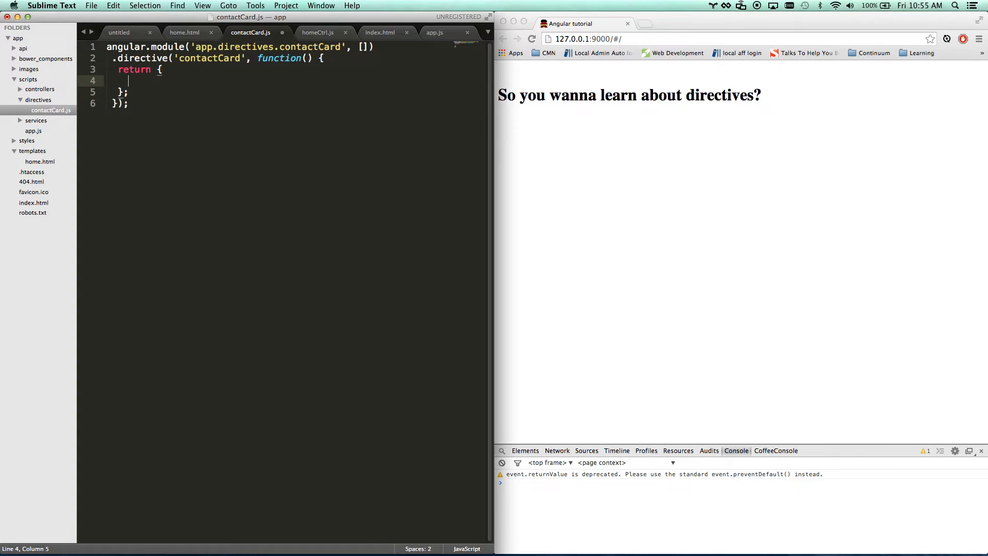
pyautogui.write("restrict: 'e")
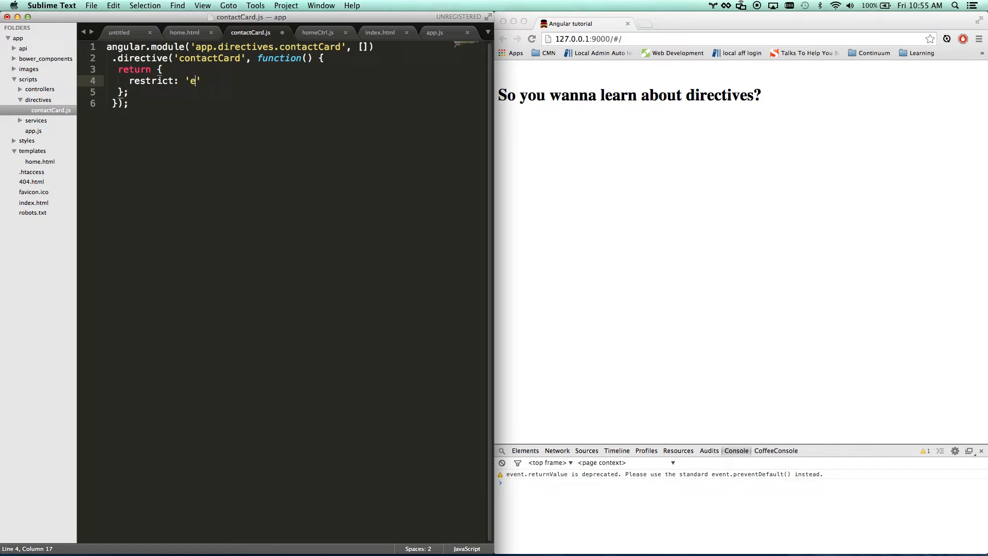
pyautogui.write('E')
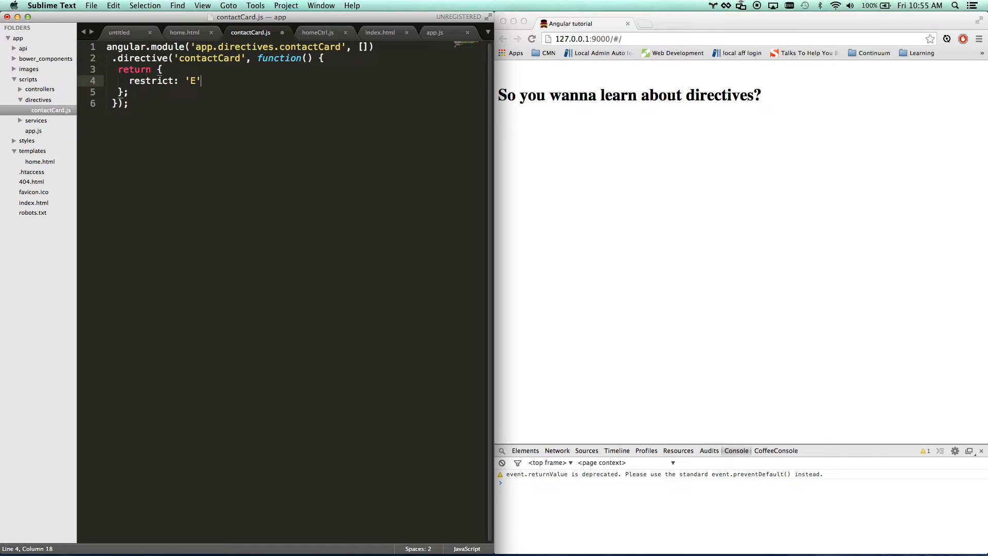
pyautogui.click(184, 32)
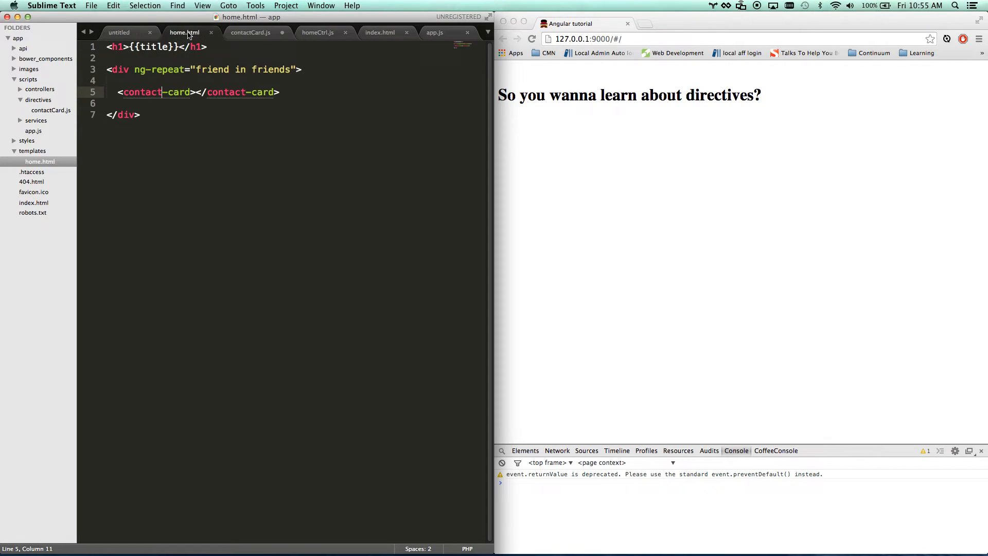
pyautogui.moveTo(117, 92); pyautogui.dragTo(203, 91)
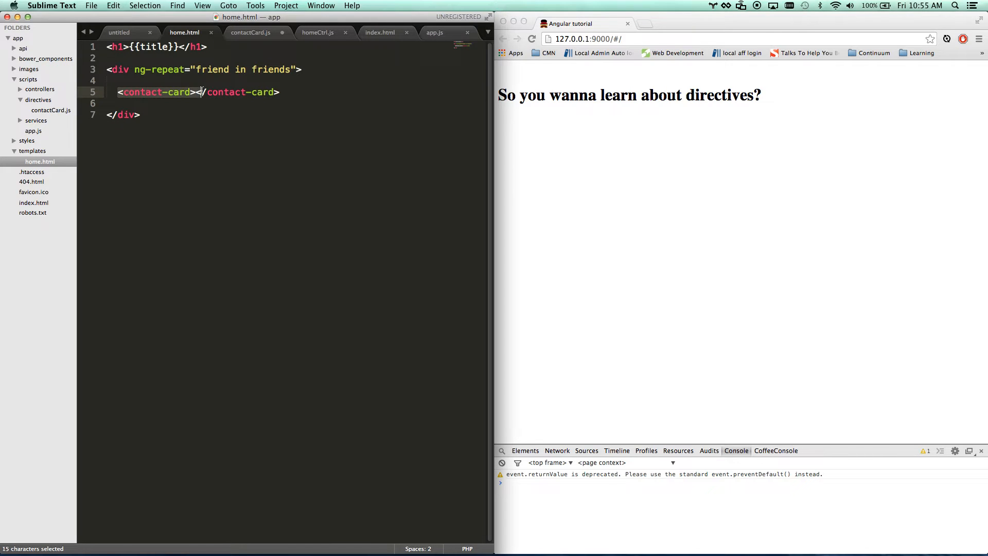
pyautogui.click(251, 32)
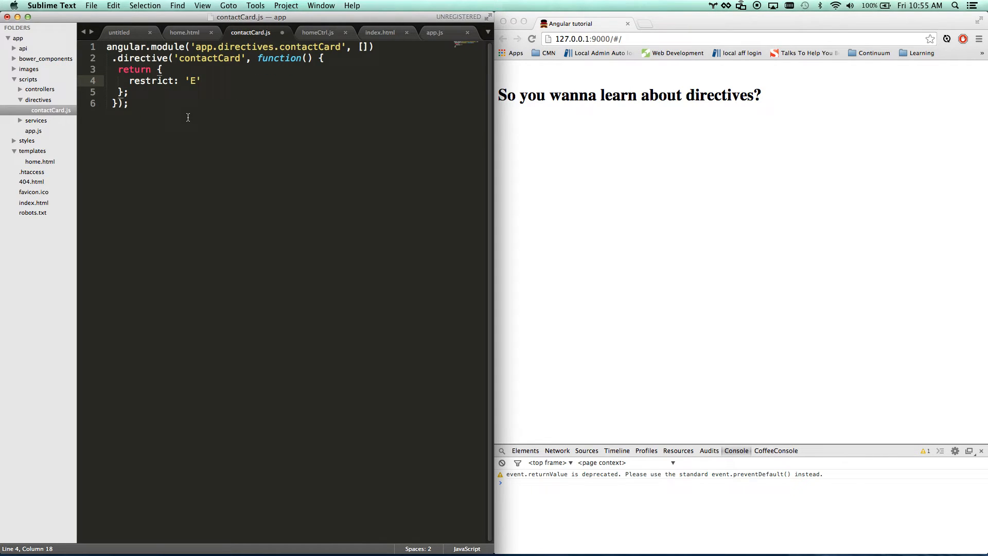
# - Try the div data-contact-card attribute form in home.html, then keep restrict as 'E' only
pyautogui.click(185, 32)
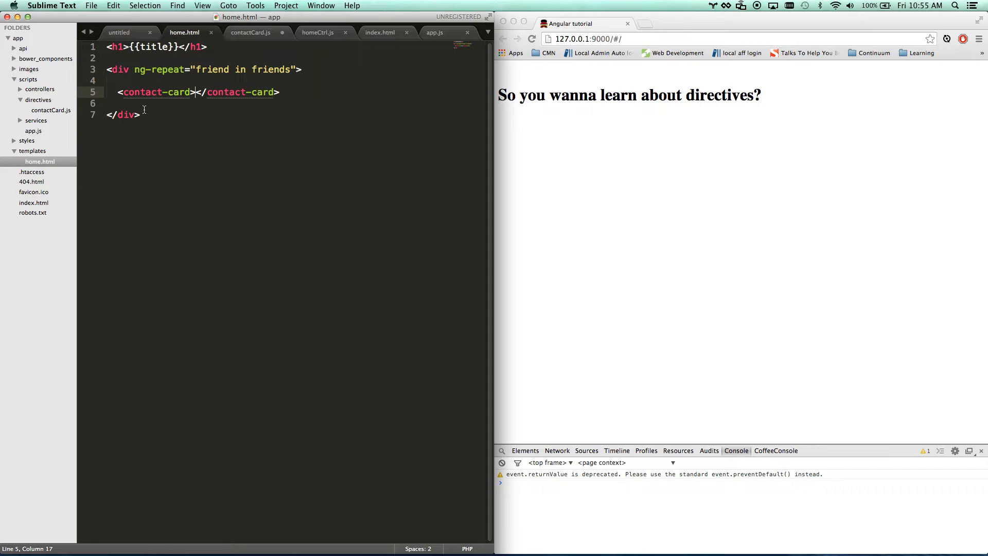
pyautogui.write('div')
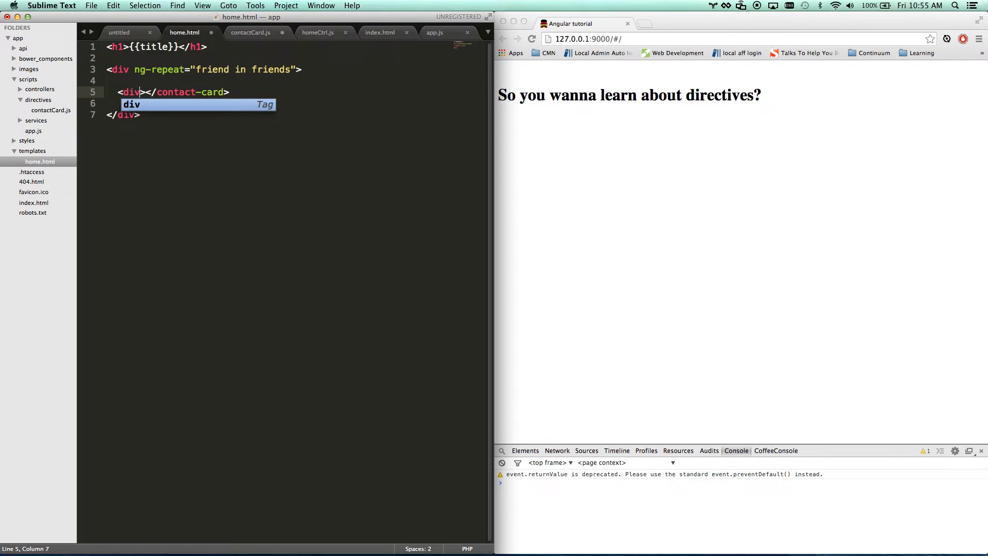
pyautogui.write('contcact-c')
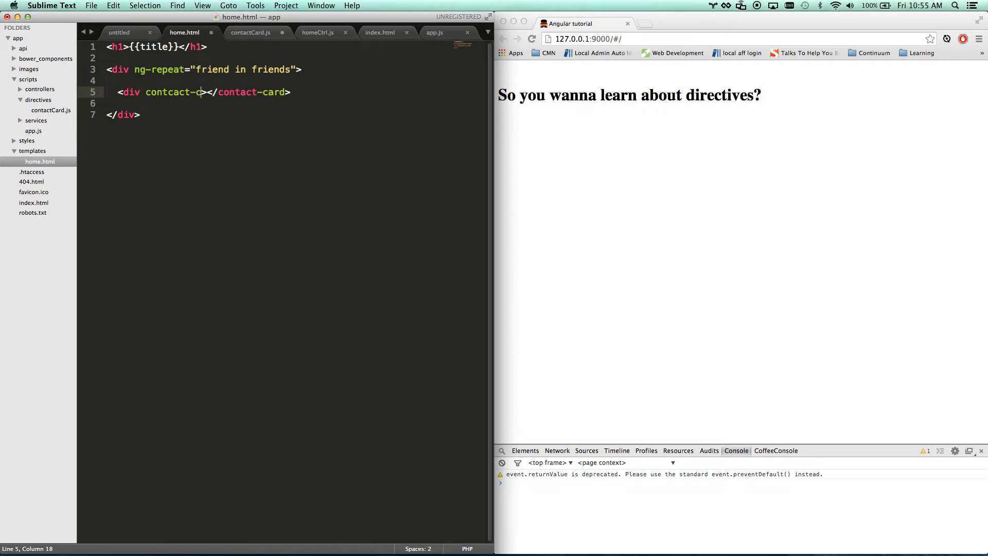
pyautogui.write('ard')
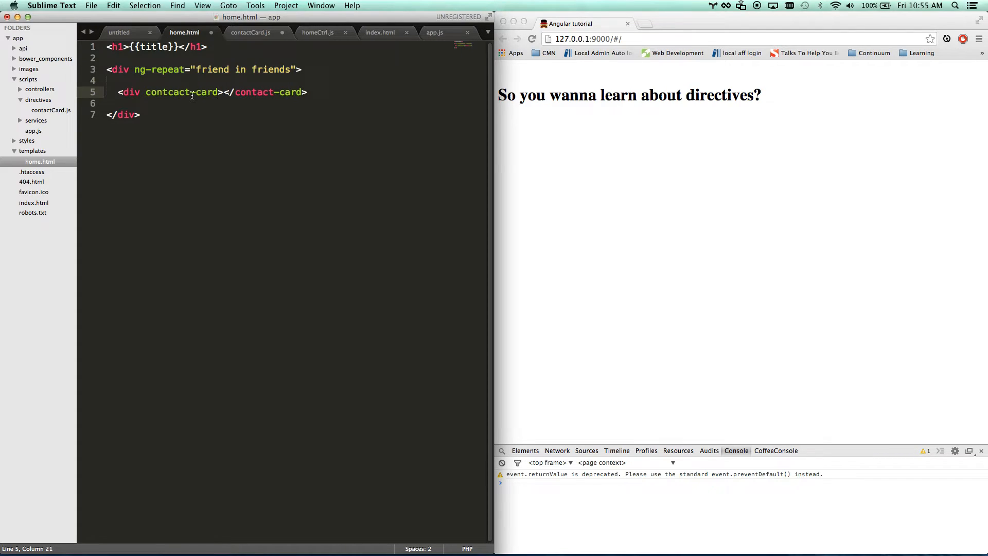
pyautogui.write('data-')
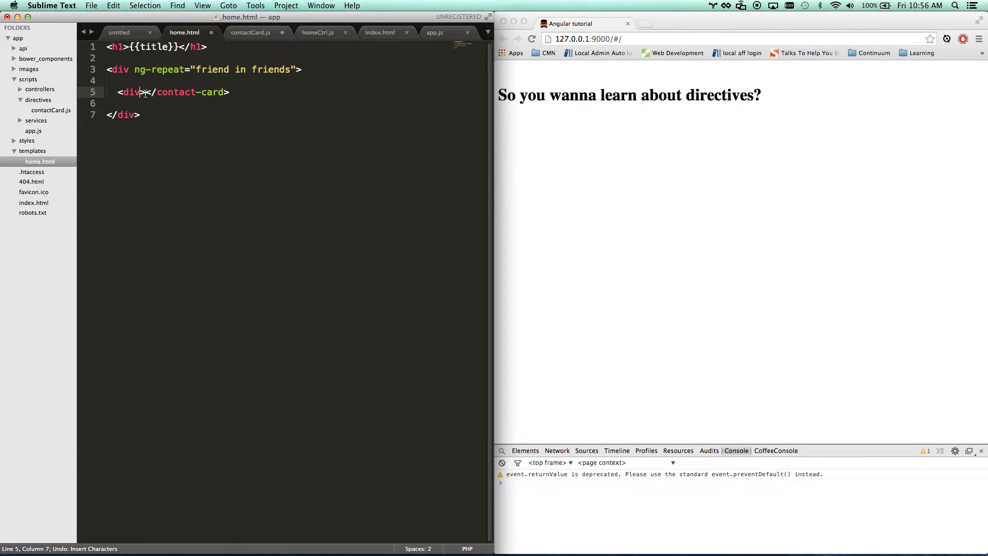
pyautogui.click(250, 32)
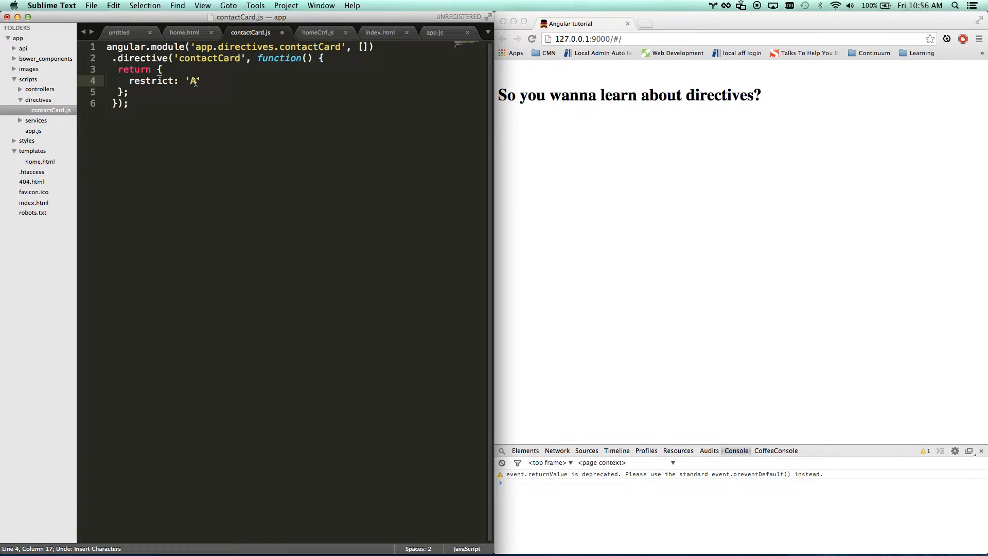
pyautogui.write('E')
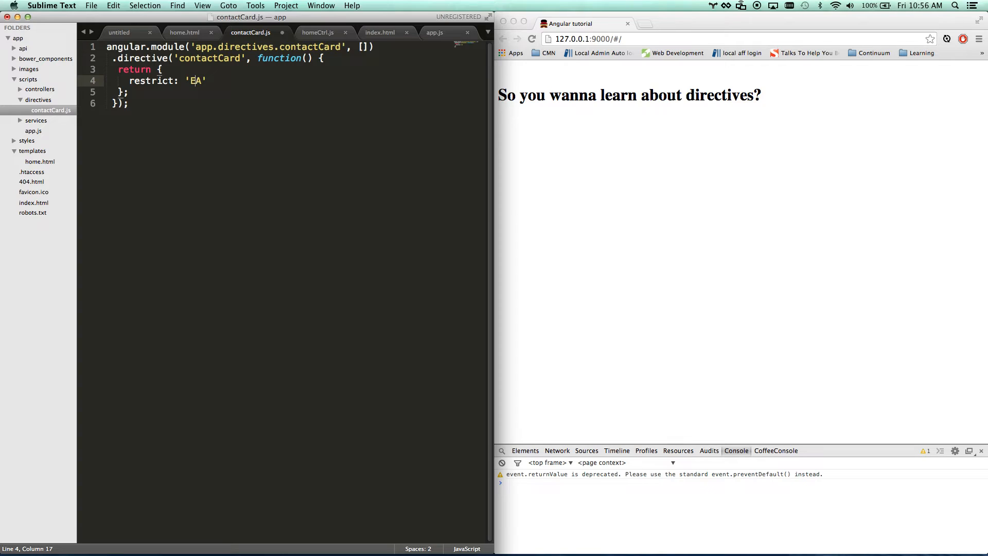
pyautogui.press('Backspace')
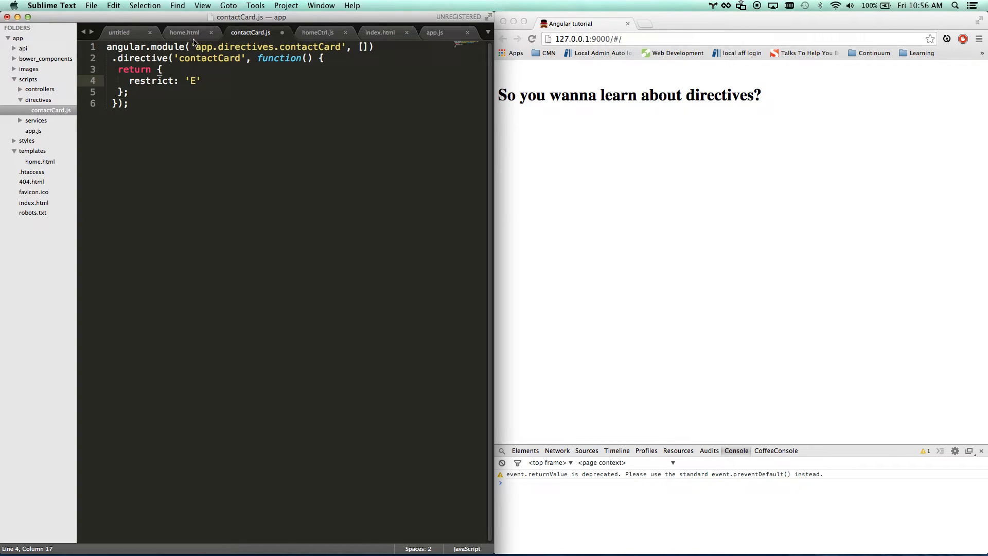
# - Add a controller: function($scope) {} property after the restrict line of the contactCard directive
pyautogui.click(202, 80)
pyautogui.write(',')
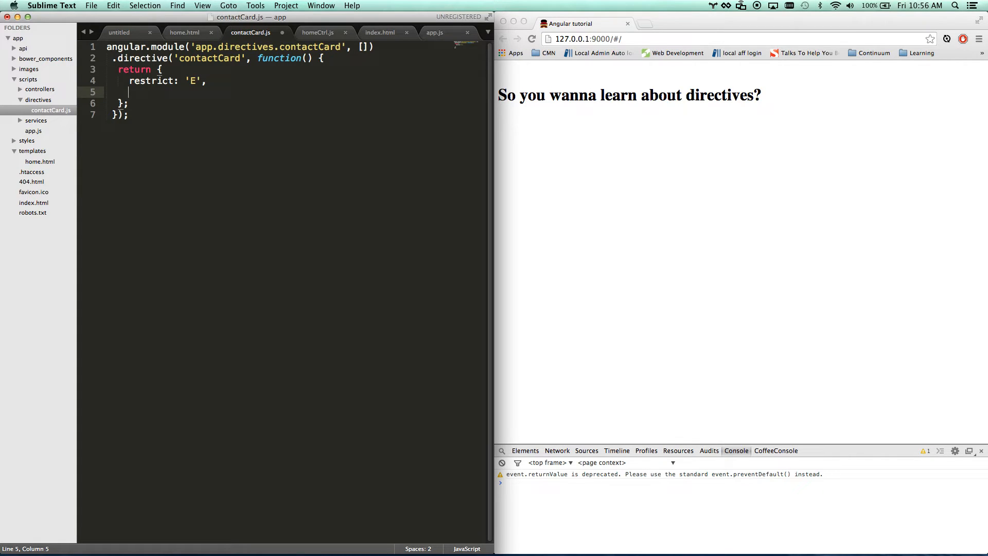
pyautogui.write('c')
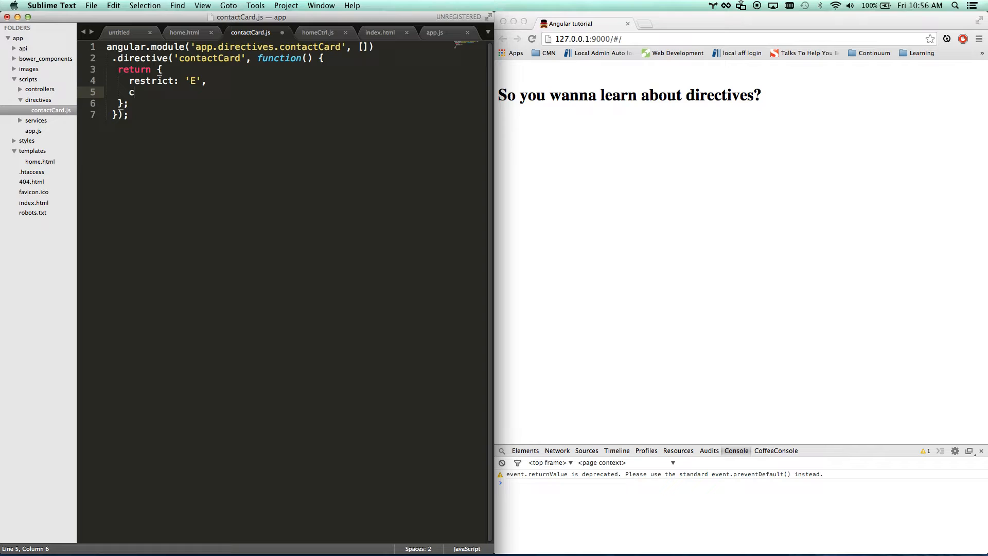
pyautogui.write('ontroller: fu')
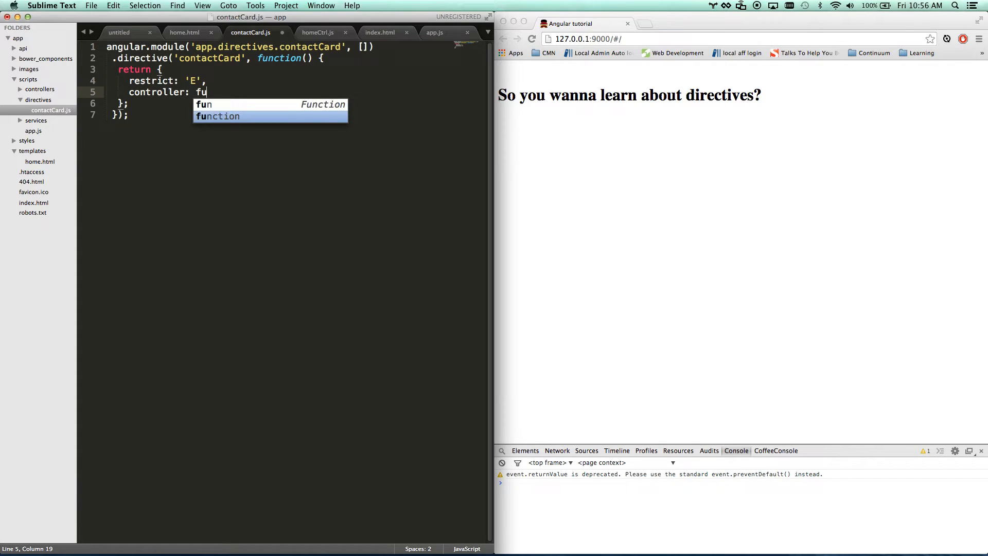
pyautogui.press('tab')
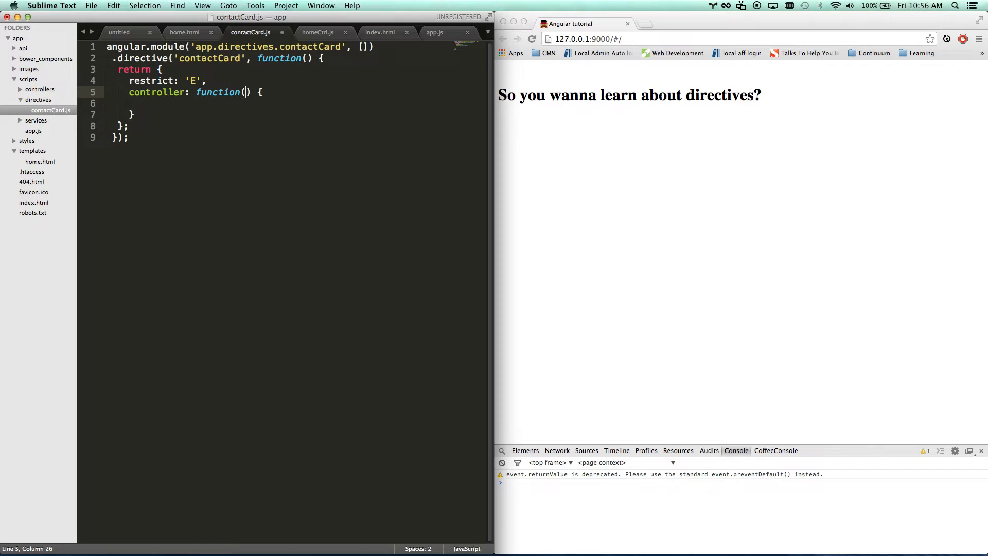
pyautogui.write('$scope')
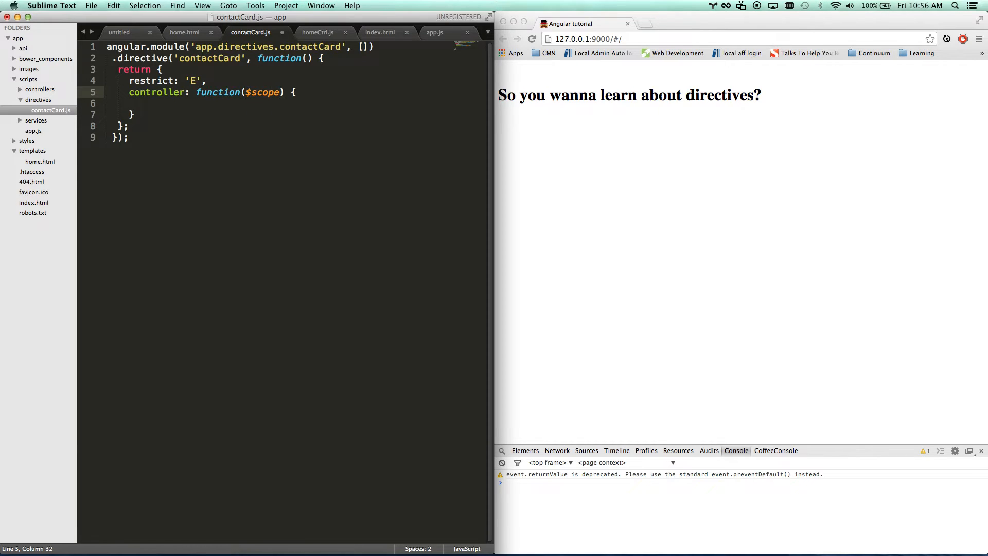
# - Have the controller call alert('controller'), save, and dismiss the resulting alert in Chrome
pyautogui.click(133, 103)
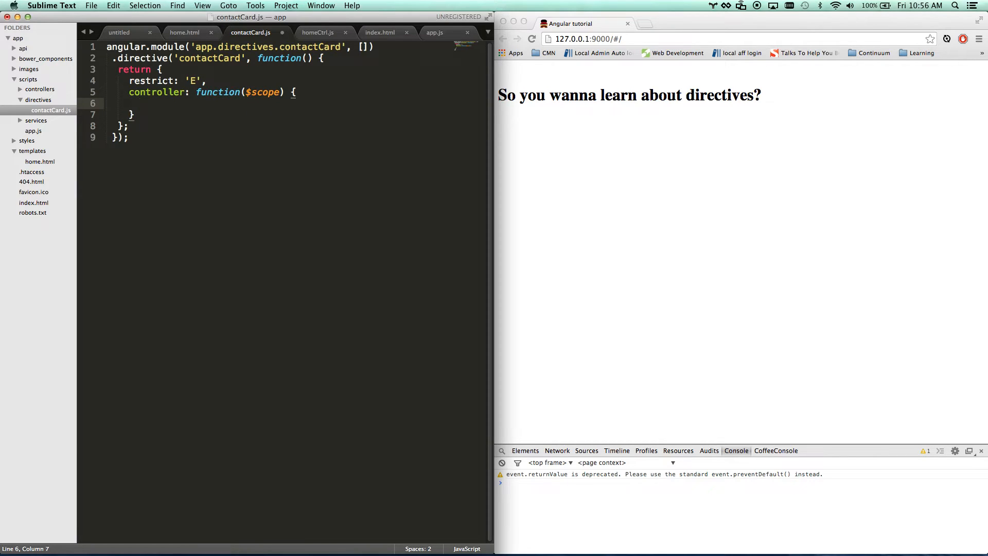
pyautogui.write('aler')
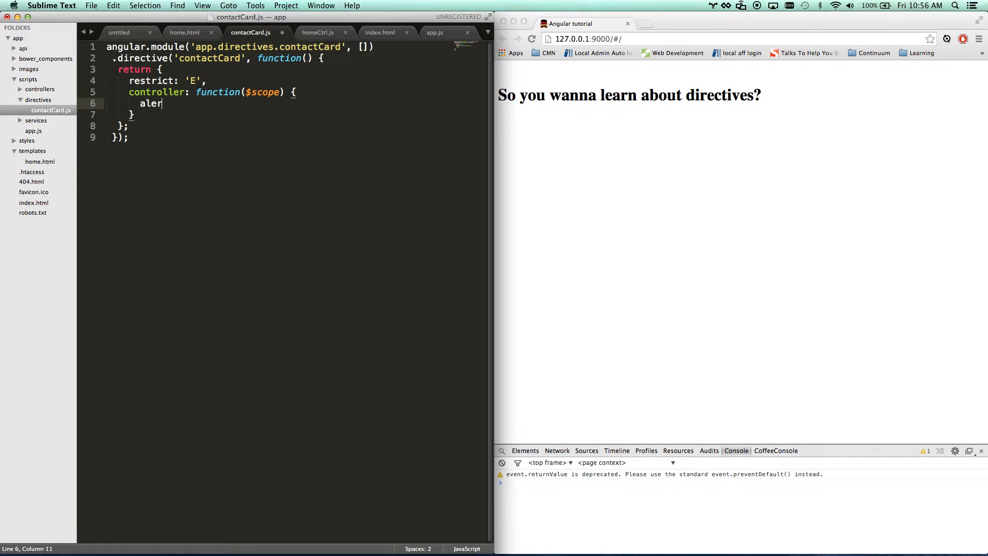
pyautogui.write('t();')
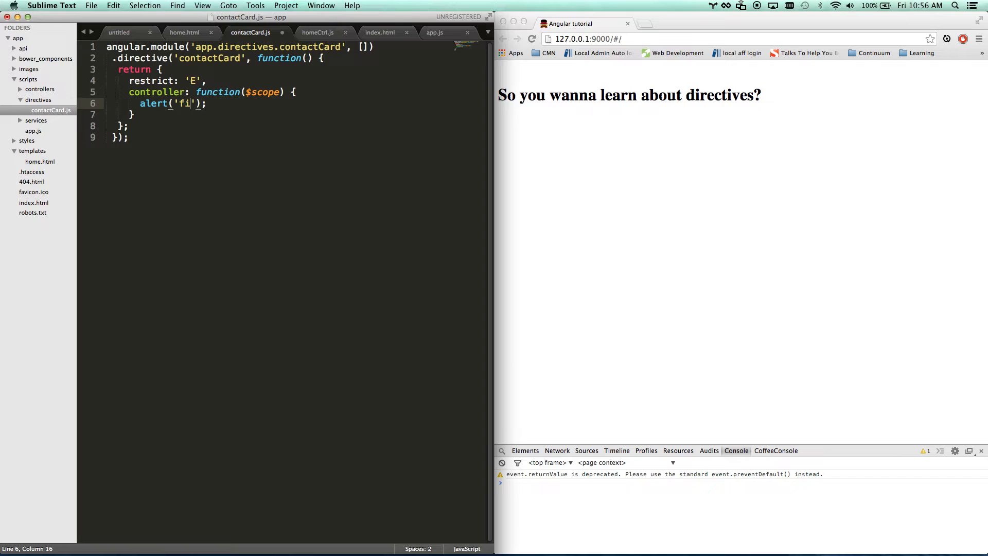
pyautogui.write('controller')
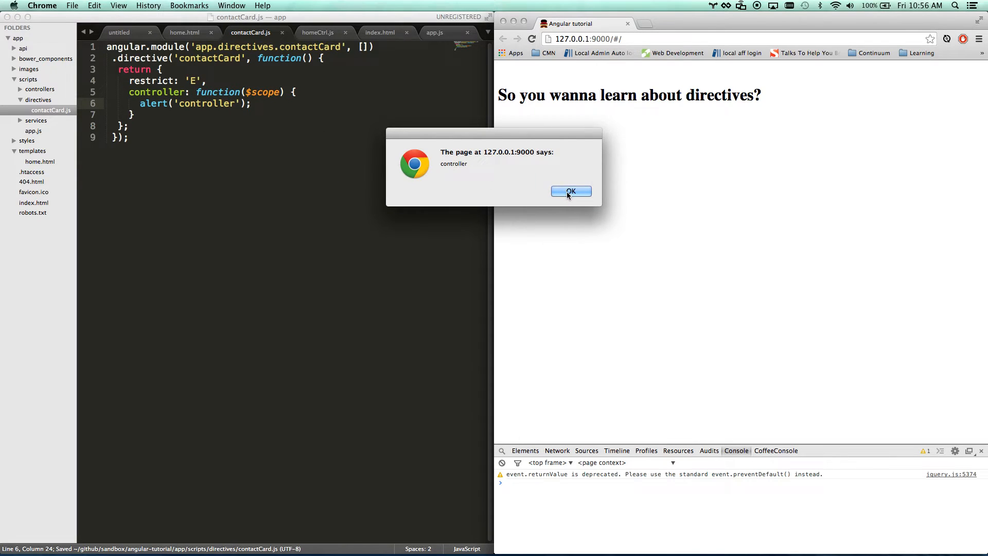
pyautogui.click(570, 191)
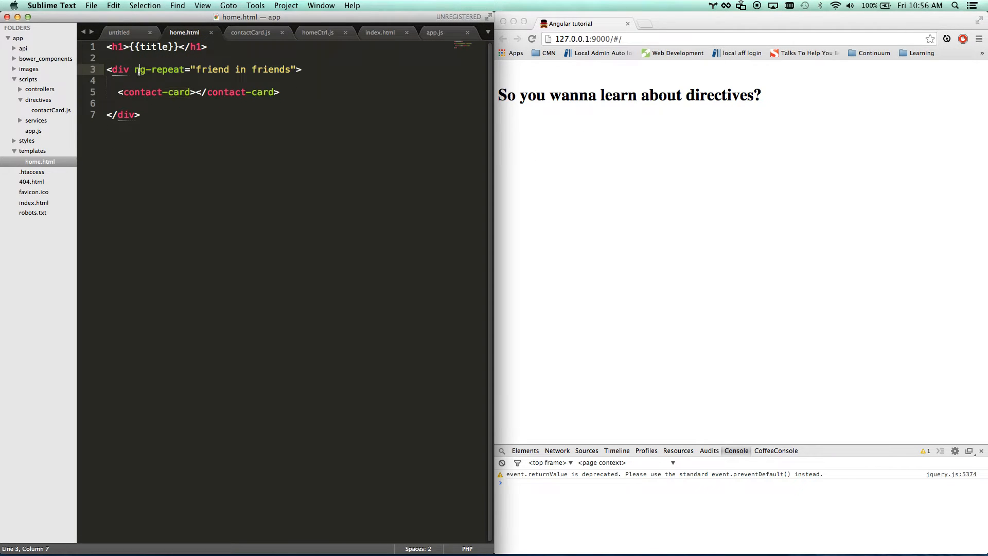
# - Replace the alert with console.log('controller') in contactCard.js using the cl snippet
pyautogui.click(251, 31)
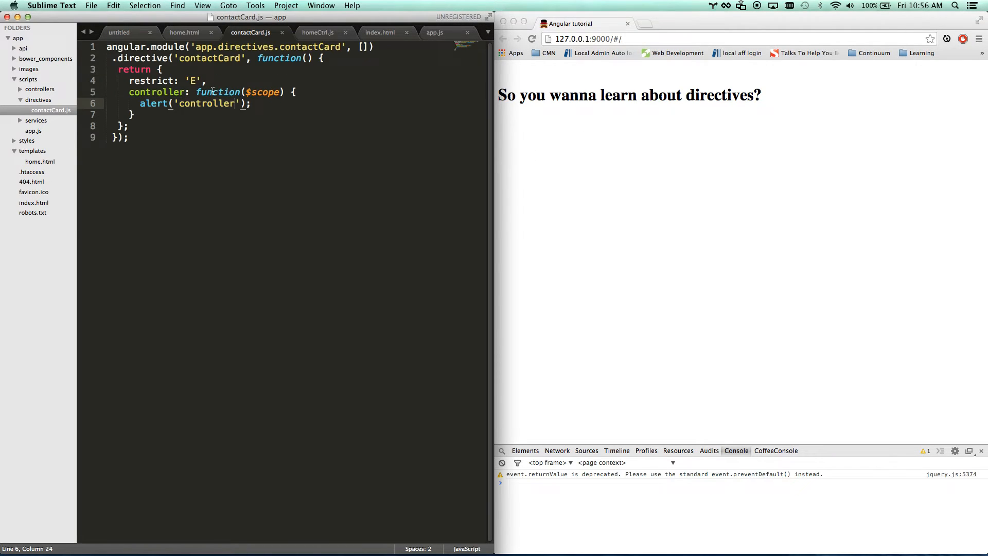
pyautogui.write('cl')
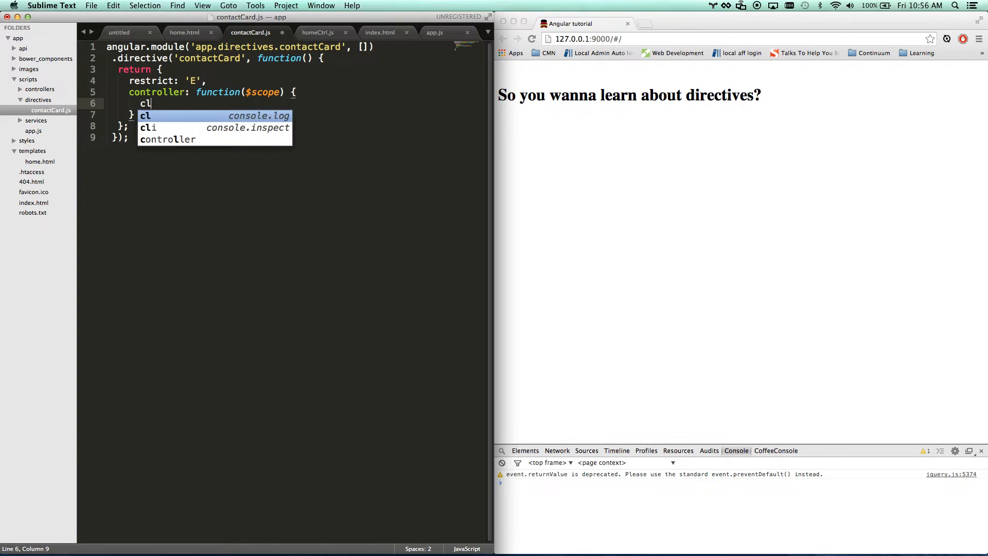
pyautogui.press('Tab')
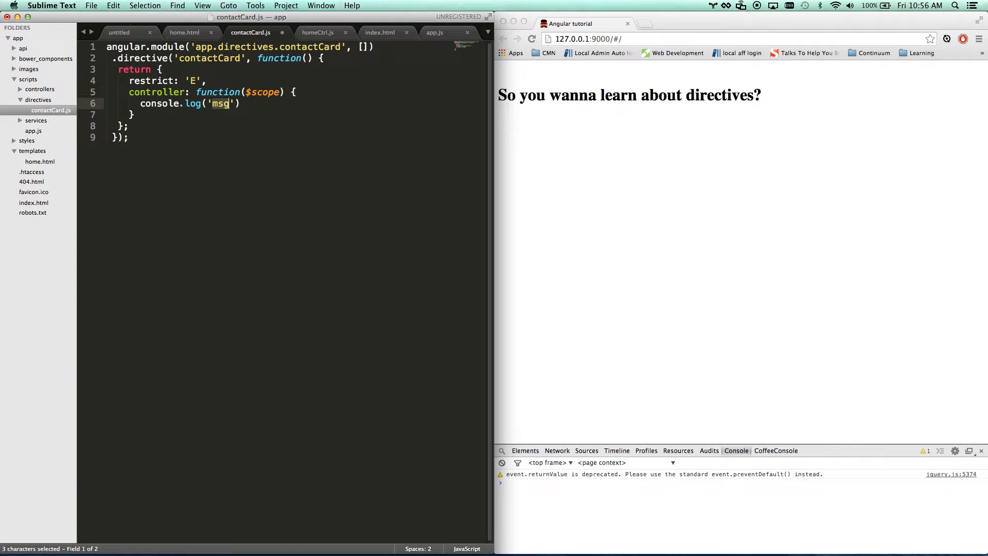
pyautogui.write('controller')
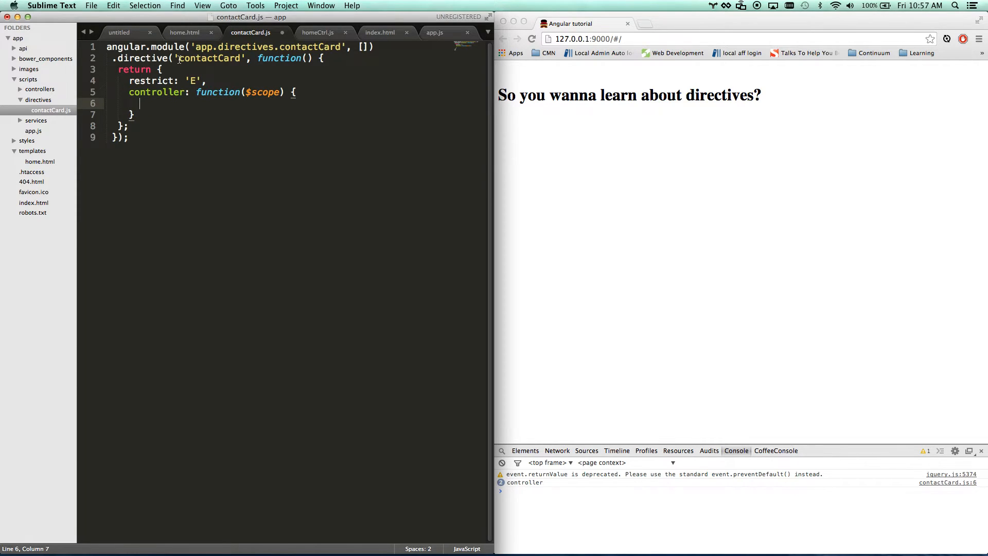
pyautogui.click(184, 32)
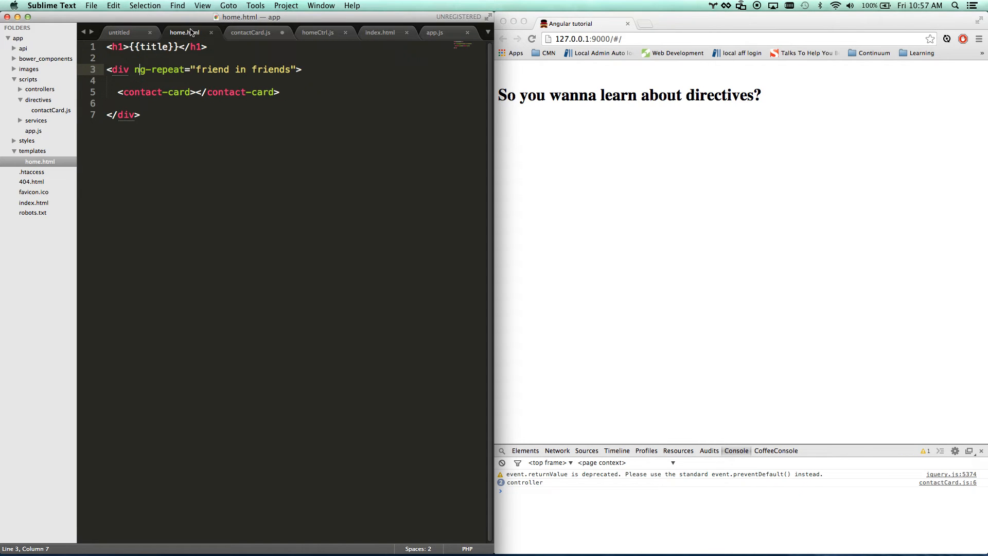
pyautogui.doubleClick(156, 92)
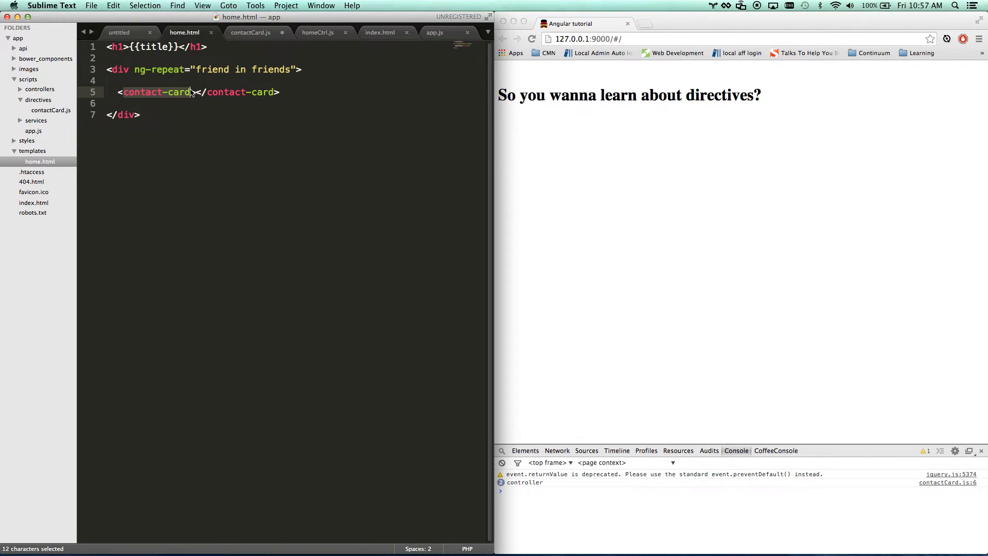
pyautogui.click(250, 32)
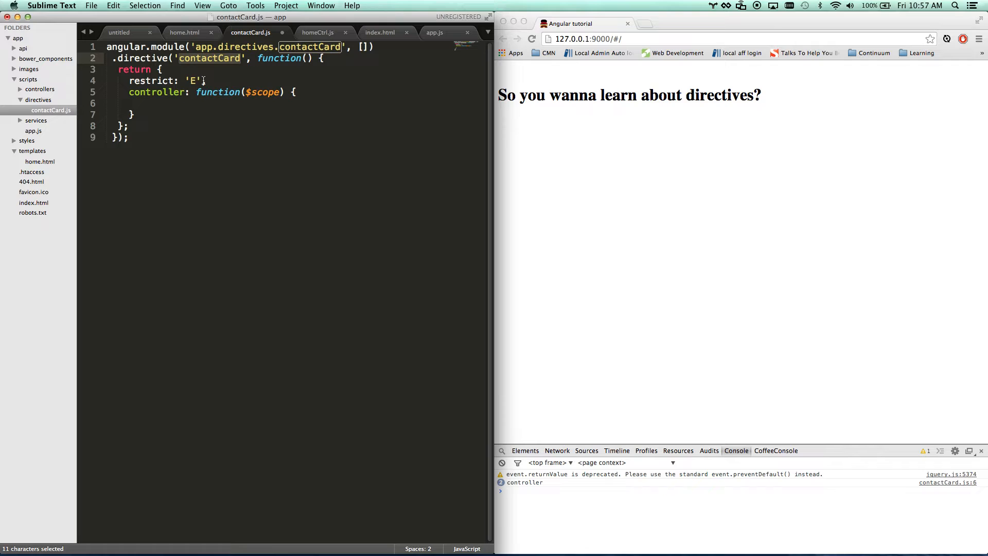
pyautogui.click(184, 32)
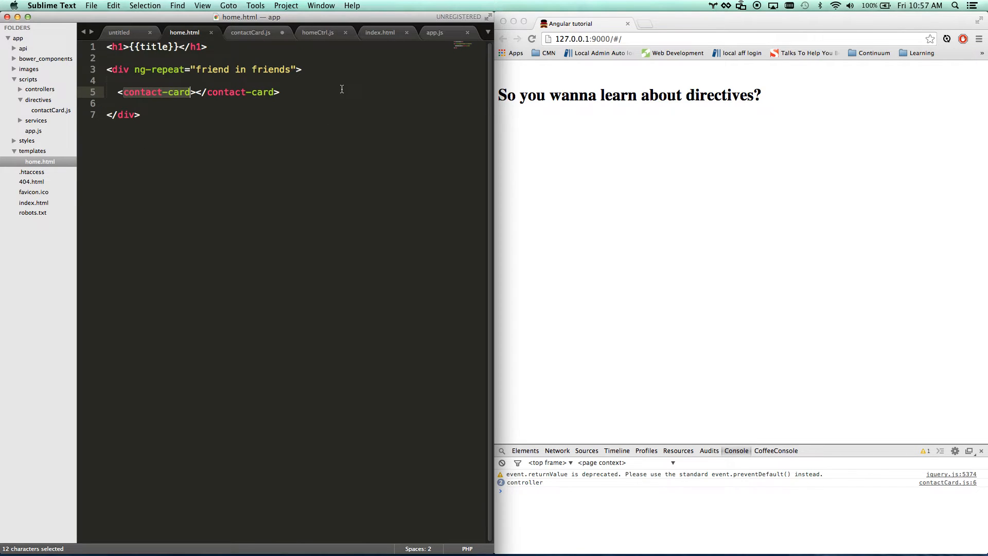
pyautogui.click(435, 32)
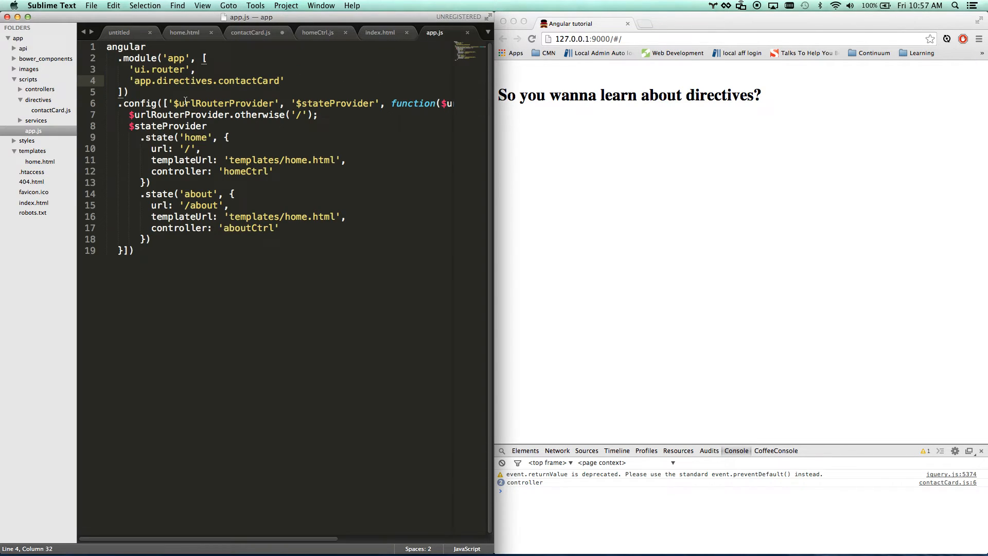
pyautogui.moveTo(131, 80); pyautogui.dragTo(282, 81)
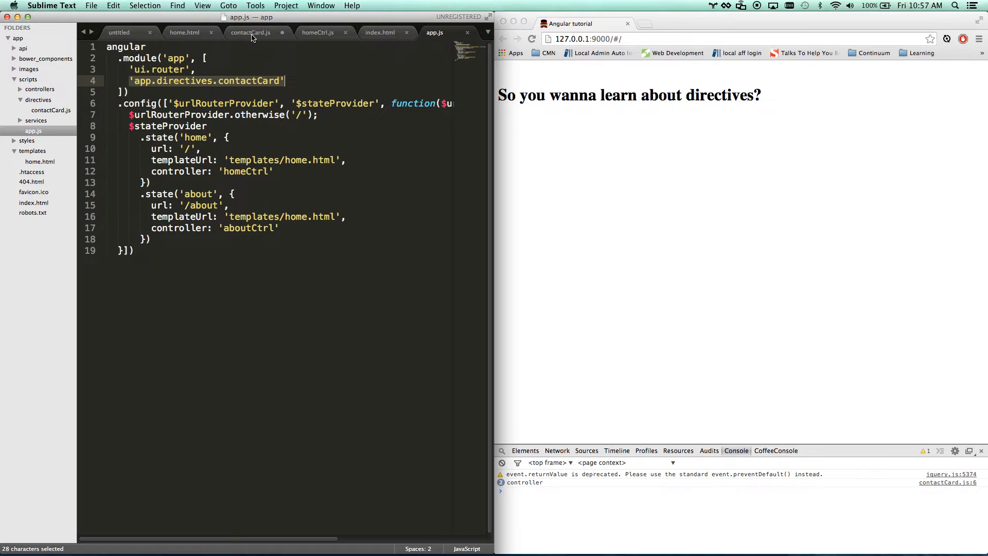
pyautogui.click(250, 32)
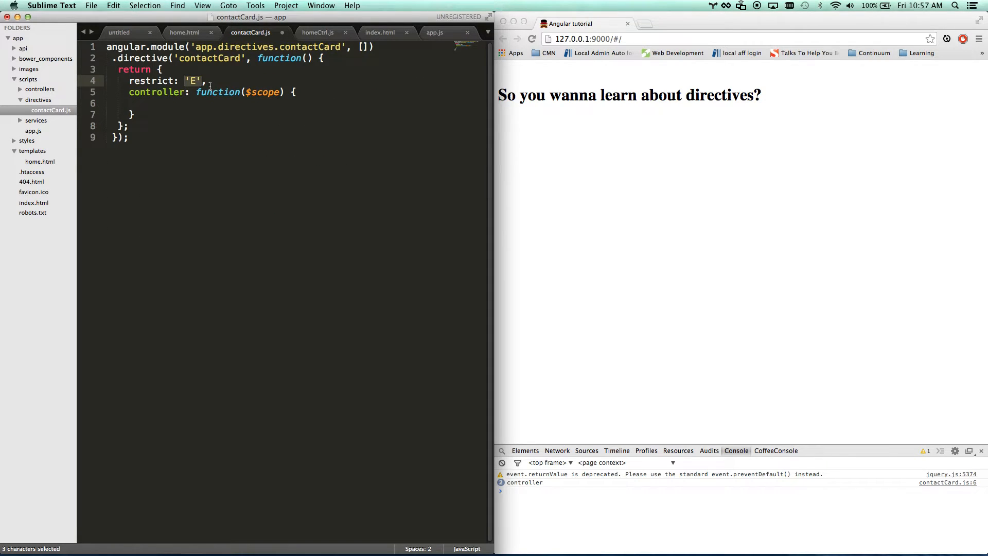
pyautogui.click(184, 32)
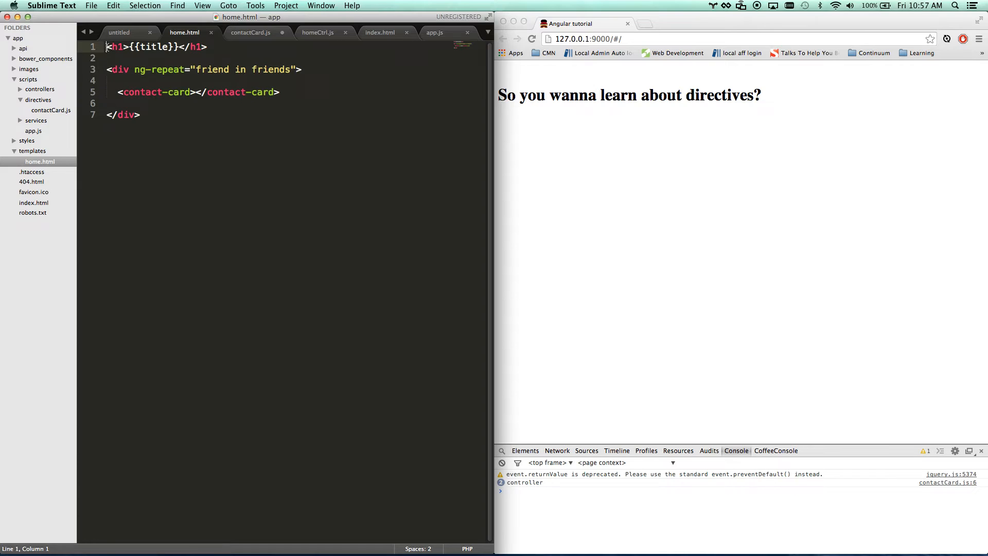
pyautogui.click(144, 114)
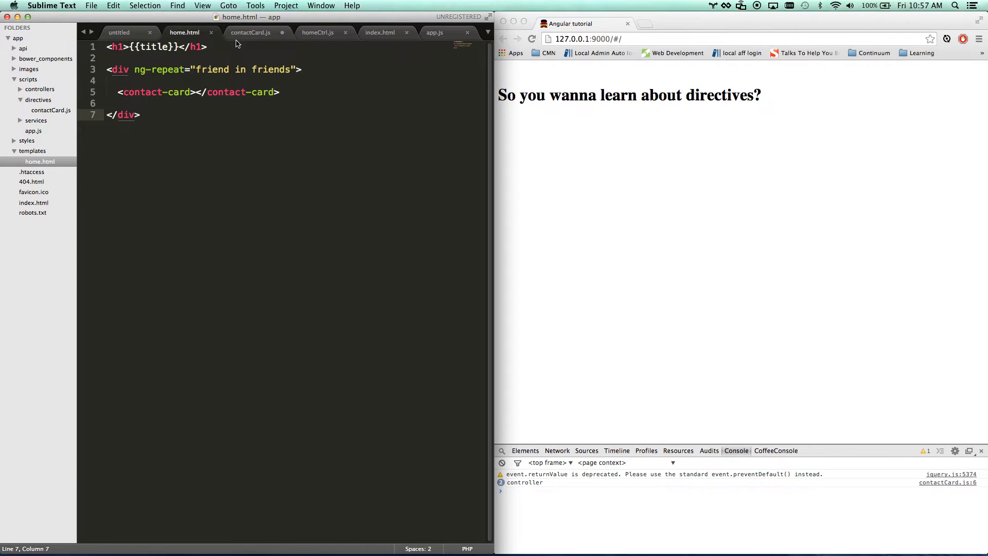
pyautogui.click(147, 114)
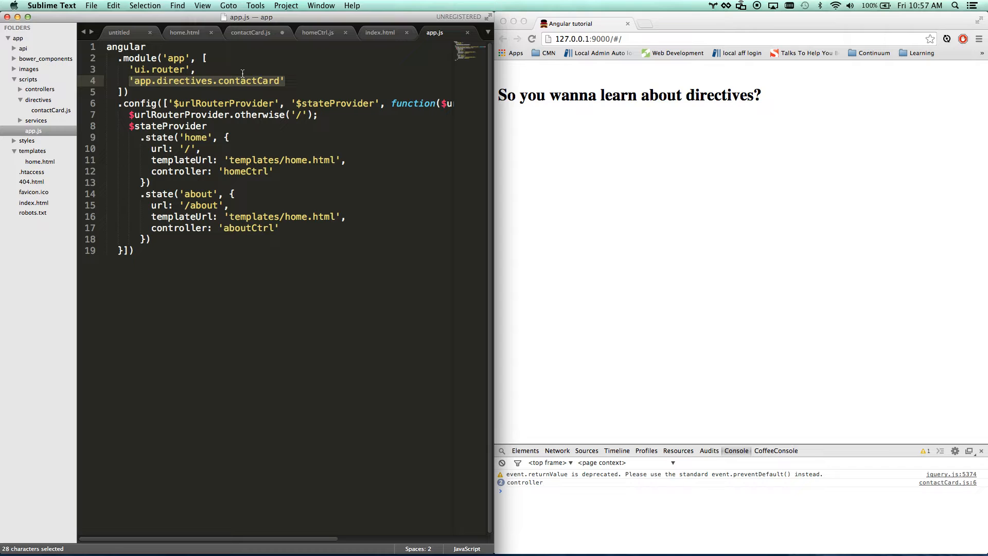
pyautogui.click(250, 32)
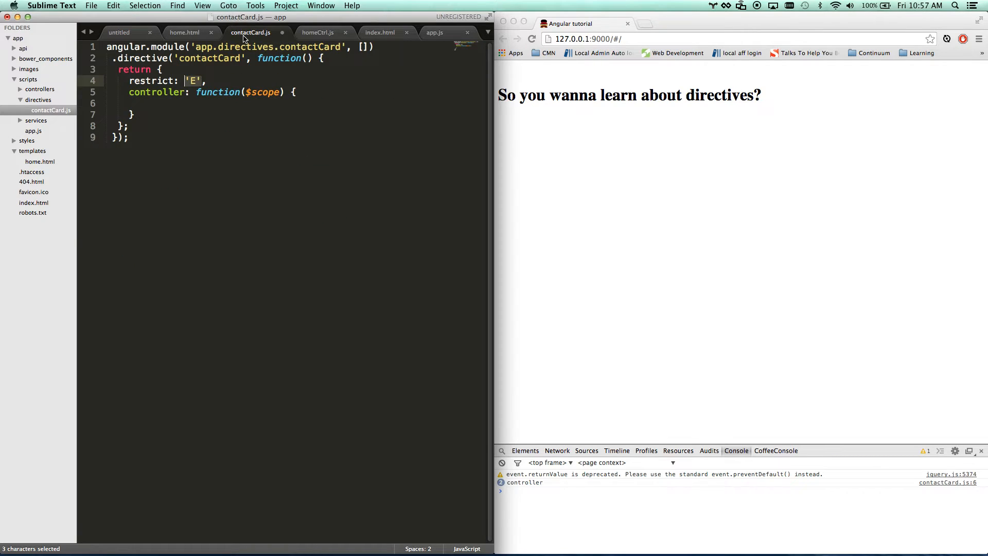
pyautogui.click(184, 32)
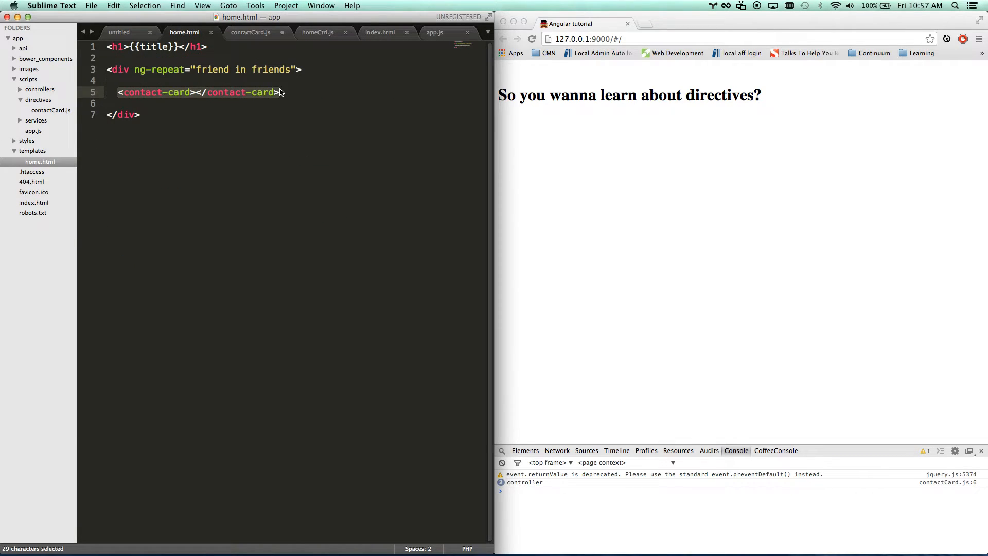
pyautogui.click(251, 32)
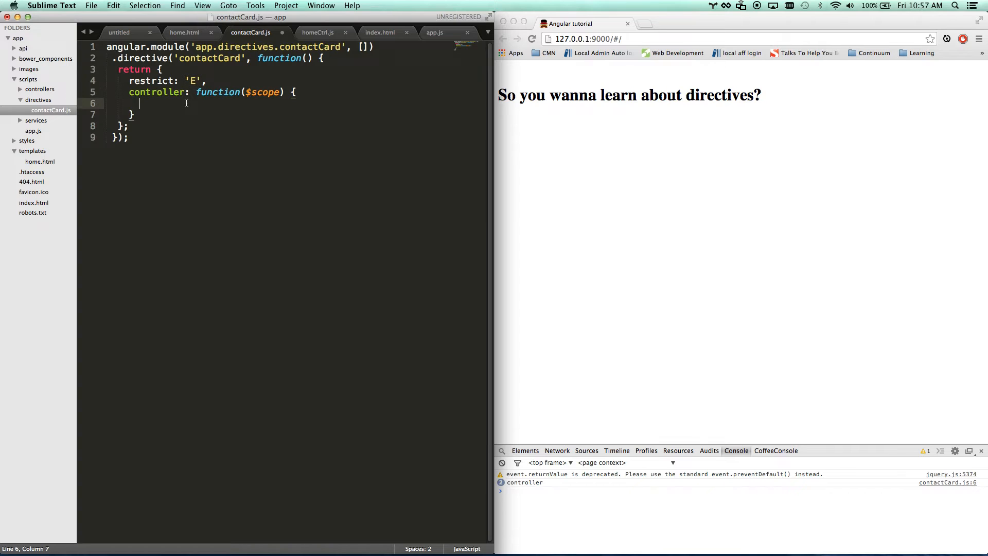
pyautogui.click(434, 32)
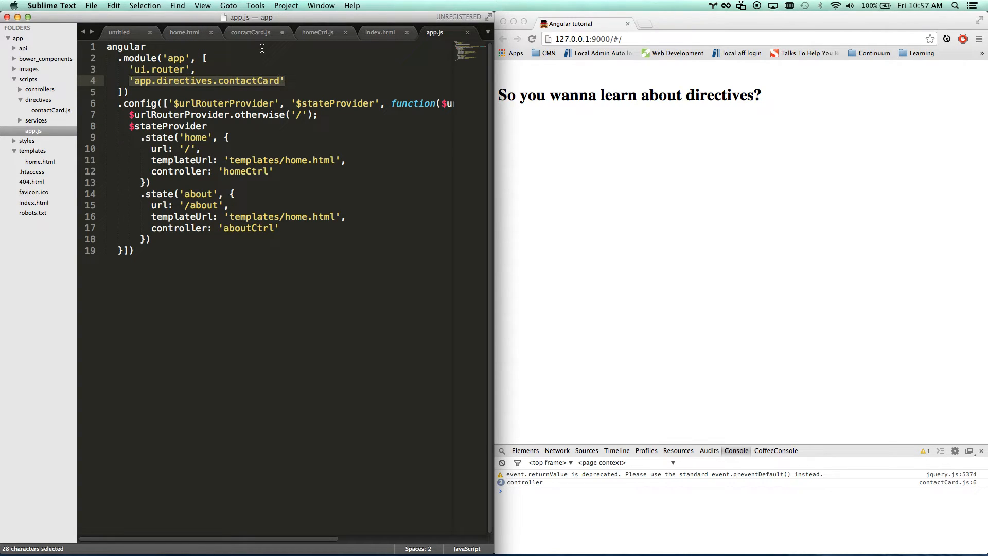
pyautogui.click(250, 32)
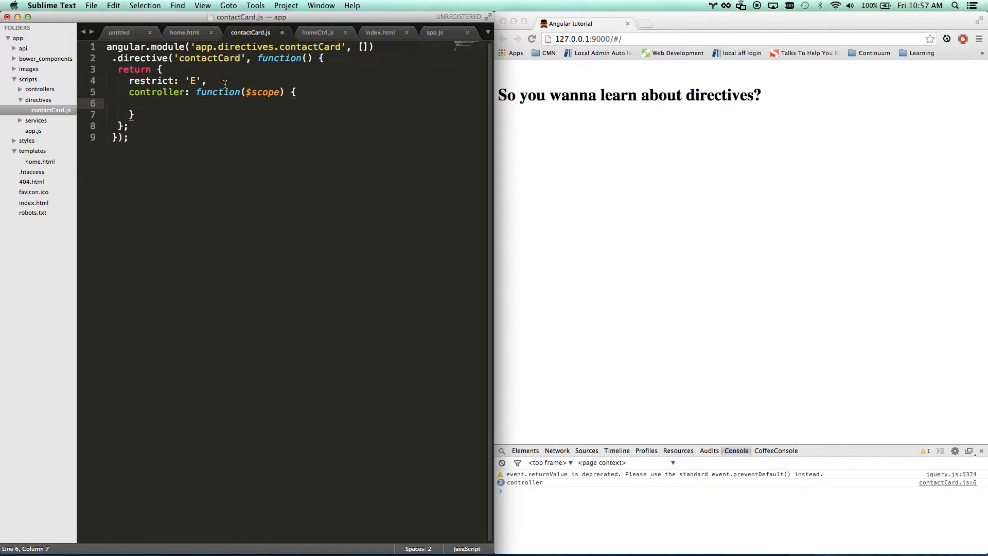
pyautogui.click(225, 80)
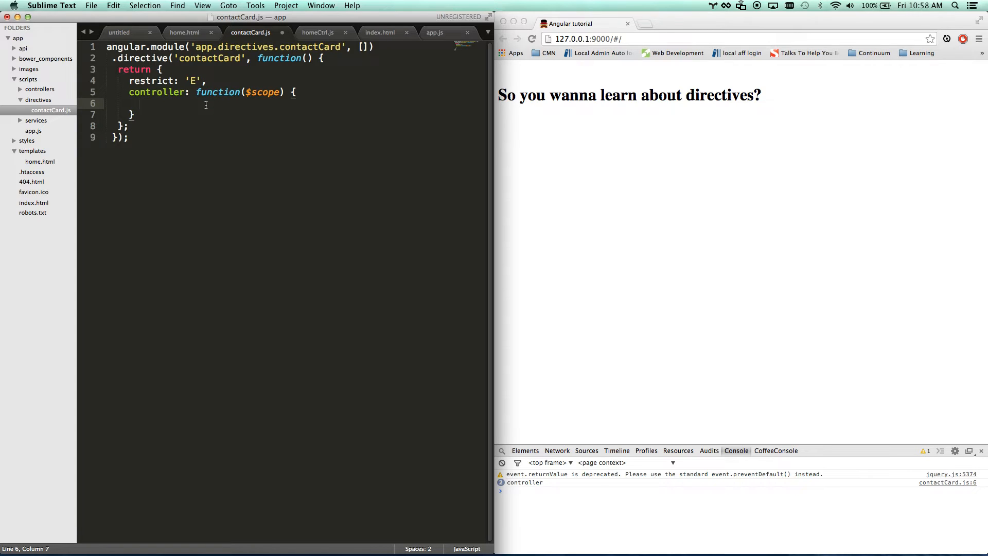
# - Add a data="friend" attribute to the <contact-card> element in home.html
pyautogui.click(184, 32)
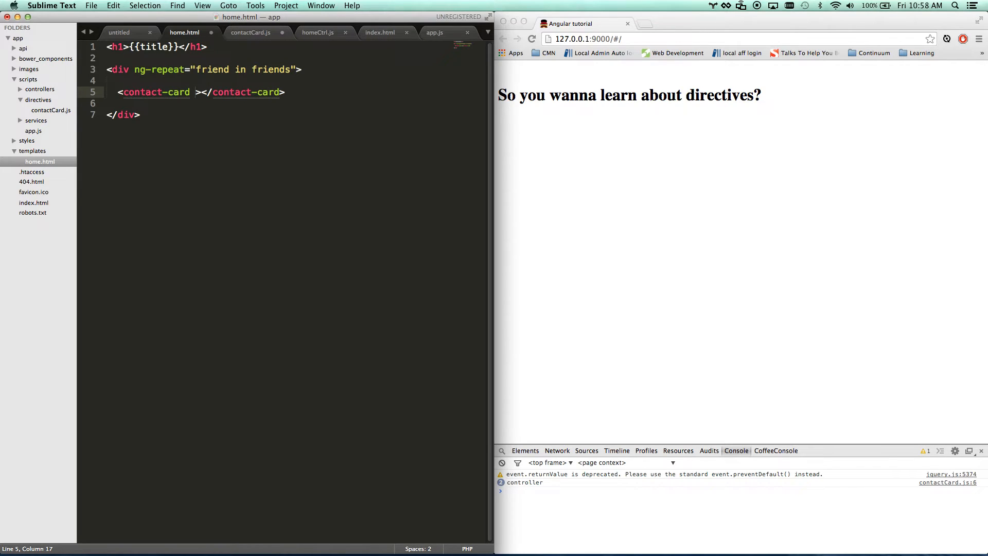
pyautogui.write('data=')
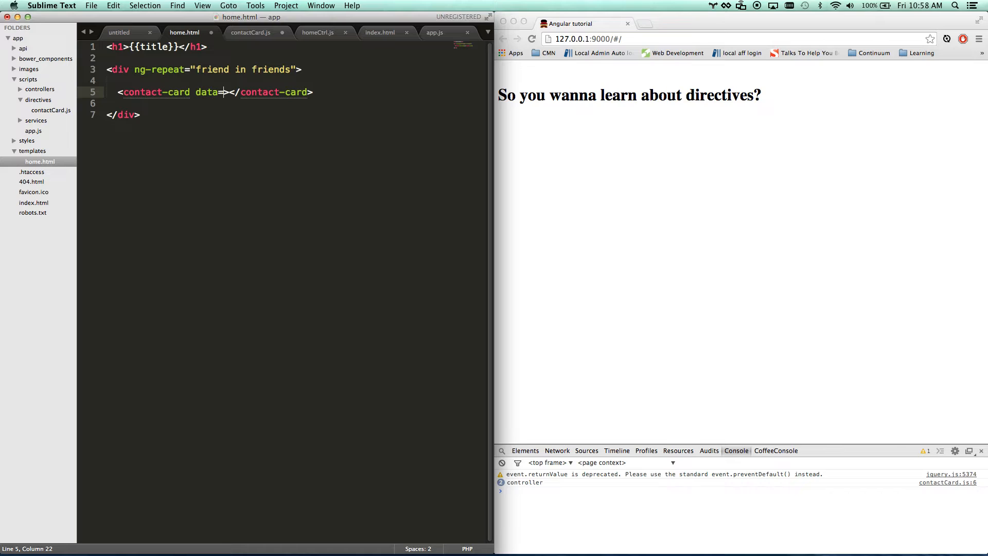
pyautogui.write('""')
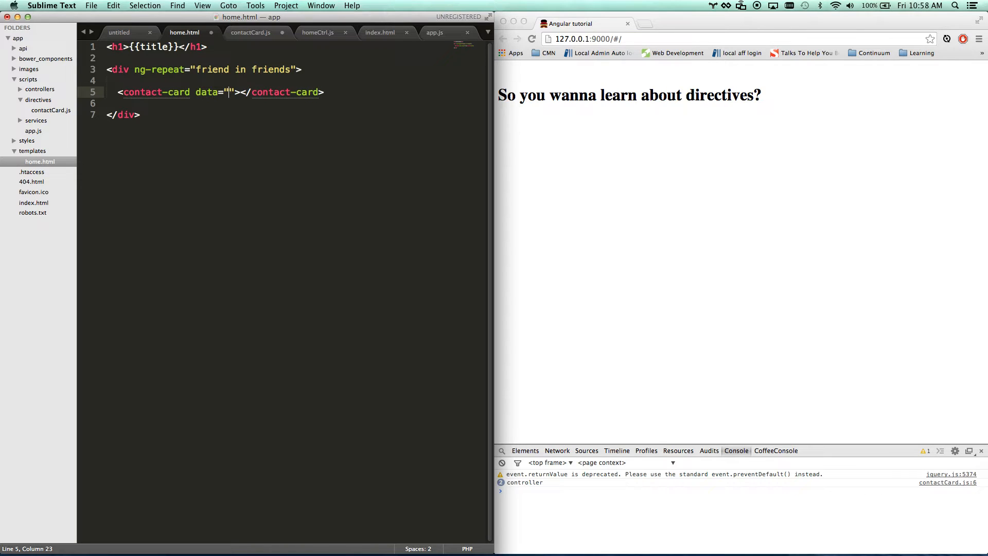
pyautogui.write('fir')
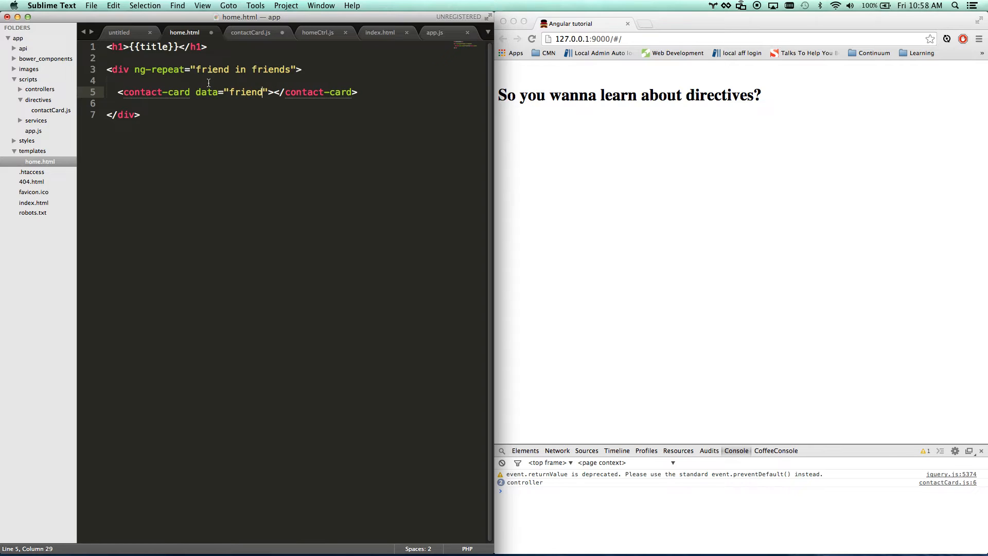
# - Highlight the friend matches from ng-repeat, save home.html, and return to contactCard.js
pyautogui.click(199, 69)
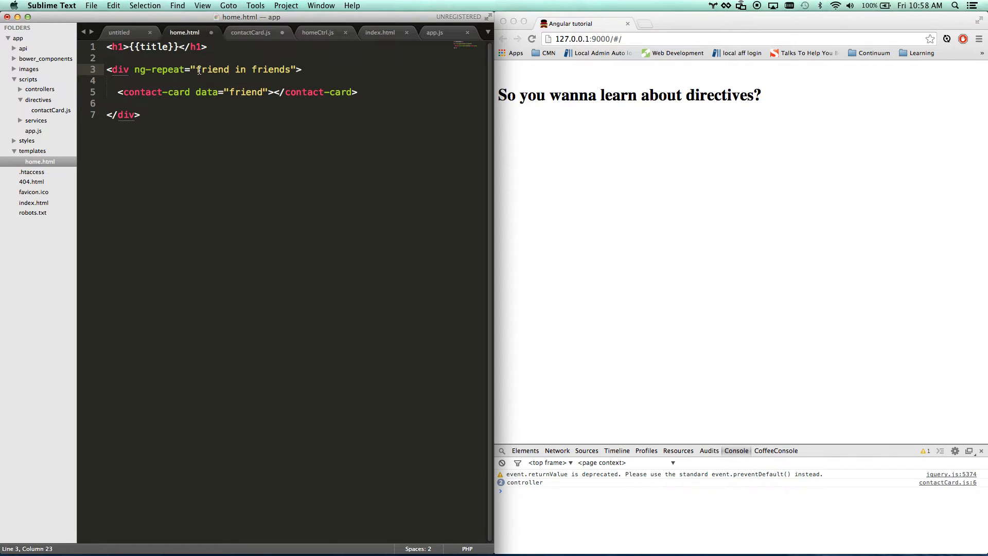
pyautogui.doubleClick(245, 92)
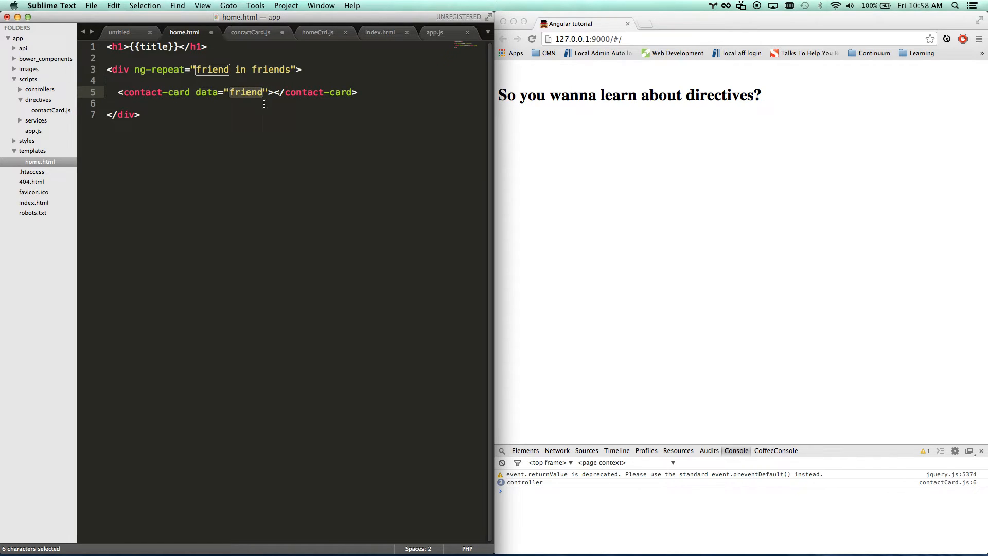
pyautogui.press('cmd+s')
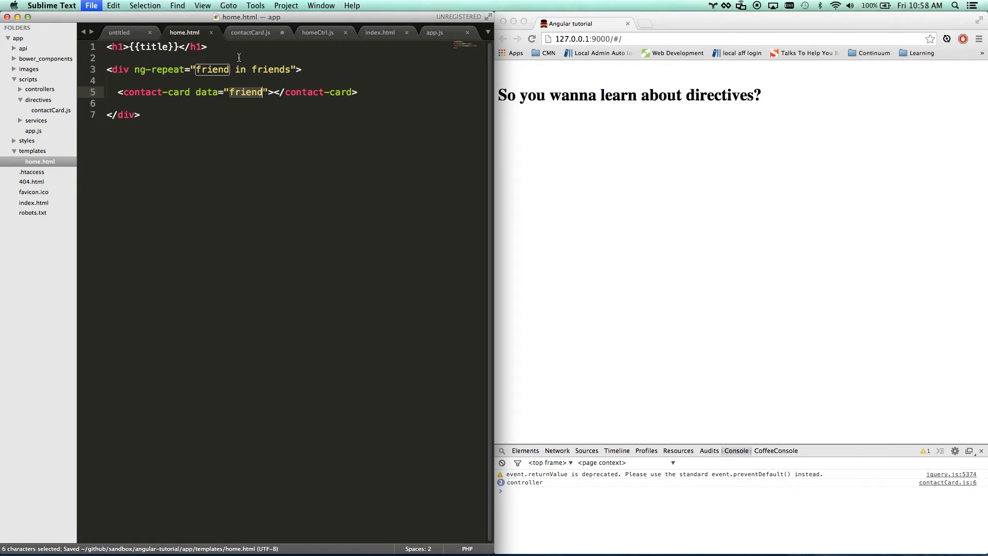
pyautogui.click(250, 32)
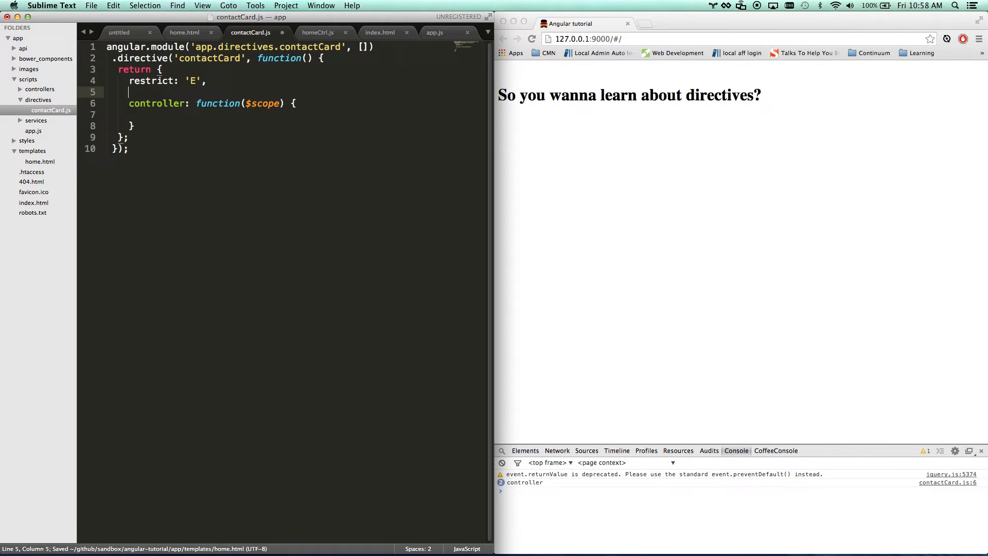
# - Give the directive an isolate scope: { data: '=' } block
pyautogui.write('scope: {}')
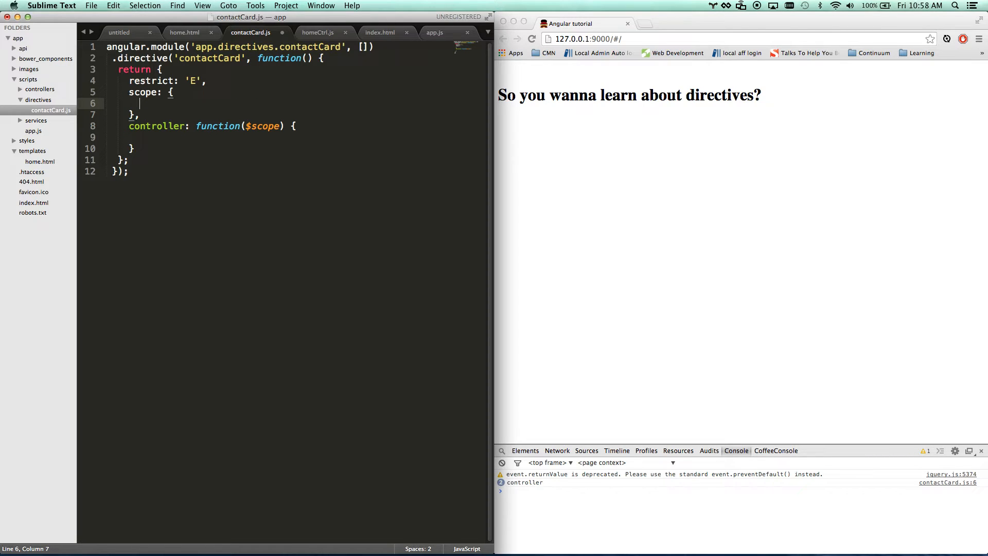
pyautogui.write('data:')
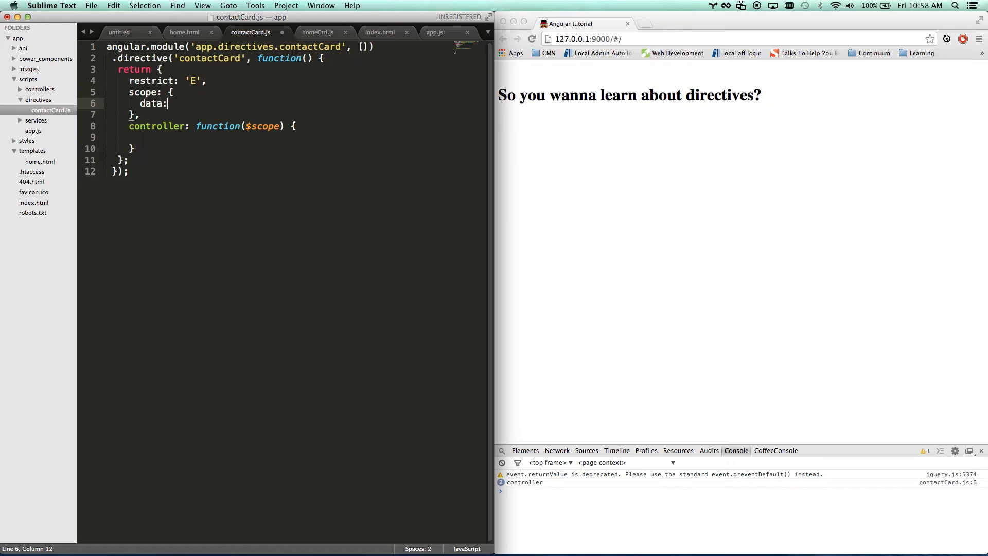
pyautogui.write("'='")
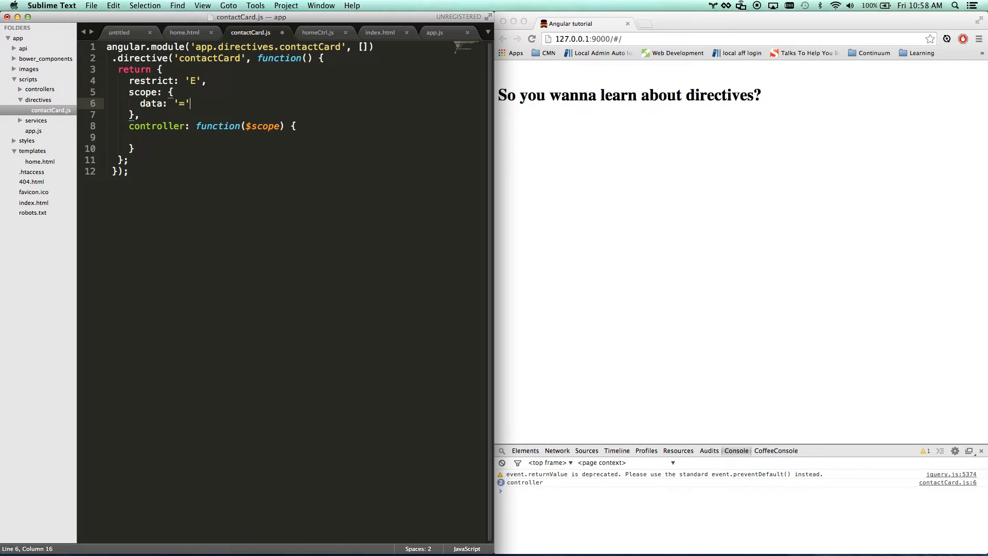
pyautogui.doubleClick(150, 102)
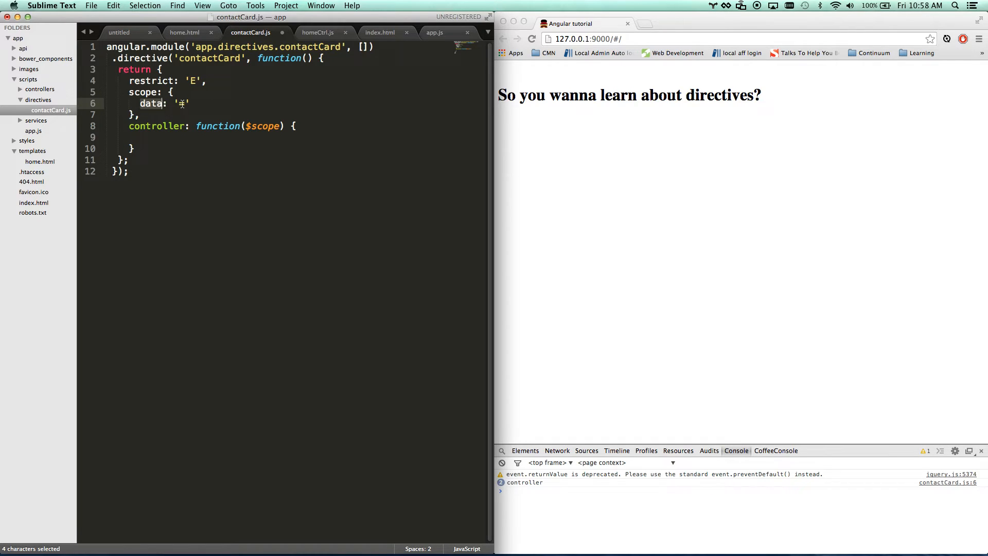
# - Compare with home.html's data attribute, then log $scope.data in the controller via the cl snippet and save
pyautogui.click(185, 32)
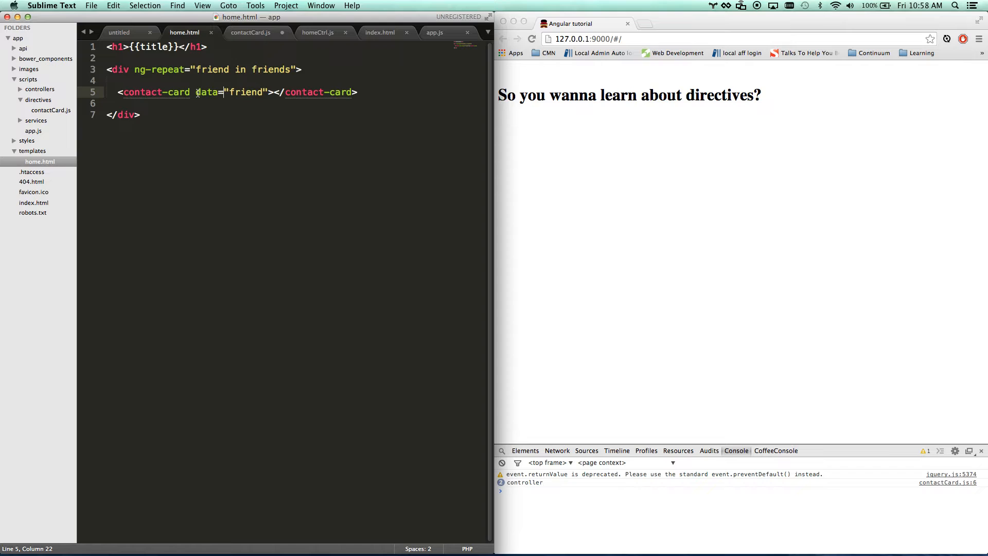
pyautogui.click(251, 32)
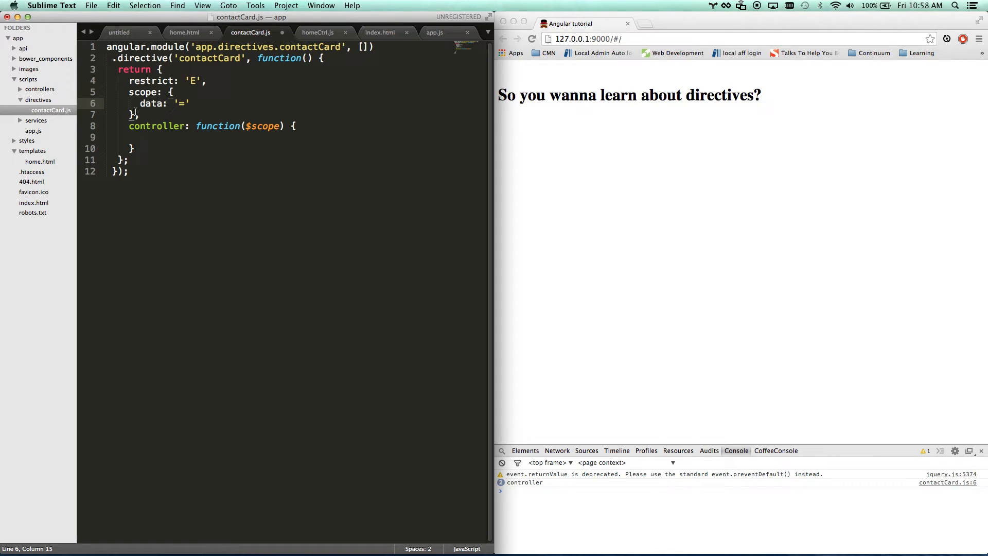
pyautogui.write('cl')
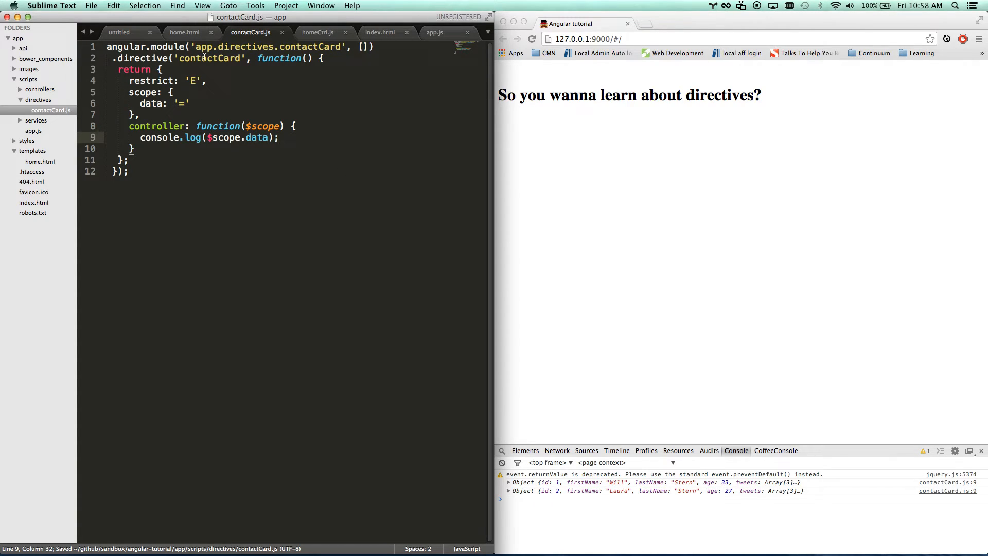
pyautogui.click(184, 32)
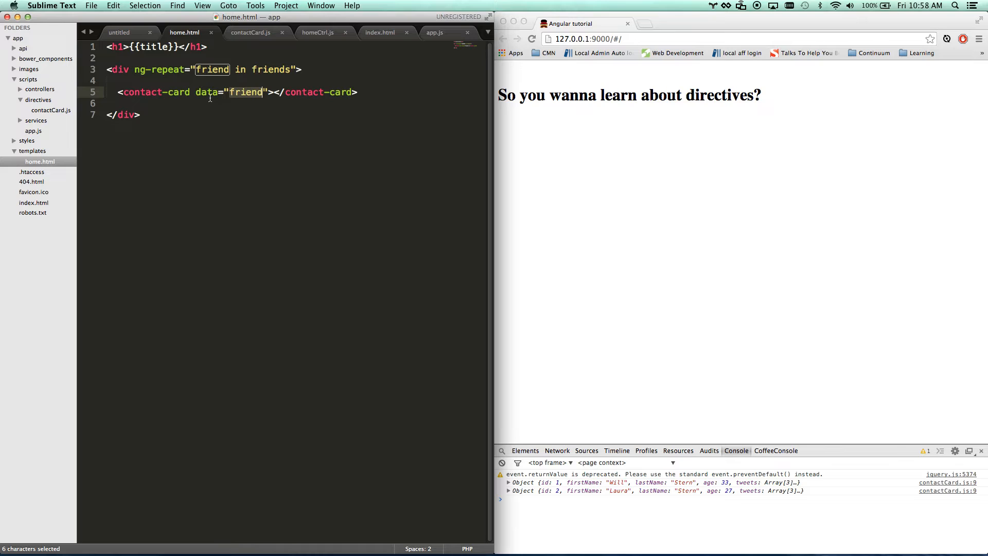
# - Rename the scope property to myData bound with '=data', save, and check home.html's attribute
pyautogui.click(251, 32)
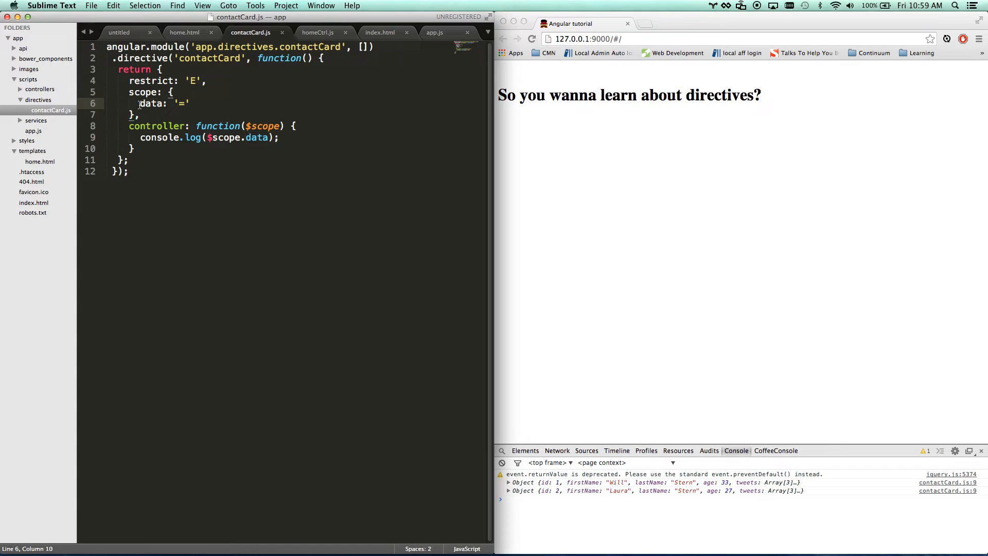
pyautogui.doubleClick(151, 103)
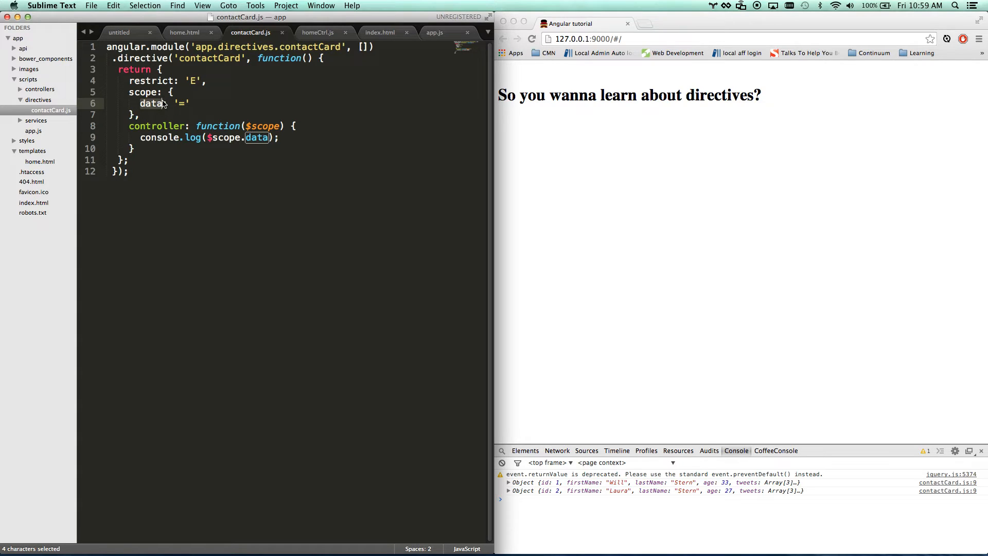
pyautogui.write('myData')
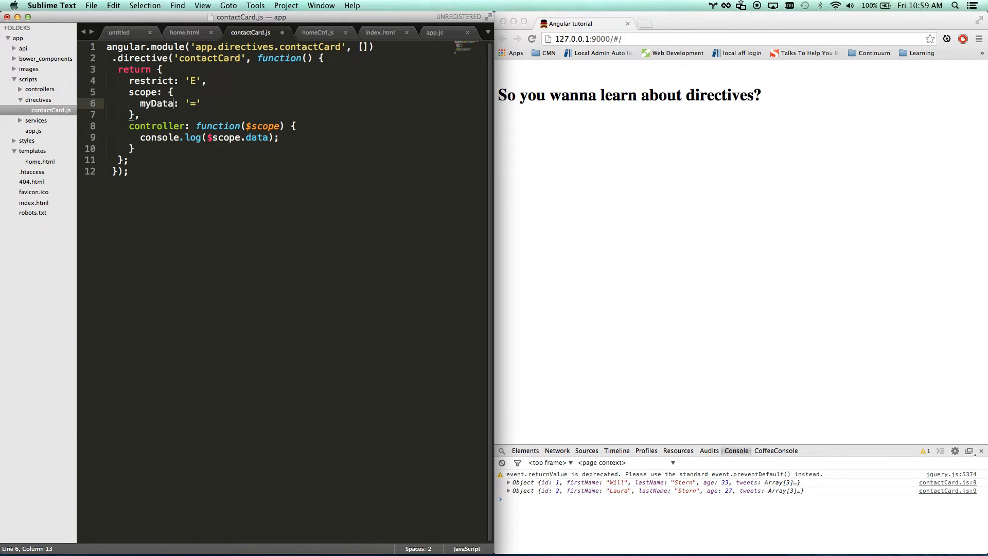
pyautogui.write('=data')
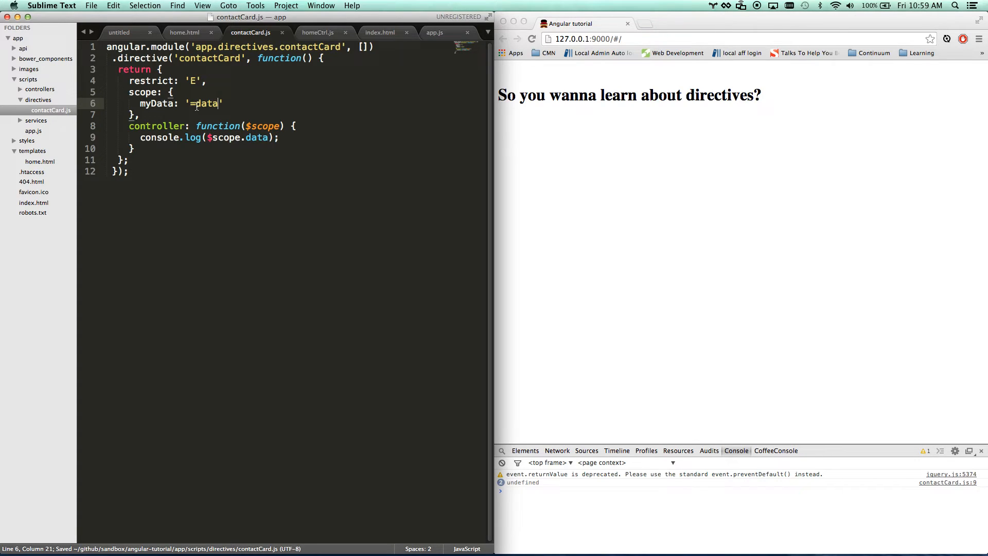
pyautogui.doubleClick(258, 137)
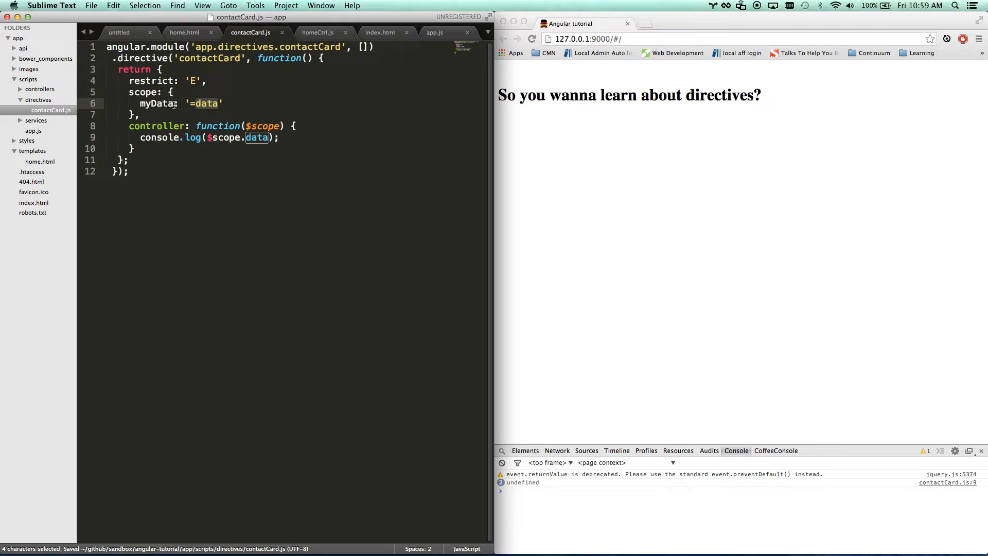
pyautogui.click(184, 32)
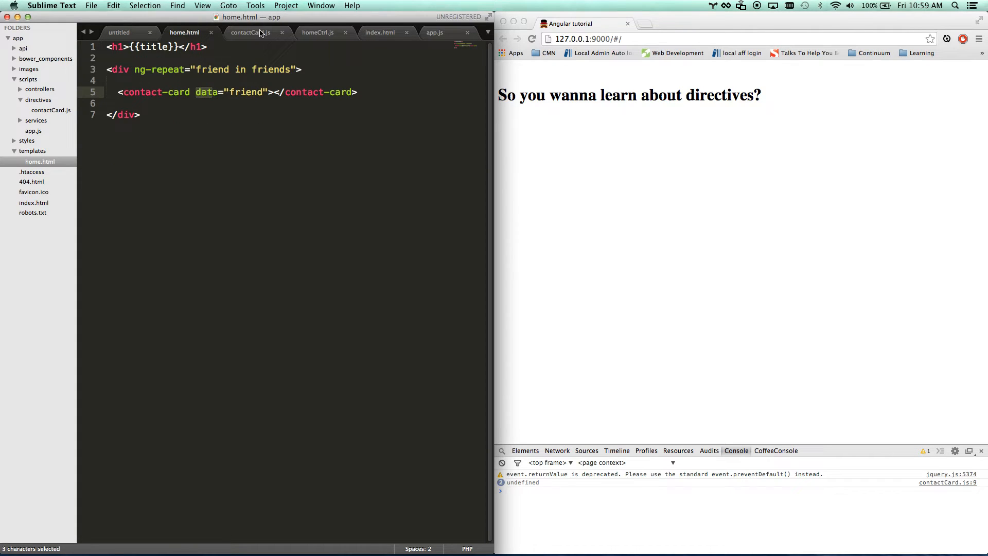
# - Change the scope binding value to '=friend' and rename the contact-card attribute to friend
pyautogui.click(251, 32)
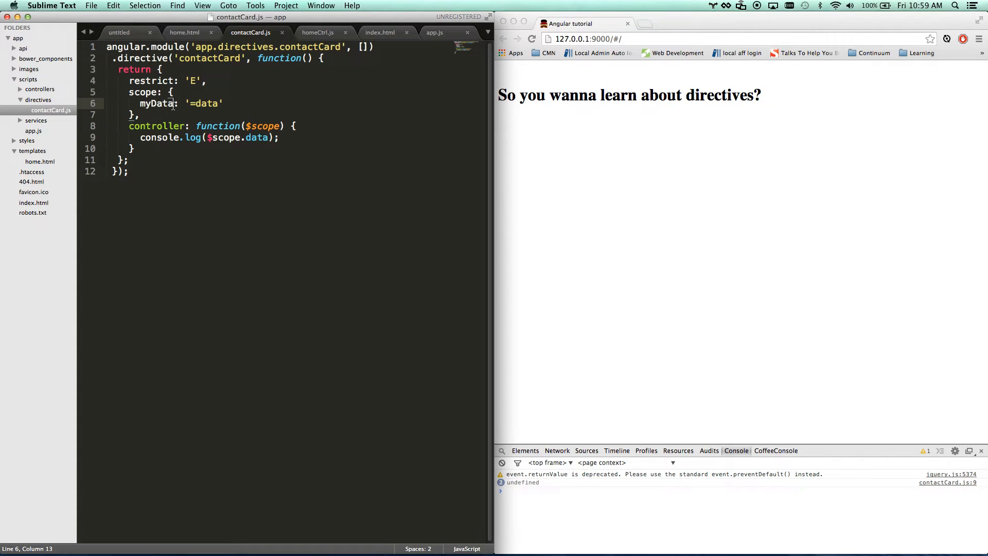
pyautogui.doubleClick(156, 103)
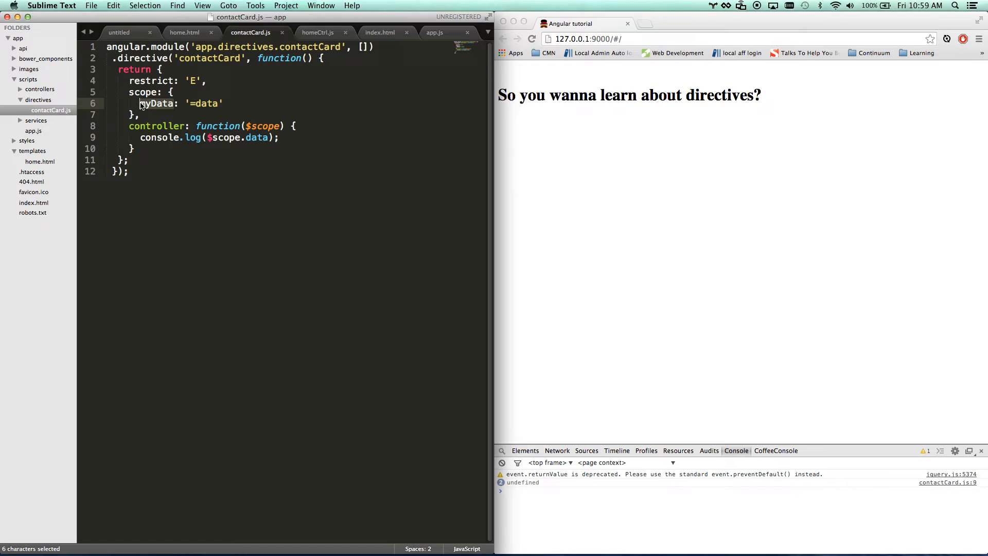
pyautogui.write('=f')
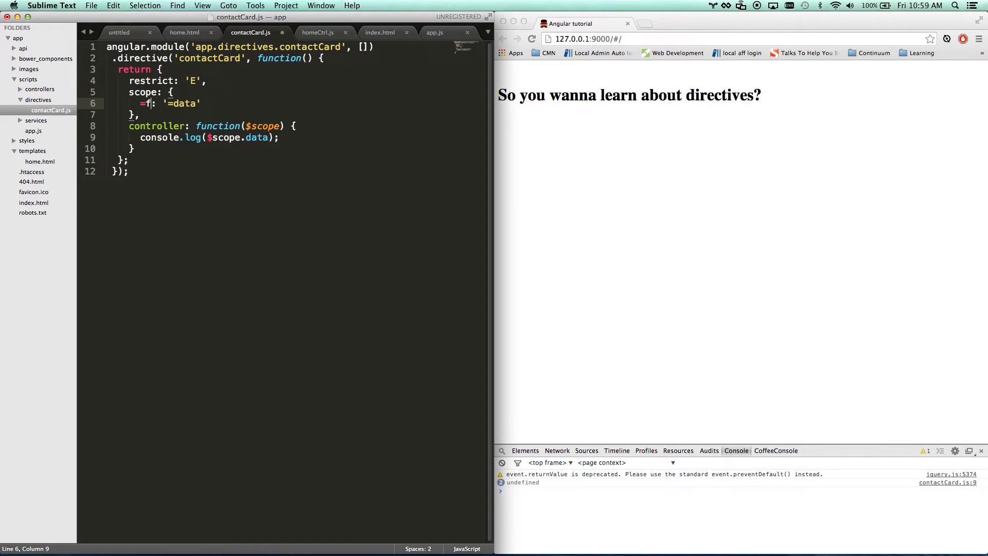
pyautogui.write('riend')
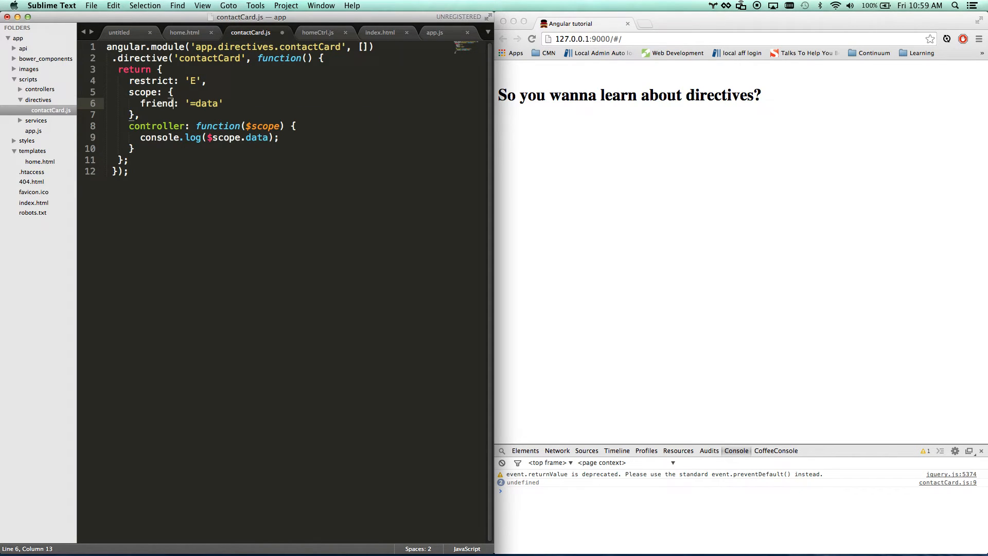
pyautogui.doubleClick(204, 103)
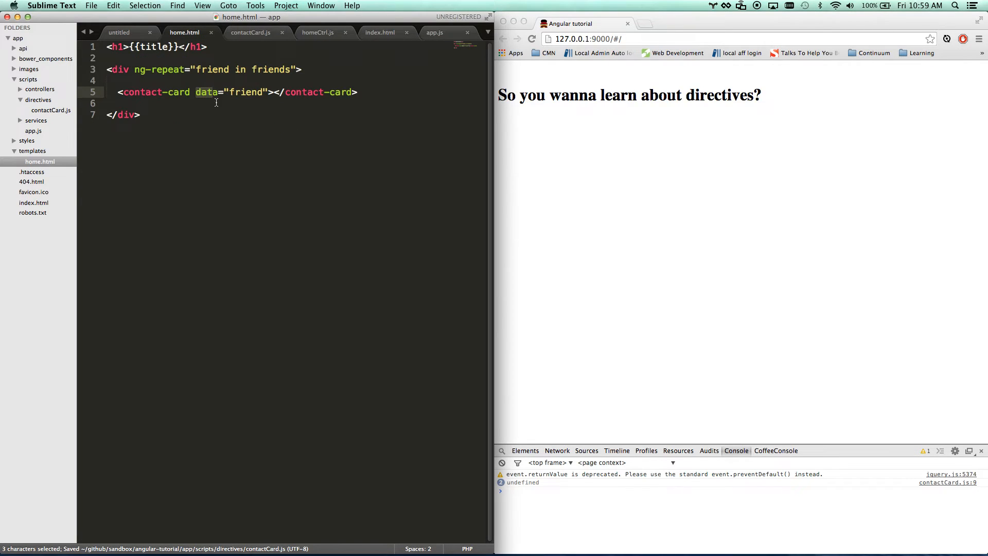
pyautogui.write('frien')
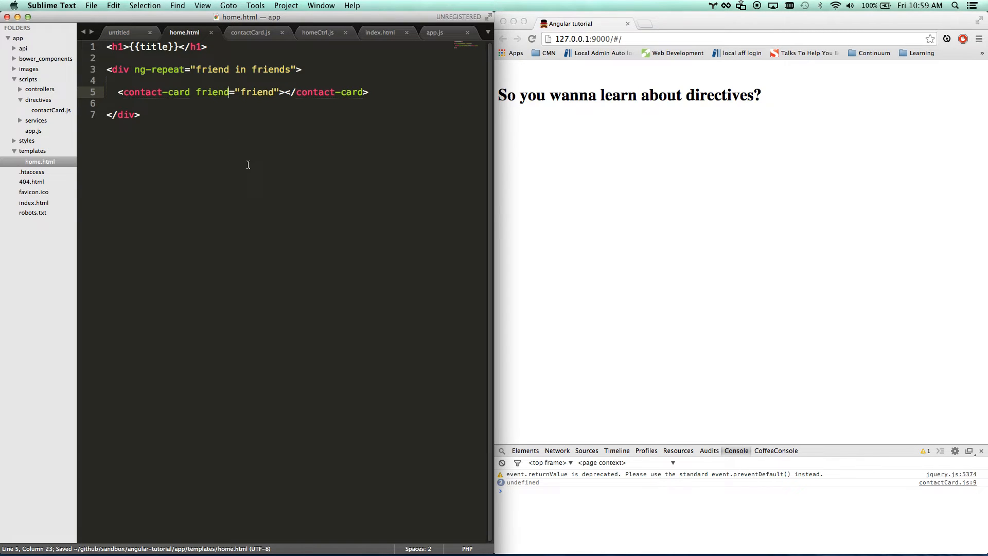
# - Rename the logged scope property to myData in the controller, comparing against home.html
pyautogui.click(250, 32)
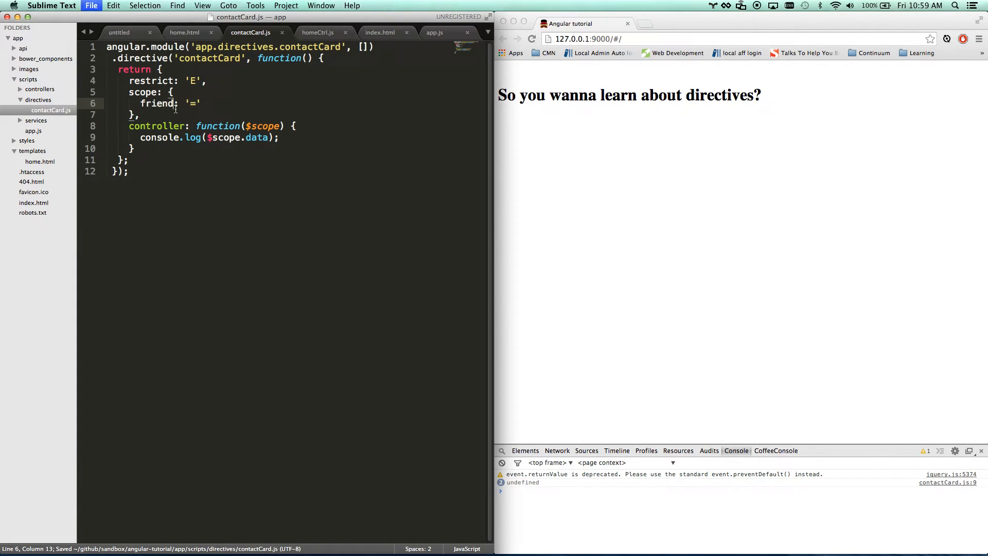
pyautogui.doubleClick(256, 137)
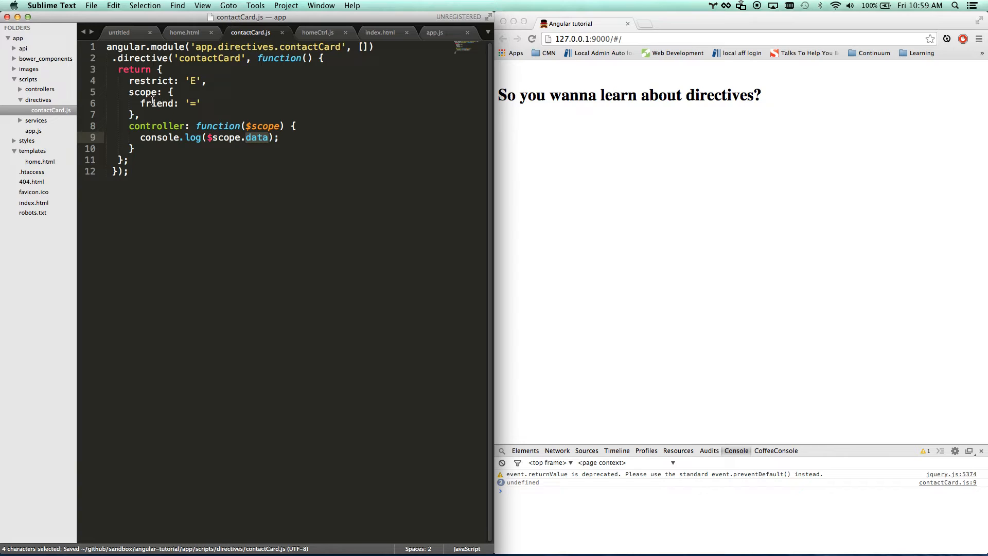
pyautogui.write('myd')
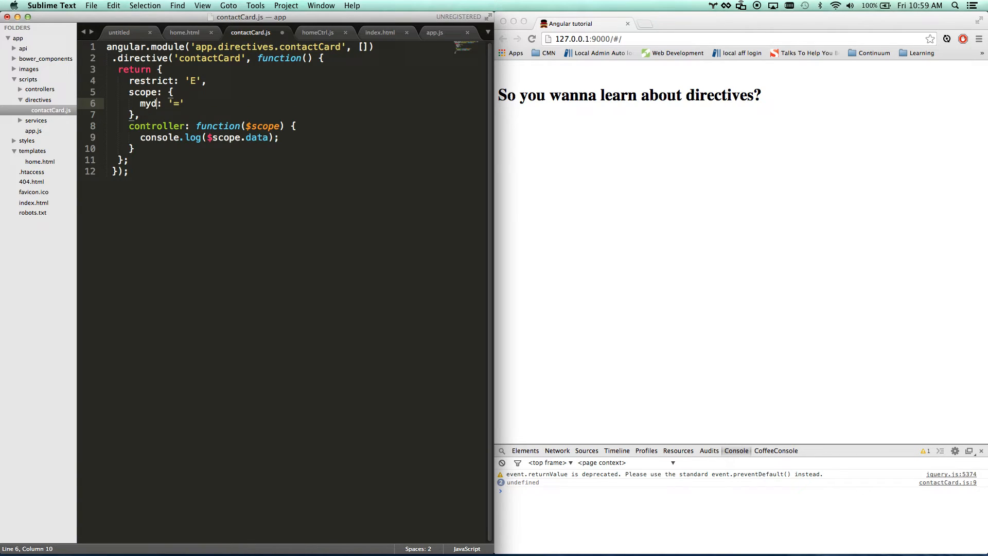
pyautogui.write('Data')
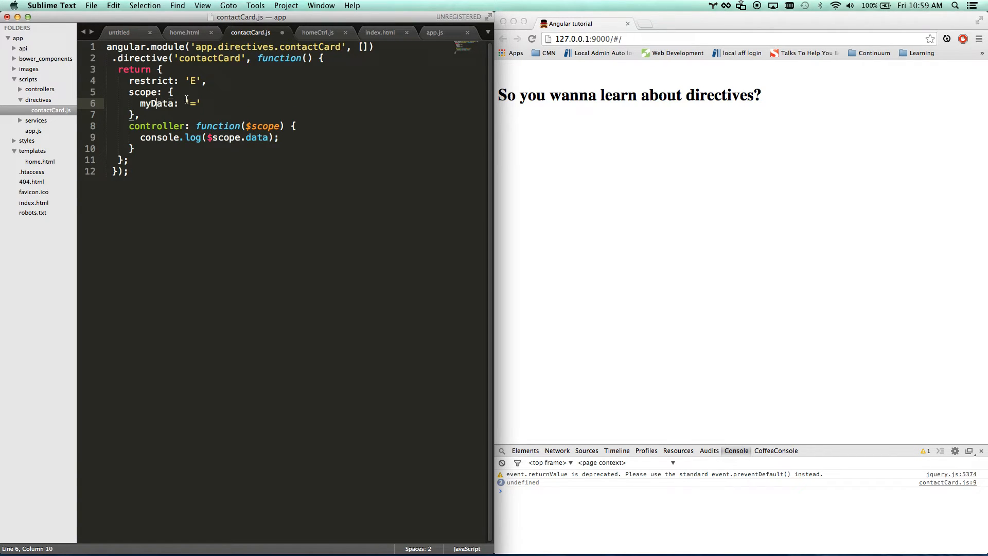
pyautogui.click(184, 31)
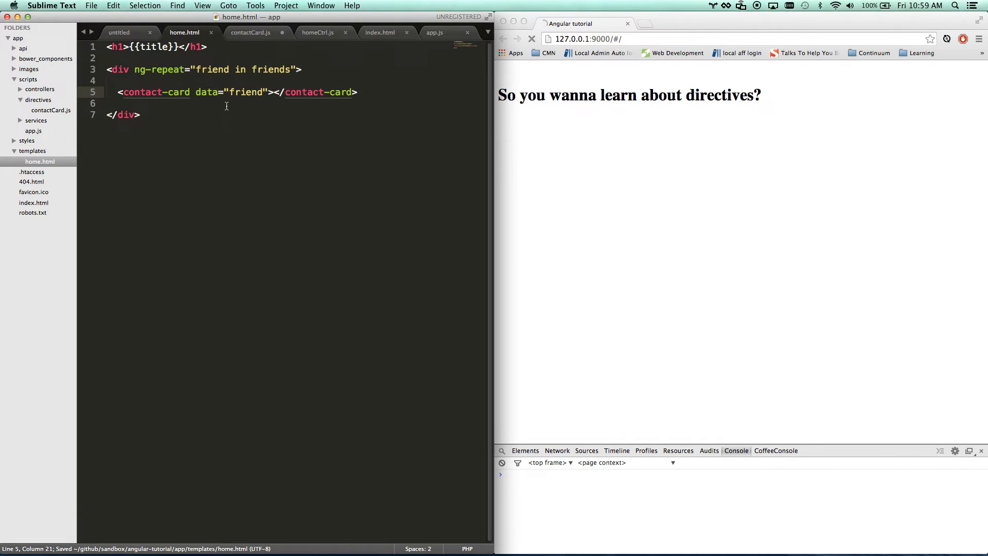
pyautogui.click(251, 32)
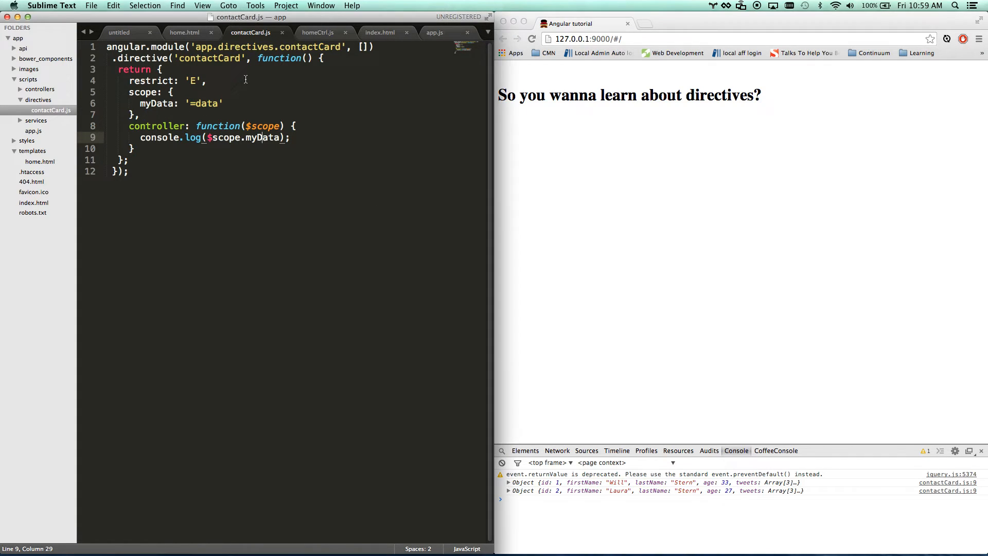
# - Set the home.html attribute to friend and the directive's scope property to friend: '=' logging $scope.friend, then save
pyautogui.click(185, 32)
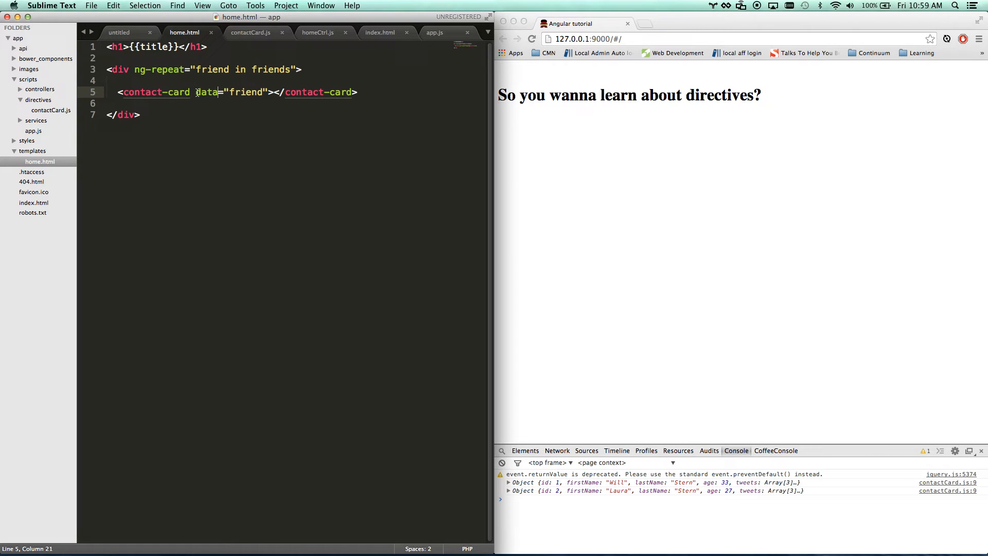
pyautogui.write('frien')
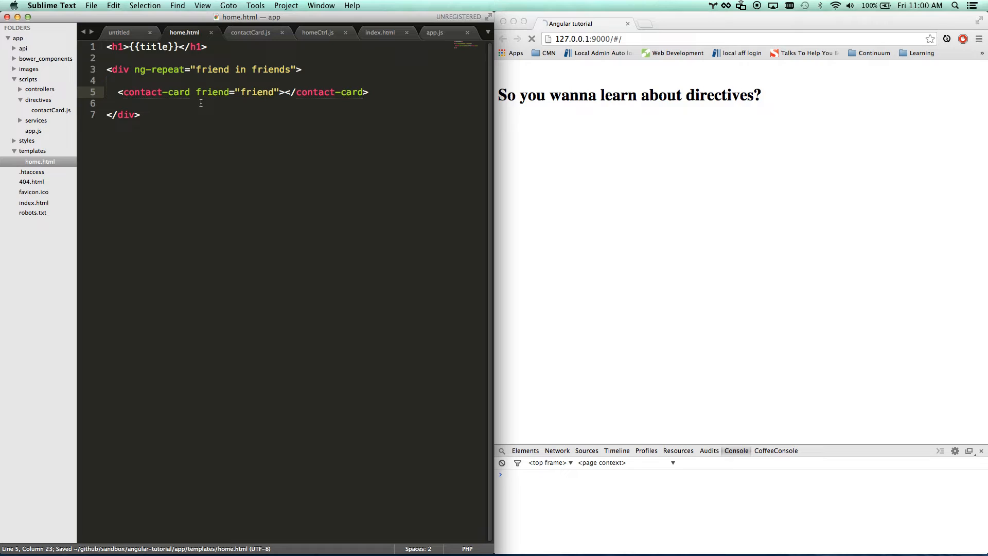
pyautogui.click(250, 32)
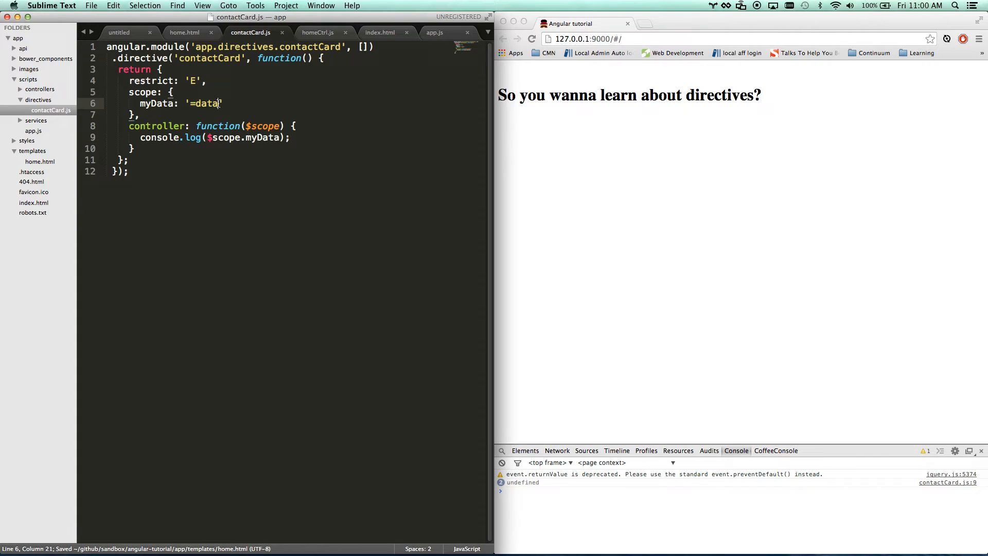
pyautogui.press('backspace')
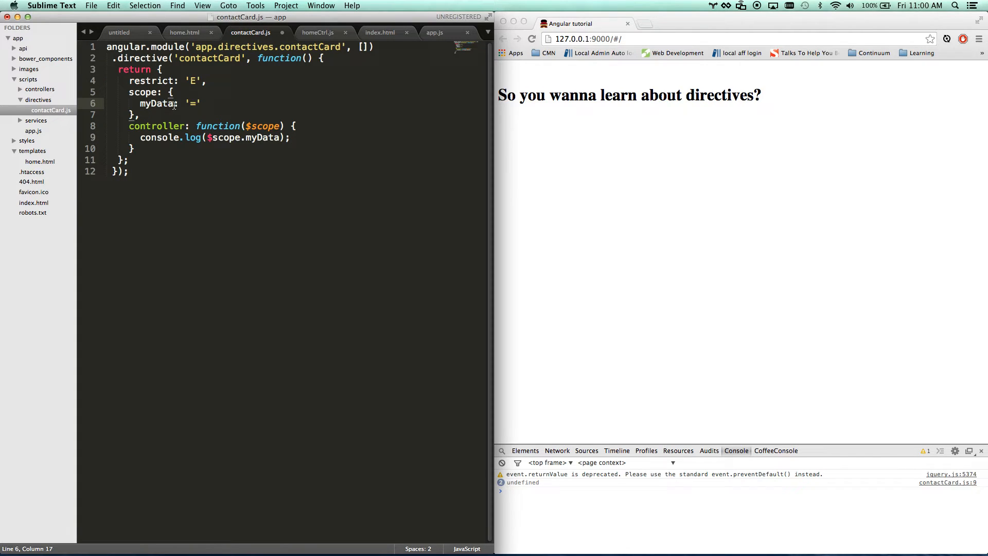
pyautogui.write("friend: '=")
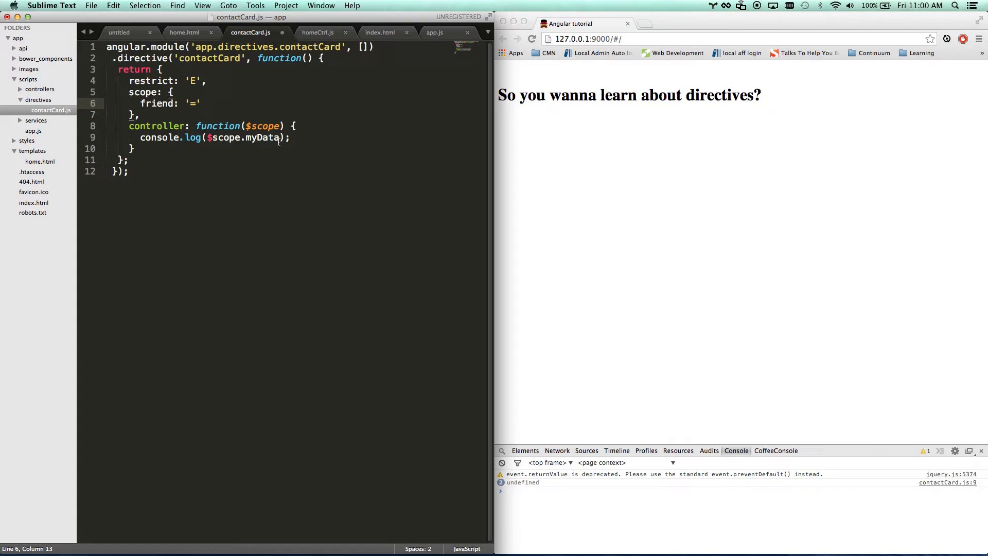
pyautogui.write('friend')
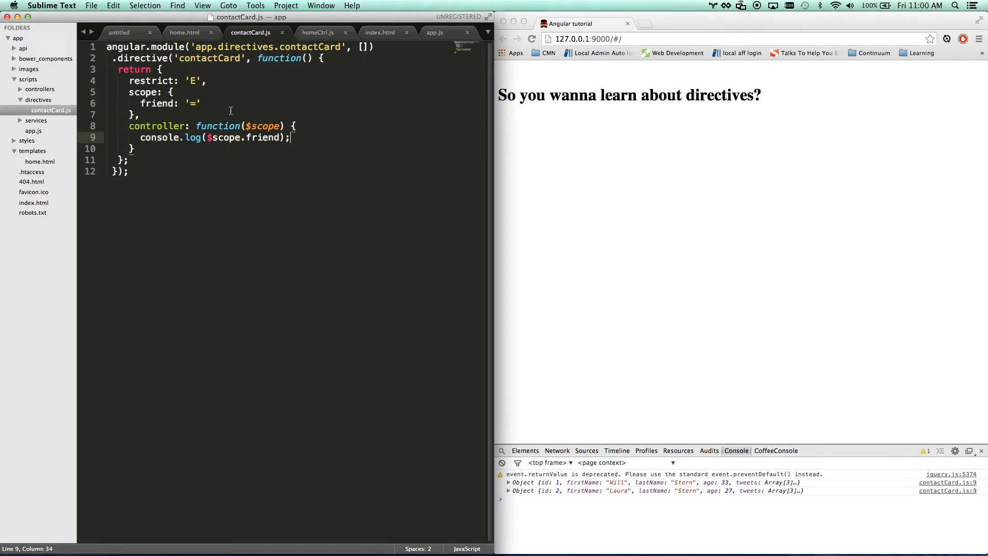
# - Check home.html and the friends data in homeCtrl.js, then add a blank line before the controller in contactCard.js
pyautogui.click(193, 103)
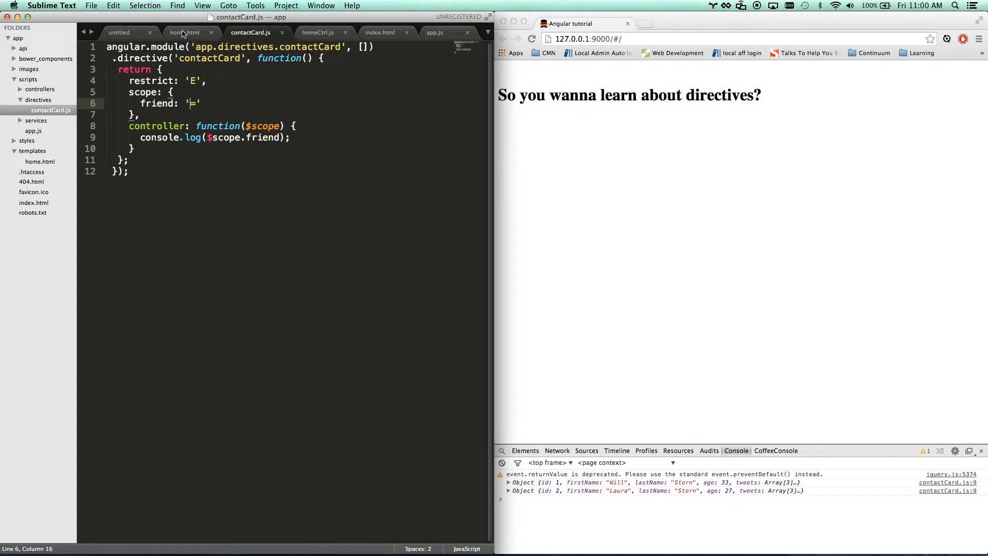
pyautogui.click(184, 32)
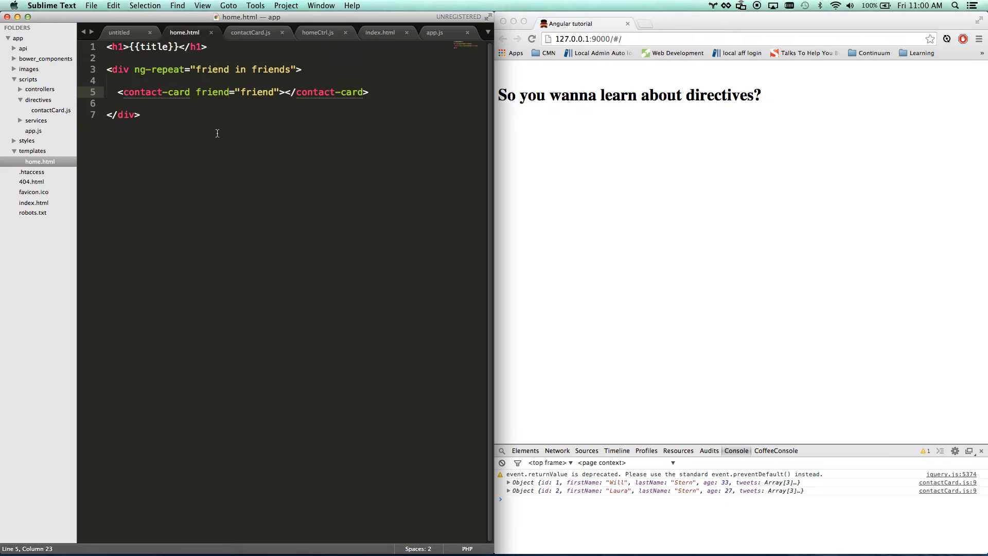
pyautogui.click(318, 32)
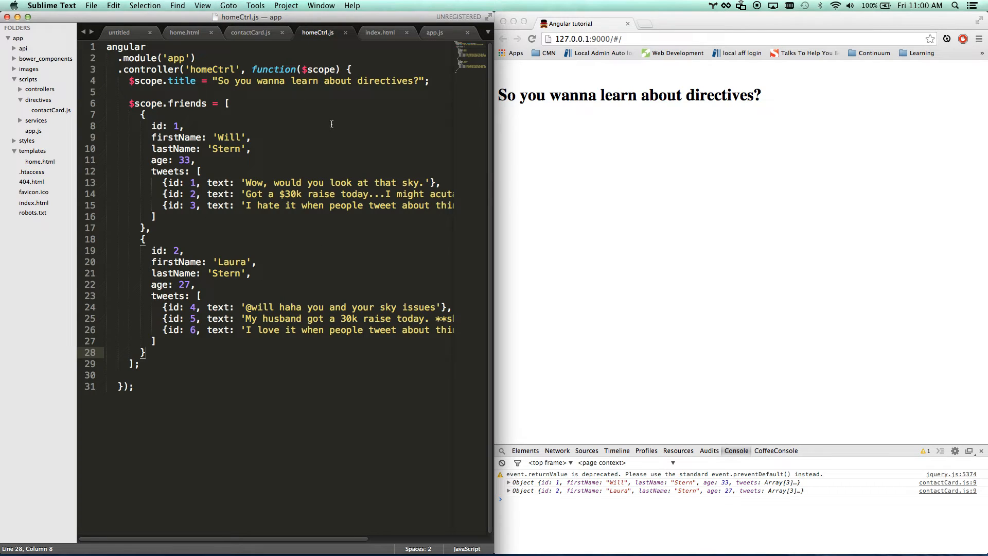
pyautogui.click(251, 32)
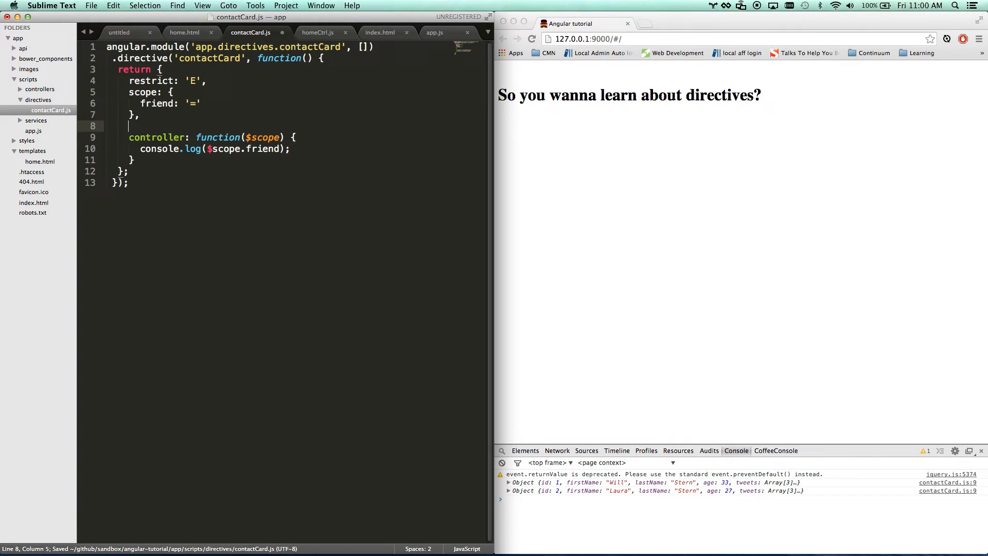
# - Add template: "<h1>{{friend.firstName}}</h1>", to the directive and save so the page lists the names
pyautogui.write('temp')
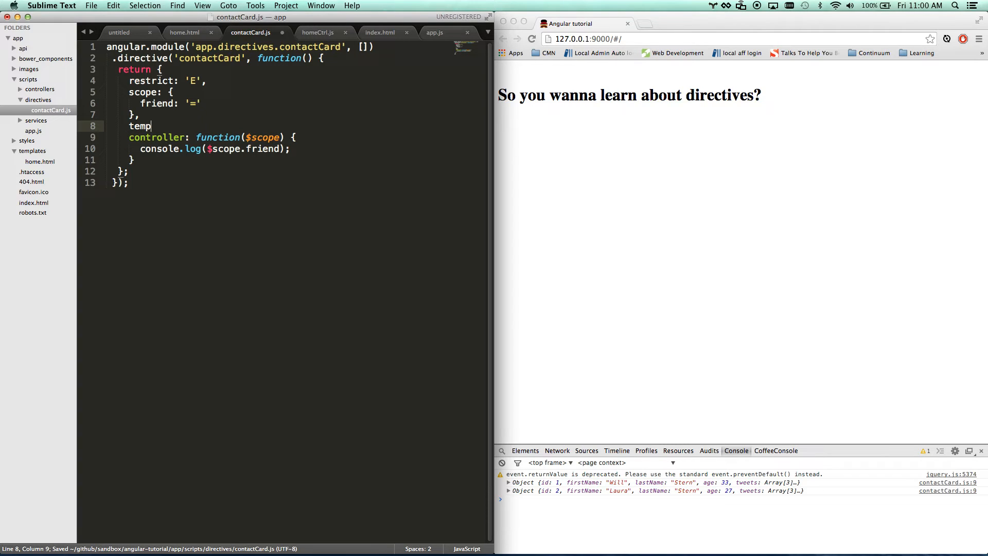
pyautogui.write('late:')
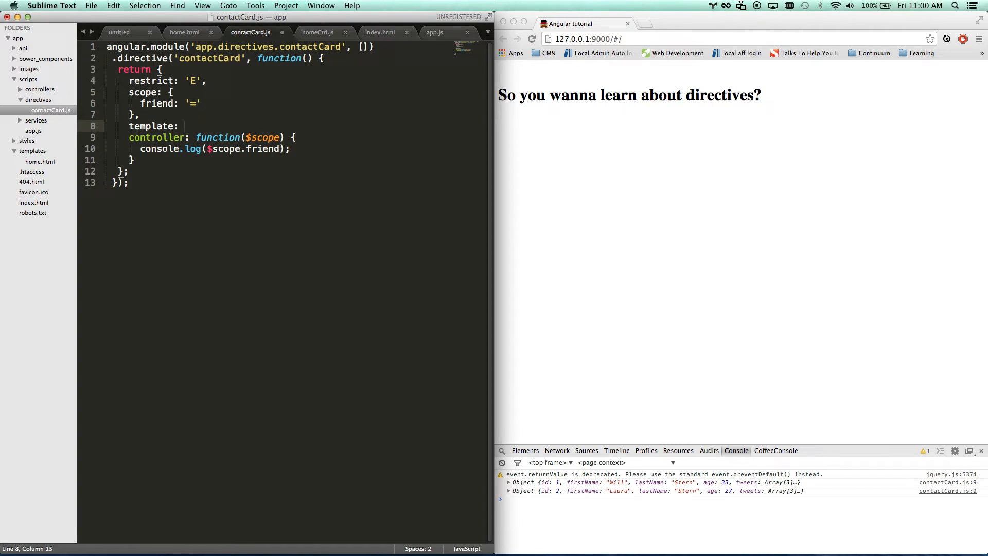
pyautogui.write('""')
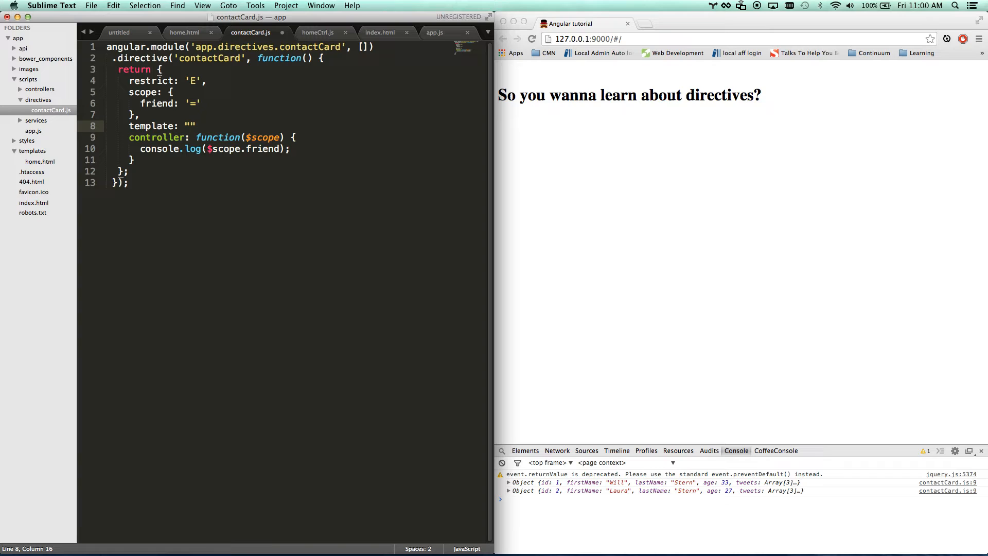
pyautogui.write('<h1')
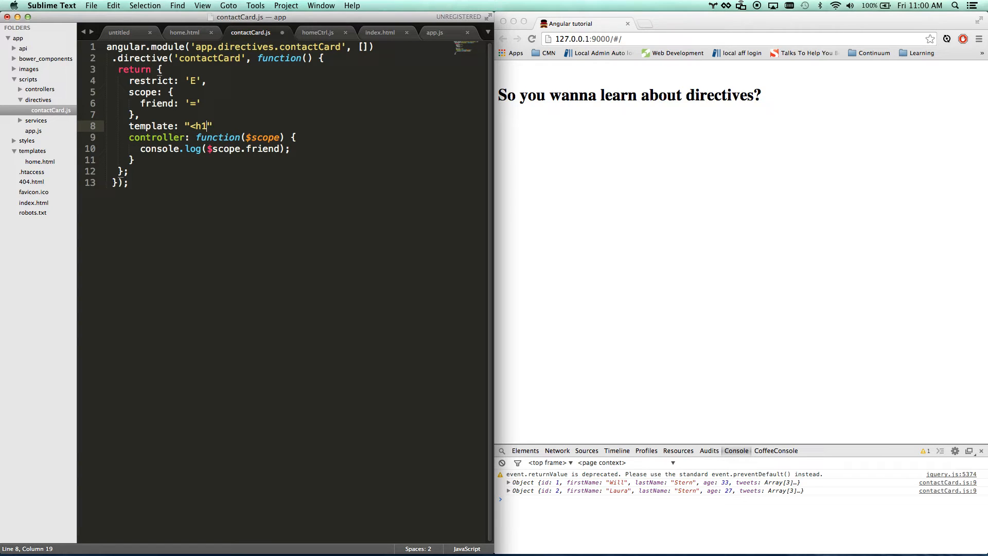
pyautogui.write('{{friend.firstName')
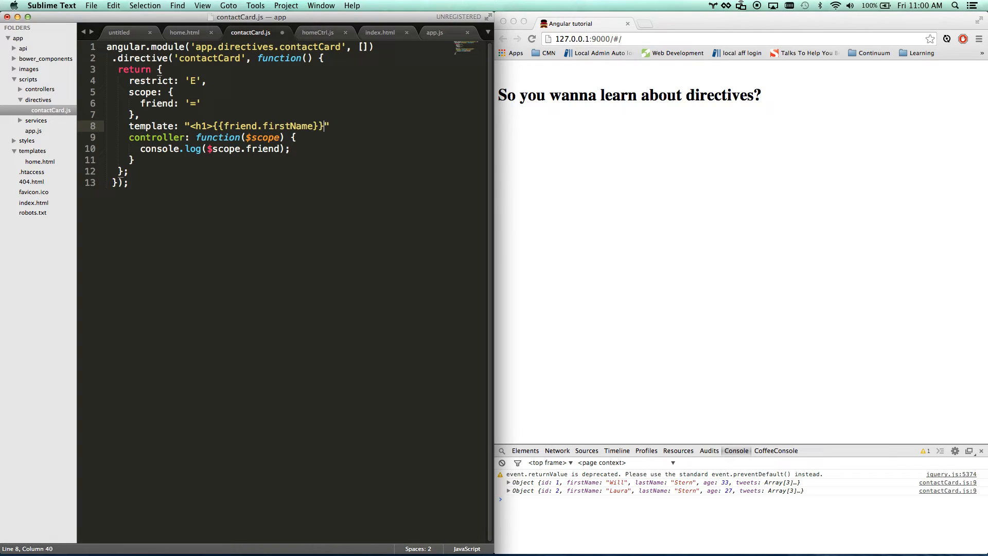
pyautogui.write('</h1>')
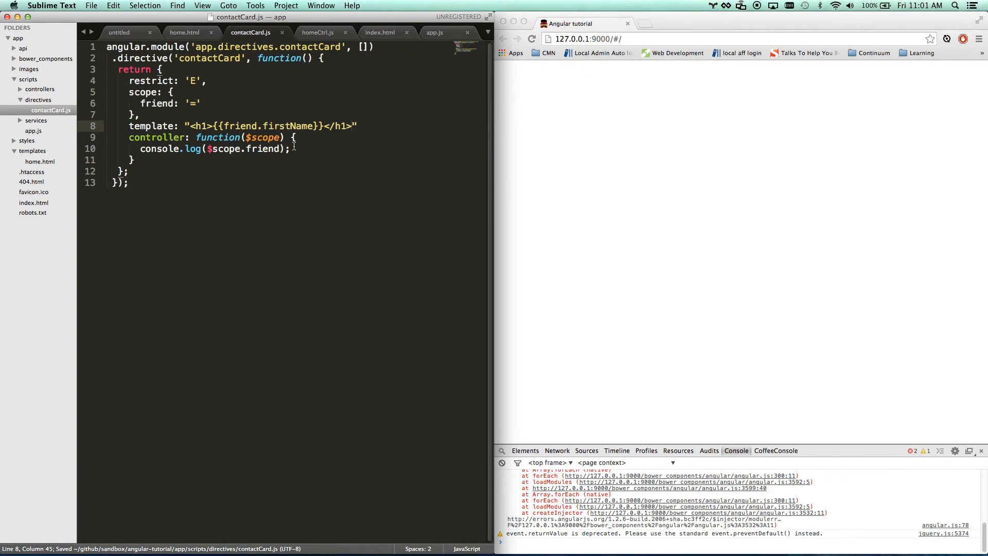
pyautogui.write(',')
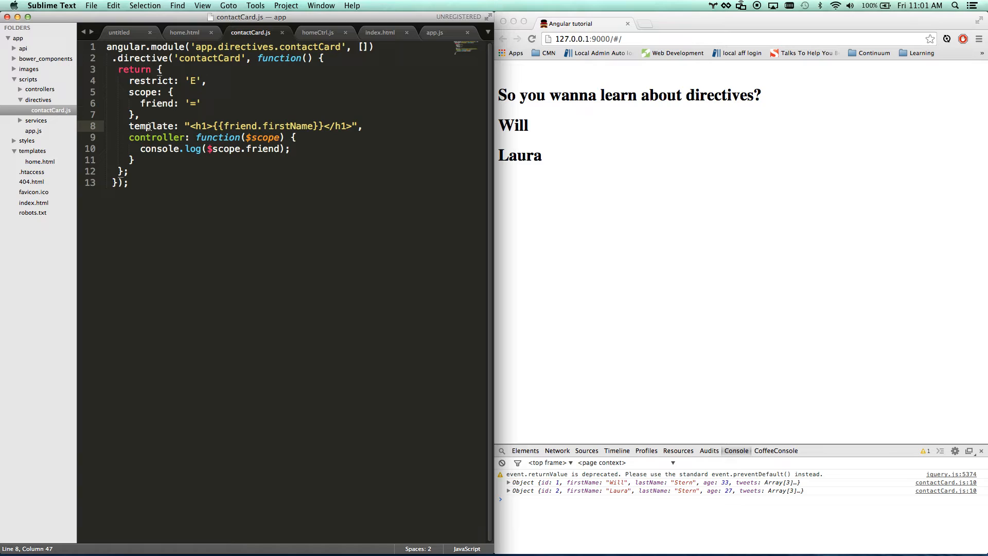
# - Change template to templateUrl: 'templates/directives/contactCard.html'
pyautogui.write('Url')
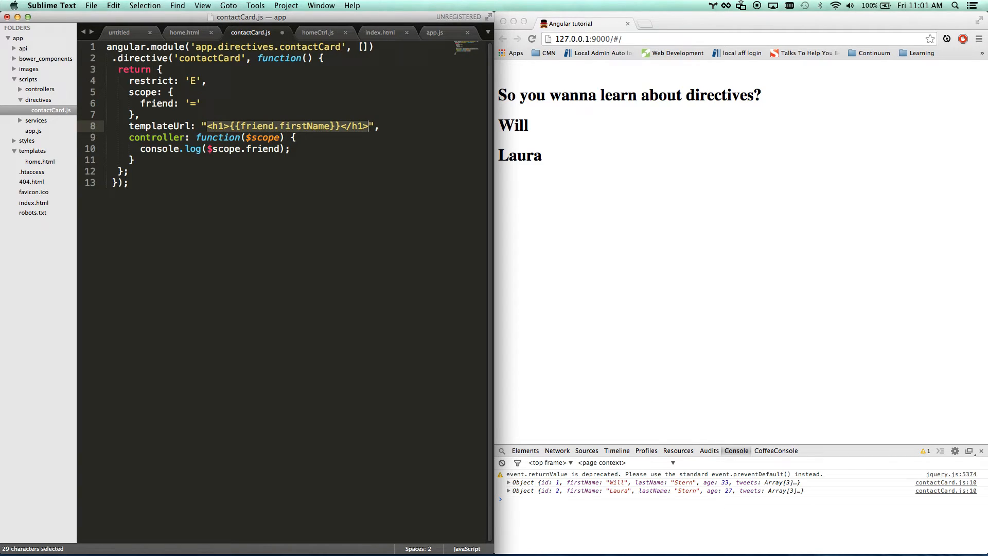
pyautogui.write('templateUrl: "templates/",')
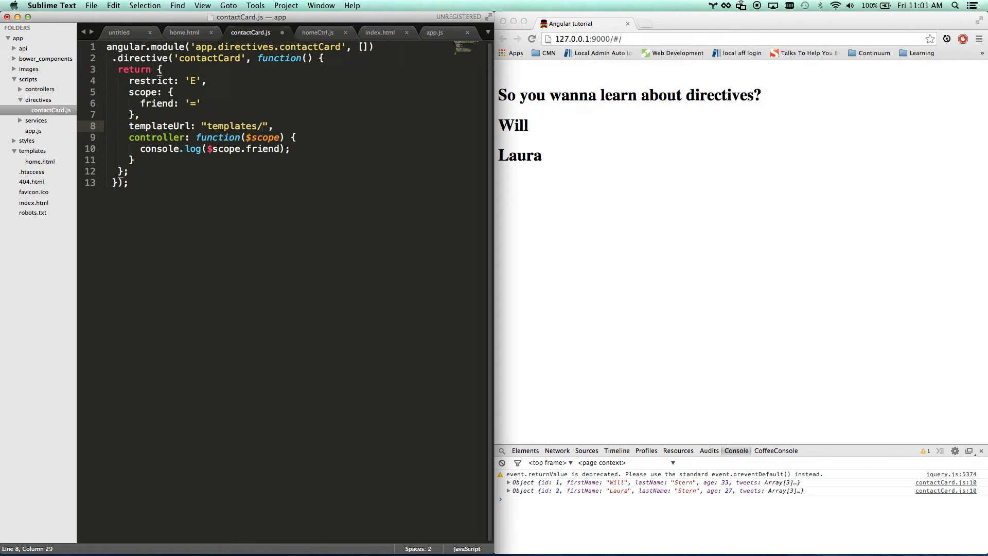
pyautogui.write('directives/')
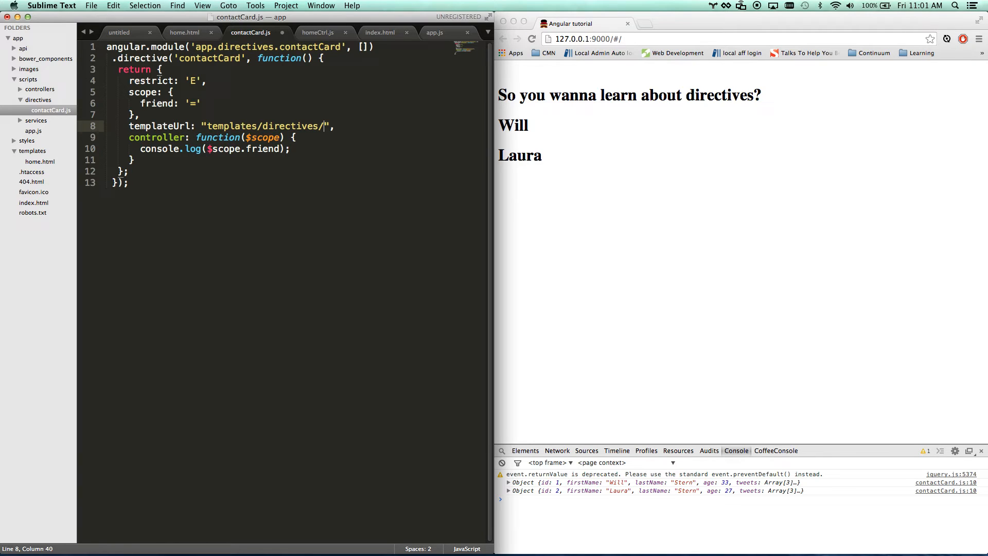
pyautogui.write('contactCa')
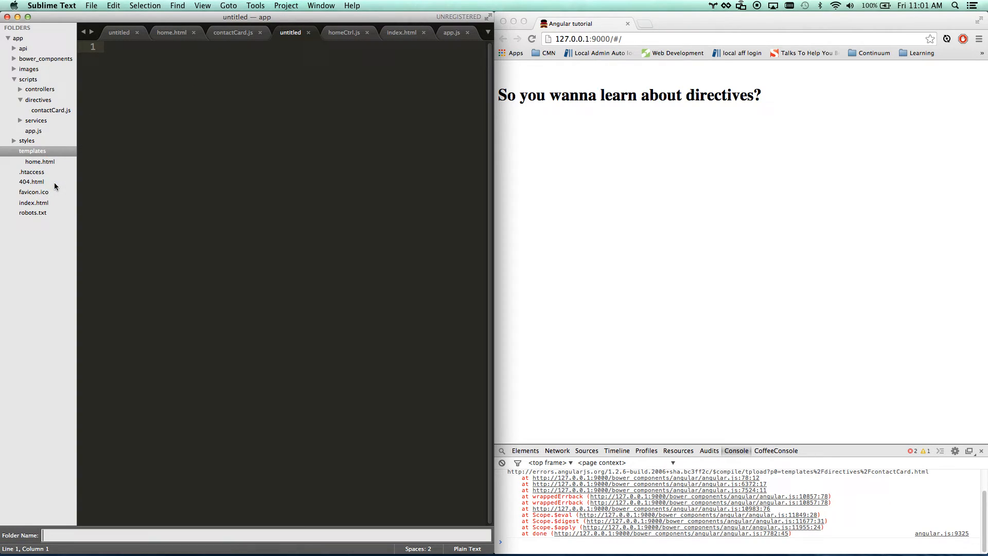
# - Create the templates/directives folder, save an empty contactCard.html there, and return to contactCard.js
pyautogui.click(18, 150)
pyautogui.write('contactC')
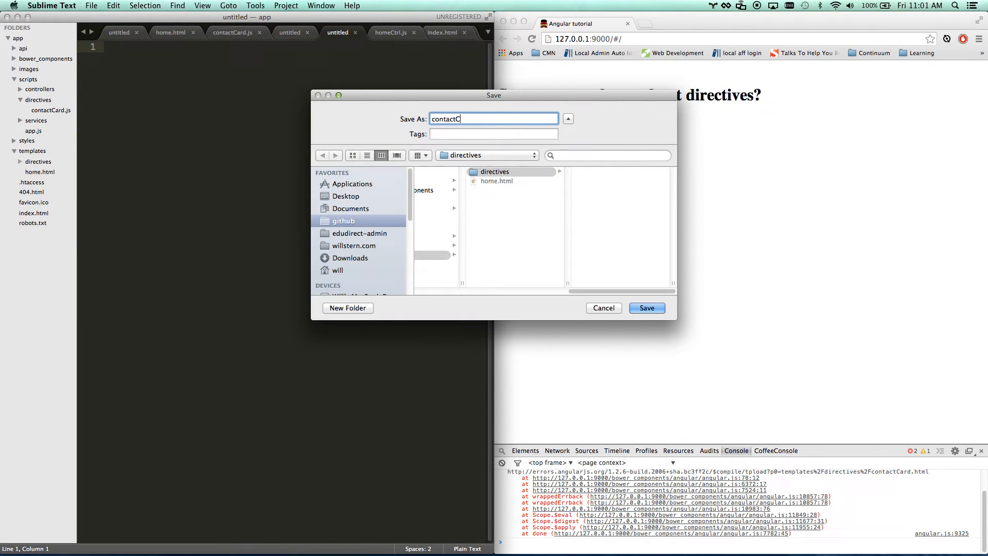
pyautogui.click(646, 308)
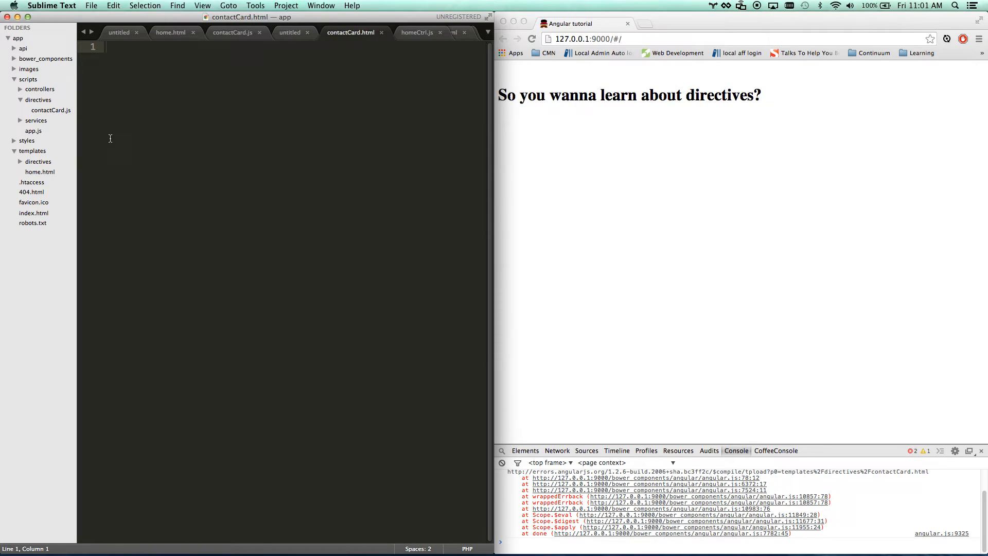
pyautogui.click(289, 32)
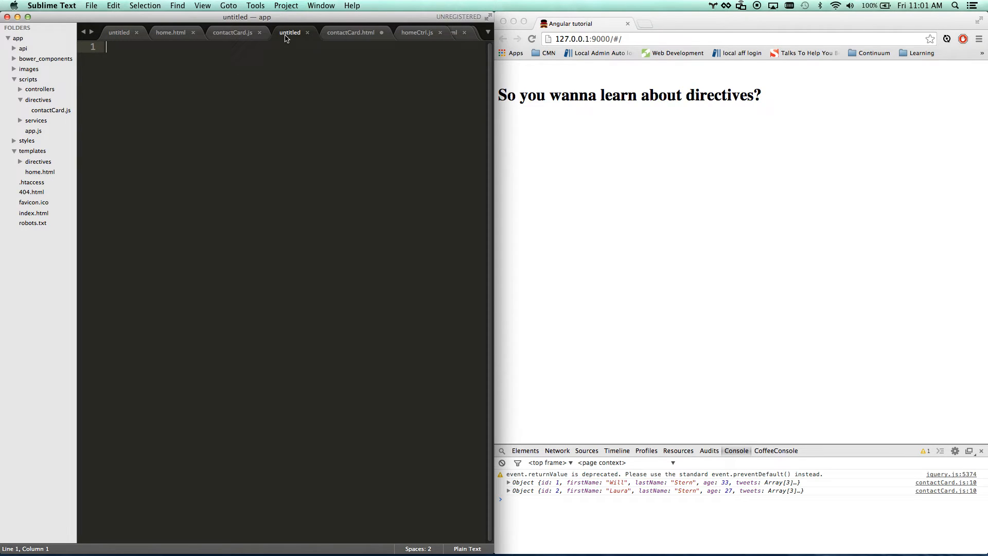
pyautogui.click(170, 32)
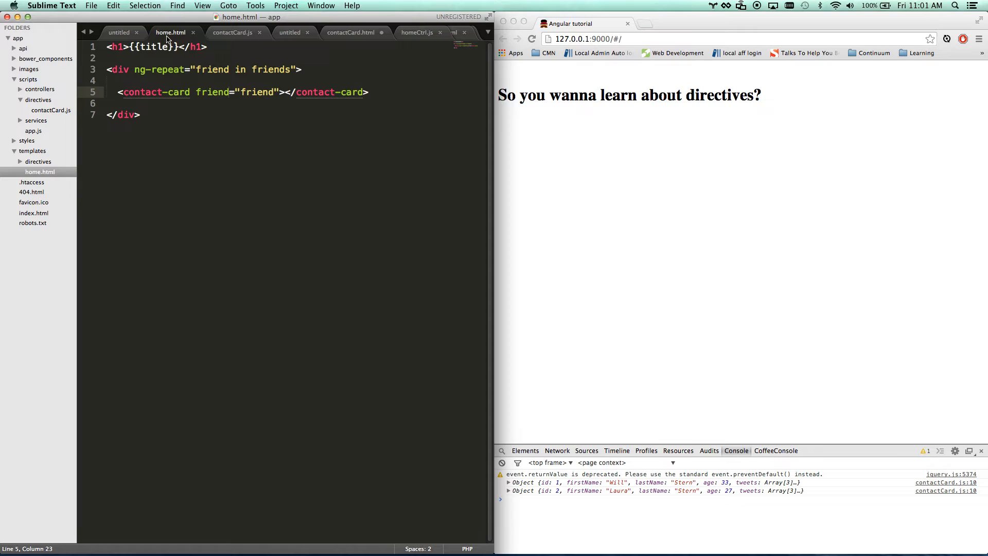
pyautogui.click(234, 32)
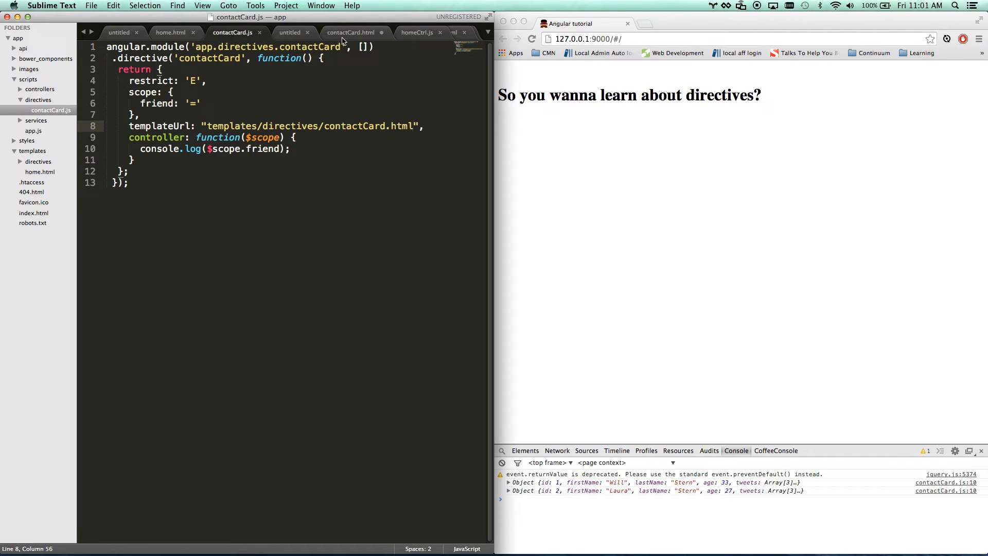
# - Add the {{friend.firstName}} expression to the h1 in contactCard.html
pyautogui.click(350, 32)
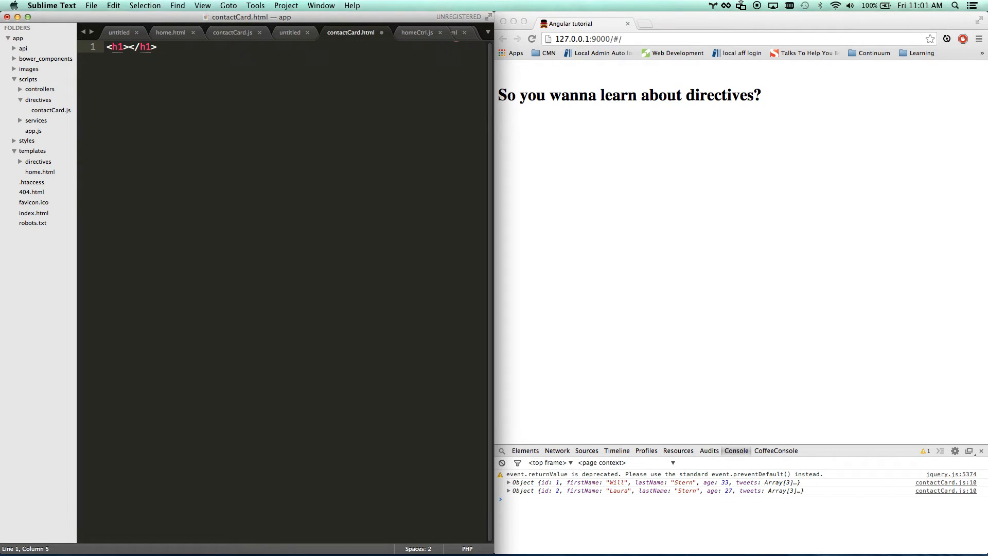
pyautogui.write('{{friend.firstName')
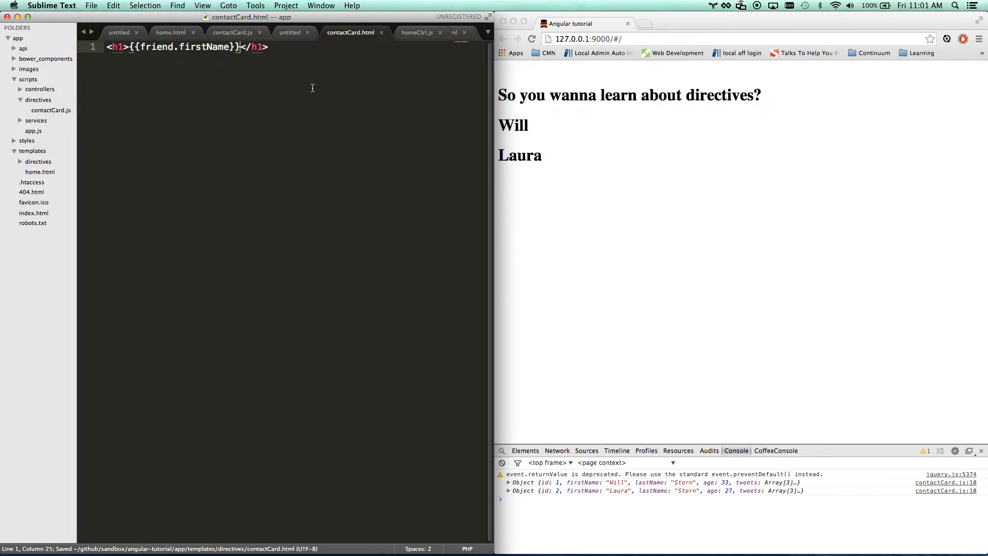
pyautogui.press('Return')
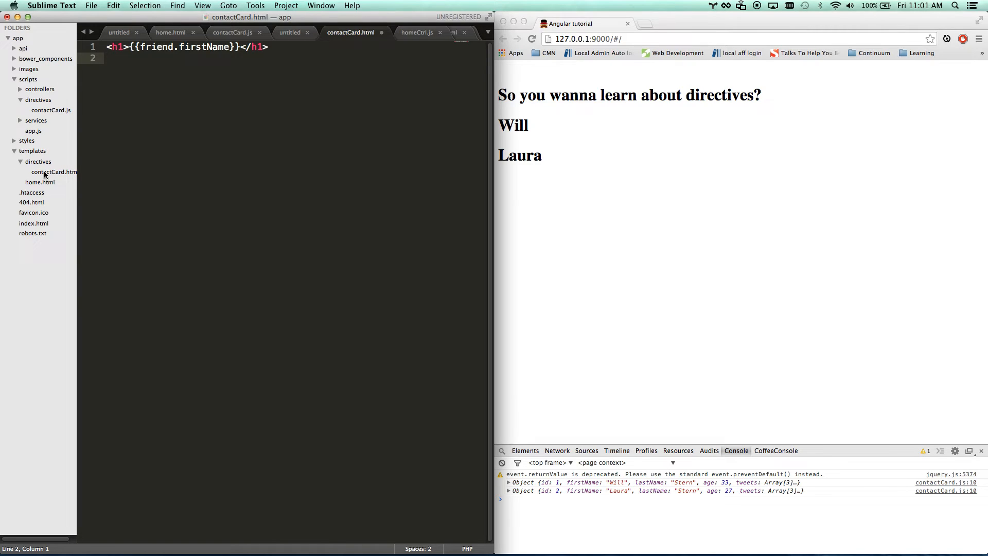
# - Append {{friend.lastName}} after the first name and save the template
pyautogui.click(268, 46)
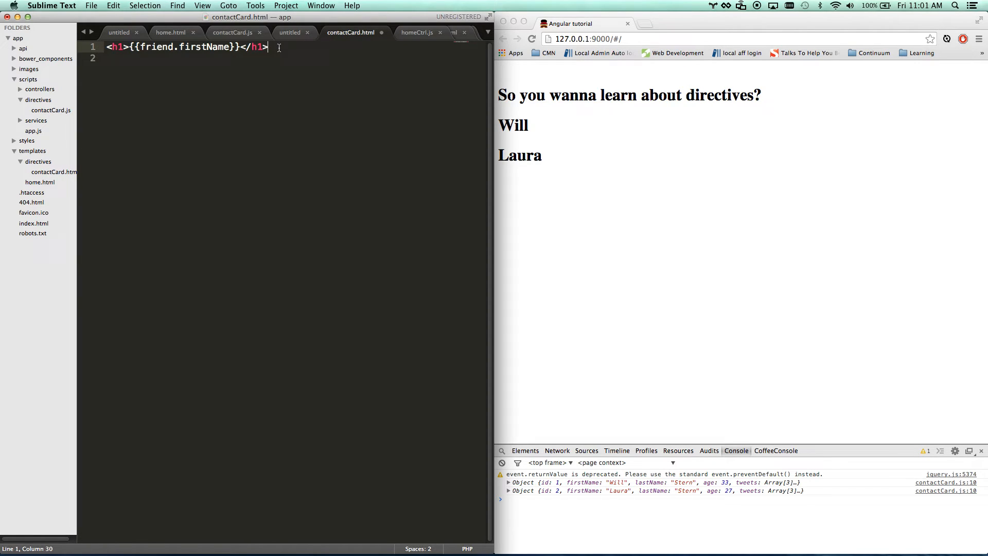
pyautogui.write('{{')
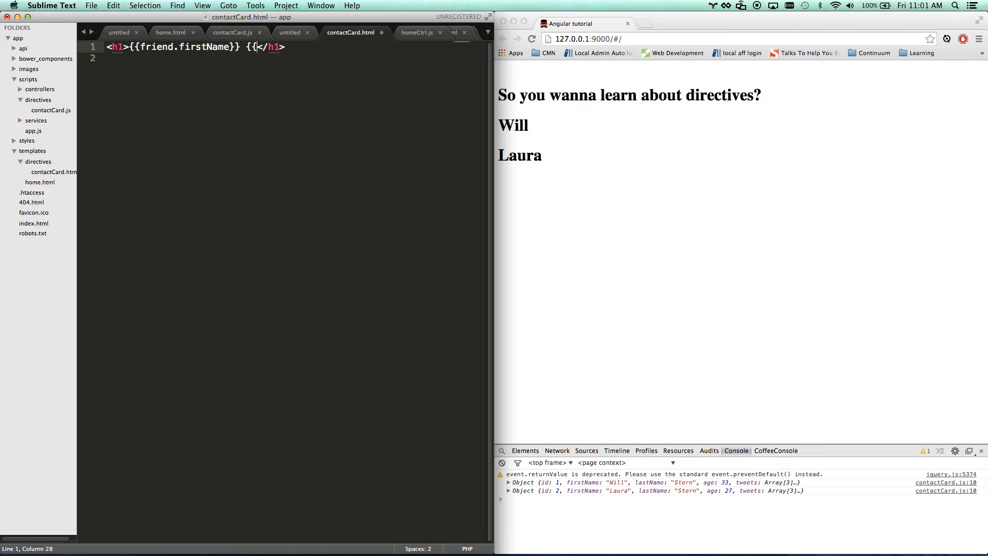
pyautogui.write('}')
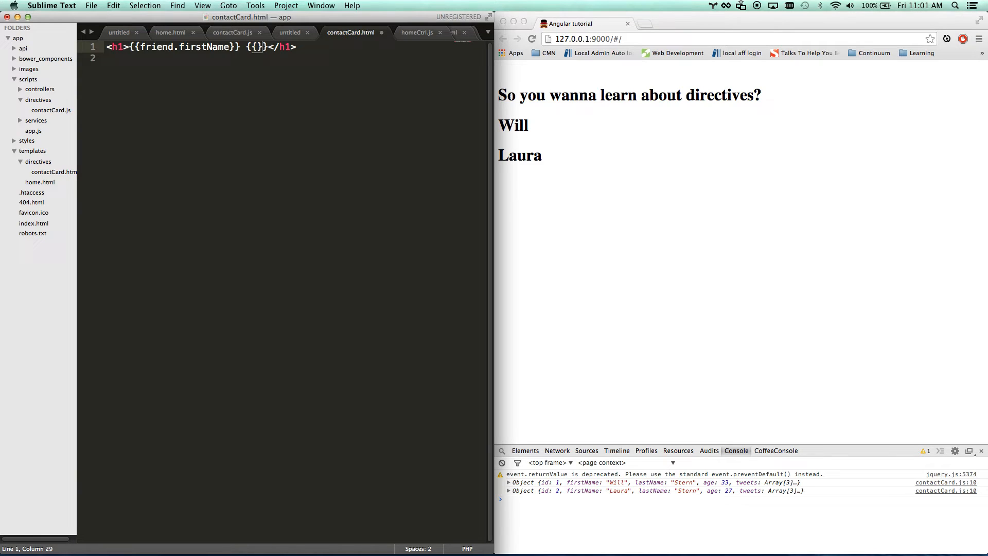
pyautogui.write('fir')
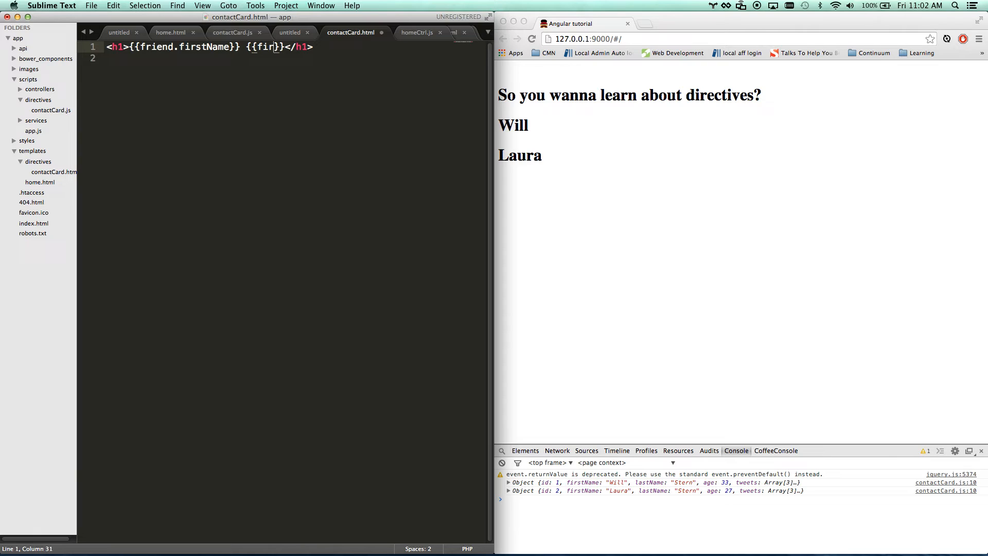
pyautogui.write('riend.')
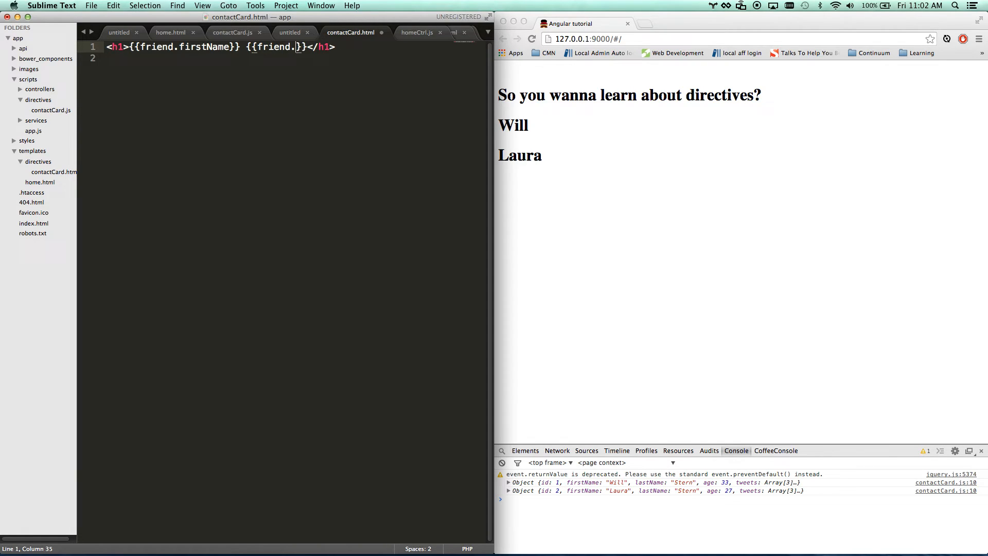
pyautogui.write('lastName')
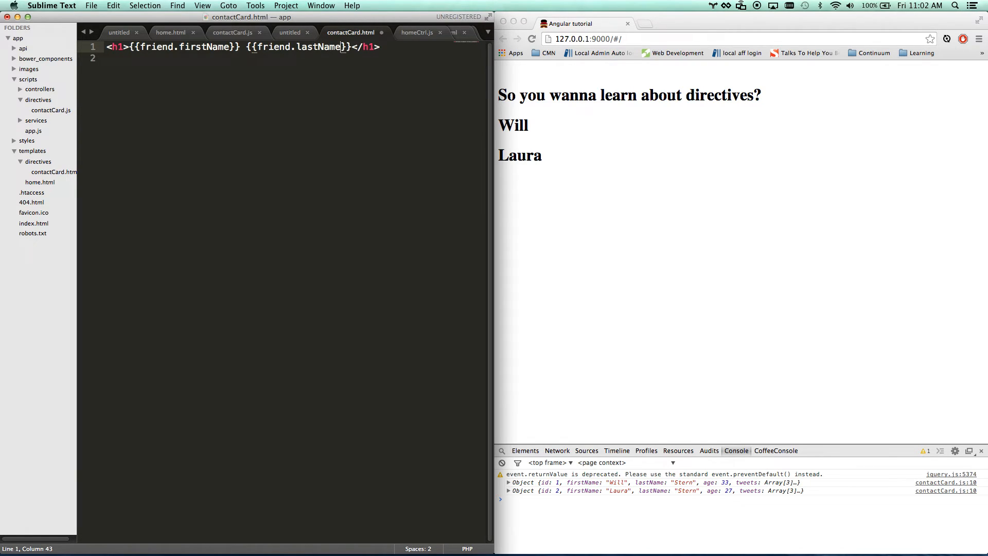
pyautogui.press('cmd+s')
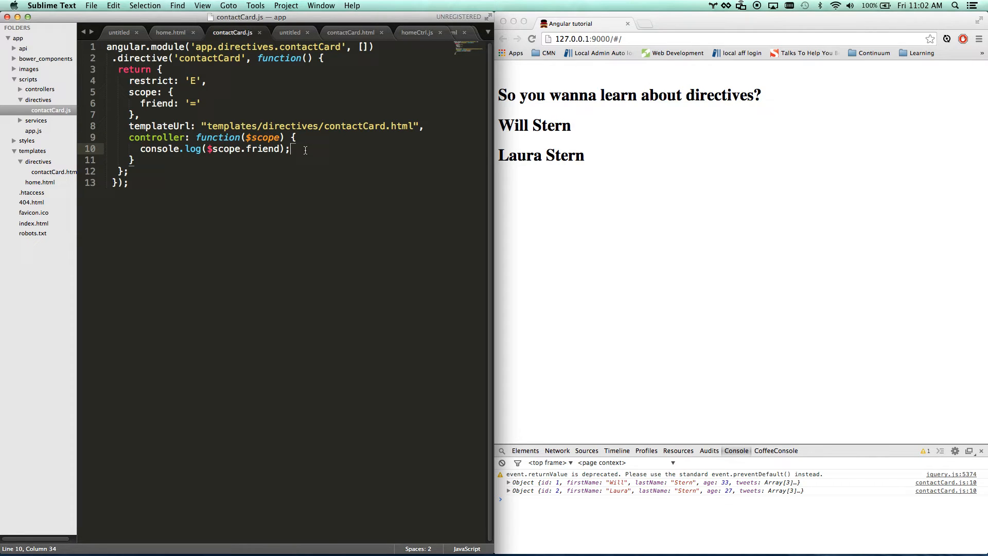
# - In home.html tidy the contact-card element inside the repeating div
pyautogui.click(170, 32)
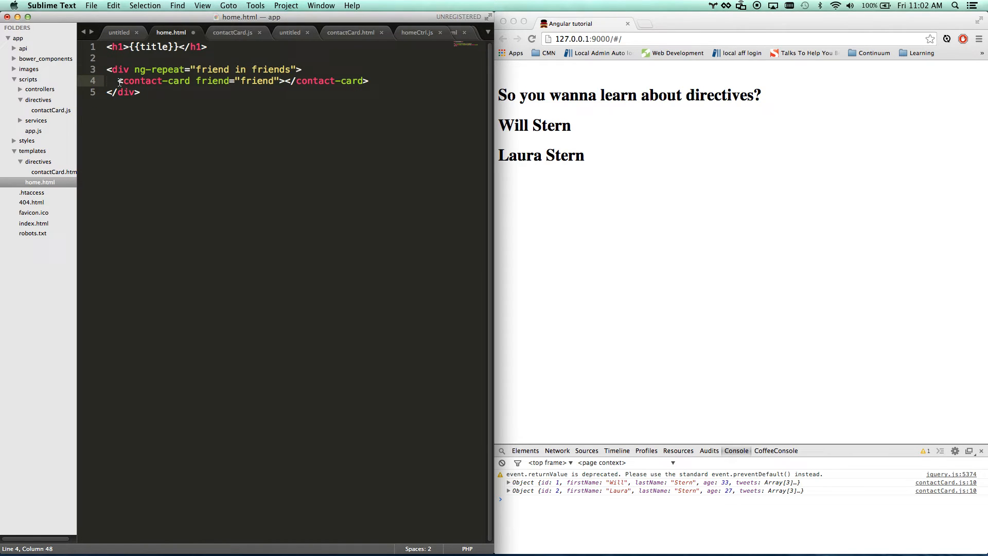
pyautogui.moveTo(118, 80); pyautogui.dragTo(369, 80)
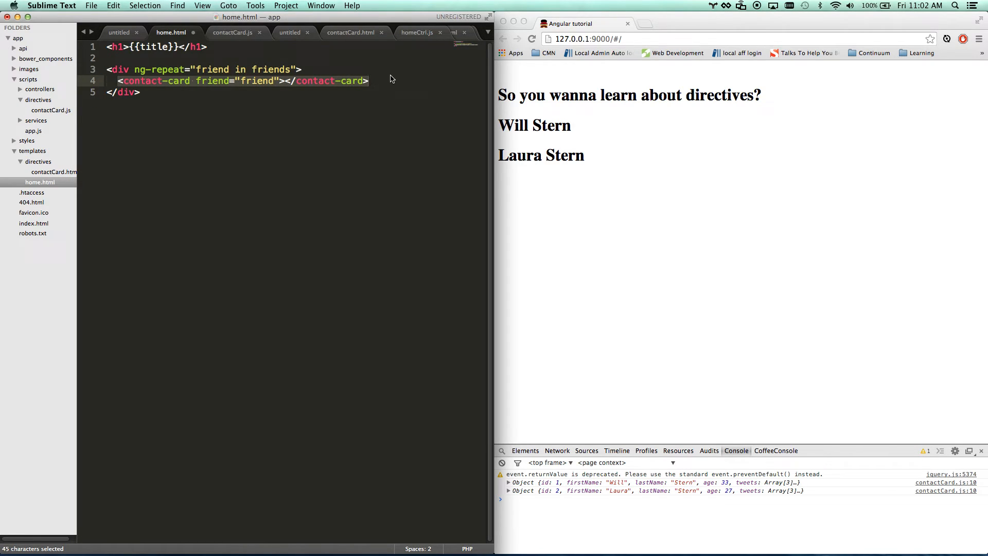
pyautogui.click(125, 81)
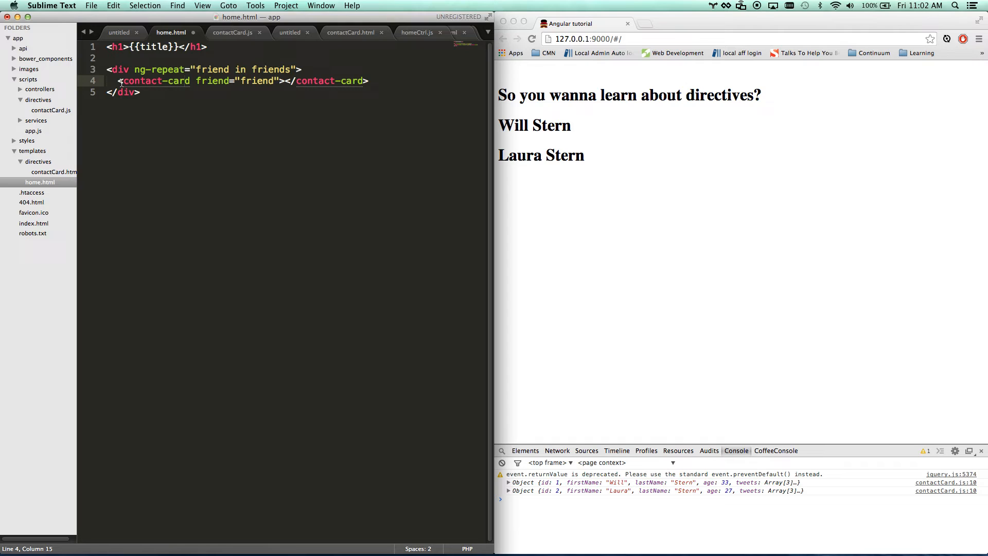
# - Review contactCard.html and contactCard.js, then return to home.html
pyautogui.click(351, 32)
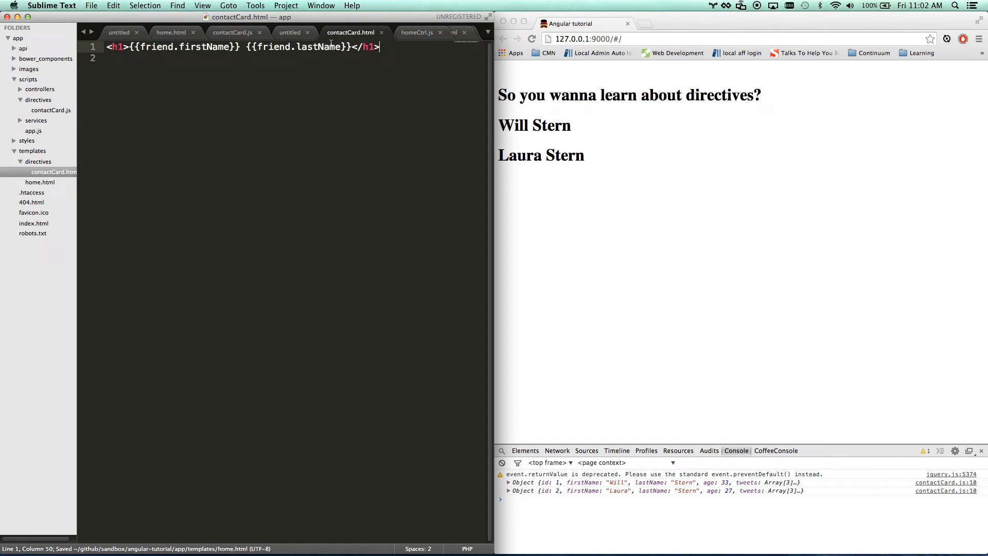
pyautogui.click(232, 32)
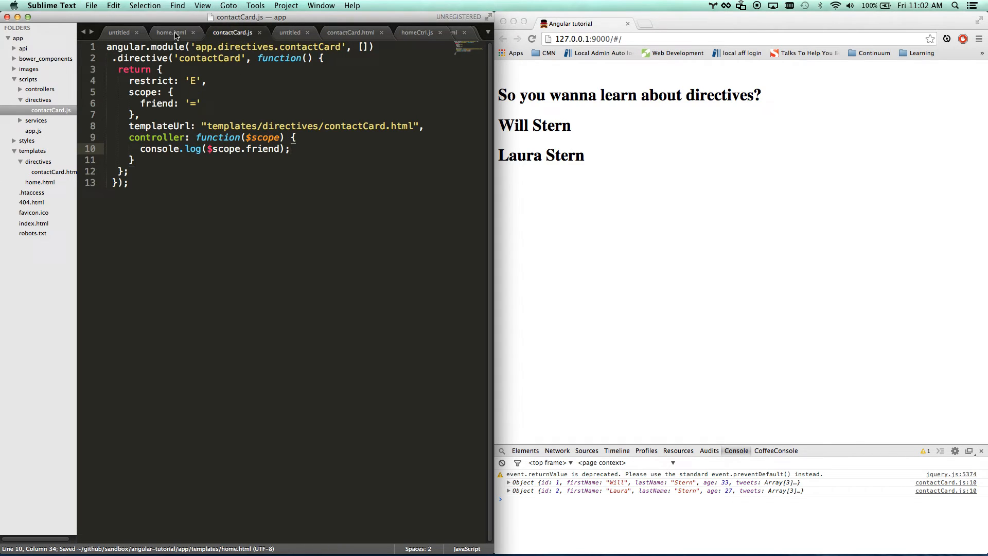
pyautogui.click(170, 32)
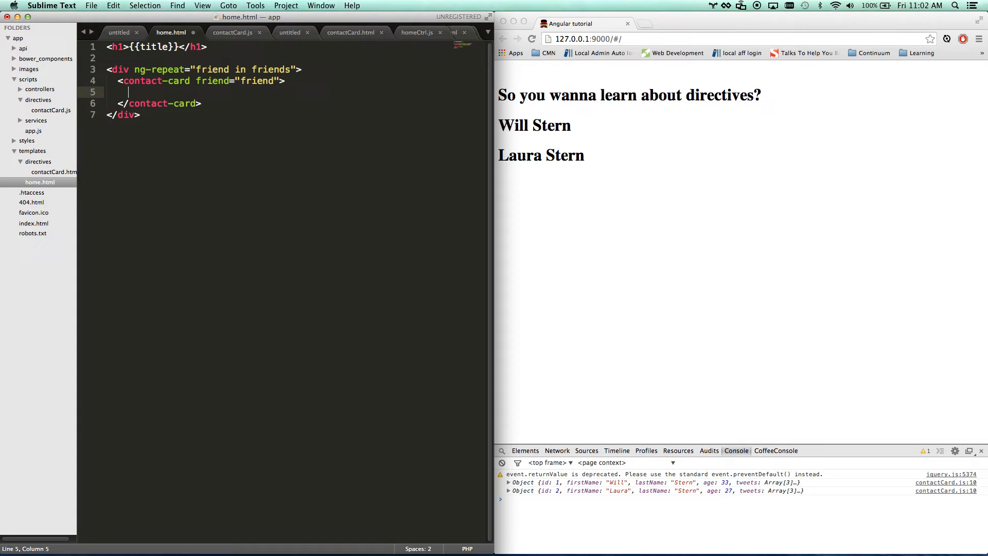
# - Write <h1>Contact Card</h1> between the contact-card tags in home.html
pyautogui.write('<h1></h1>')
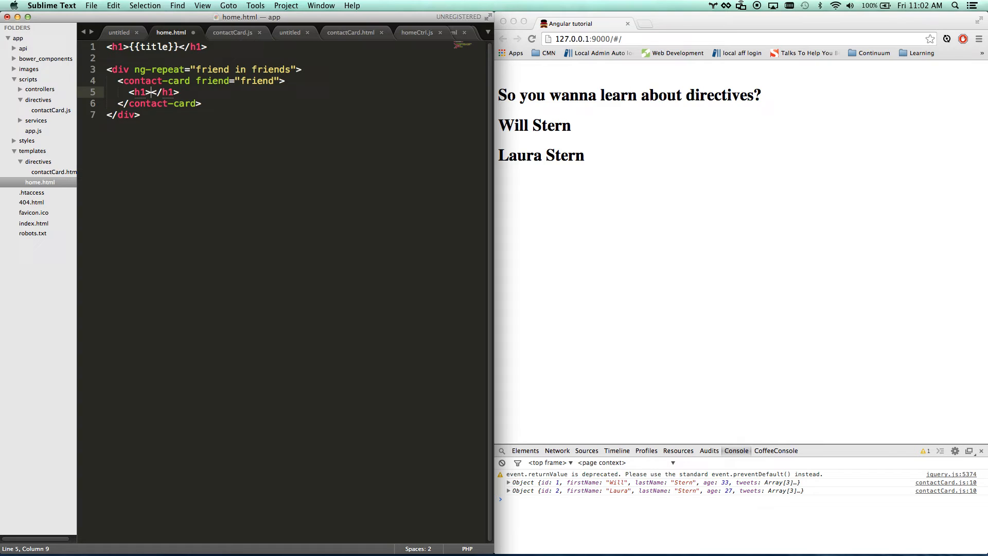
pyautogui.write('{{')
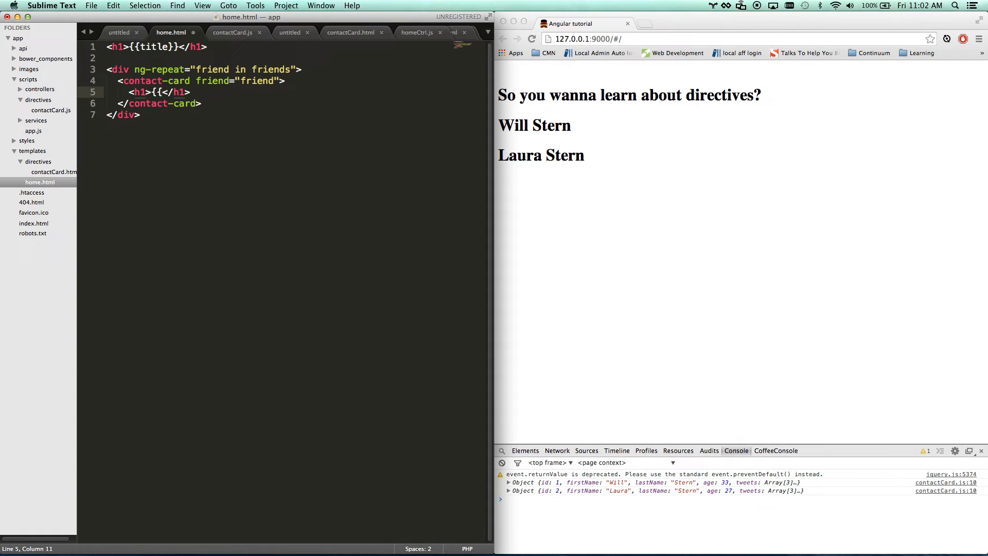
pyautogui.press('backspace')
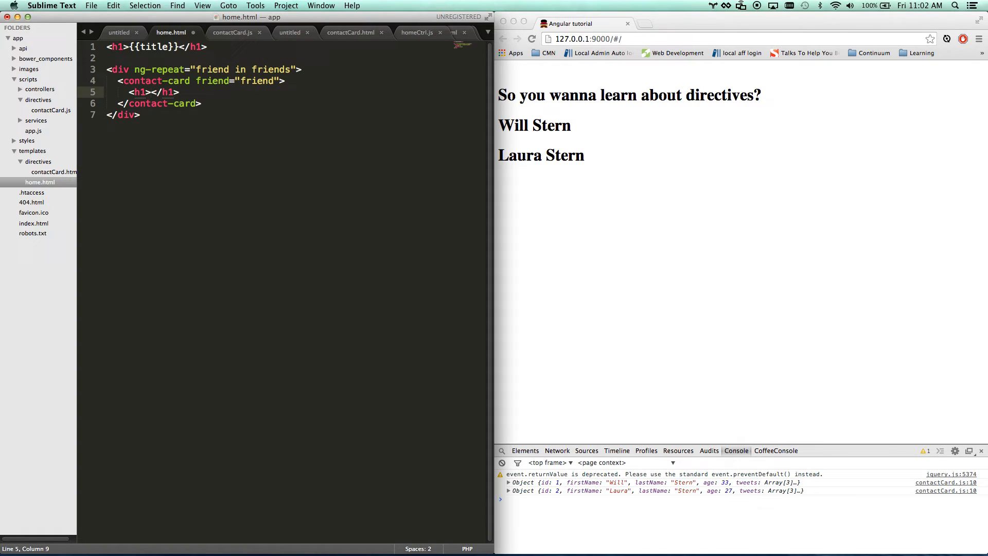
pyautogui.write('Contact Card')
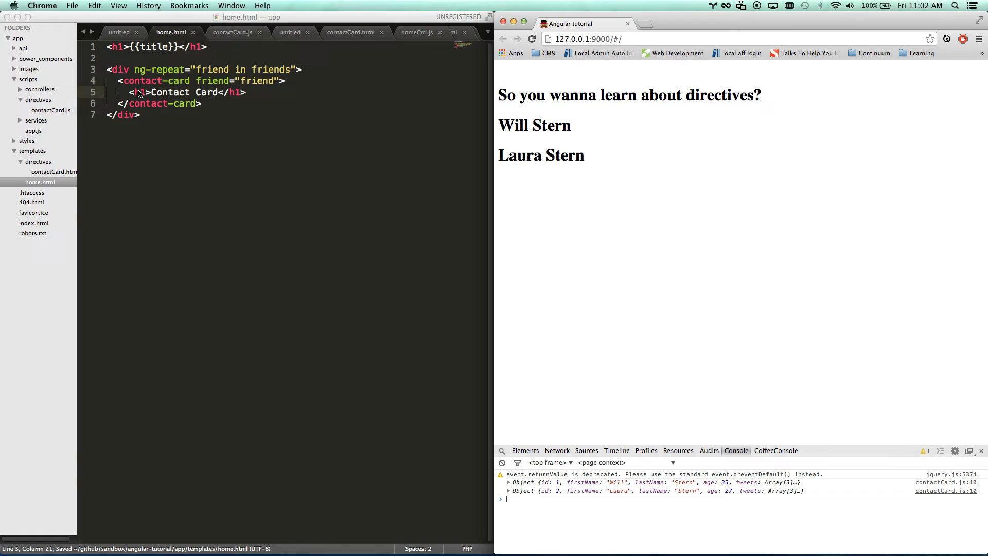
pyautogui.write('--')
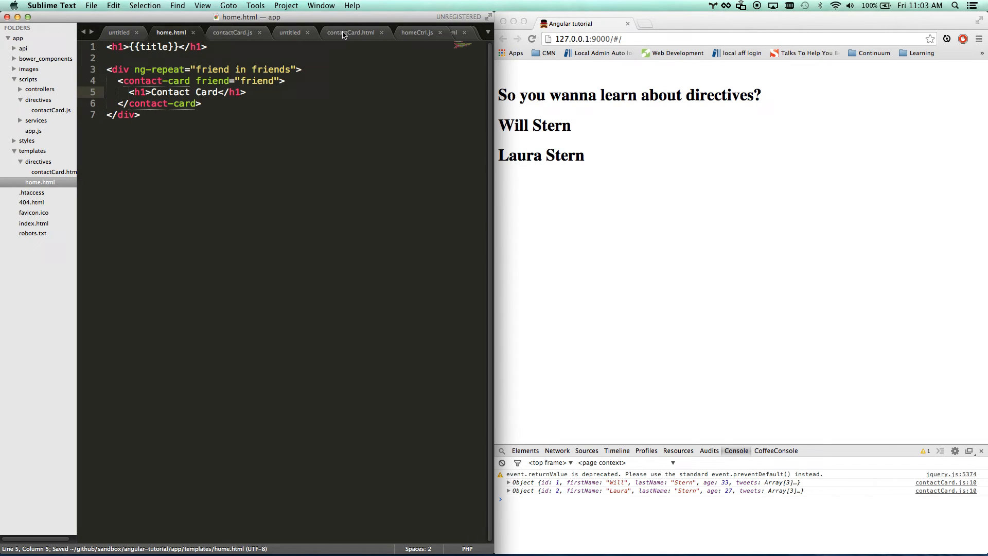
# - Add transclude: true to the contactCard directive definition
pyautogui.click(232, 31)
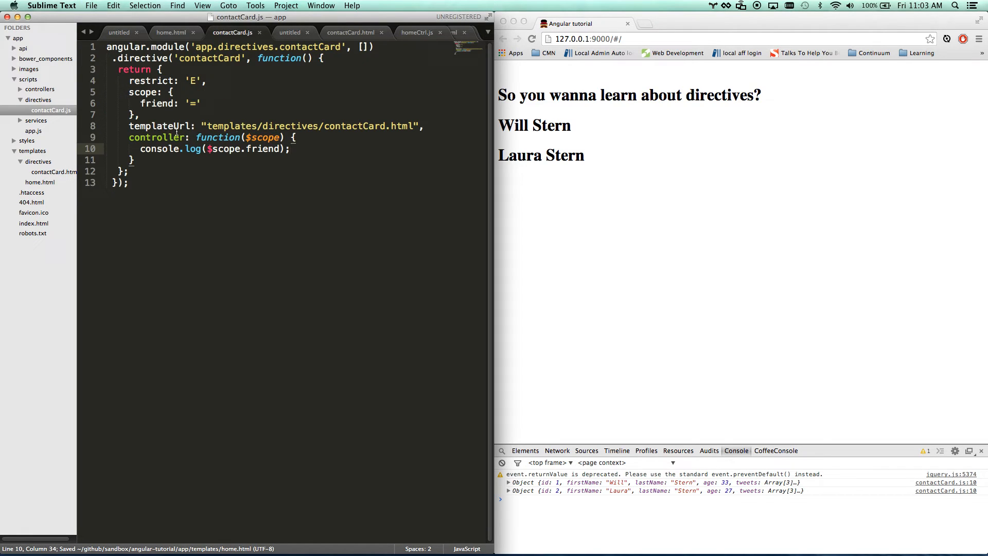
pyautogui.press('enter')
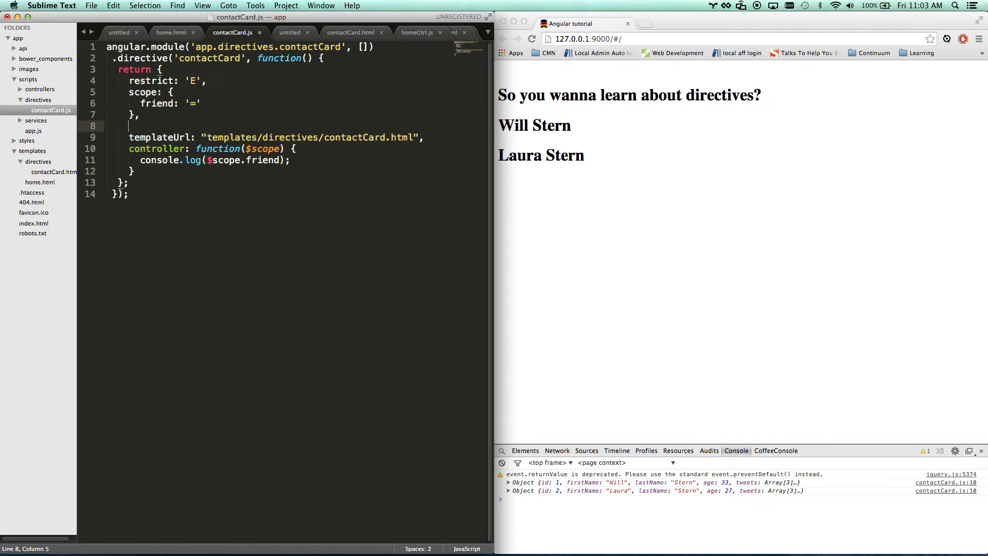
pyautogui.write('transclude: true,')
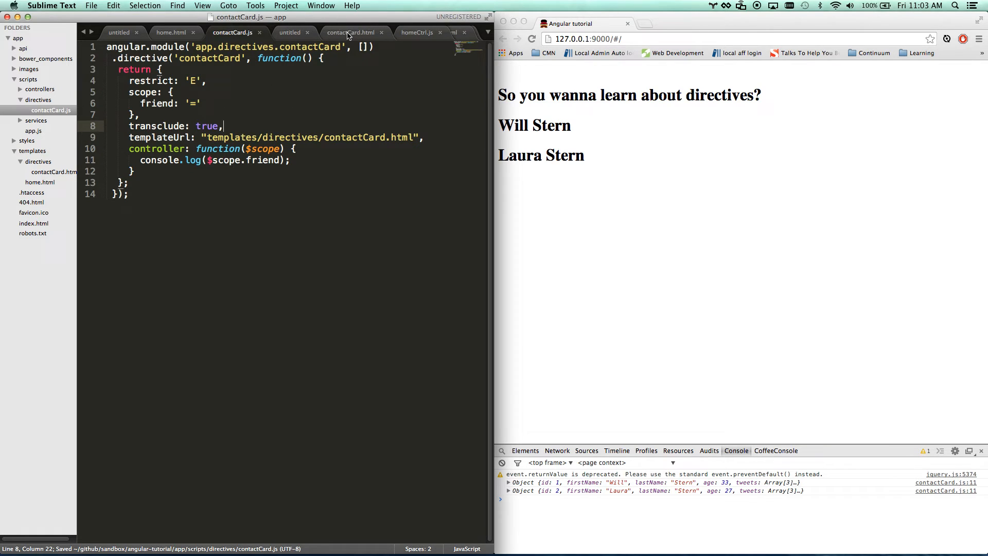
# - Add a <div ng-transclude></div> to contactCard.html, reorder the lines and save
pyautogui.click(351, 31)
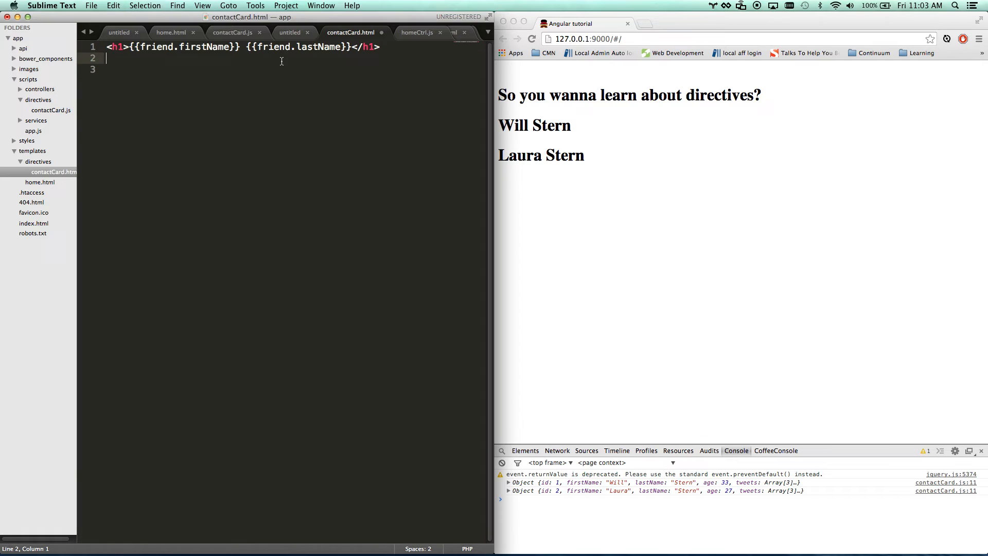
pyautogui.write('div></div>')
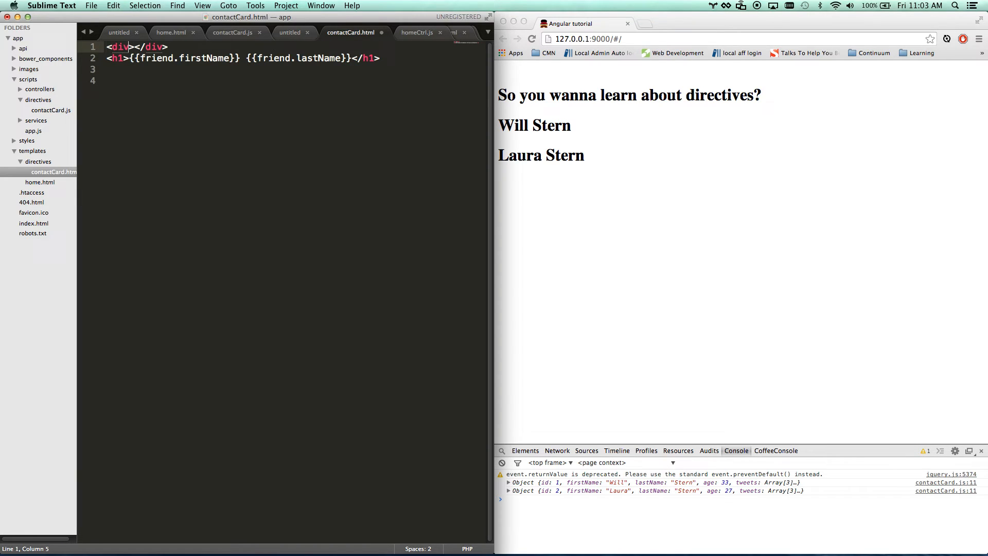
pyautogui.write('ng-transclude')
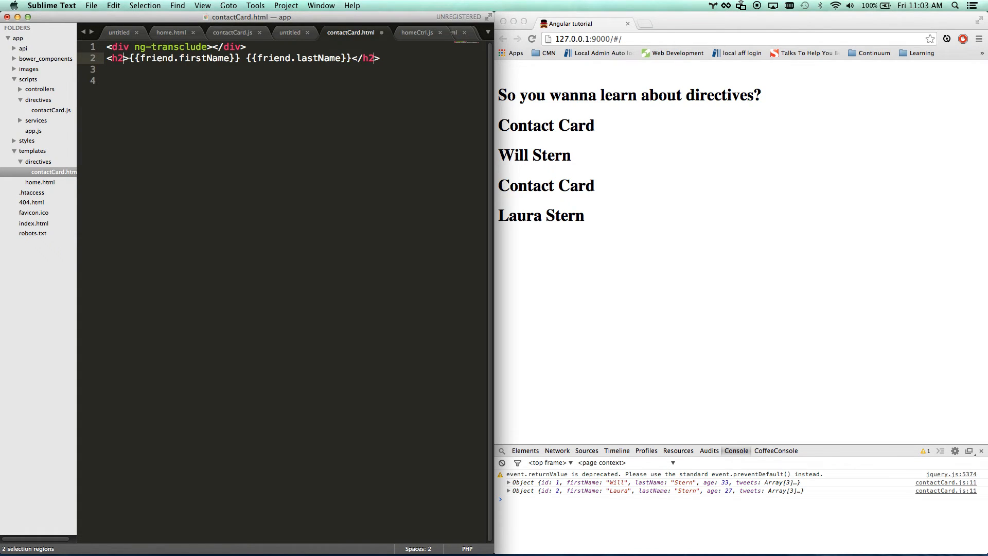
pyautogui.press('cmd+s')
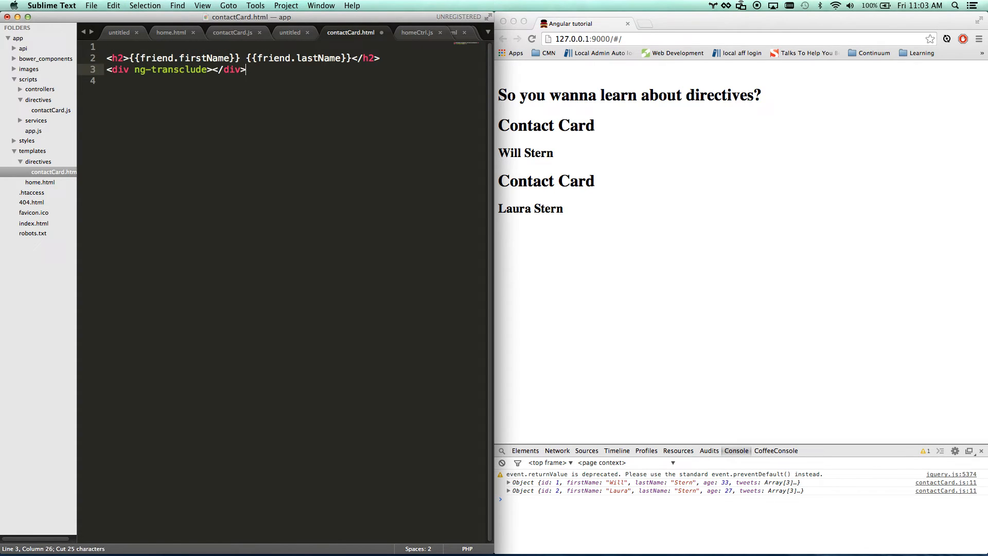
pyautogui.press('cmd+s')
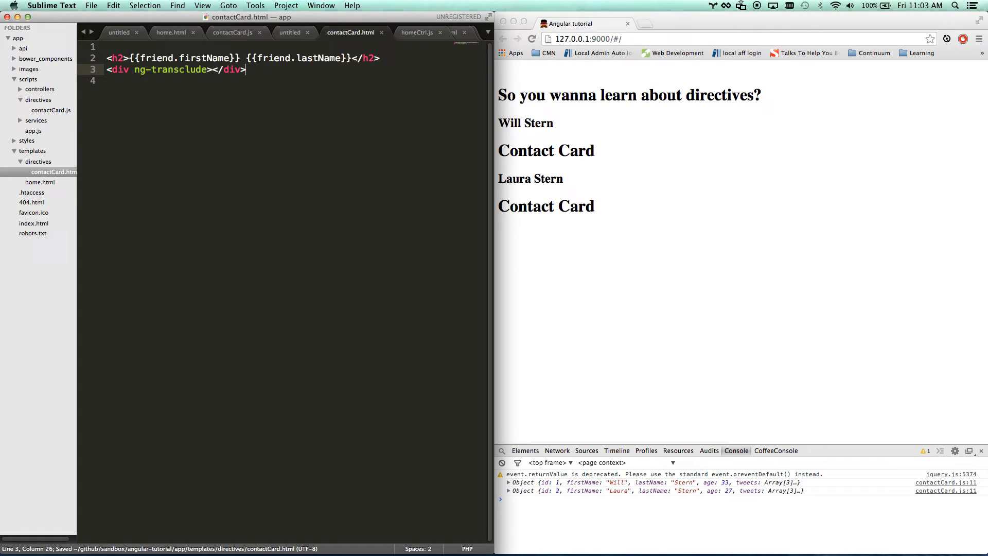
pyautogui.press('cmd+z')
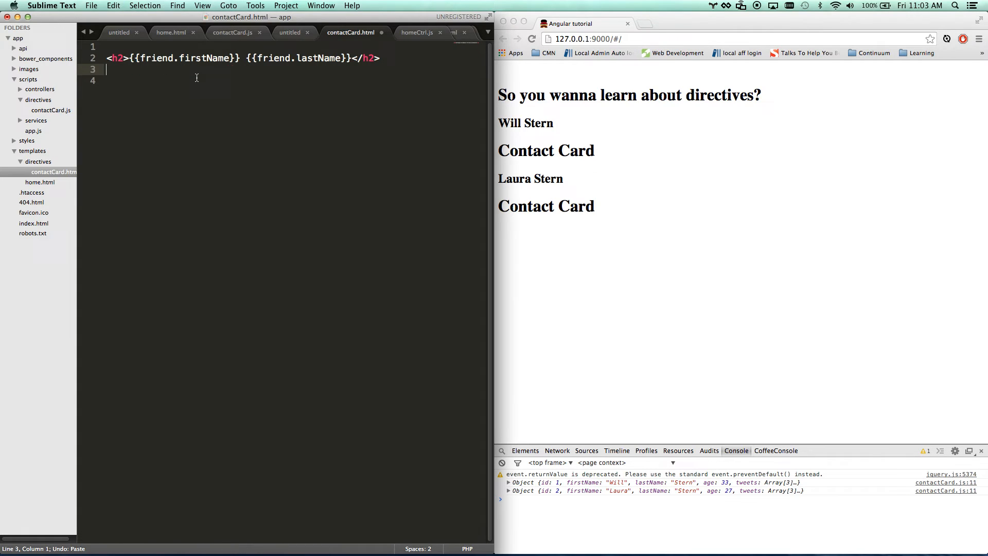
# - Replace the inner heading in home.html with a title="Contact" attribute on contact-card
pyautogui.click(171, 32)
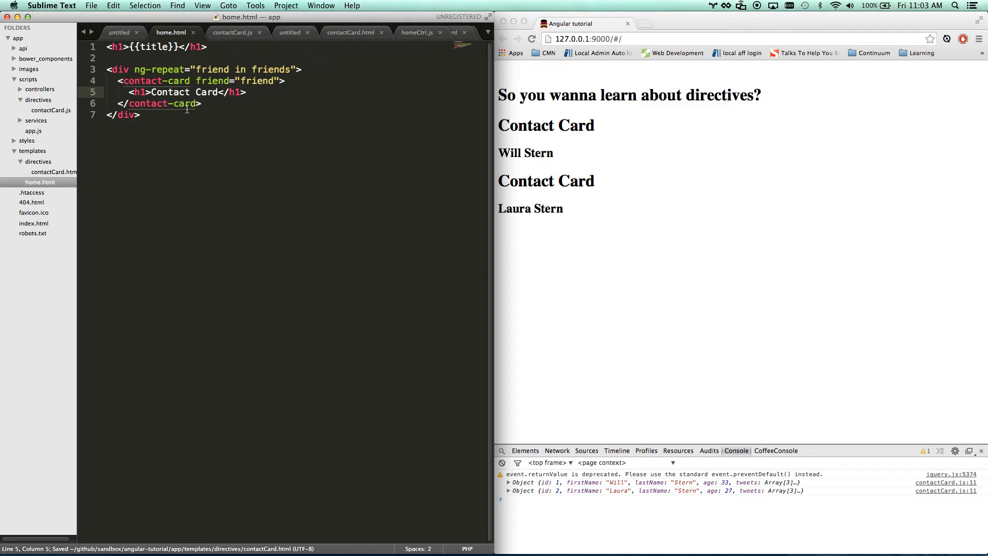
pyautogui.click(220, 91)
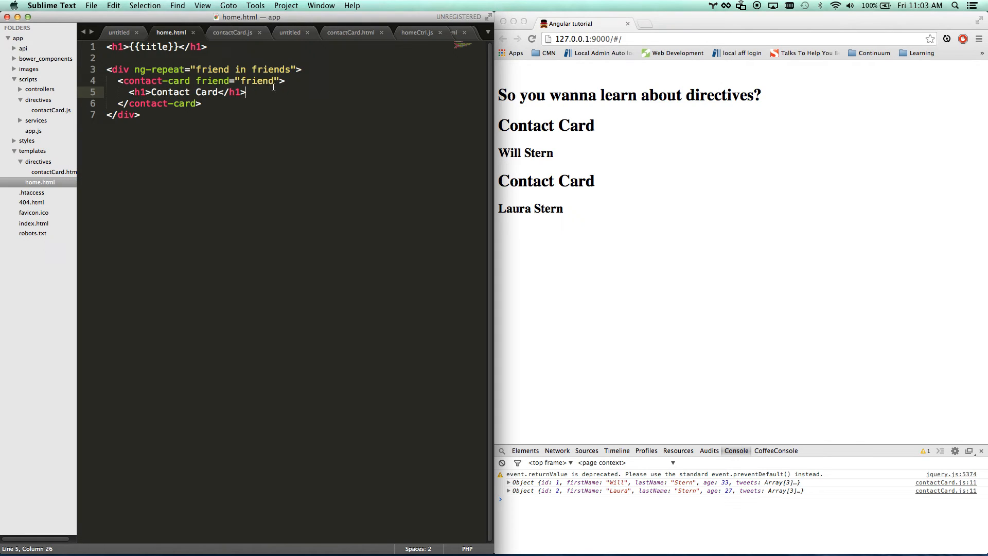
pyautogui.press('cmd+shift+k')
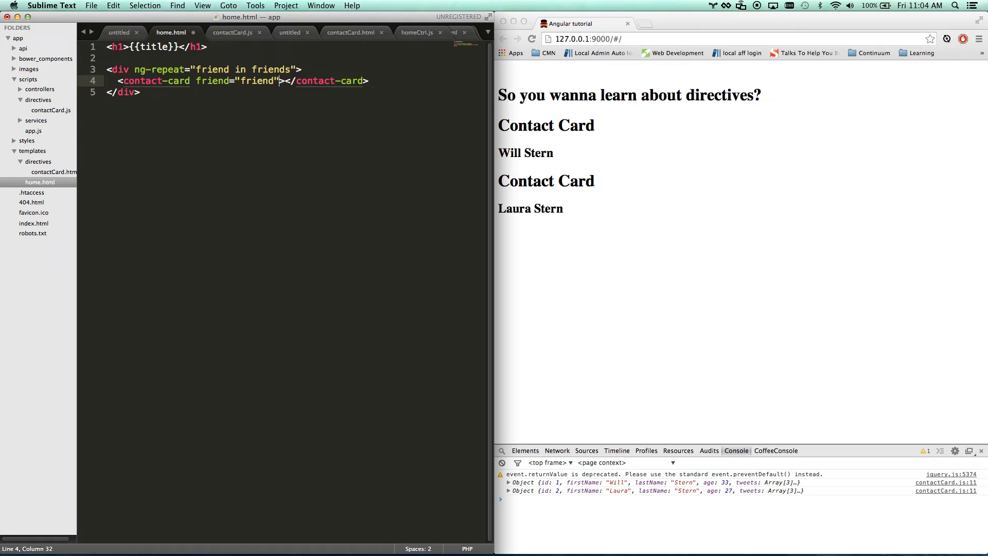
pyautogui.write('" "')
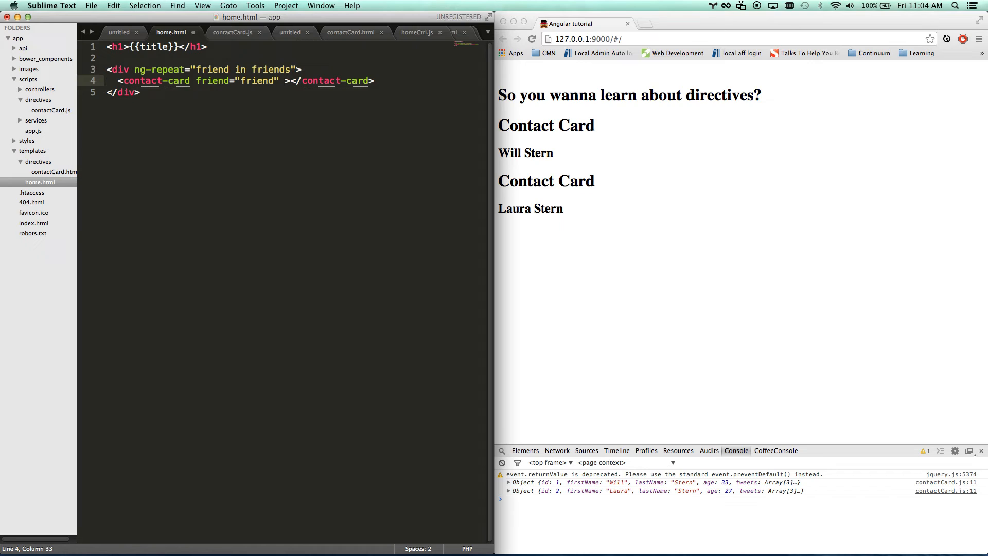
pyautogui.write('title="Contact')
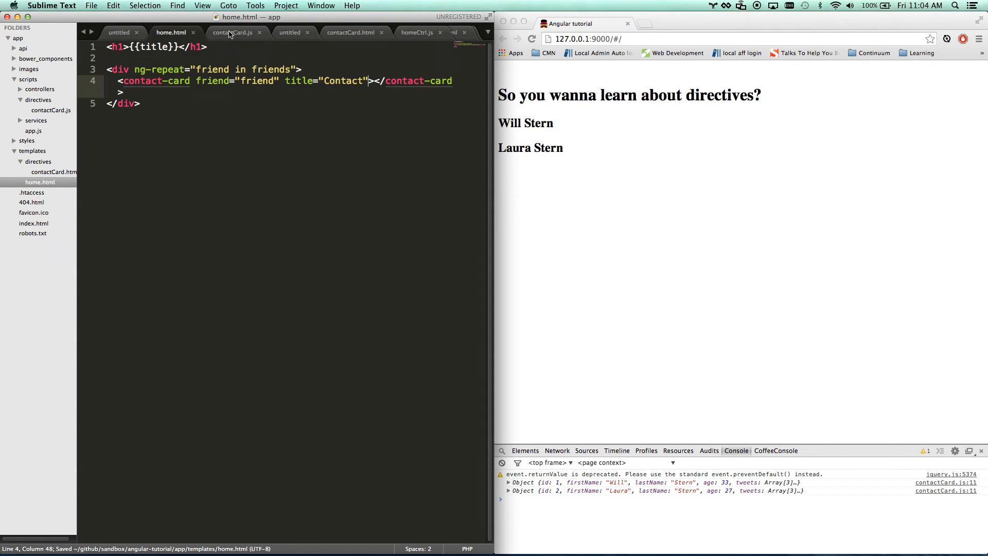
# - Replace the ng-transclude div in contactCard.html with an <h1>{{title}}</h1>
pyautogui.click(350, 32)
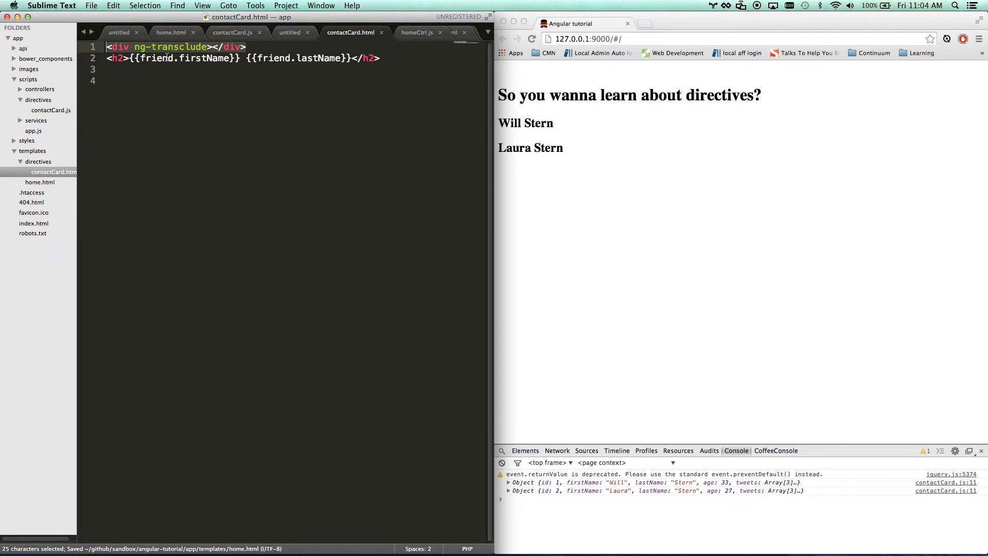
pyautogui.write('h1>{{title}}</h1>')
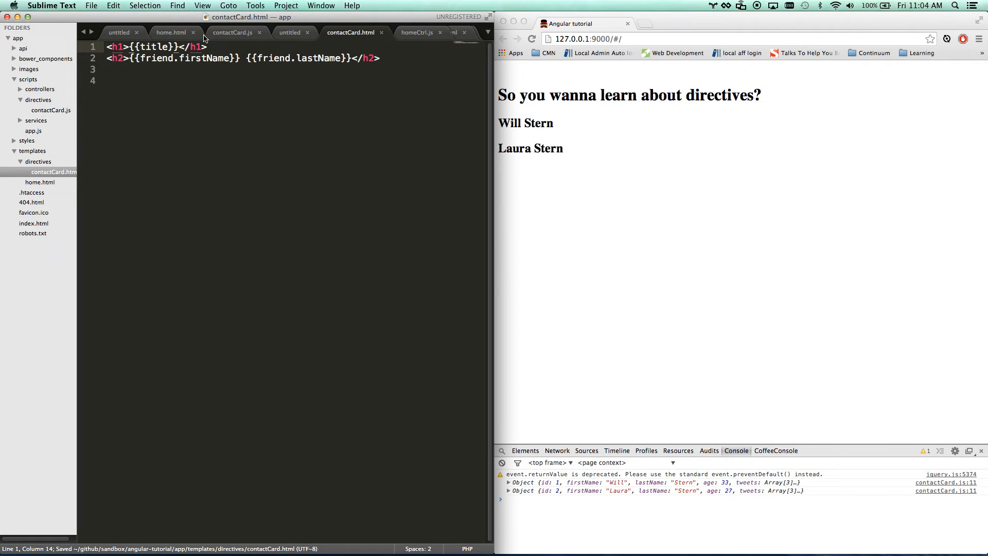
# - Bind title in the directive scope and quote the title value in home.html, then save
pyautogui.click(233, 32)
pyautogui.write("title: '")
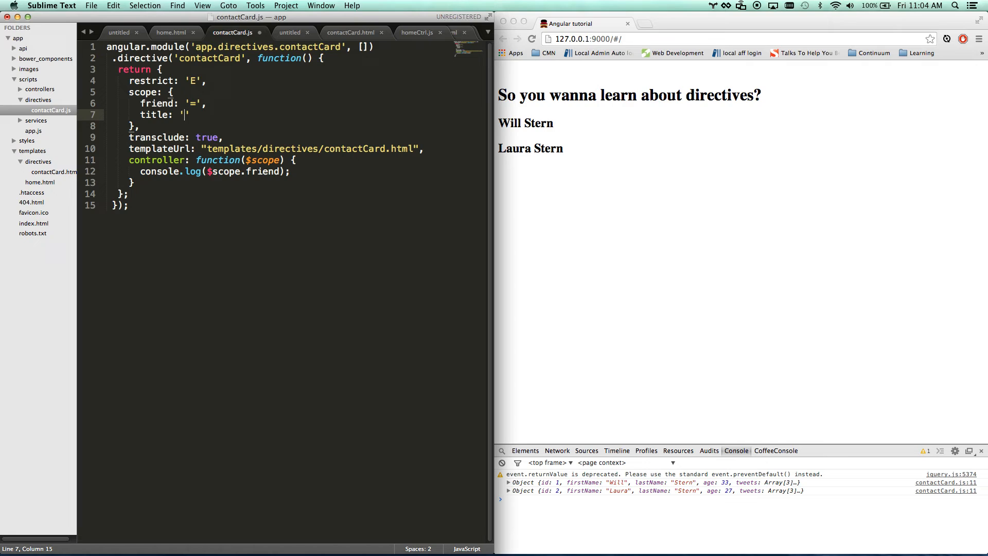
pyautogui.write('=')
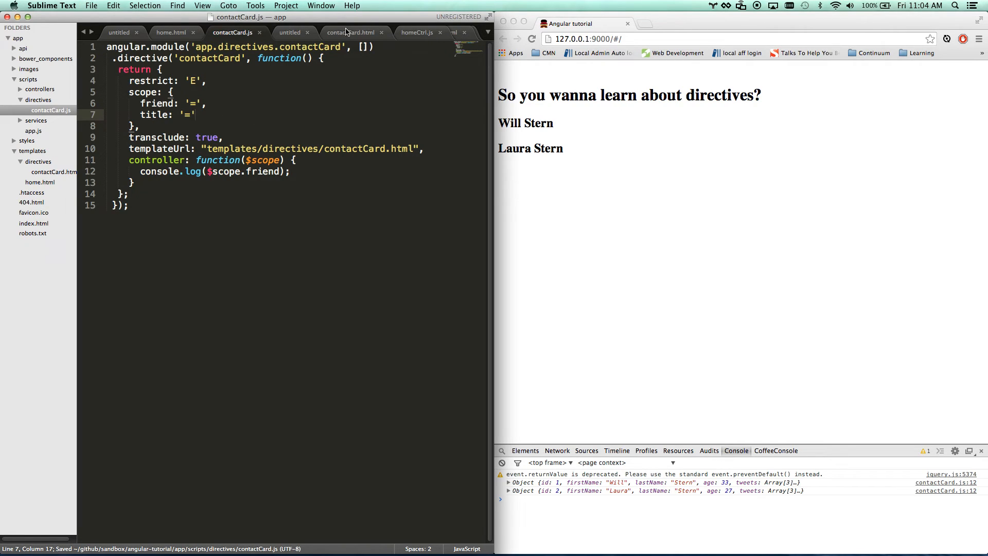
pyautogui.click(170, 32)
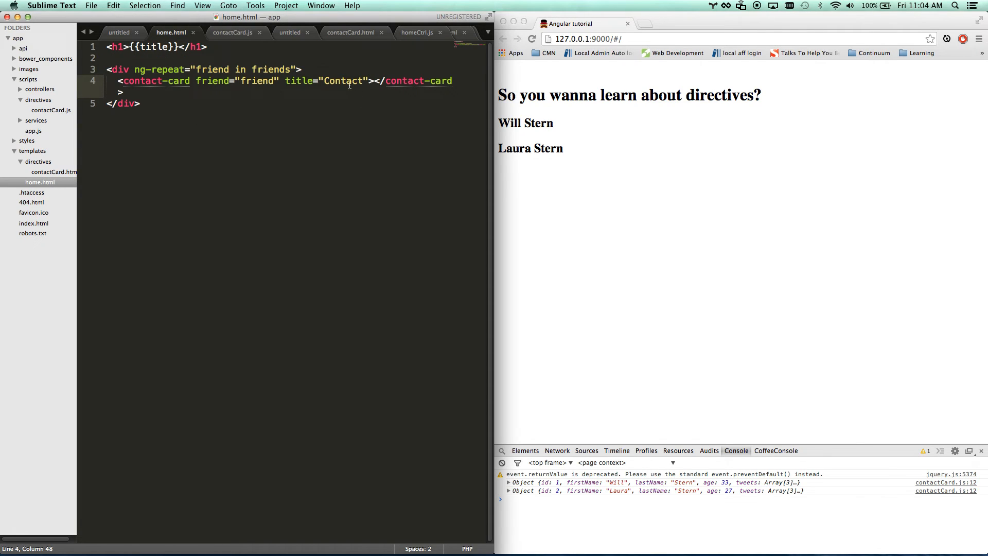
pyautogui.write("'")
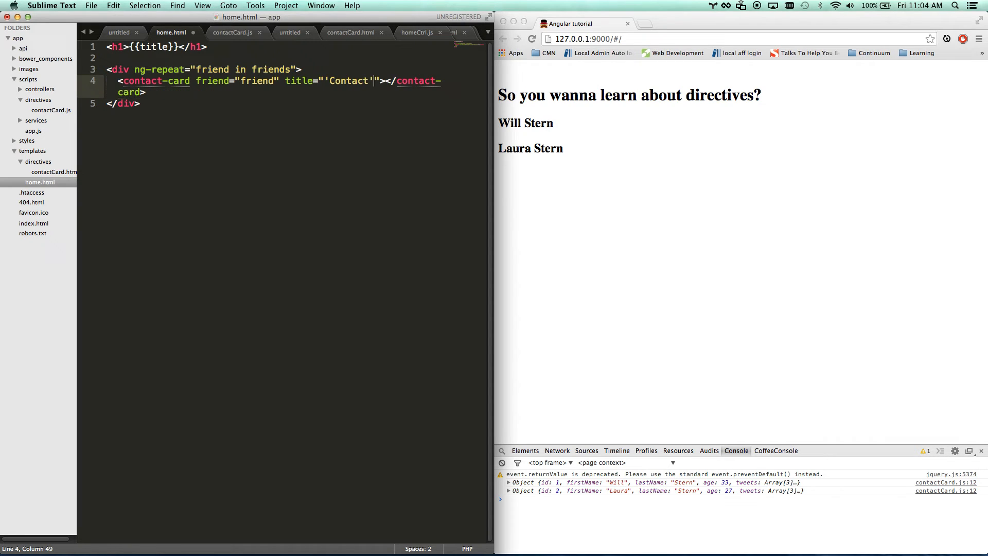
pyautogui.press('cmd+s')
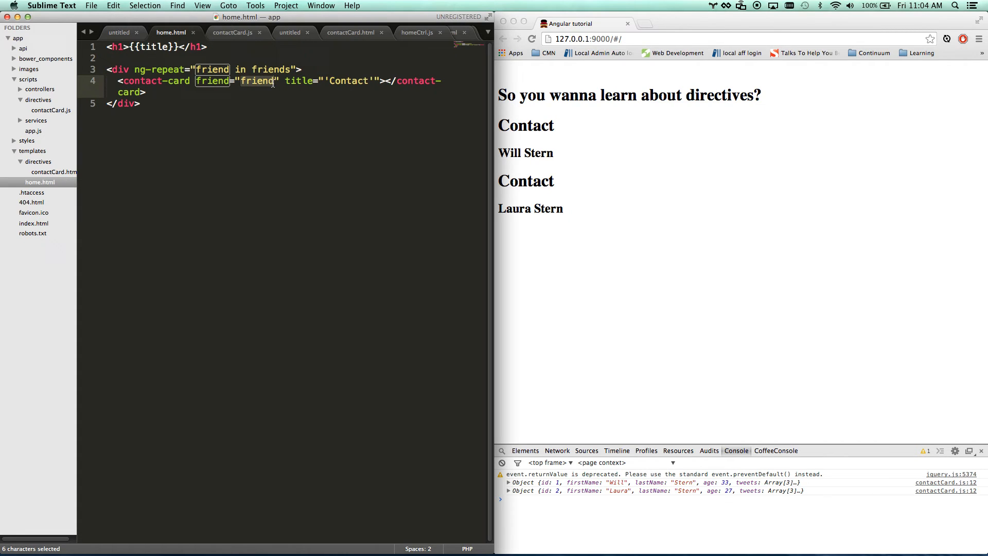
# - Change each contact-card's title to 'Contact Card' in single quotes and save
pyautogui.click(275, 80)
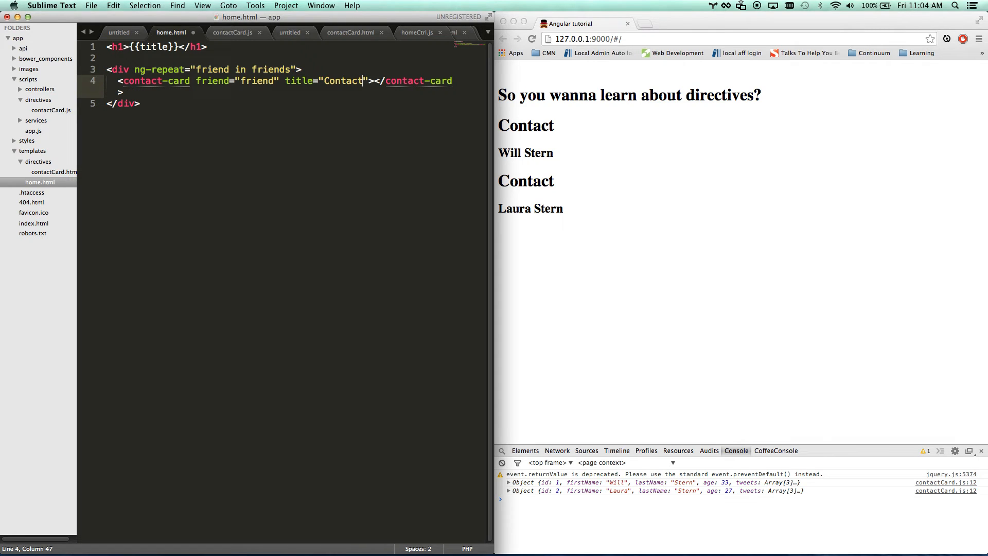
pyautogui.write("'")
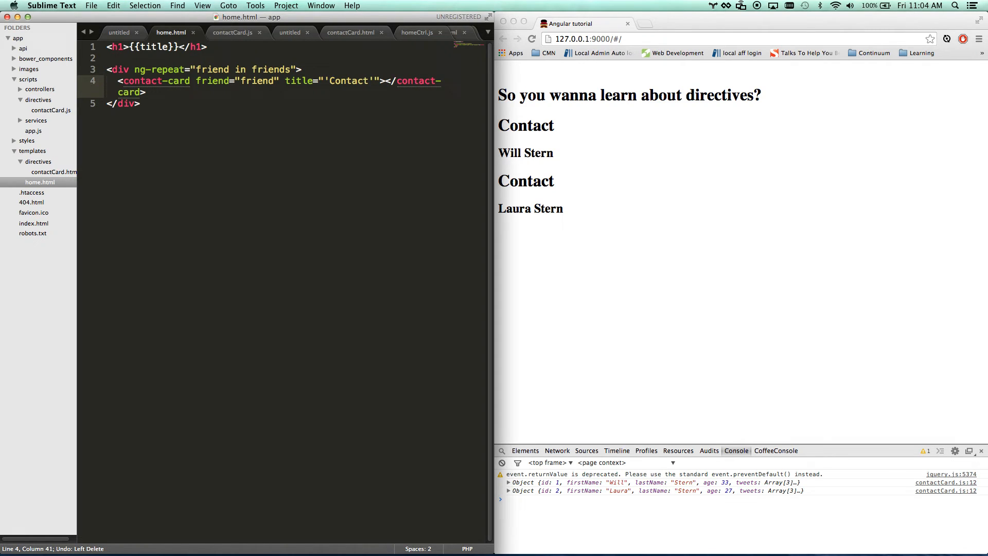
pyautogui.press('cmd+s')
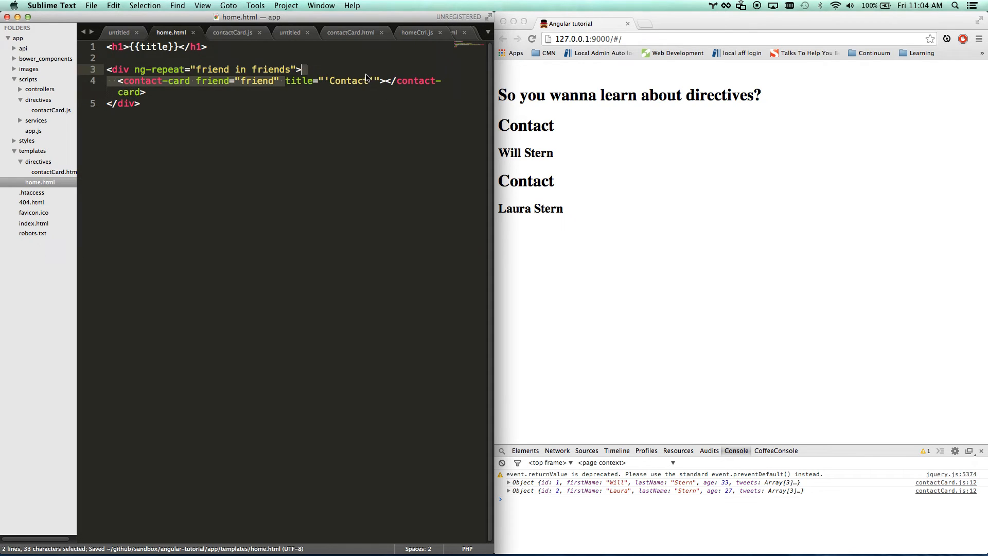
pyautogui.write('Card')
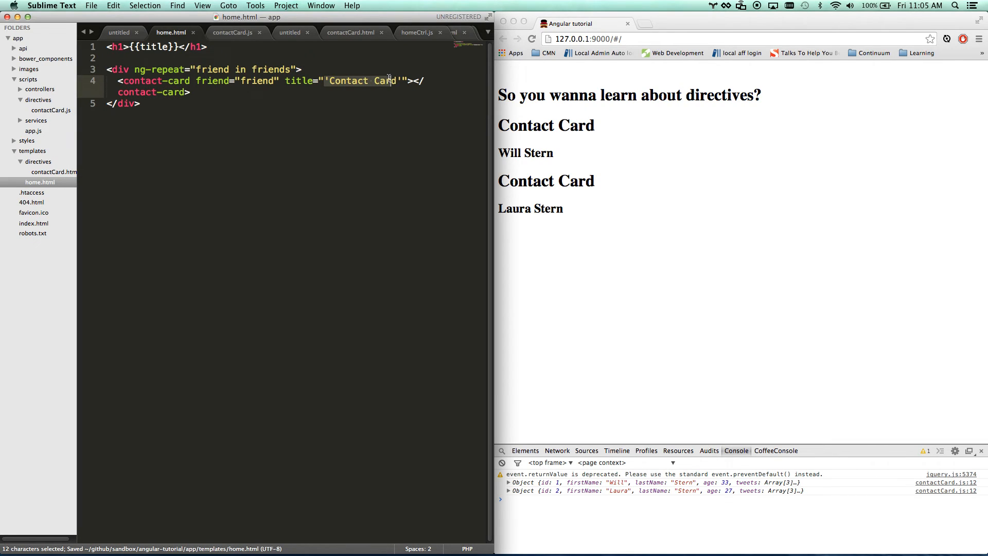
pyautogui.click(350, 31)
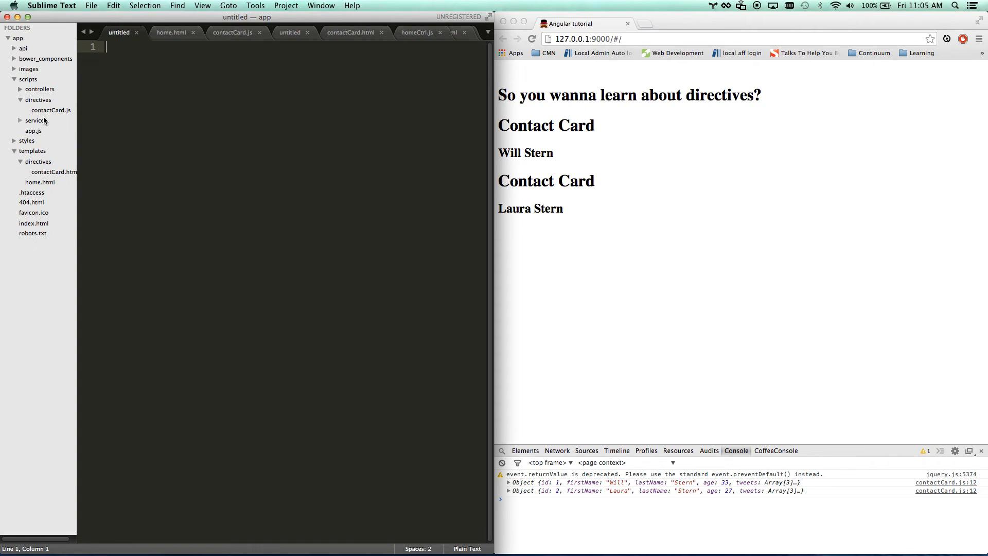
# - Delete the transclude: true line from the contactCard directive
pyautogui.click(234, 32)
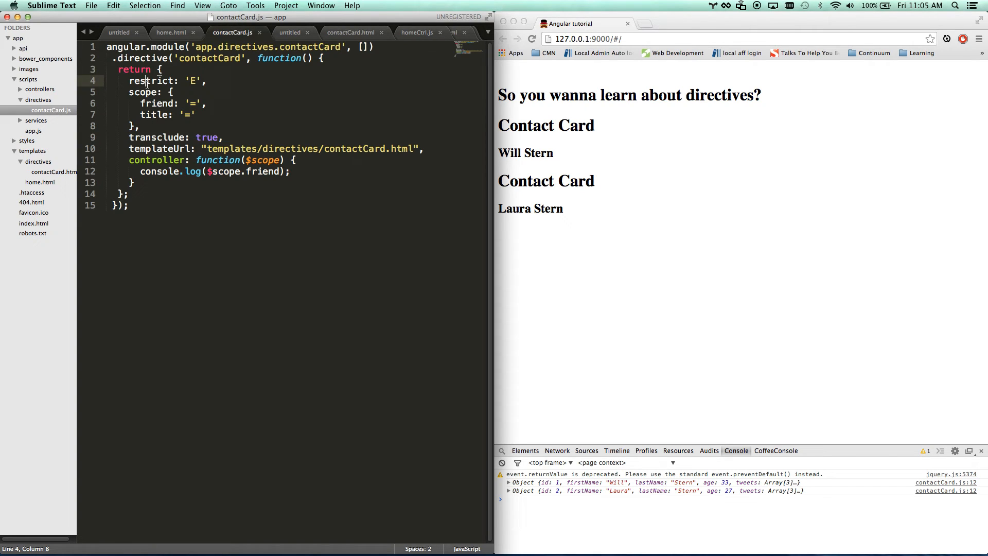
pyautogui.click(129, 92)
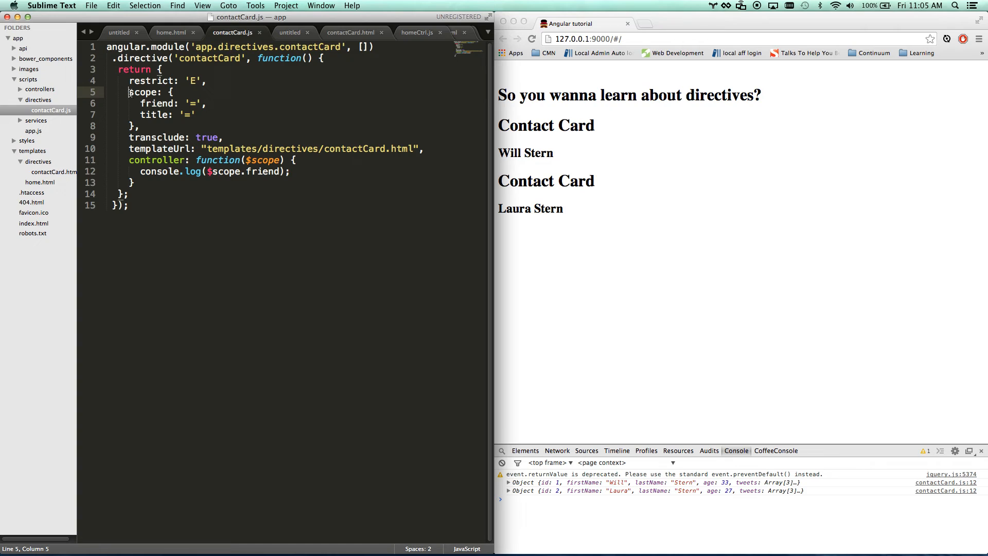
pyautogui.click(133, 126)
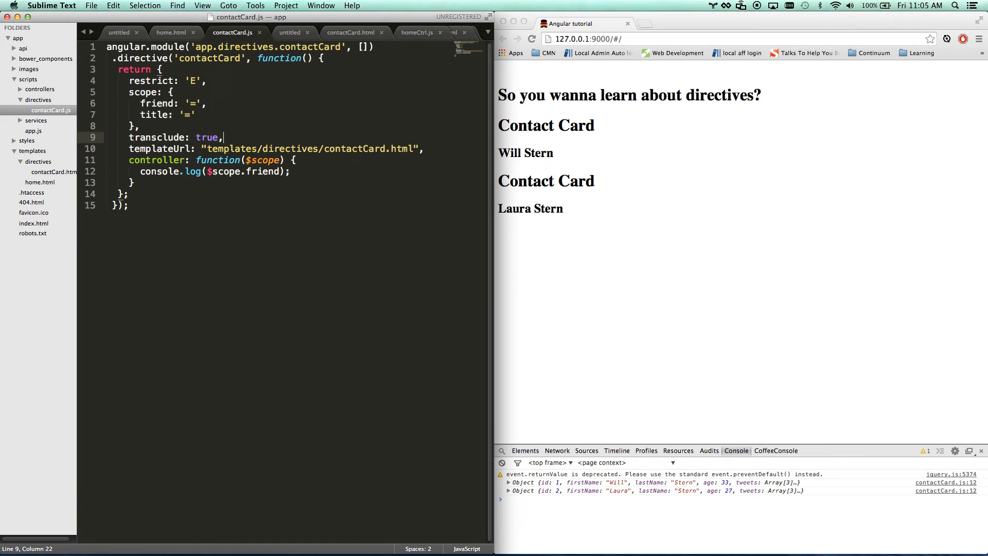
pyautogui.press('backspace')
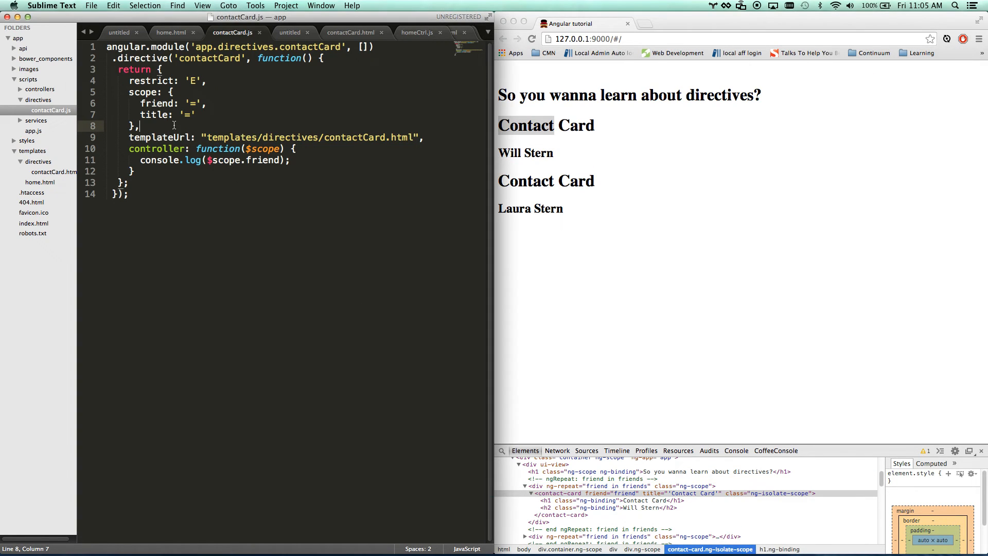
# - Add replace: true to the directive after the scope block
pyautogui.press('enter')
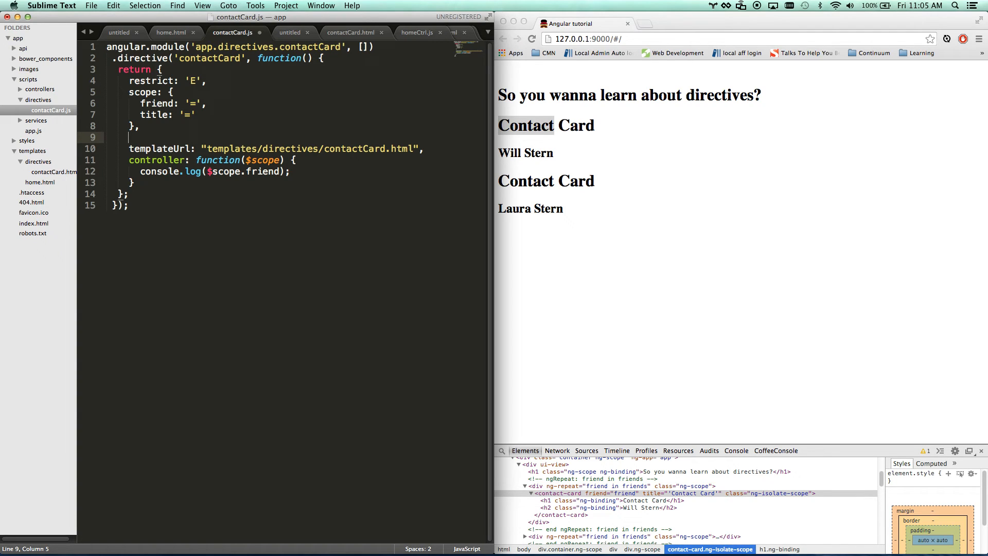
pyautogui.write('c')
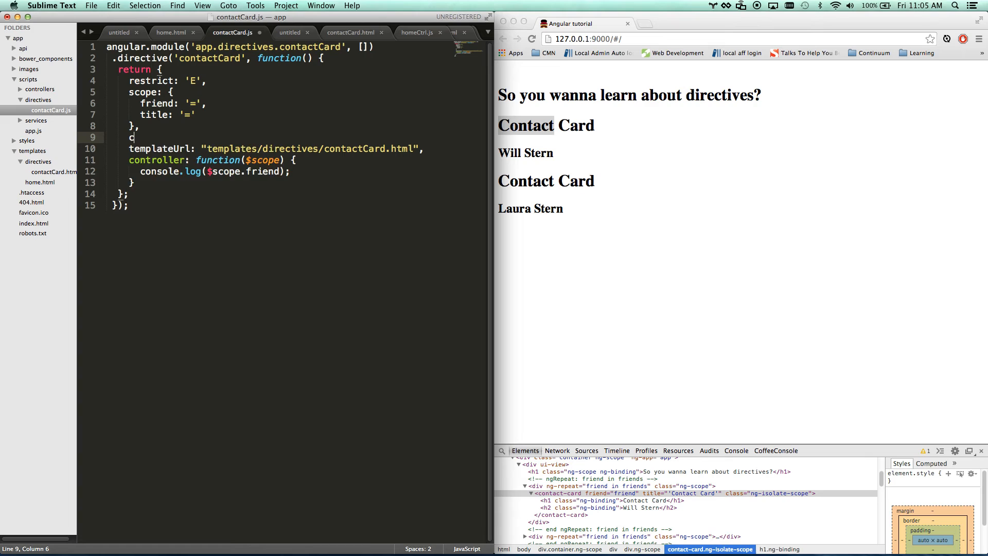
pyautogui.write('eplace:')
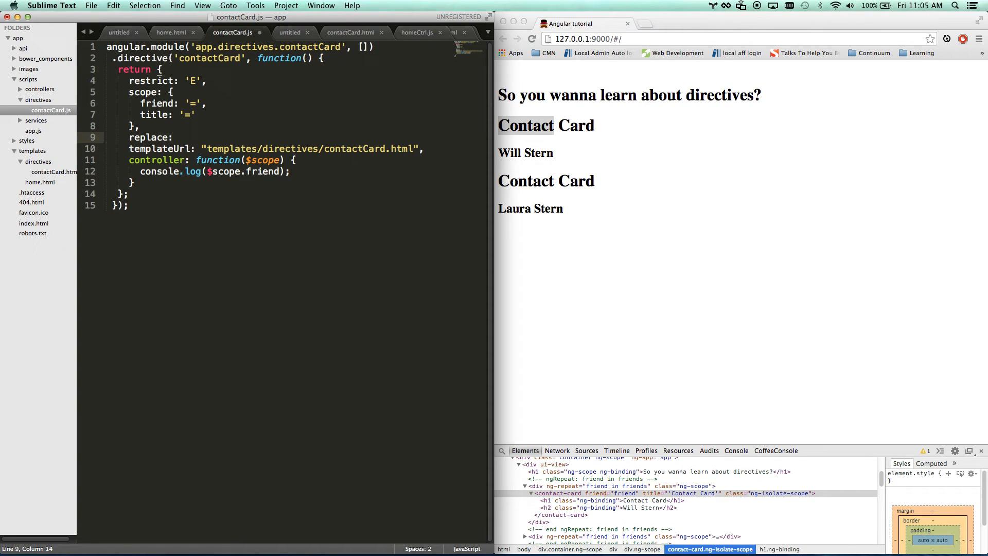
pyautogui.write('true,')
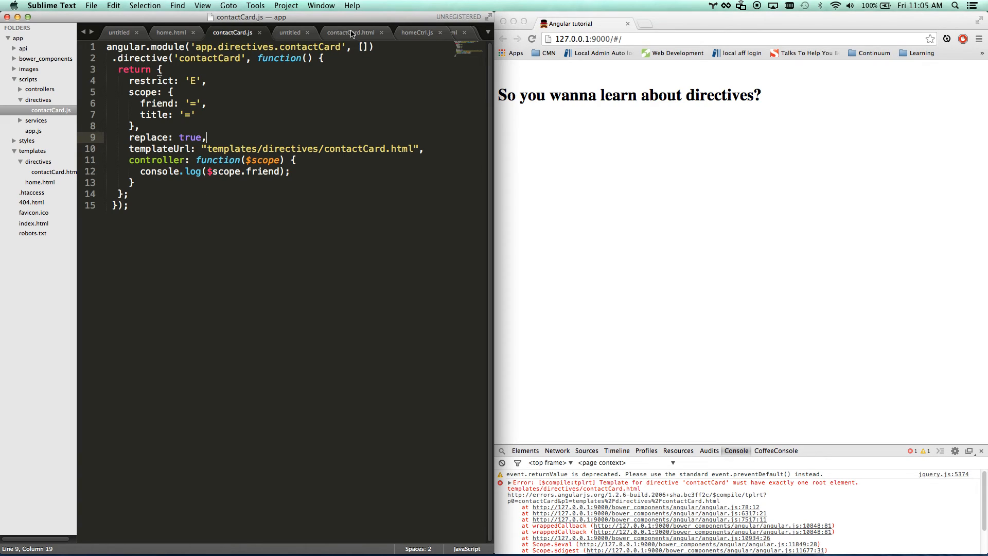
# - Wrap the contactCard.html headings in a single root <div> and inspect the rendered markup
pyautogui.click(351, 32)
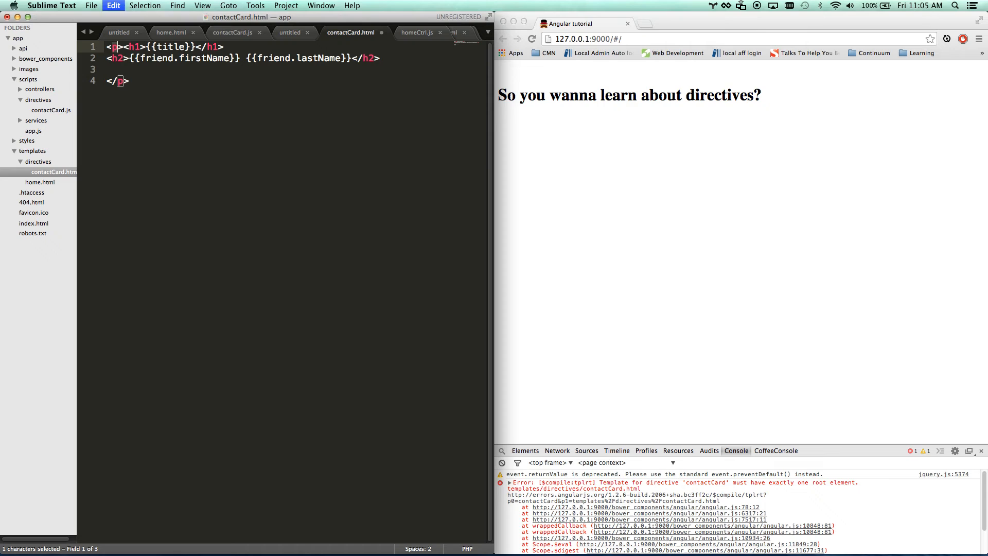
pyautogui.write('div>')
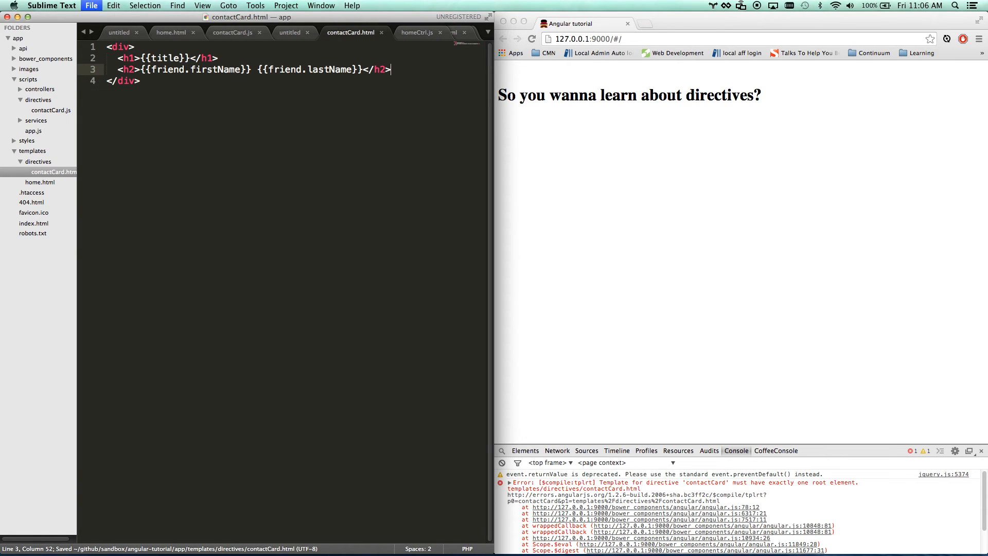
pyautogui.rightClick(525, 125)
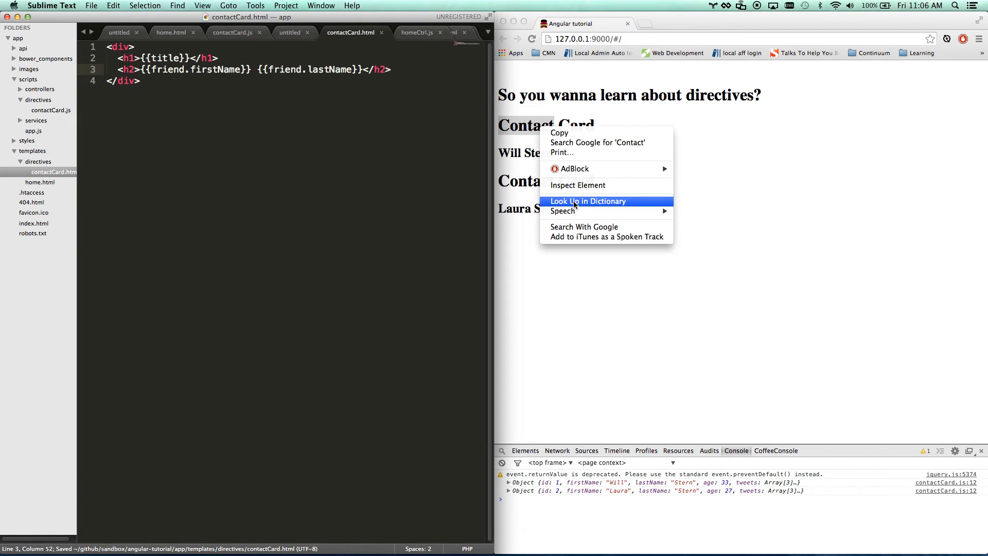
pyautogui.click(576, 184)
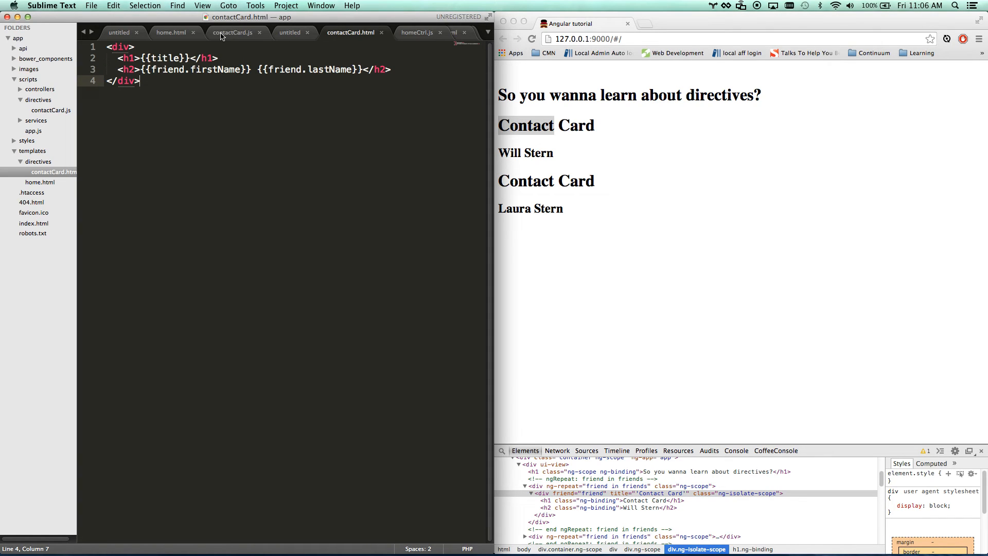
# - Compare the contact-card element in home.html with the template and directive files
pyautogui.click(234, 32)
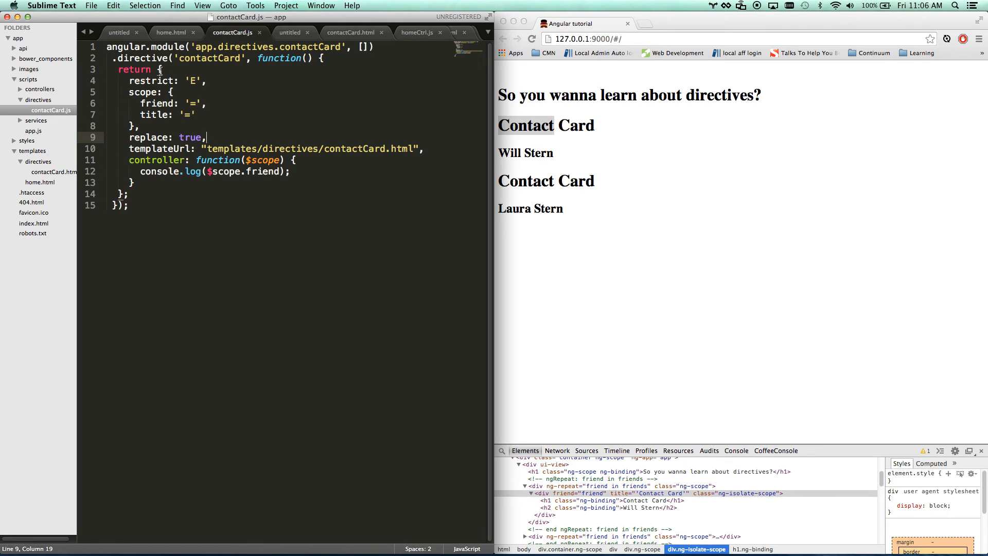
pyautogui.click(171, 32)
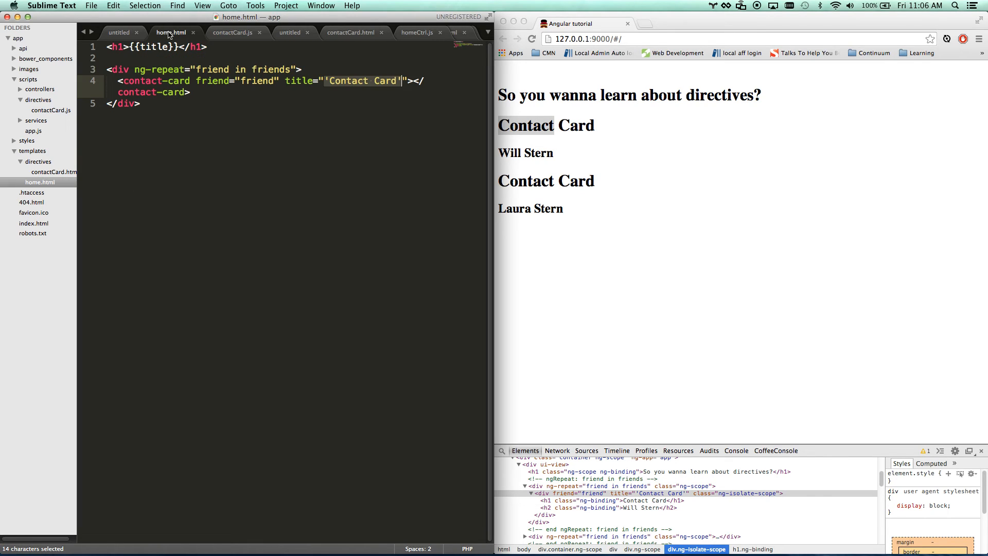
pyautogui.doubleClick(154, 81)
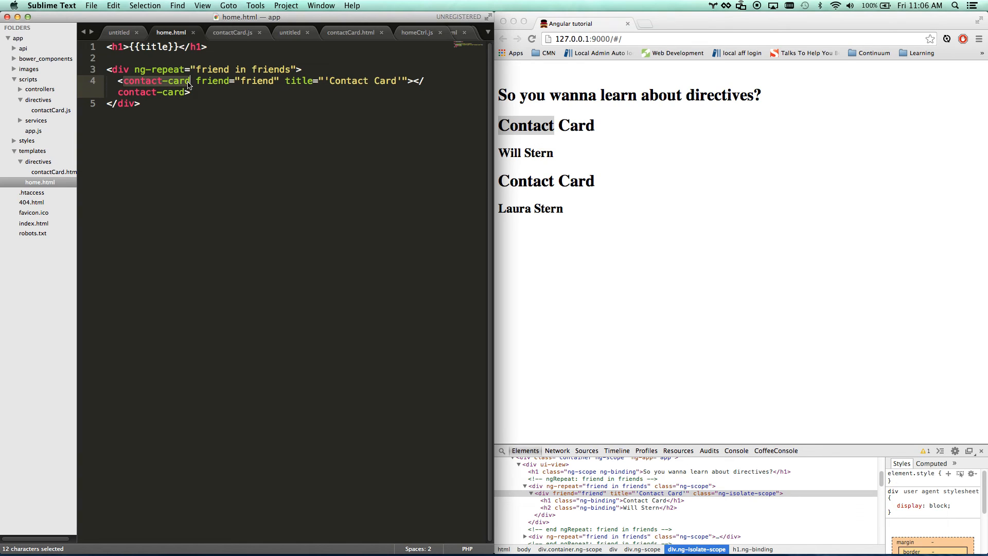
pyautogui.click(350, 31)
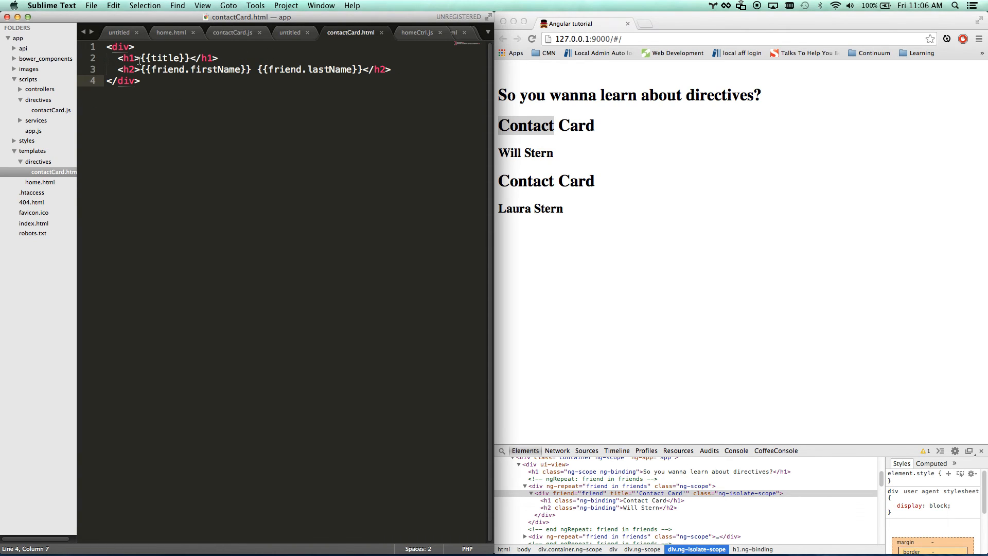
pyautogui.click(232, 32)
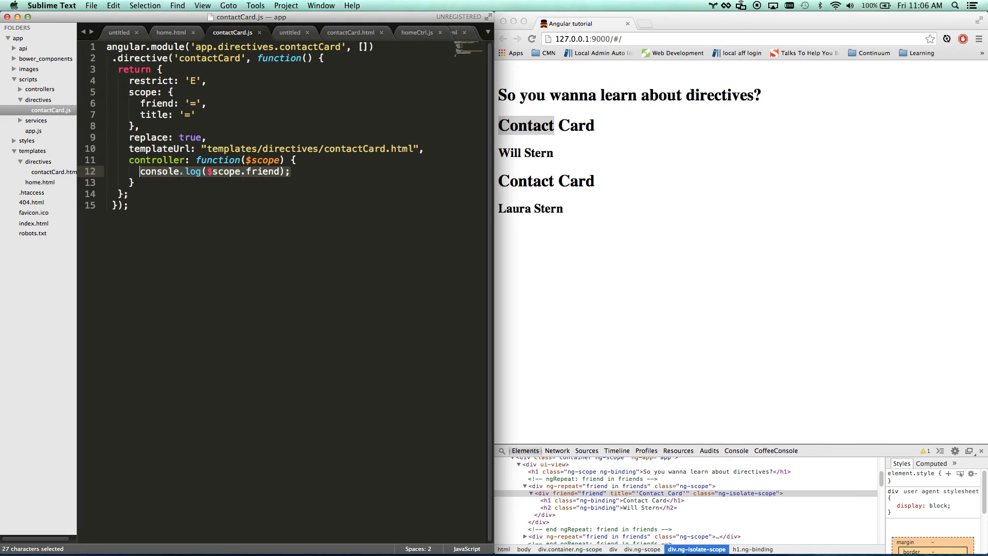
pyautogui.click(196, 159)
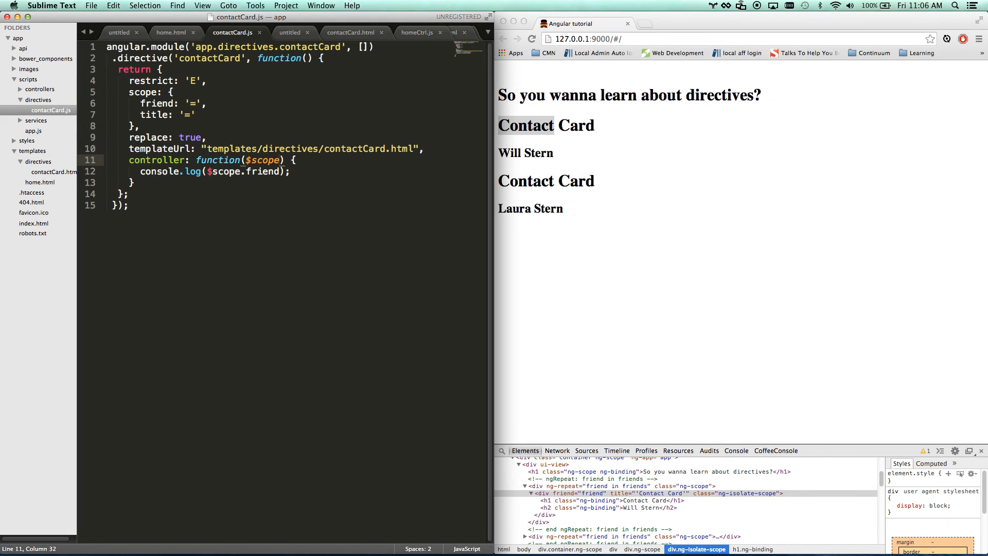
# - Inject $interval into the controller and write a temporary interval block logging to the console
pyautogui.write(', $interval')
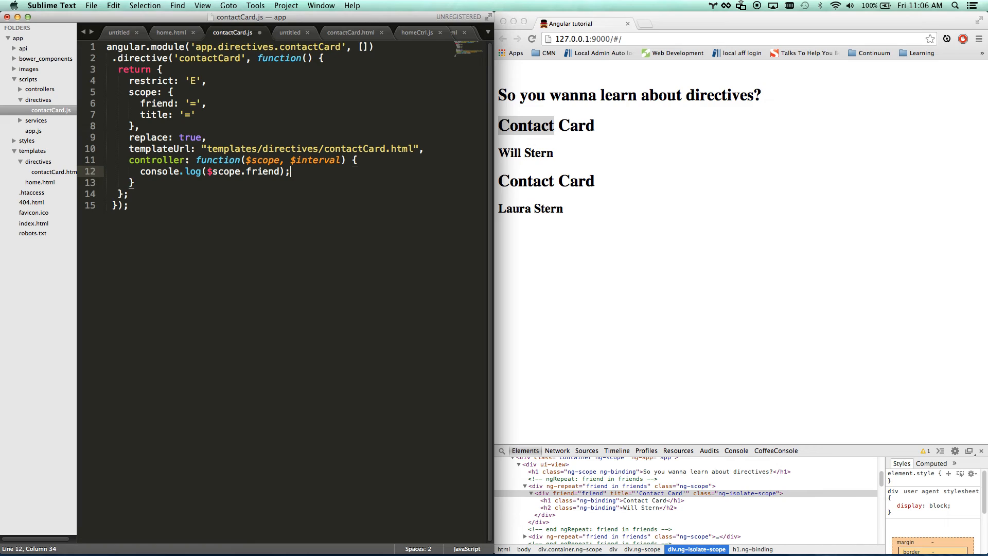
pyautogui.write('$interval(function(')
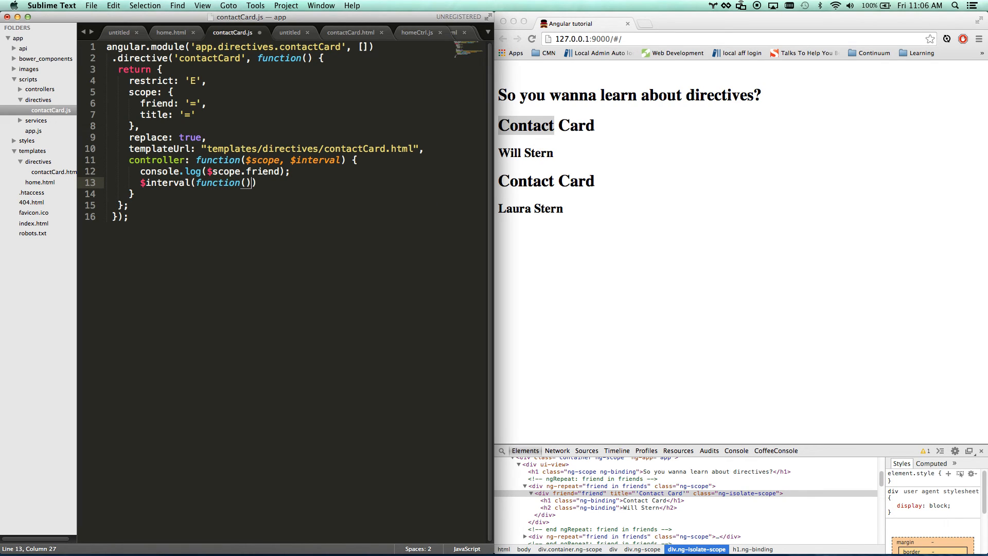
pyautogui.write('{')
pyautogui.write('}, 1000);')
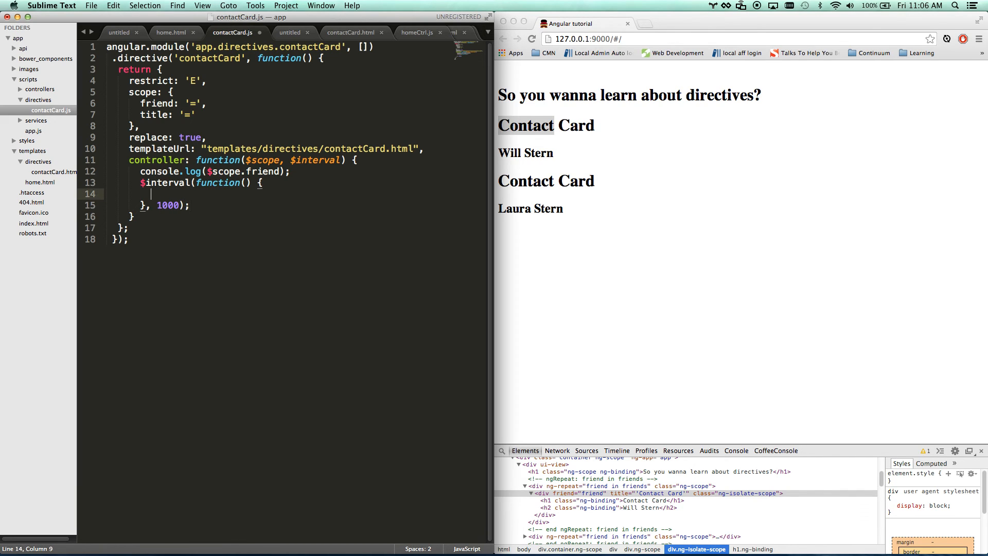
pyautogui.write('console.log(msg)')
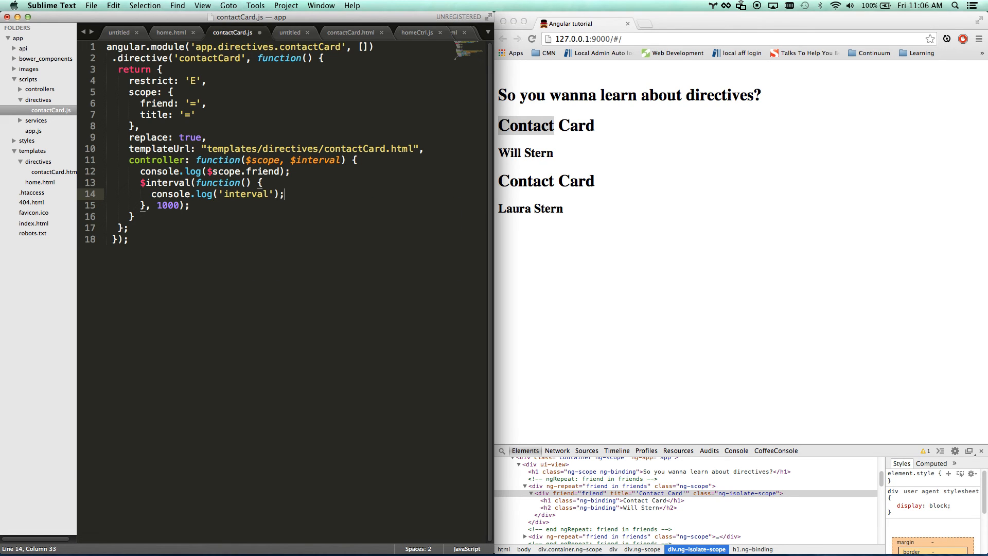
# - Select and delete the temporary interval block, keeping the $interval injection
pyautogui.click(735, 450)
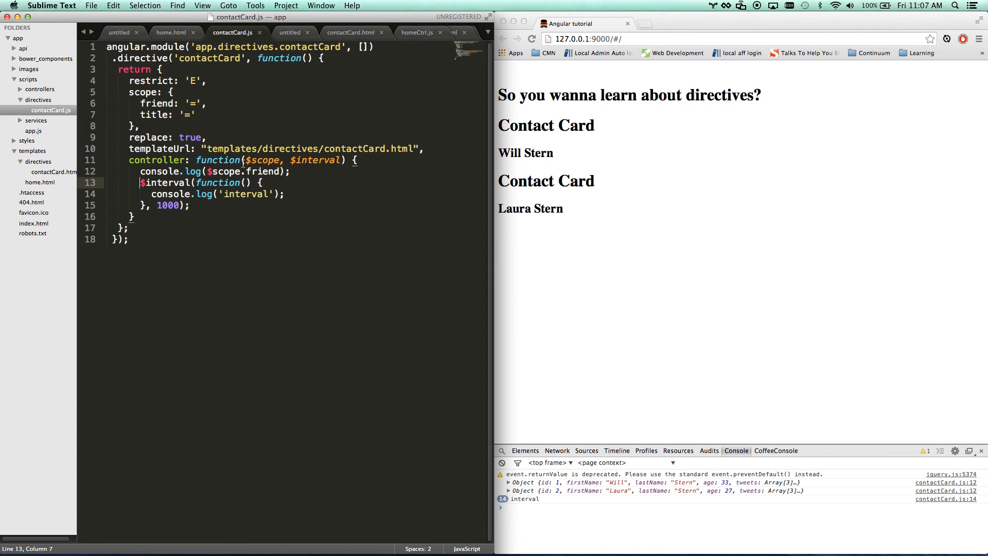
pyautogui.moveTo(141, 182); pyautogui.dragTo(189, 204)
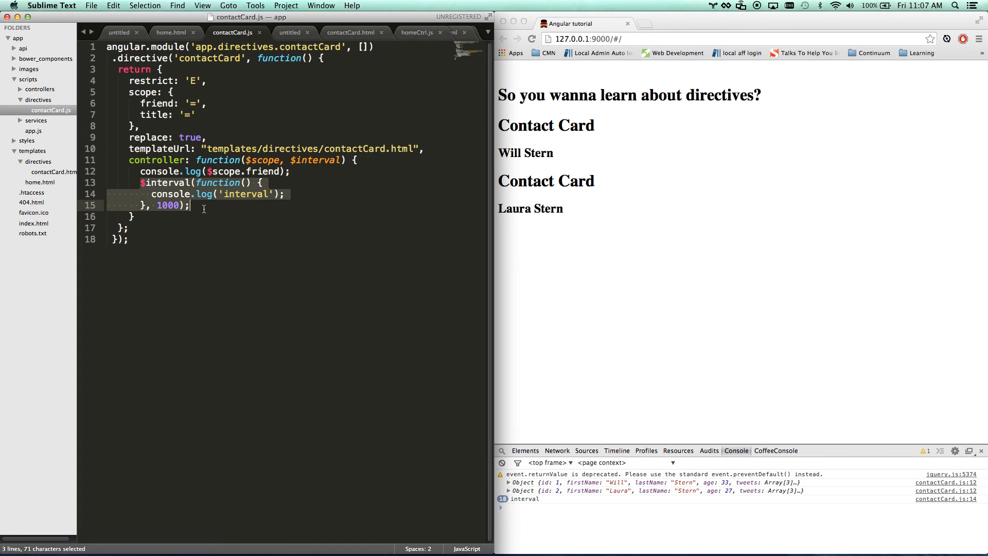
pyautogui.press('delete')
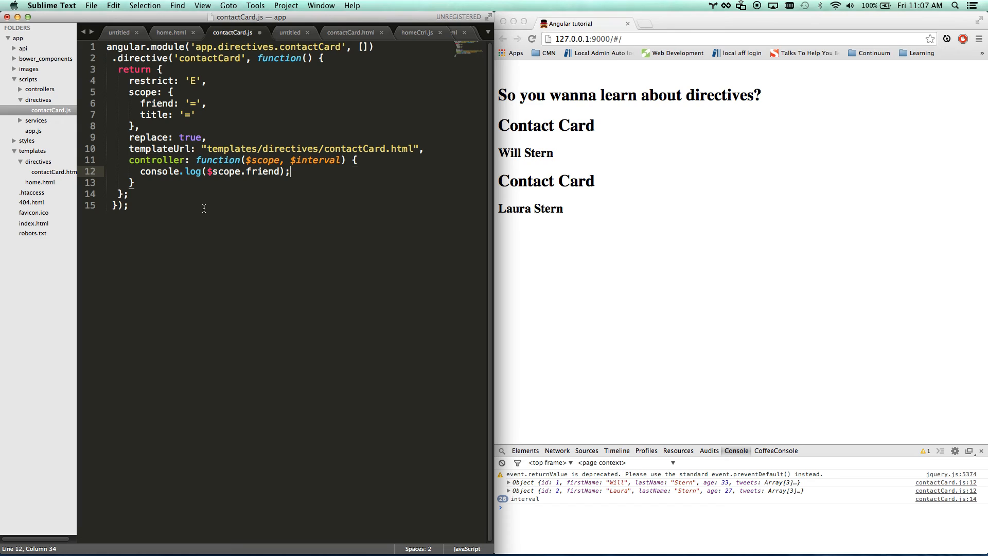
# - Add a link function taking scope, element, attrs that runs console.log(arguments)
pyautogui.click(425, 148)
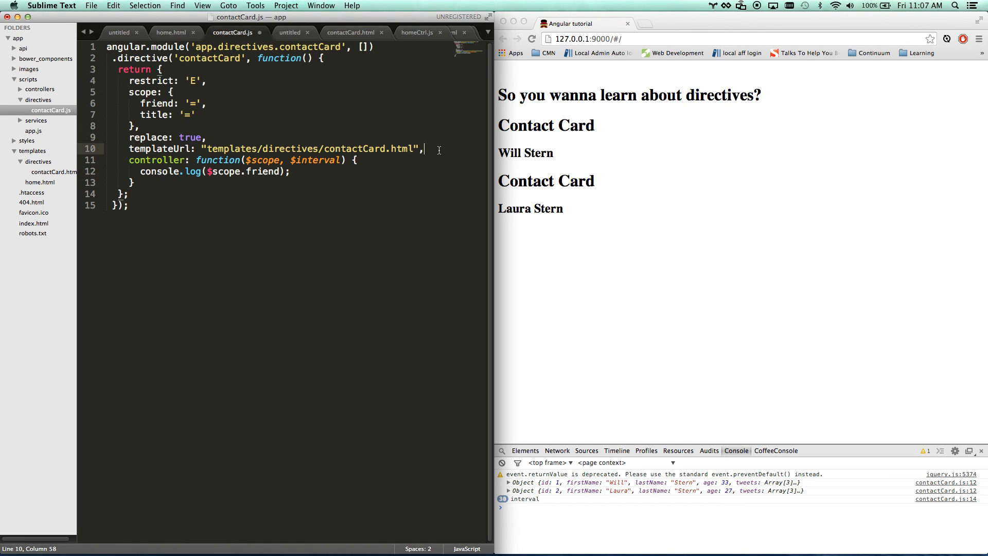
pyautogui.press('enter')
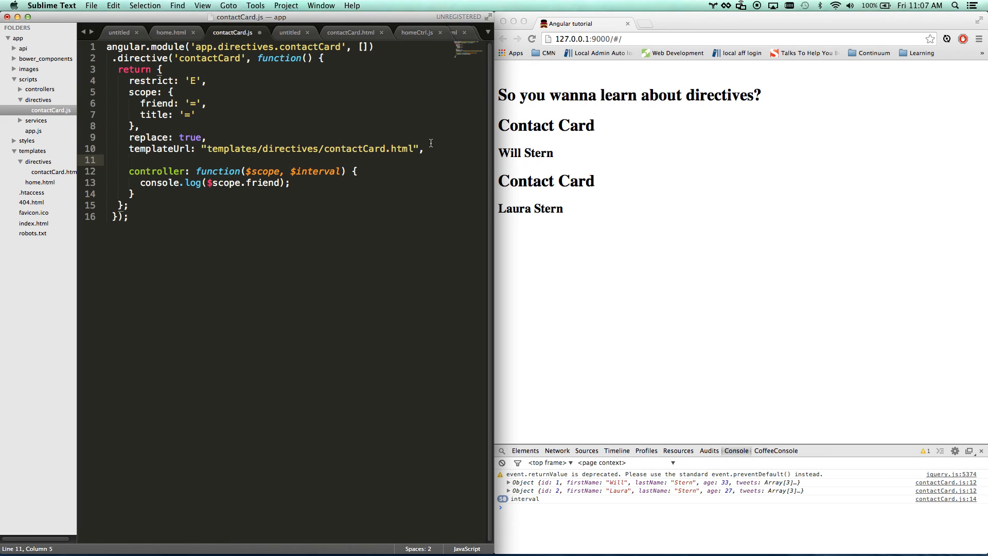
pyautogui.write('link: function() {')
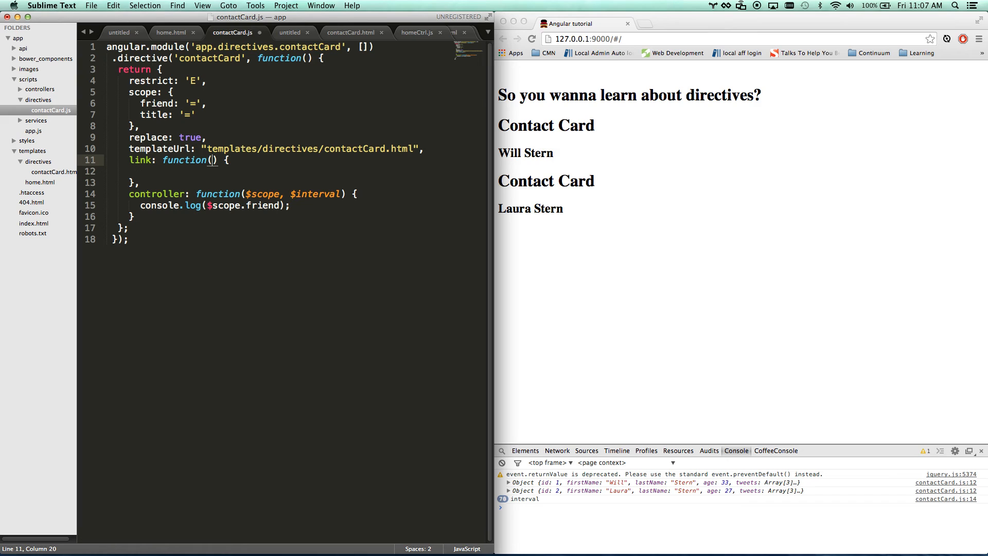
pyautogui.write('scope,')
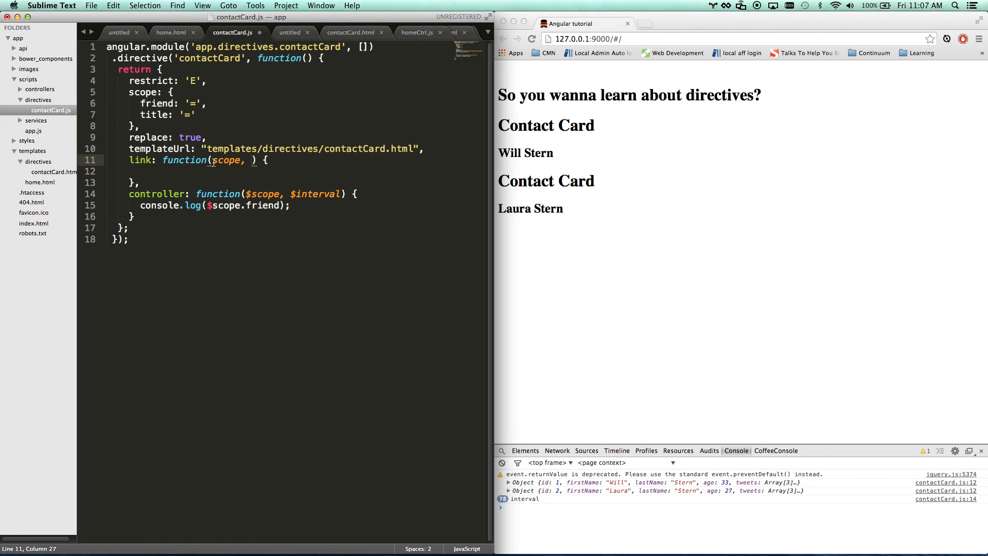
pyautogui.click(211, 160)
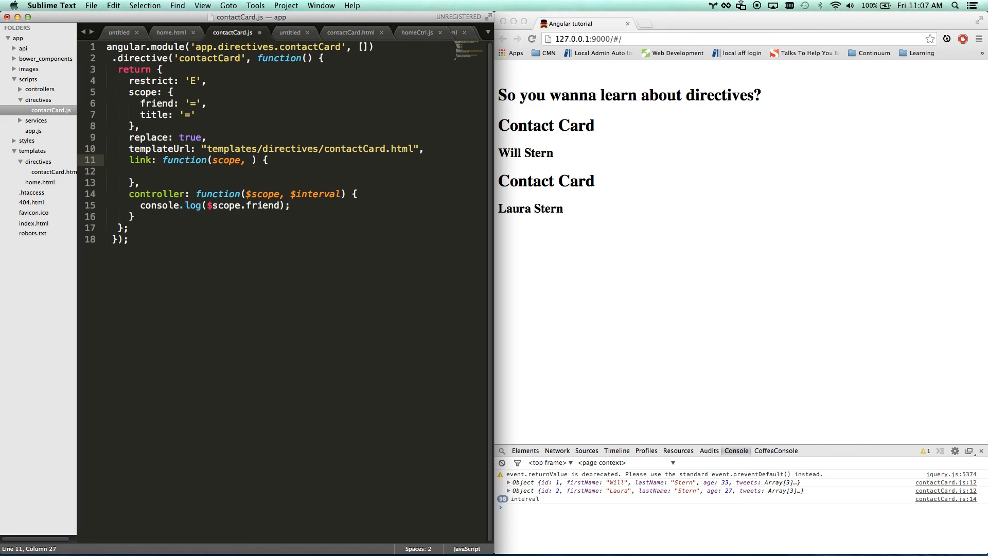
pyautogui.write('element, attrs')
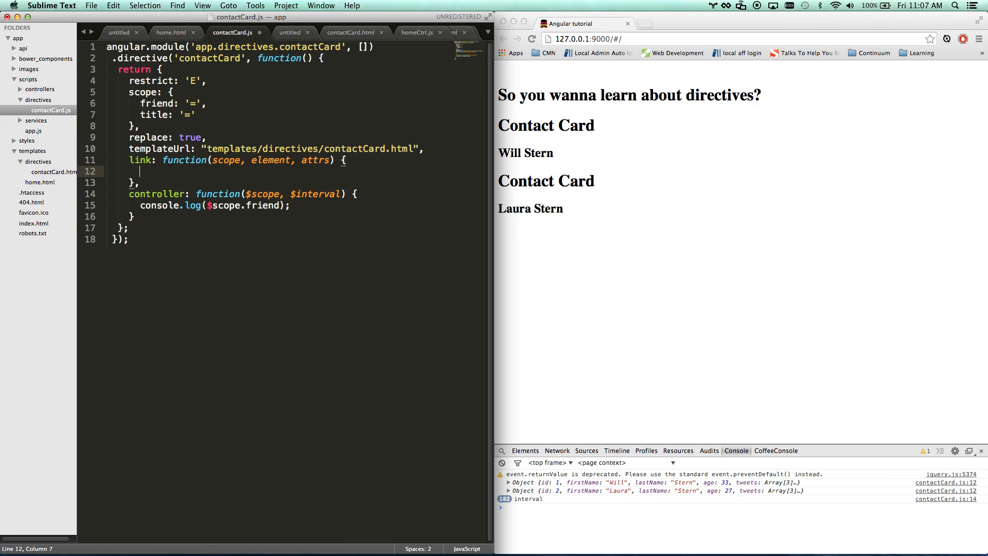
pyautogui.write('console.log(arguments);')
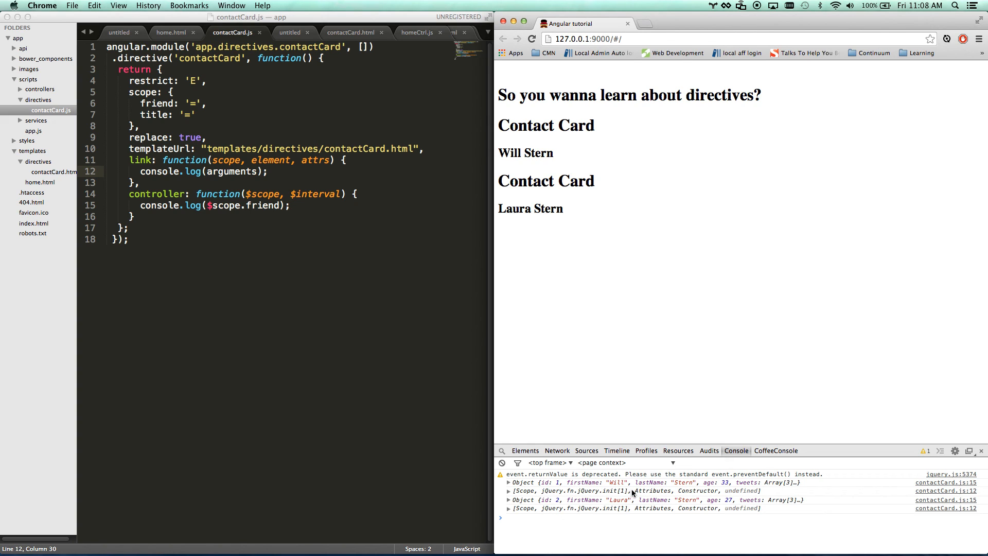
pyautogui.moveTo(636, 494)
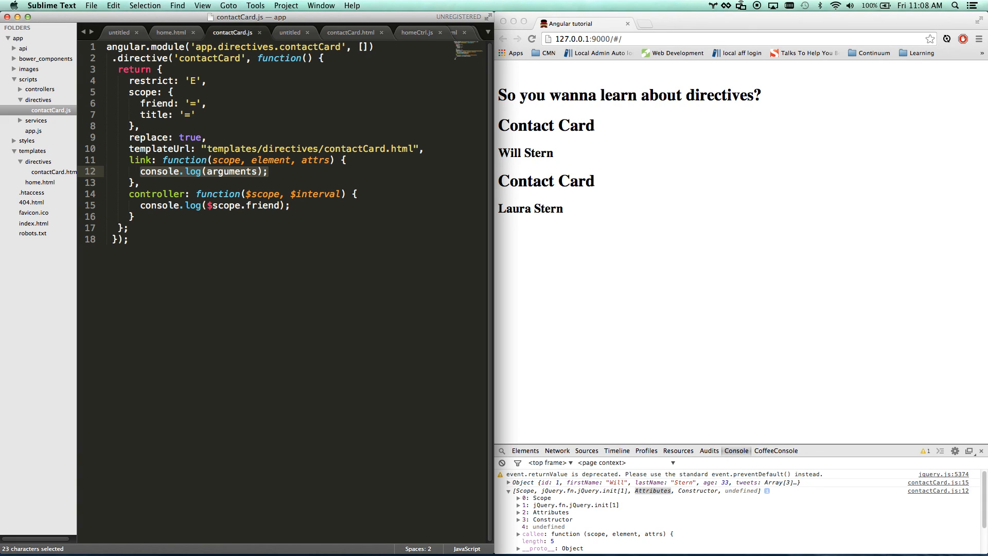
# - Bind element.click with a function that alerts 'click', then dismiss the alert shown in Chrome
pyautogui.write('element.c')
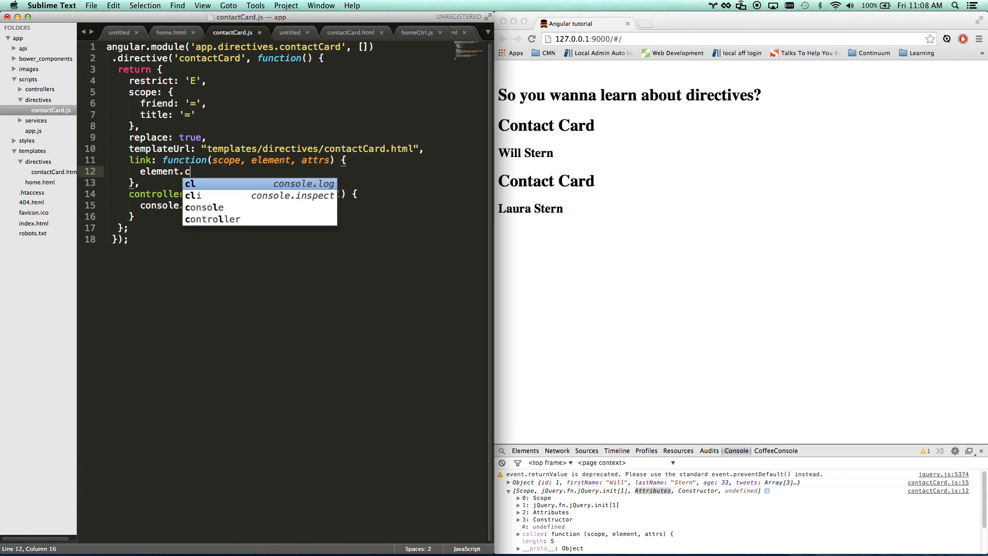
pyautogui.write('lick(function() {')
pyautogui.write('alert();')
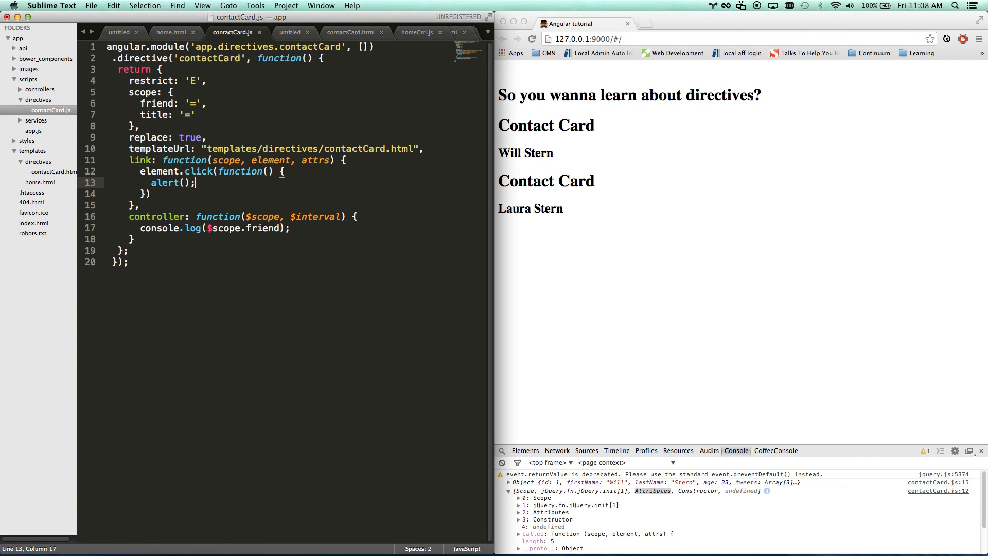
pyautogui.write("'click'")
pyautogui.click(294, 193)
pyautogui.write(';')
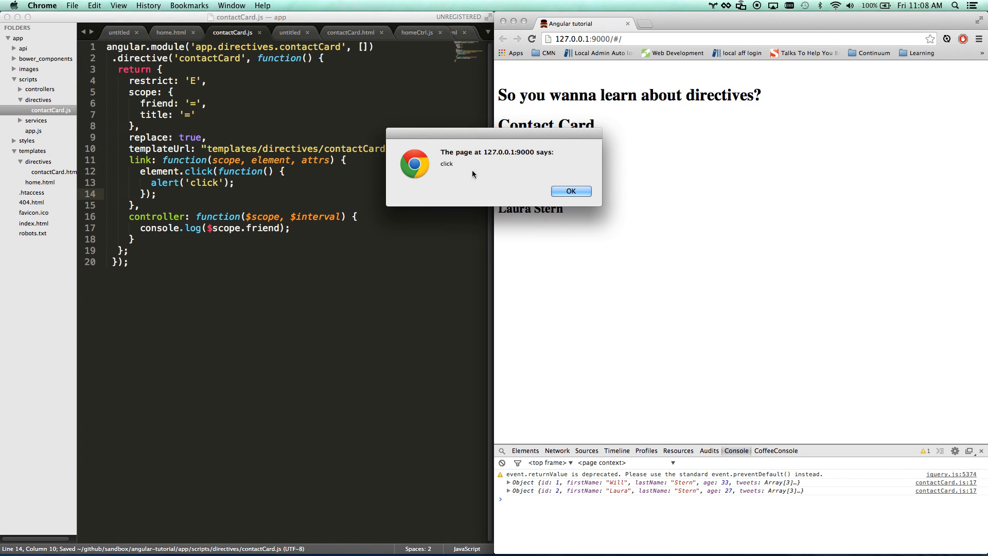
pyautogui.click(569, 192)
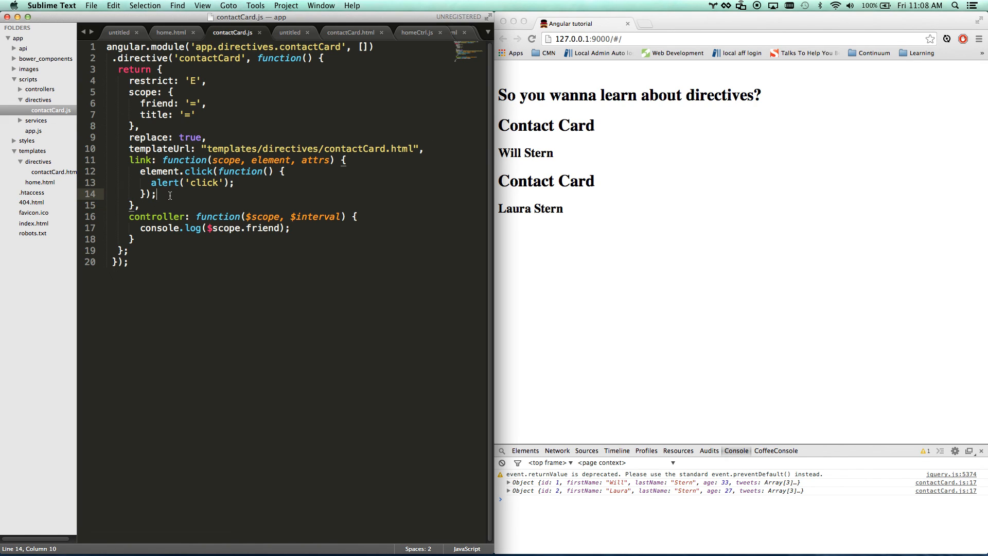
pyautogui.moveTo(560, 130)
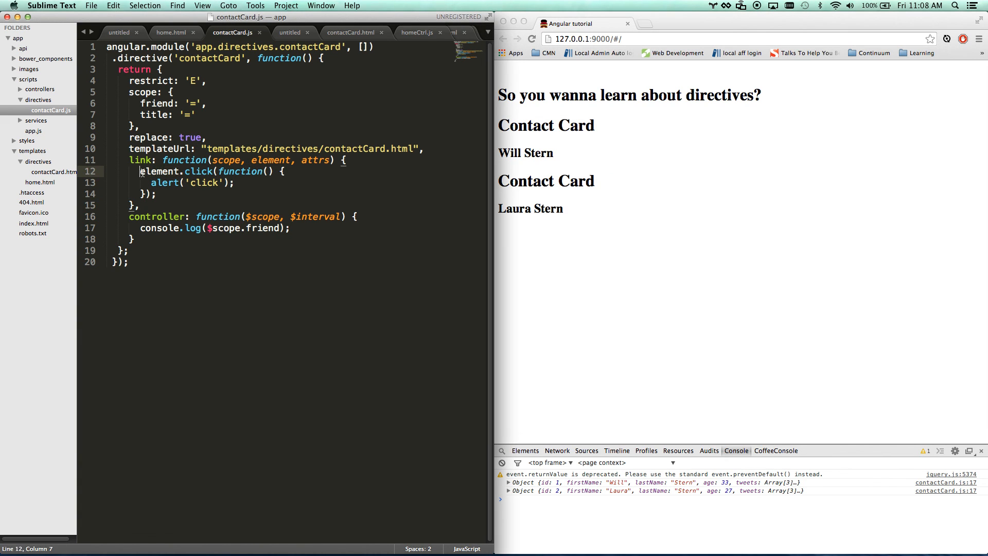
# - Insert console.log(attrs.id) in the link function before the click handler
pyautogui.press('enter')
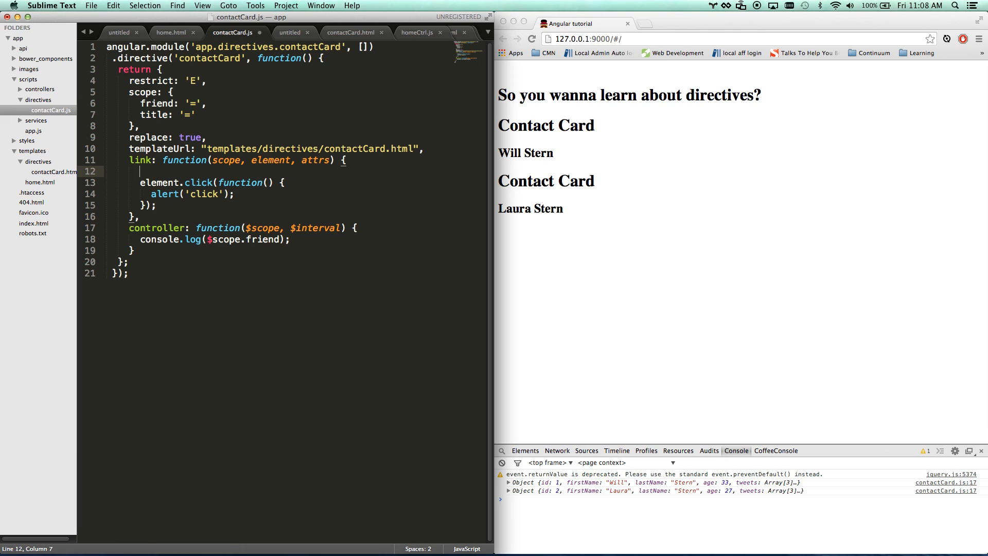
pyautogui.write('console.log(msg)')
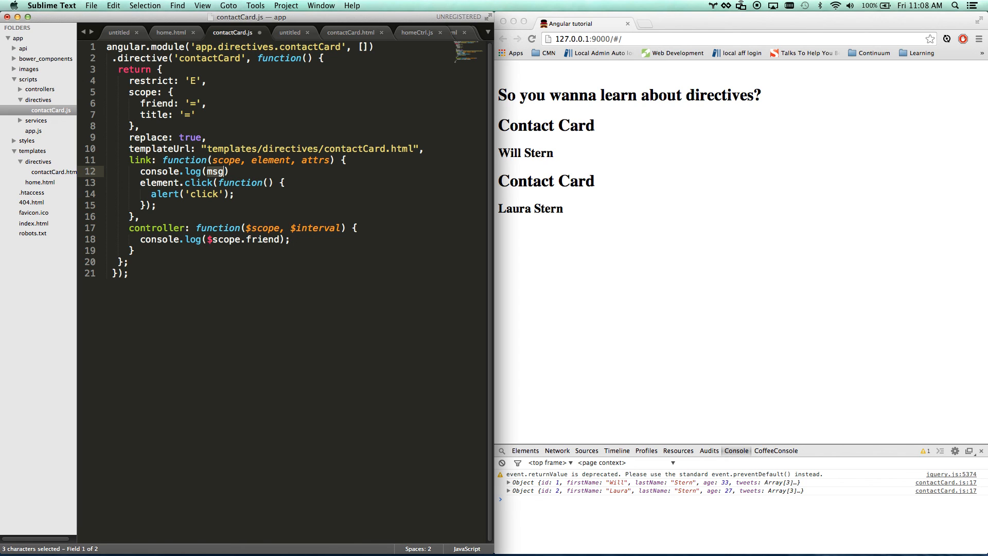
pyautogui.write('attrs.id')
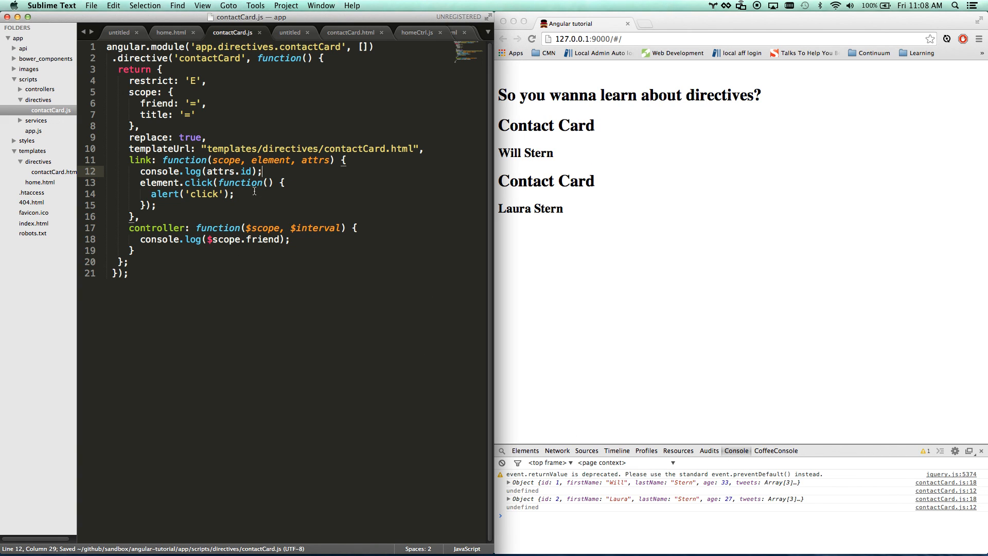
# - In home.html try id="$index" on the contact card, revert it and save
pyautogui.click(169, 32)
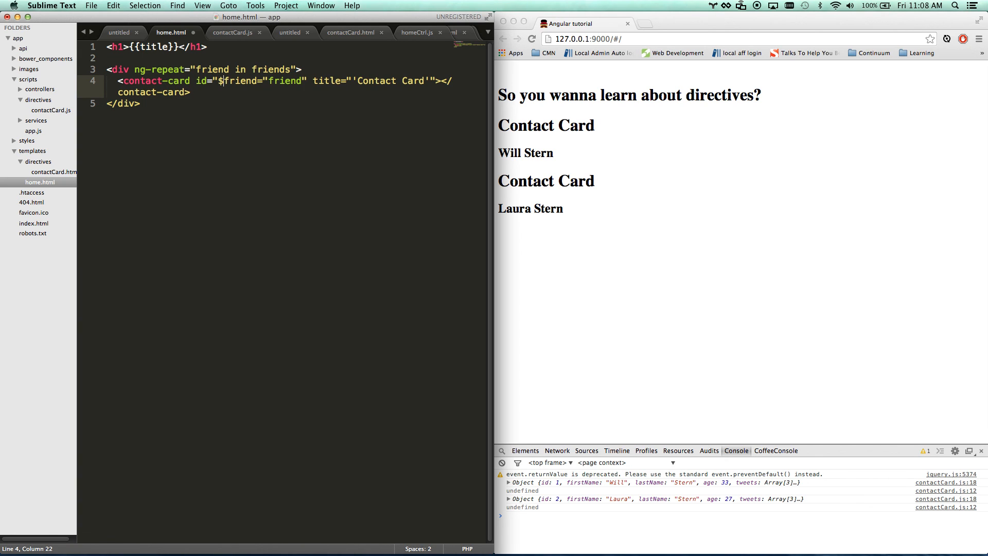
pyautogui.write('$index"')
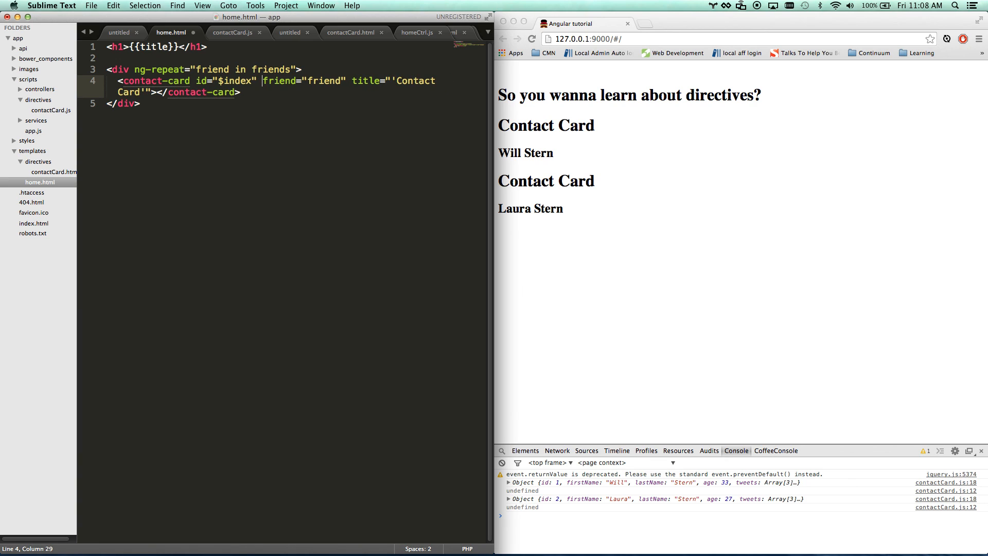
pyautogui.press('cmd+s')
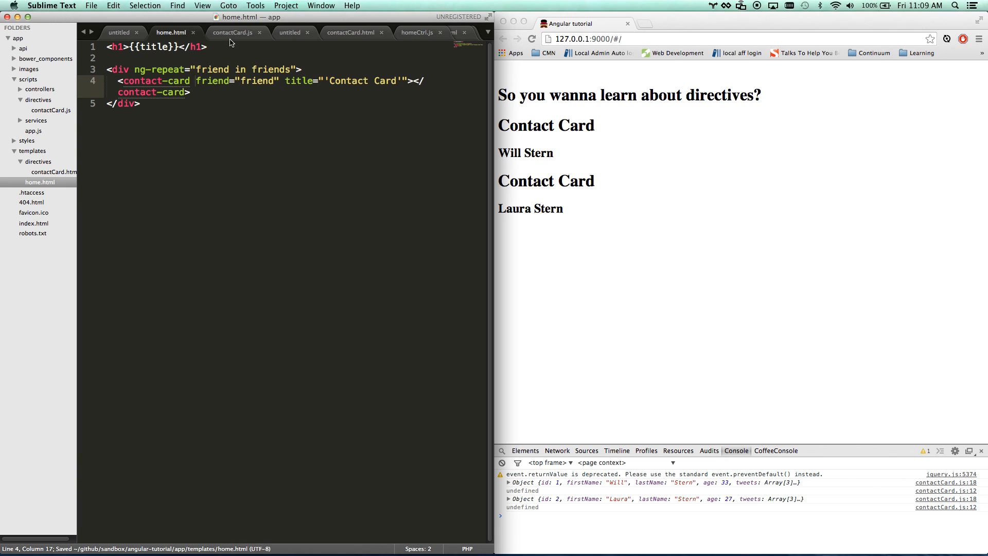
# - Back in contactCard.js, remove the attrs.id log and review the scope and controller blocks
pyautogui.click(234, 32)
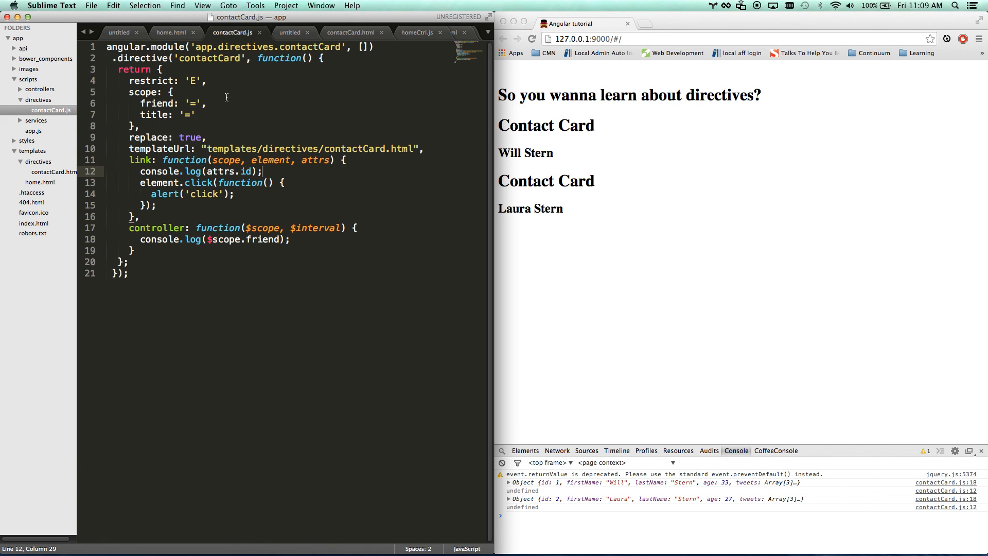
pyautogui.moveTo(265, 171)
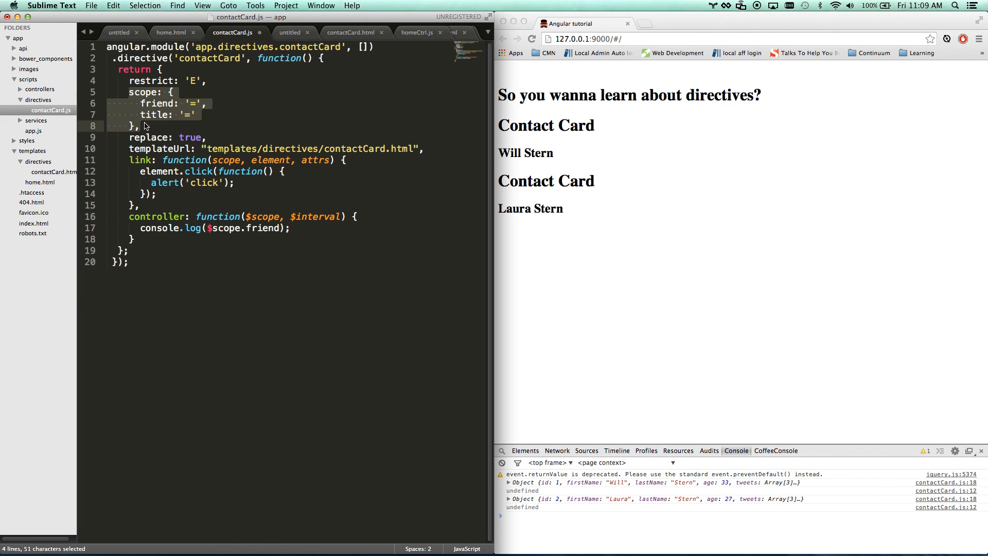
pyautogui.click(140, 126)
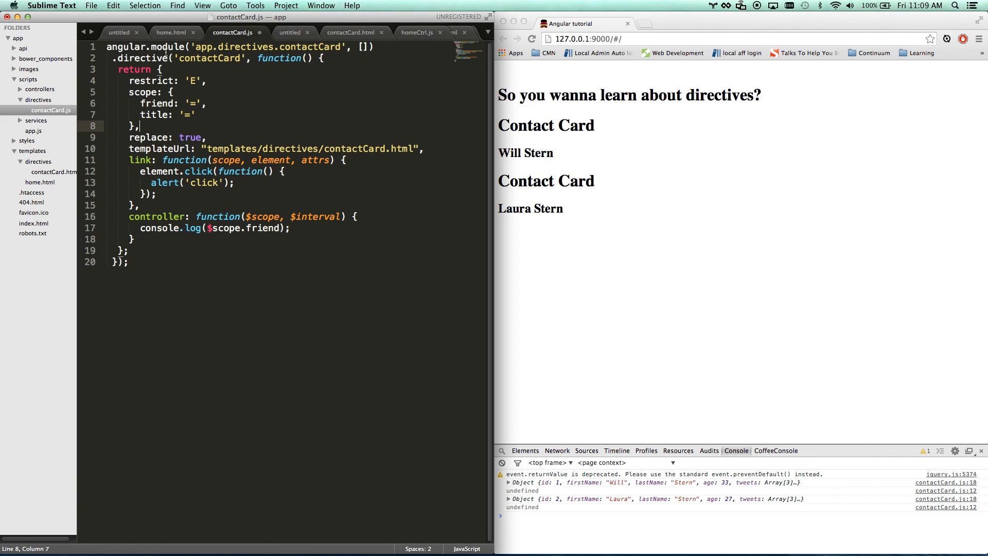
pyautogui.click(171, 32)
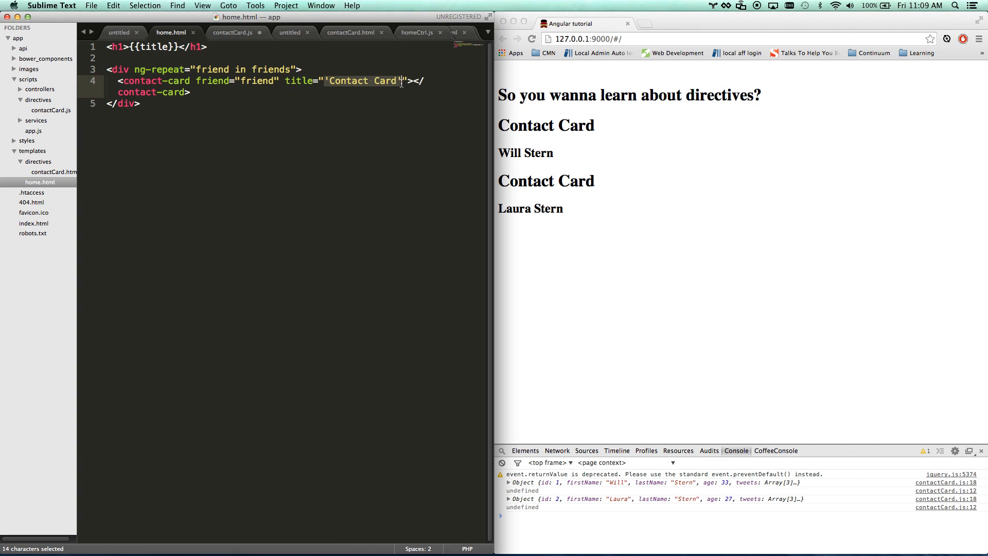
pyautogui.click(233, 32)
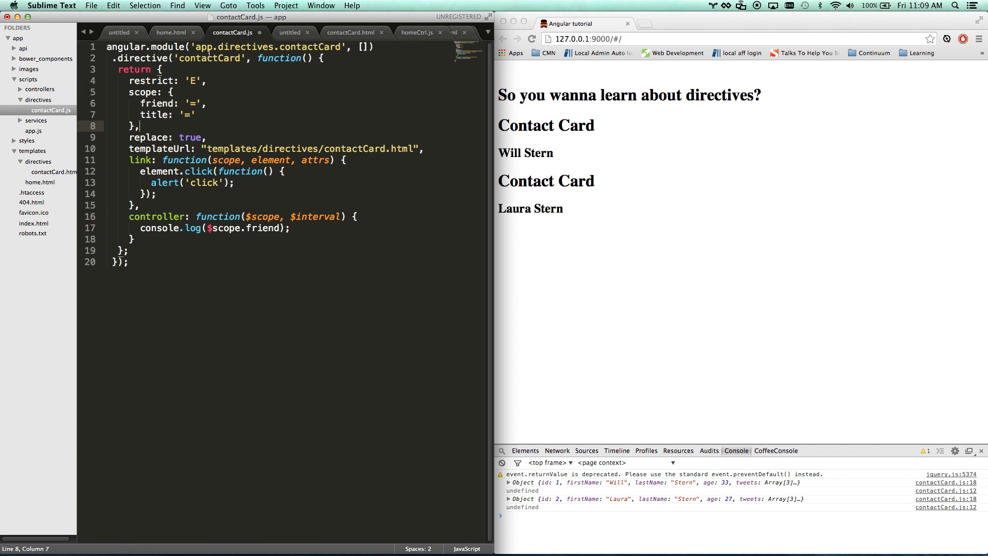
pyautogui.moveTo(124, 176)
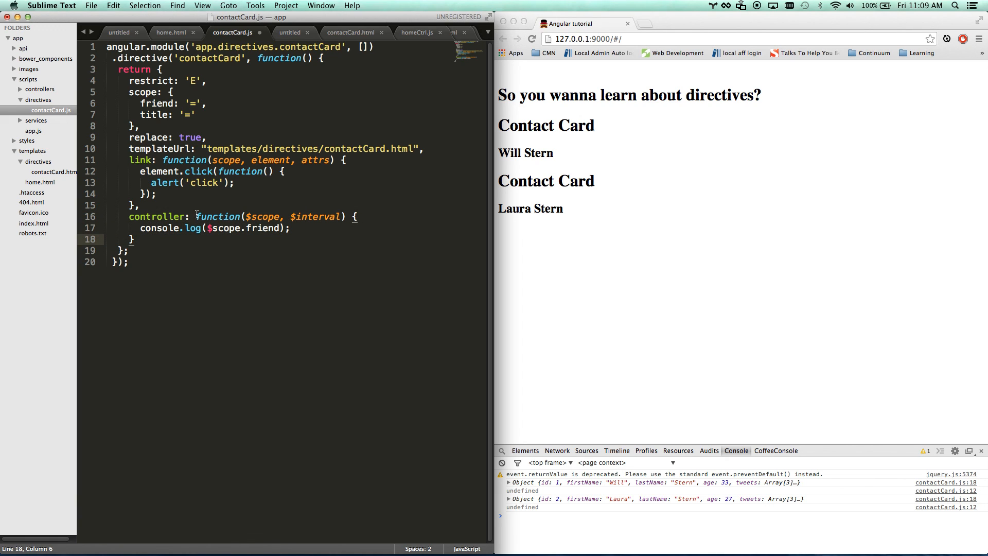
pyautogui.moveTo(198, 216); pyautogui.dragTo(153, 239)
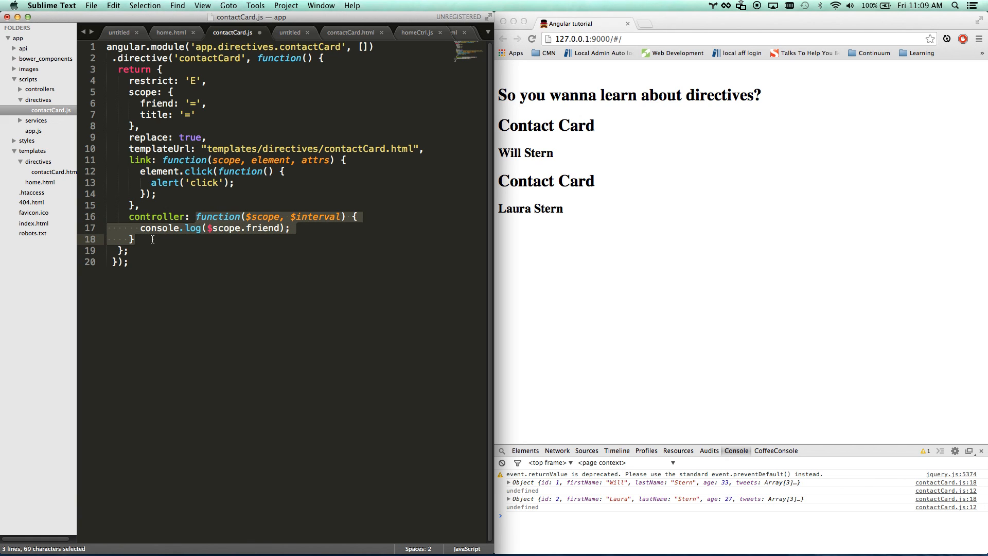